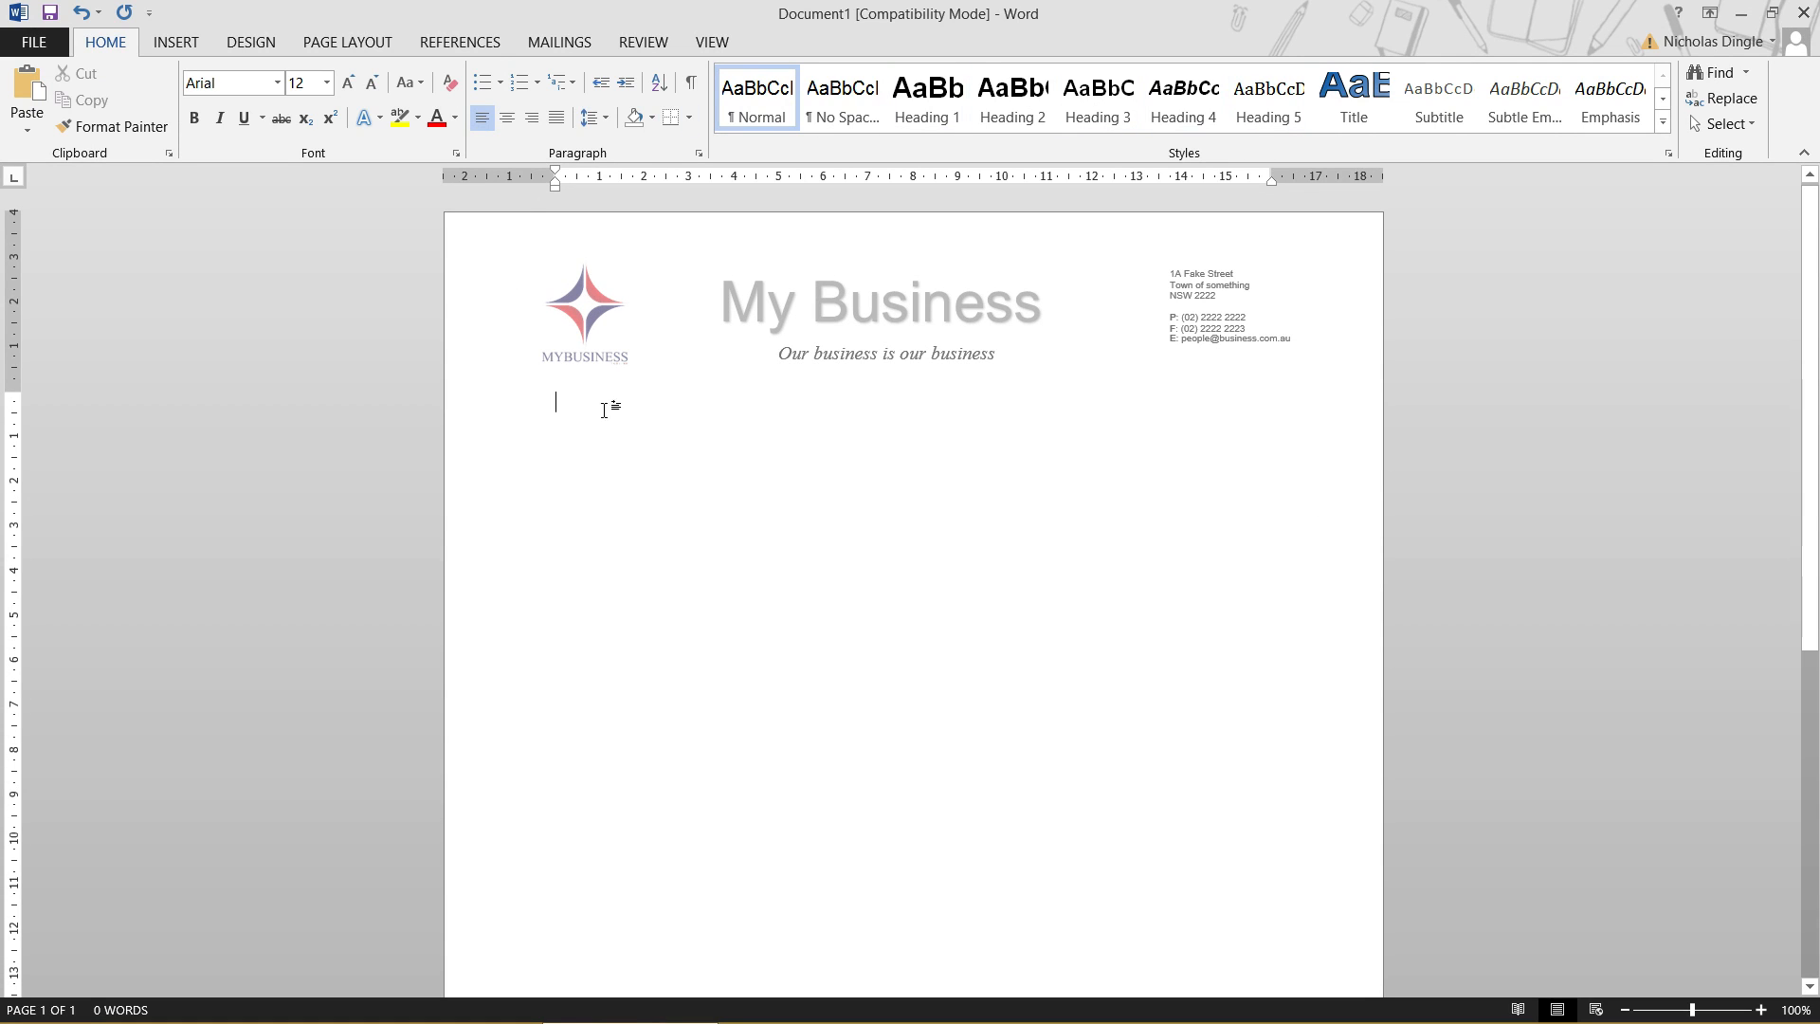
# Step: Scroll down and place the insertion point below the letterhead
pyautogui.scroll(-3)
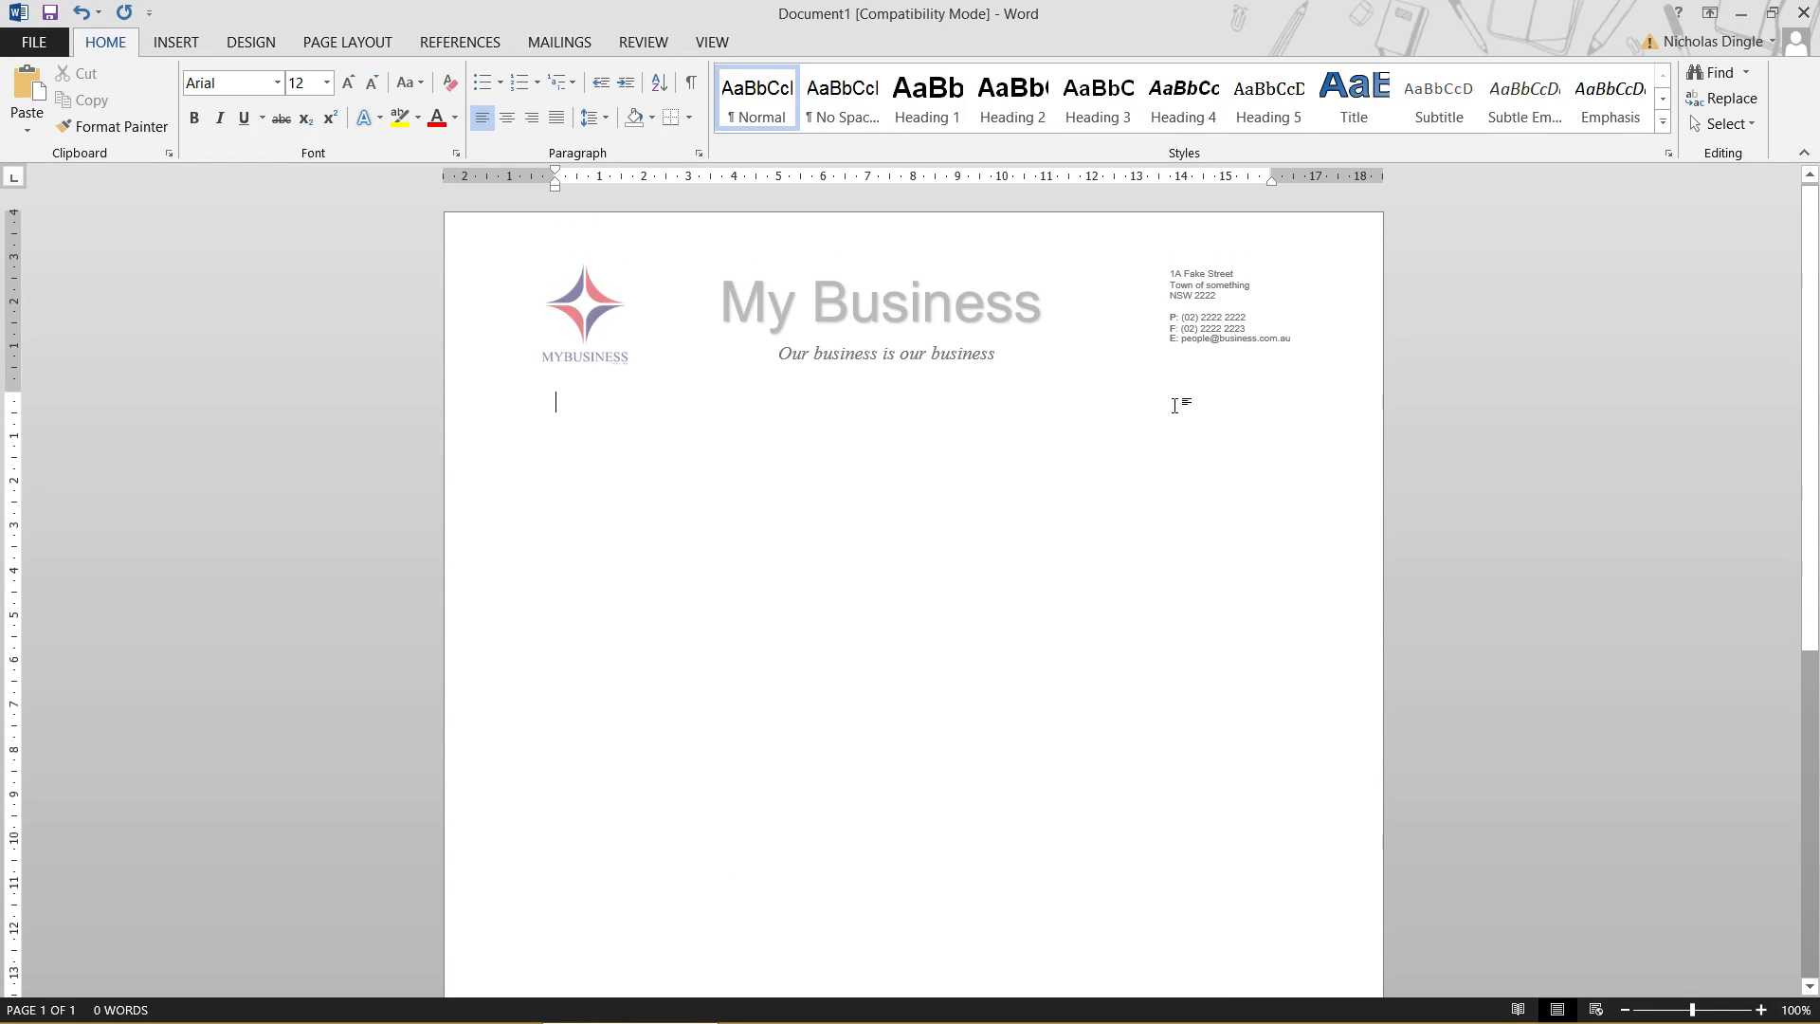
pyautogui.scroll(-3)
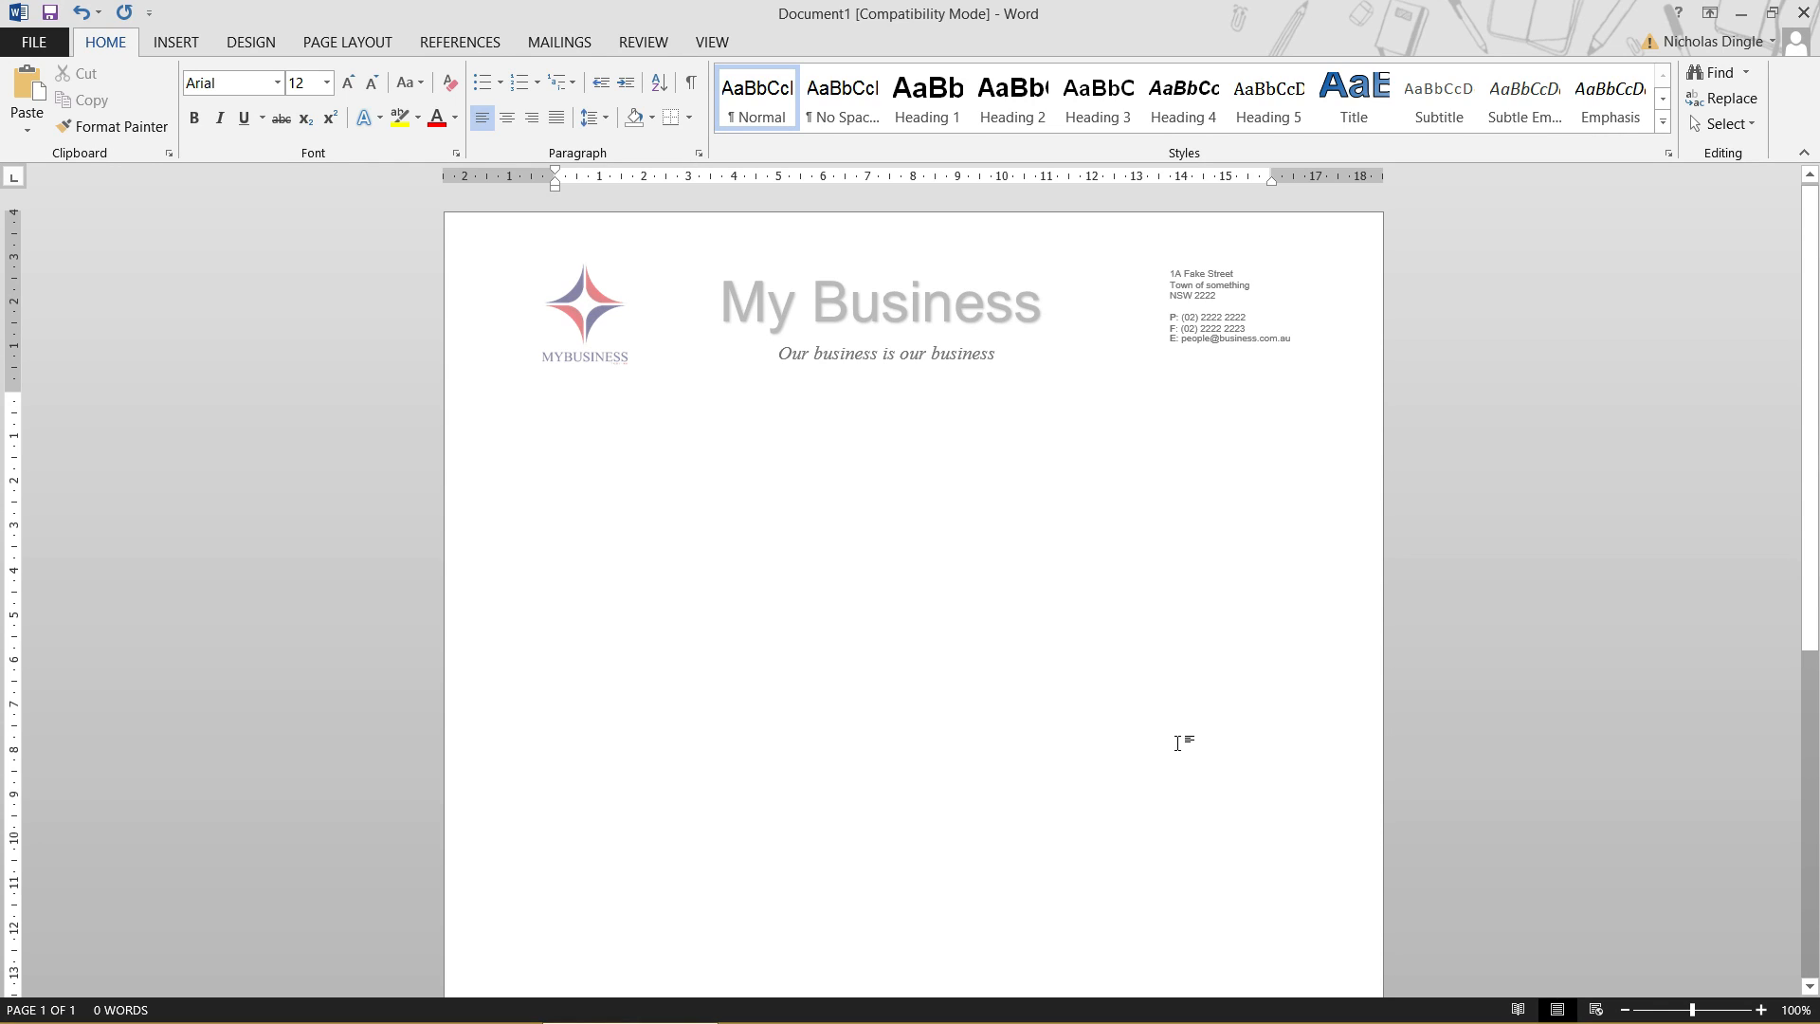
pyautogui.click(555, 402)
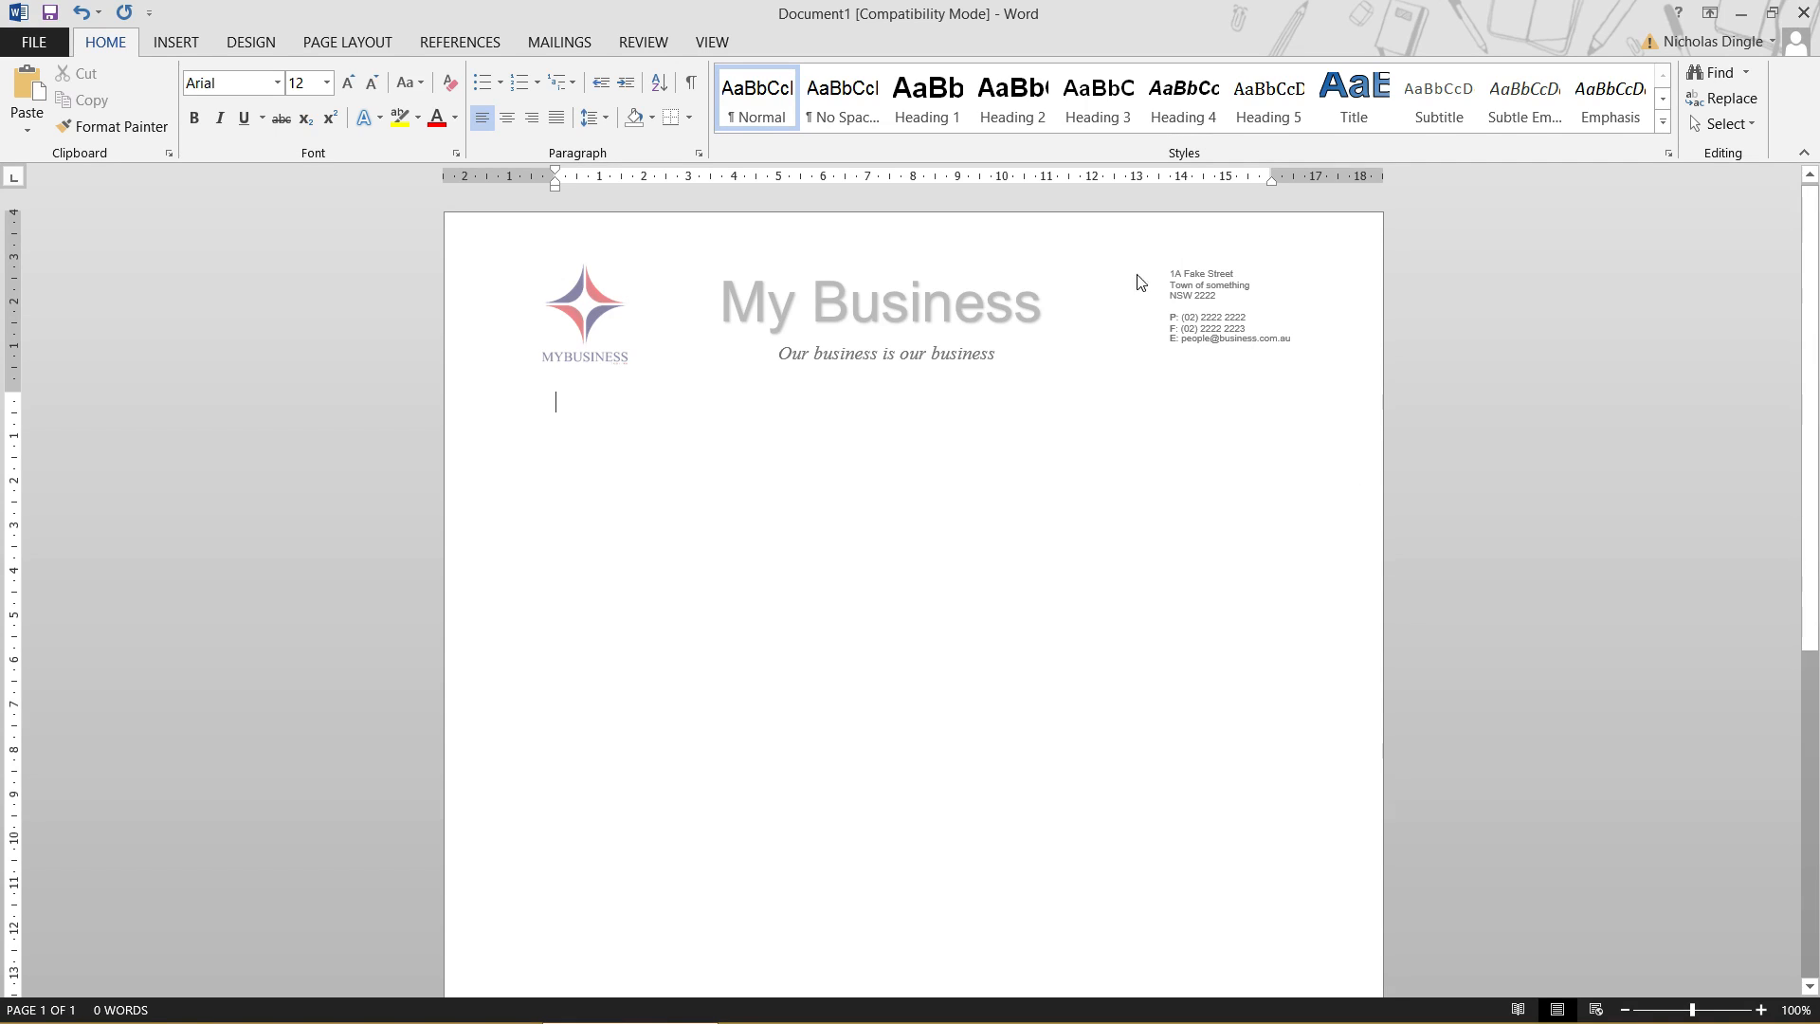
pyautogui.scroll(-3)
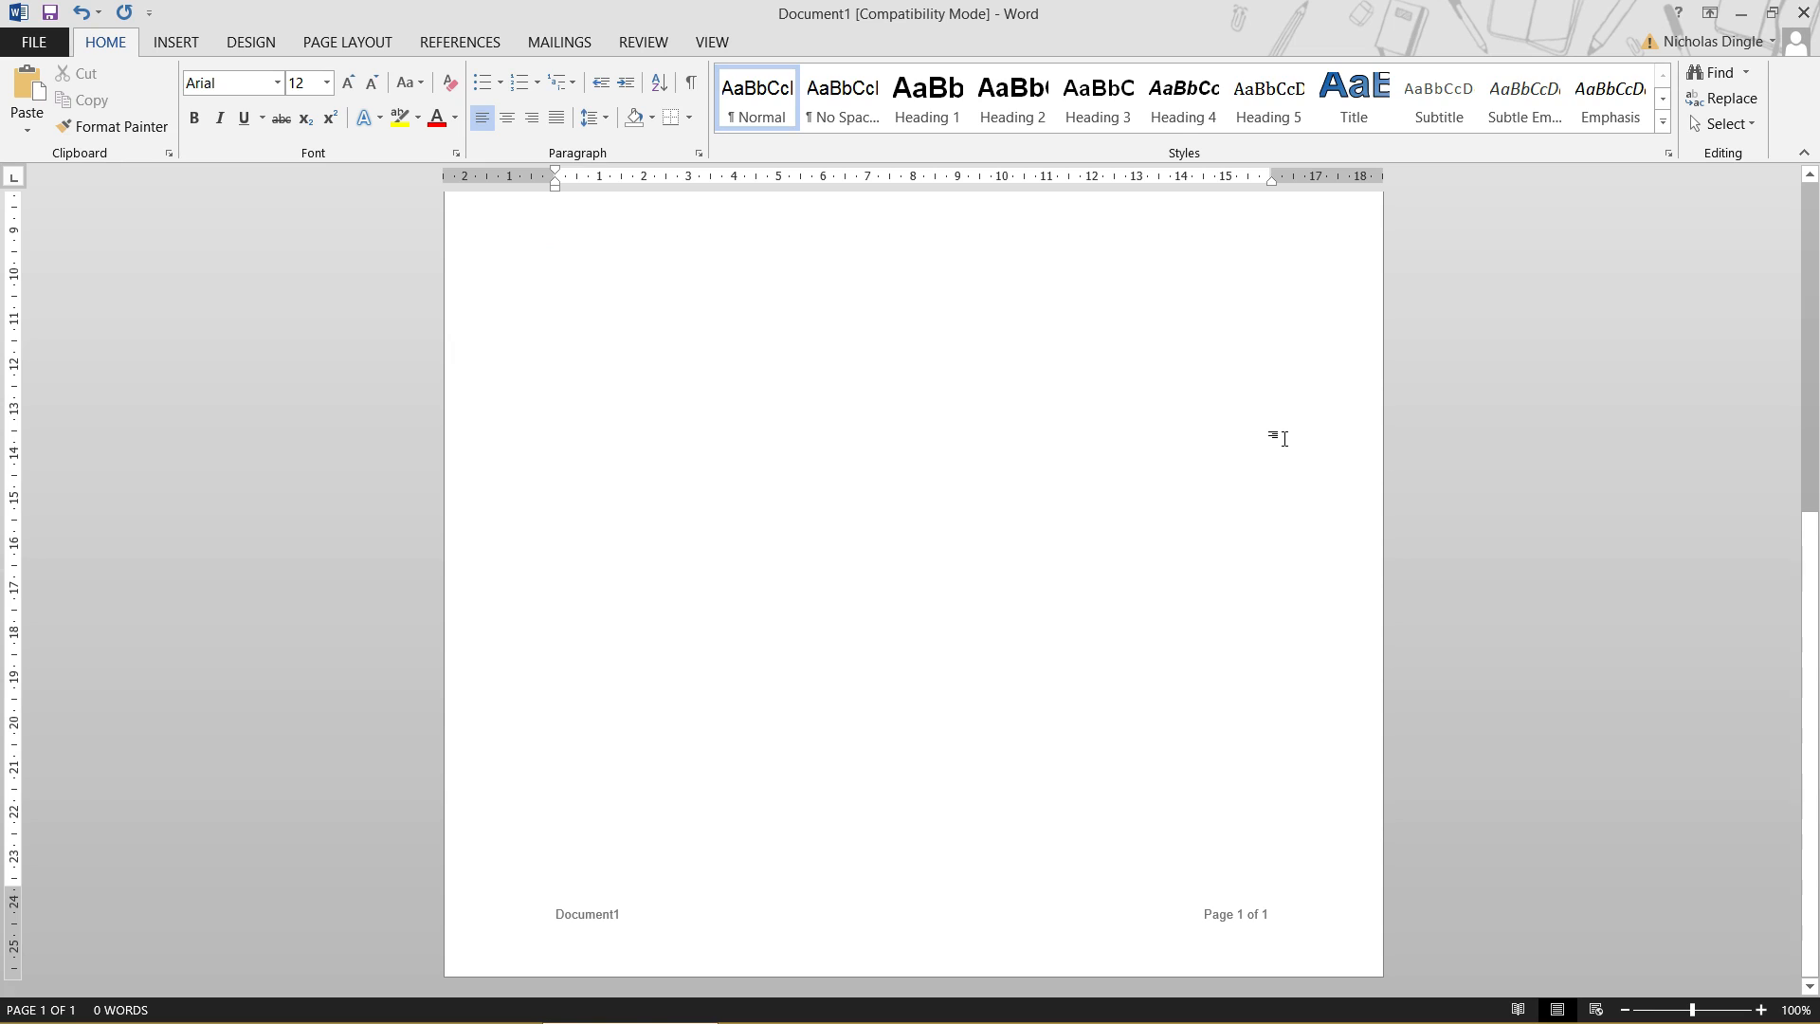
pyautogui.moveTo(1246, 892)
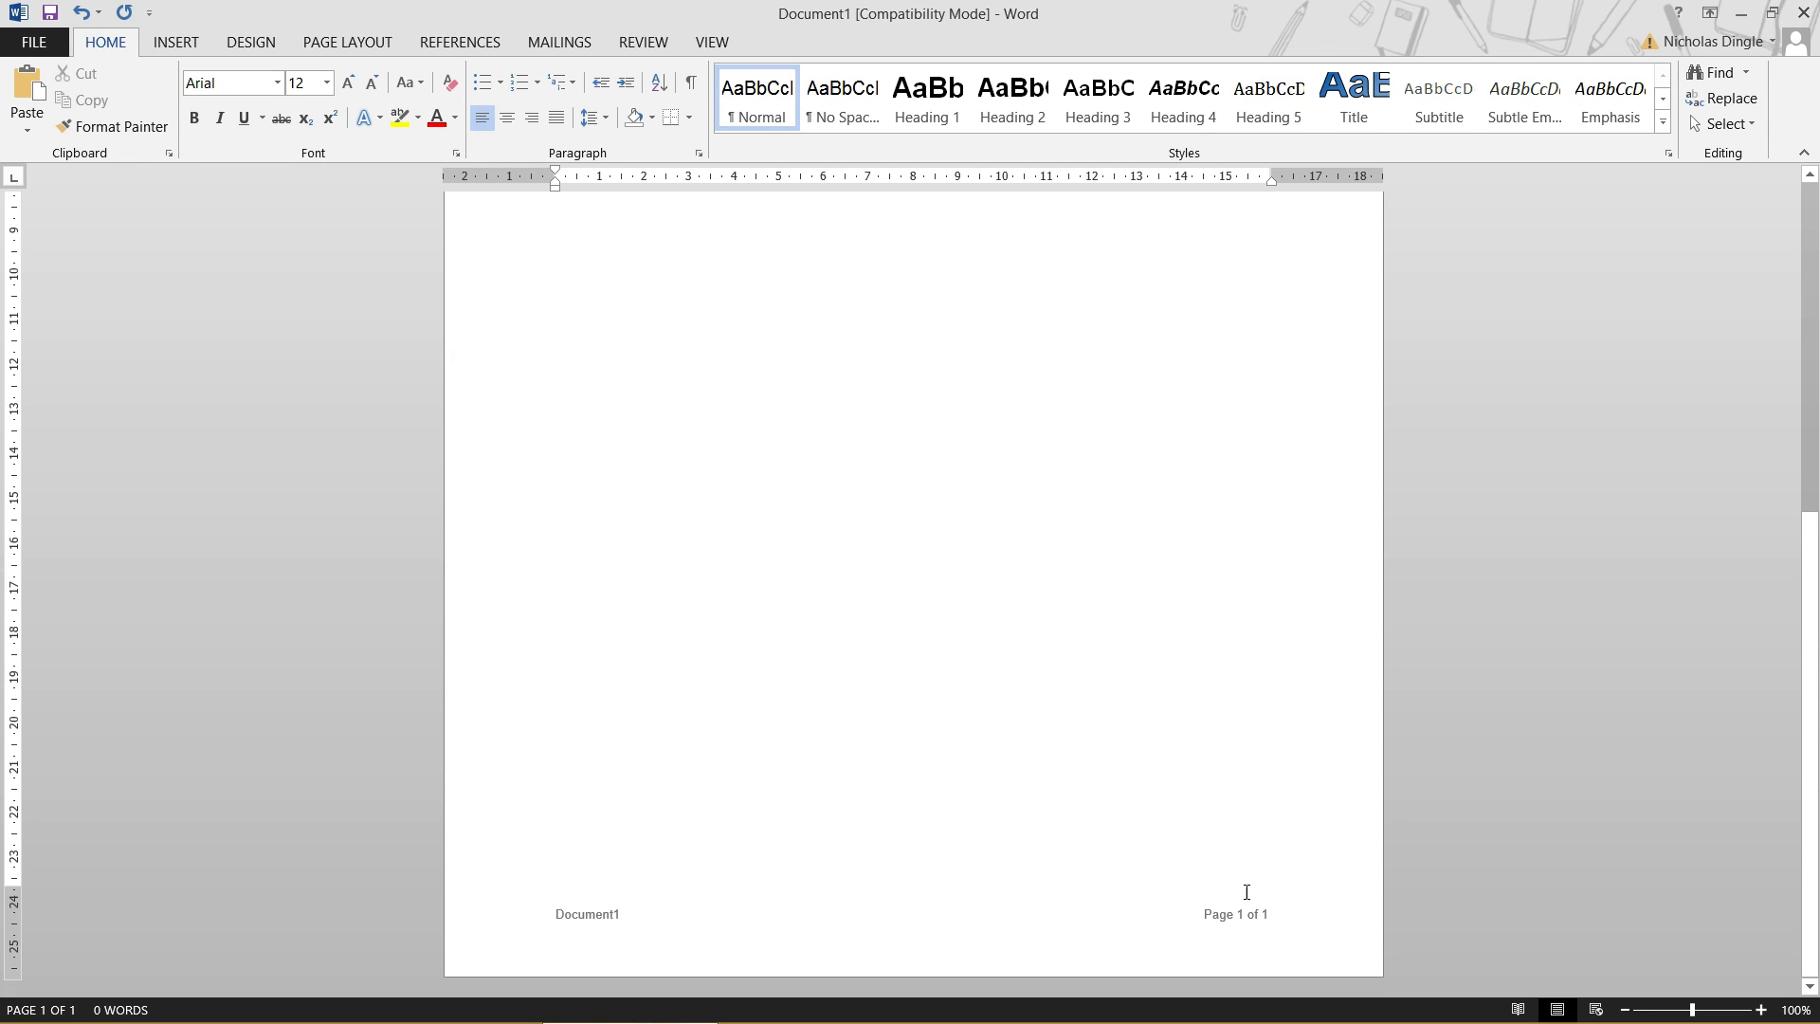
pyautogui.moveTo(1336, 864)
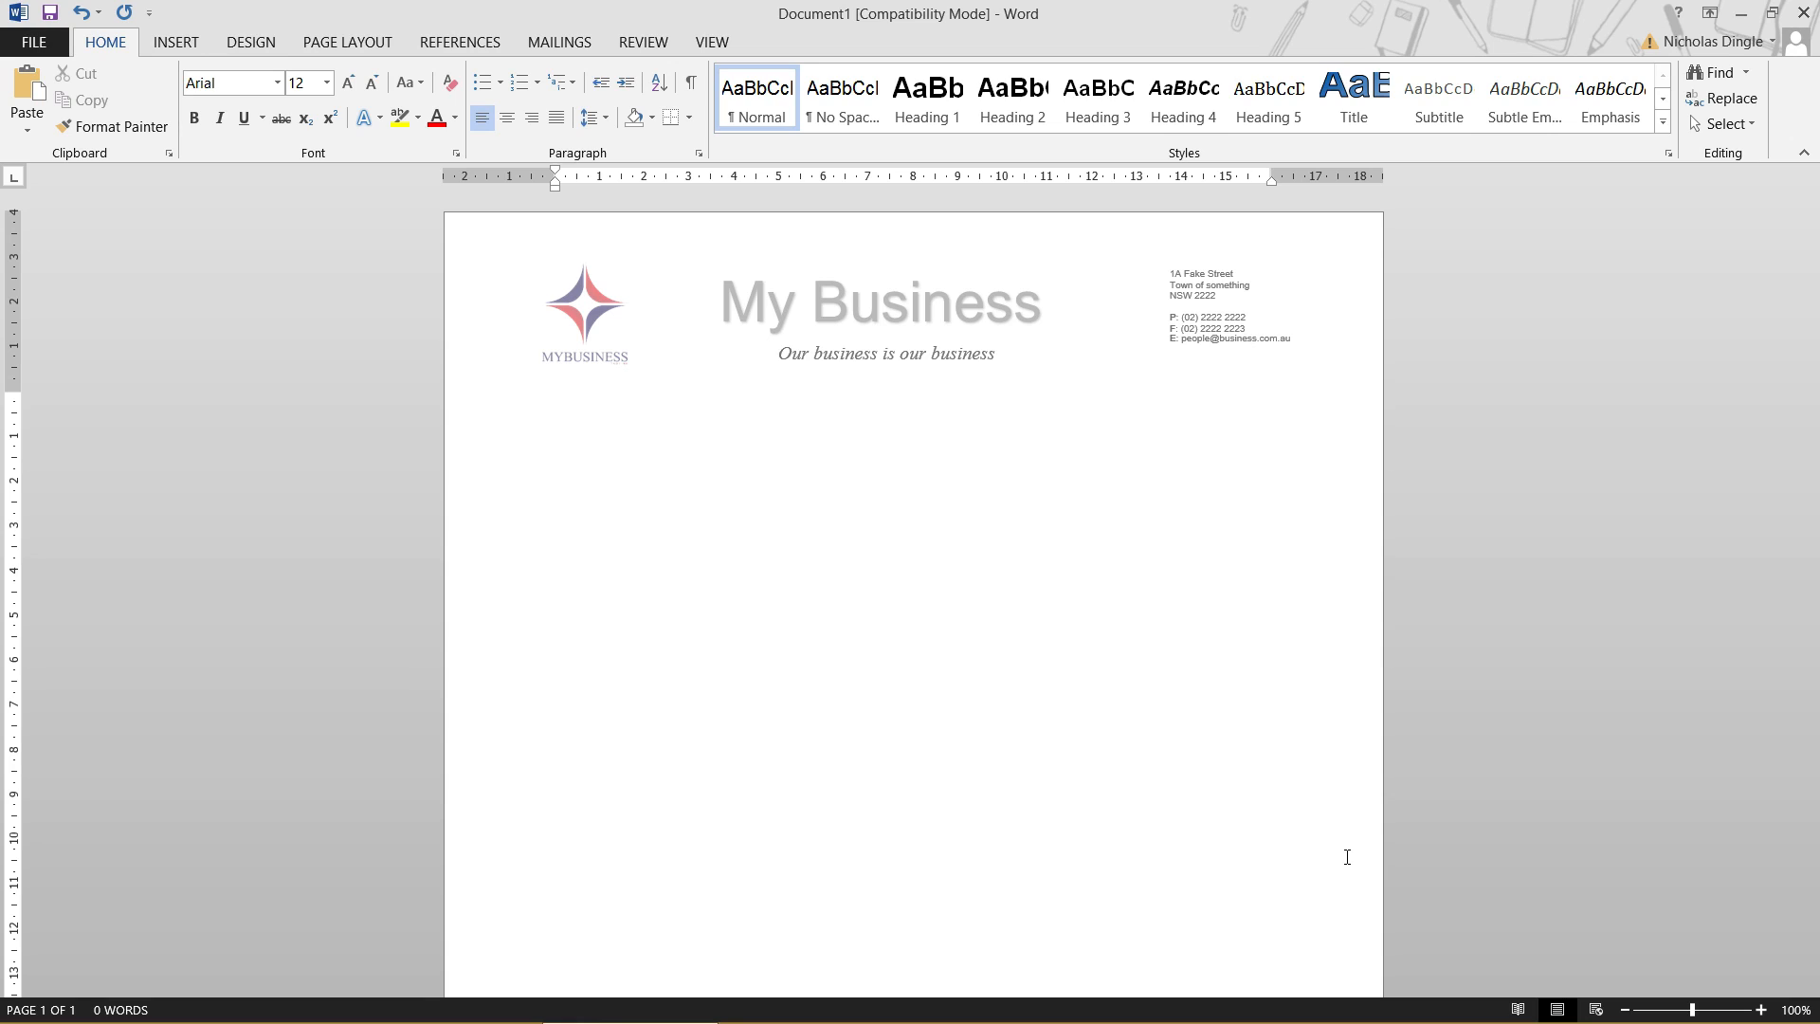
pyautogui.click(556, 402)
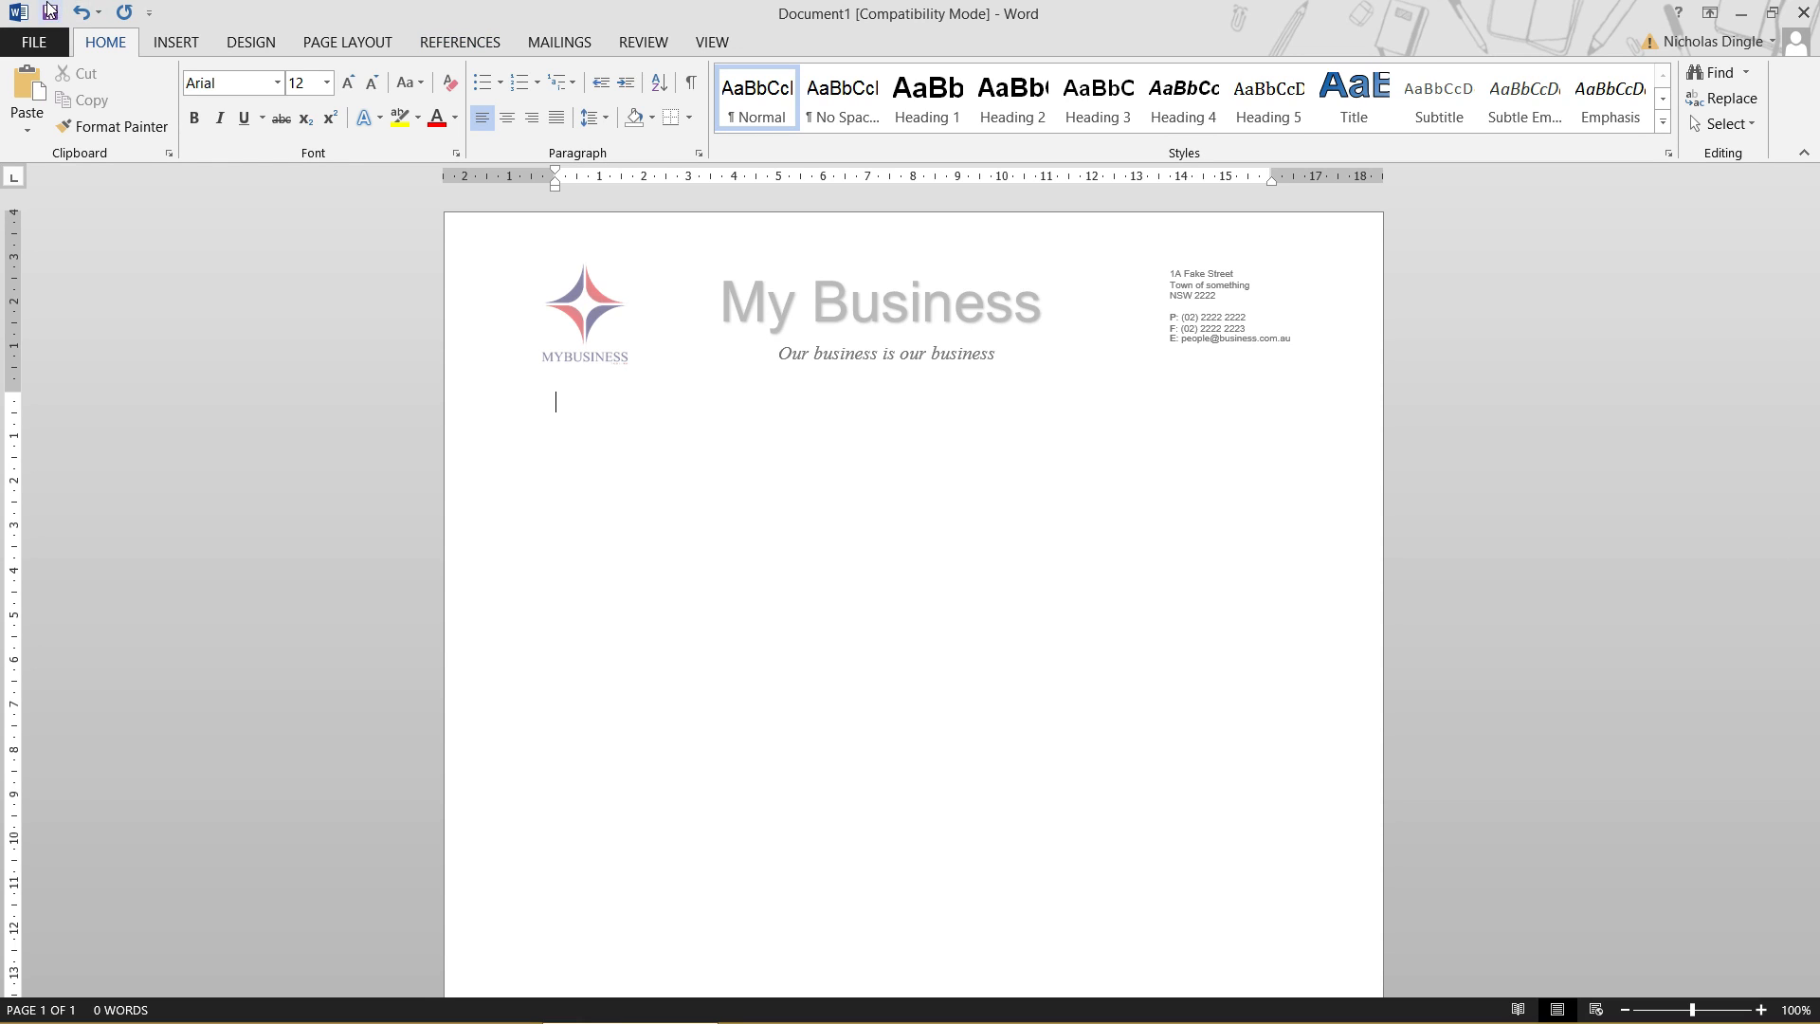
# Step: Save as Letterhead.docx in Documents, accepting the upgrade to the newest format
pyautogui.click(38, 43)
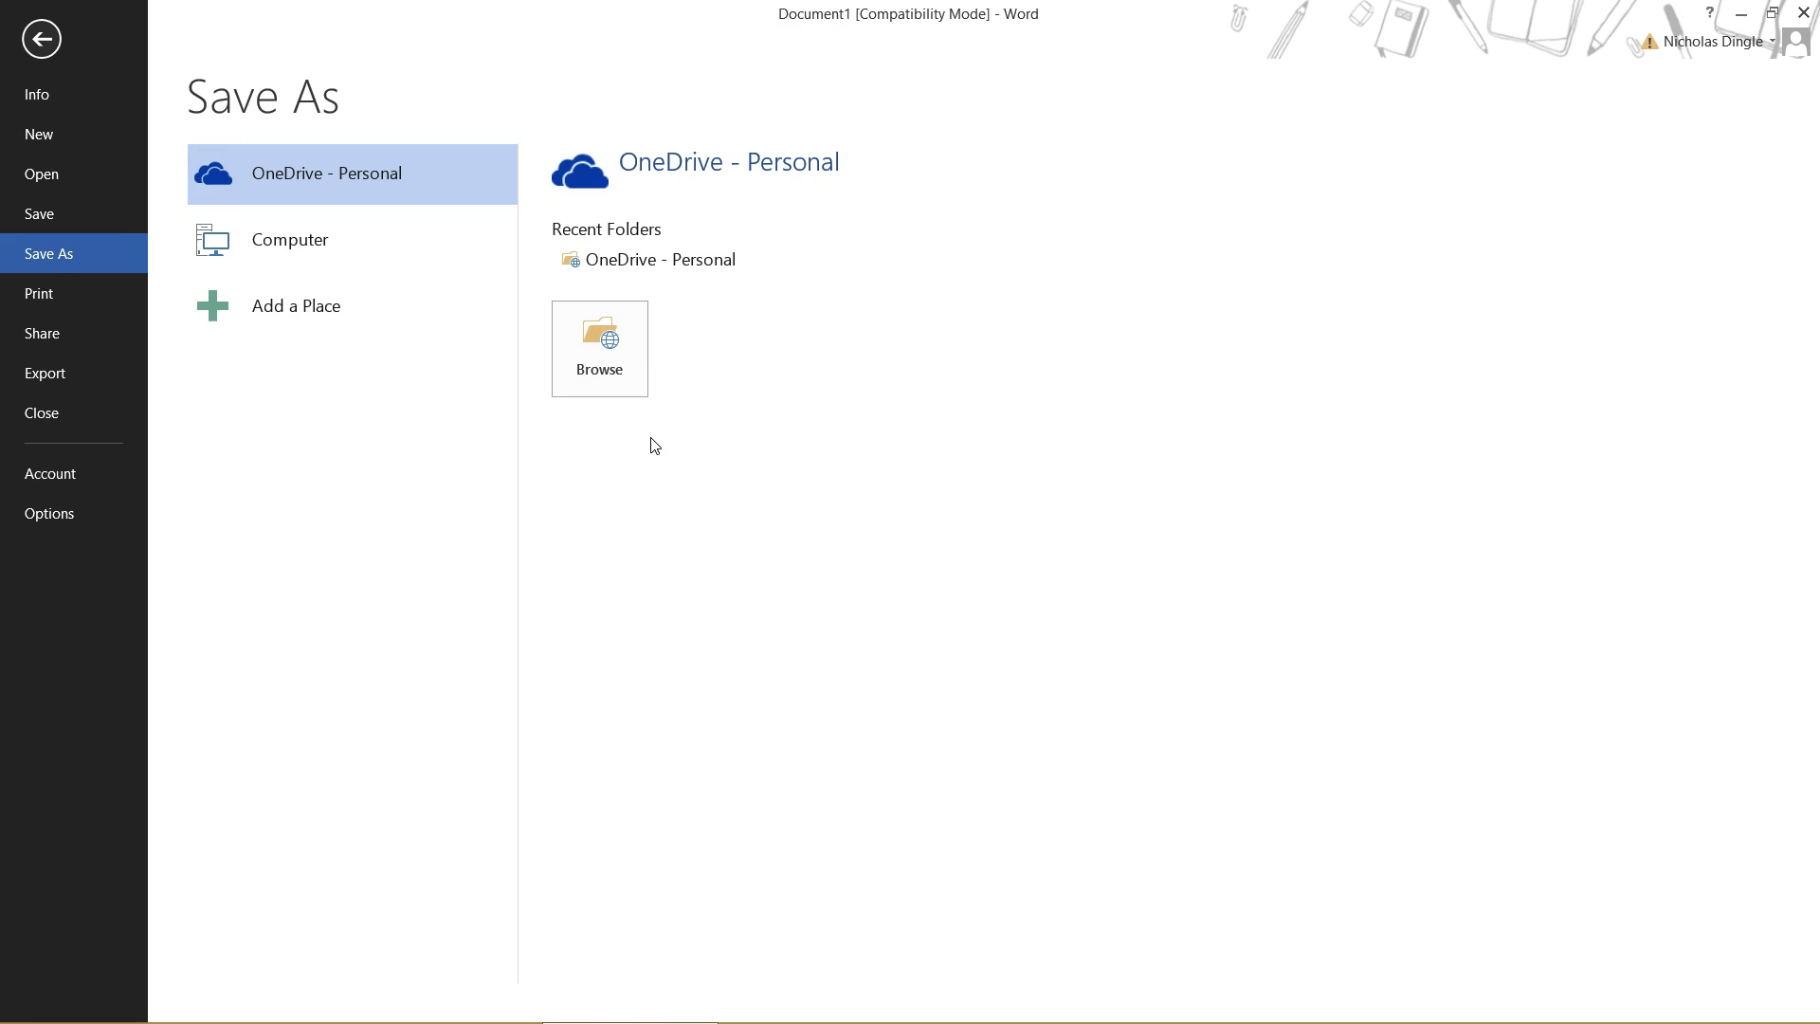
pyautogui.click(289, 239)
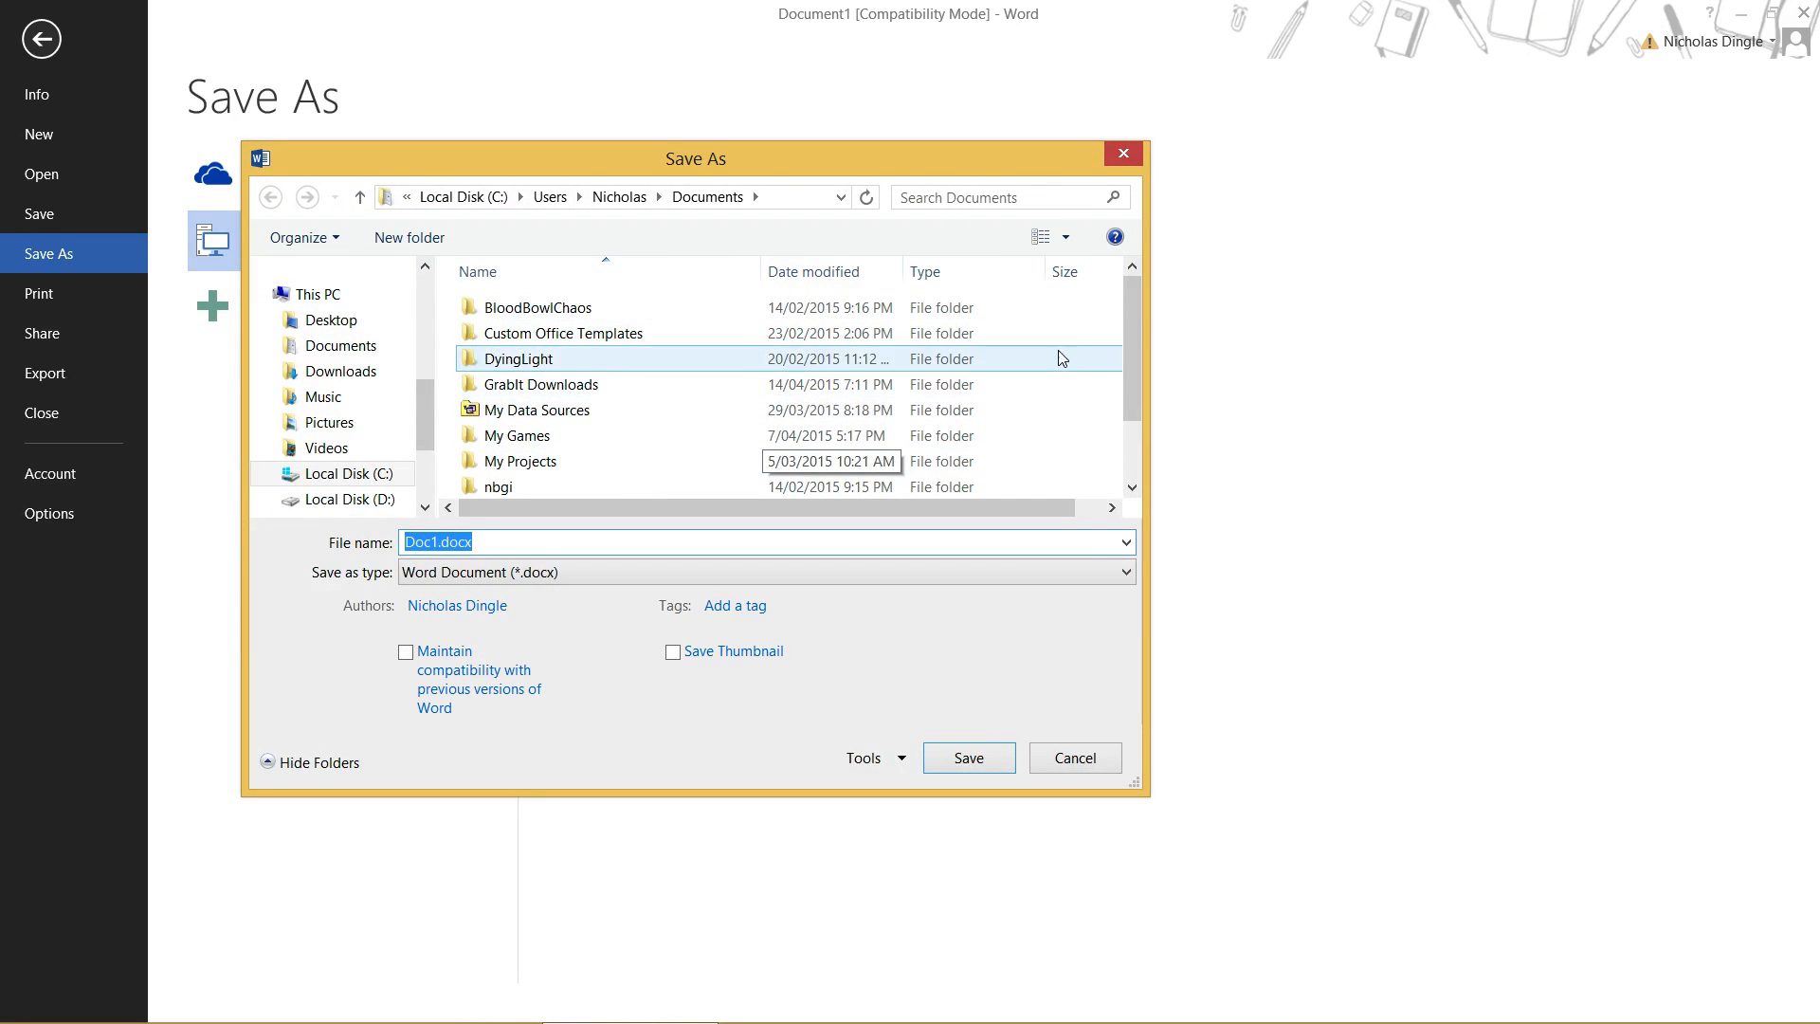
pyautogui.scroll(-3)
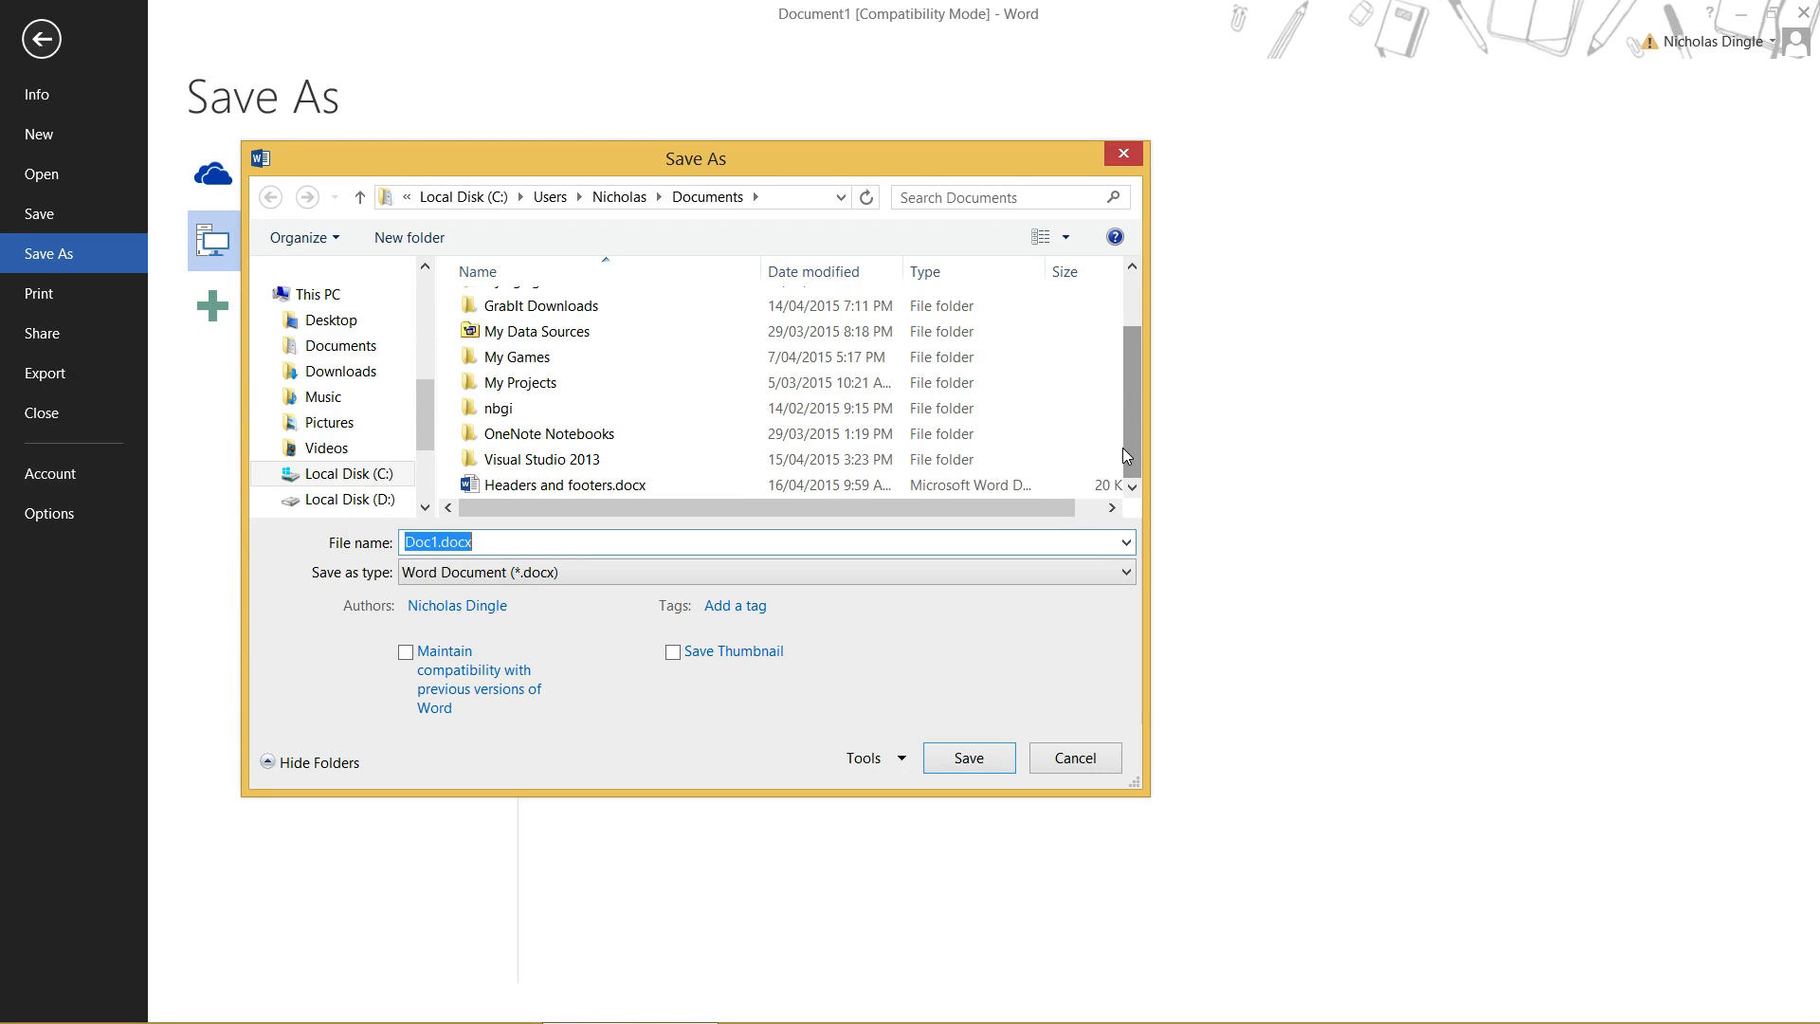
pyautogui.write('L')
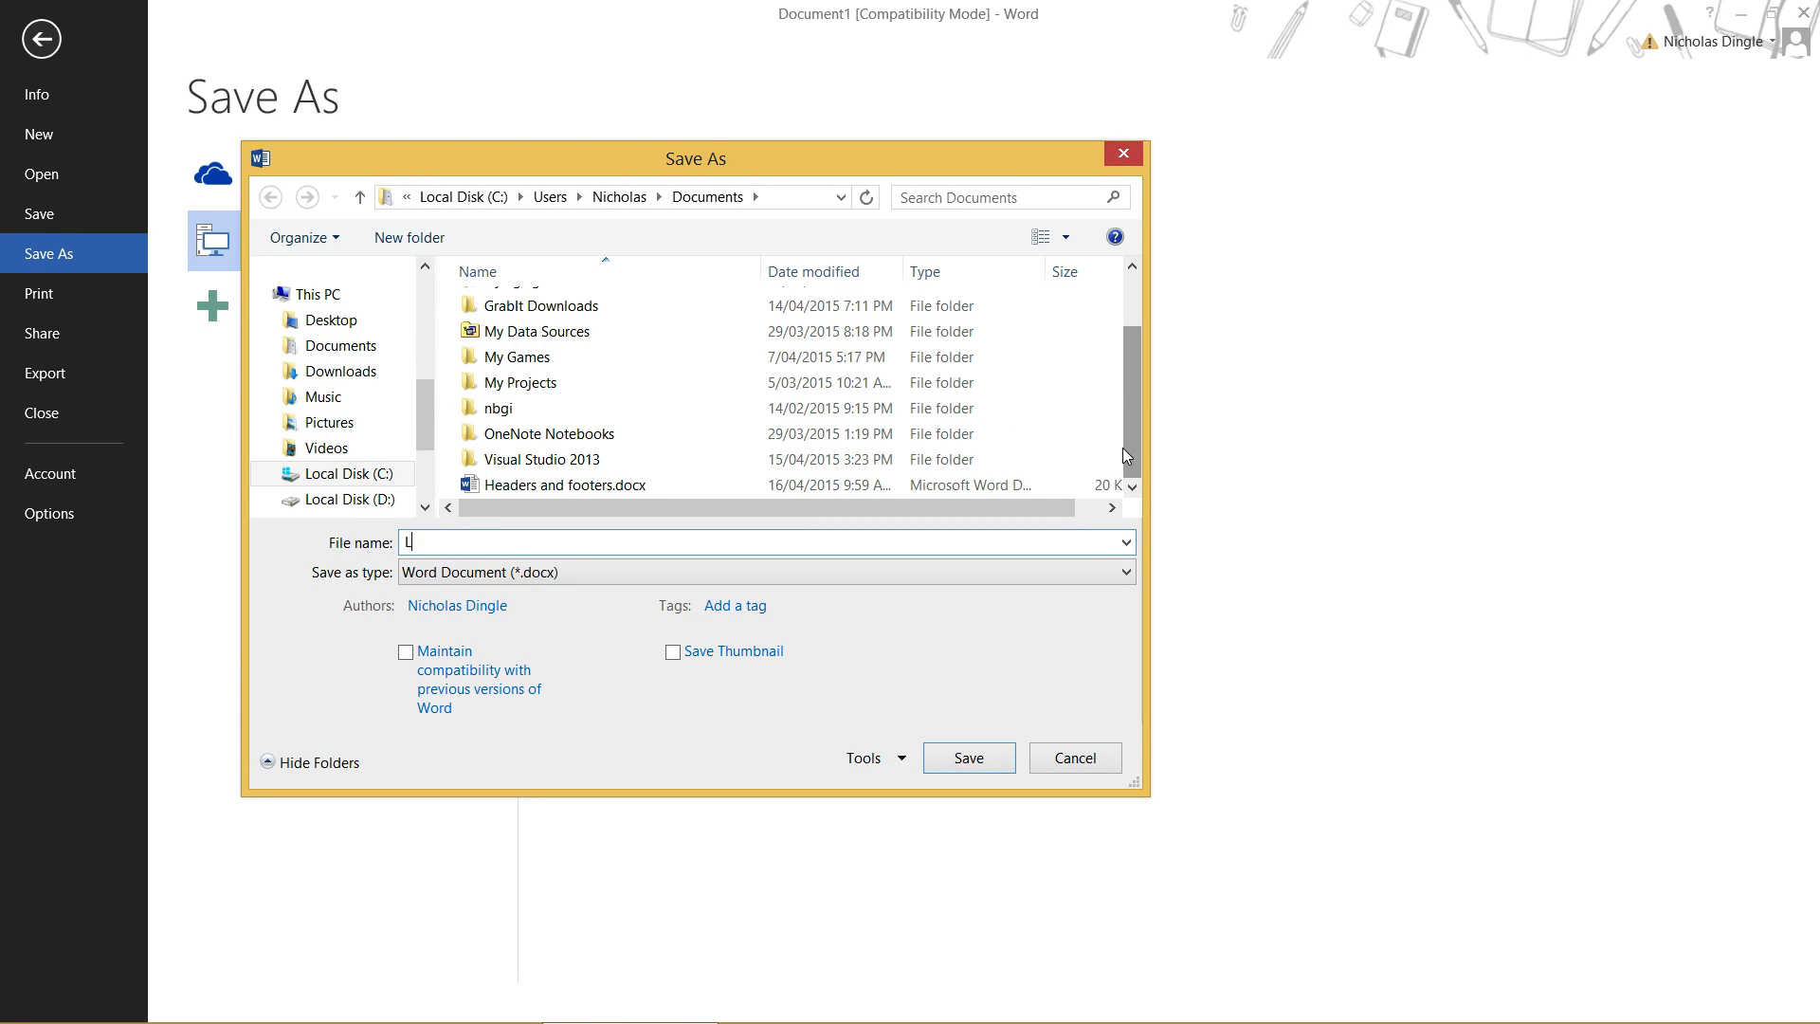
pyautogui.write('etterhead')
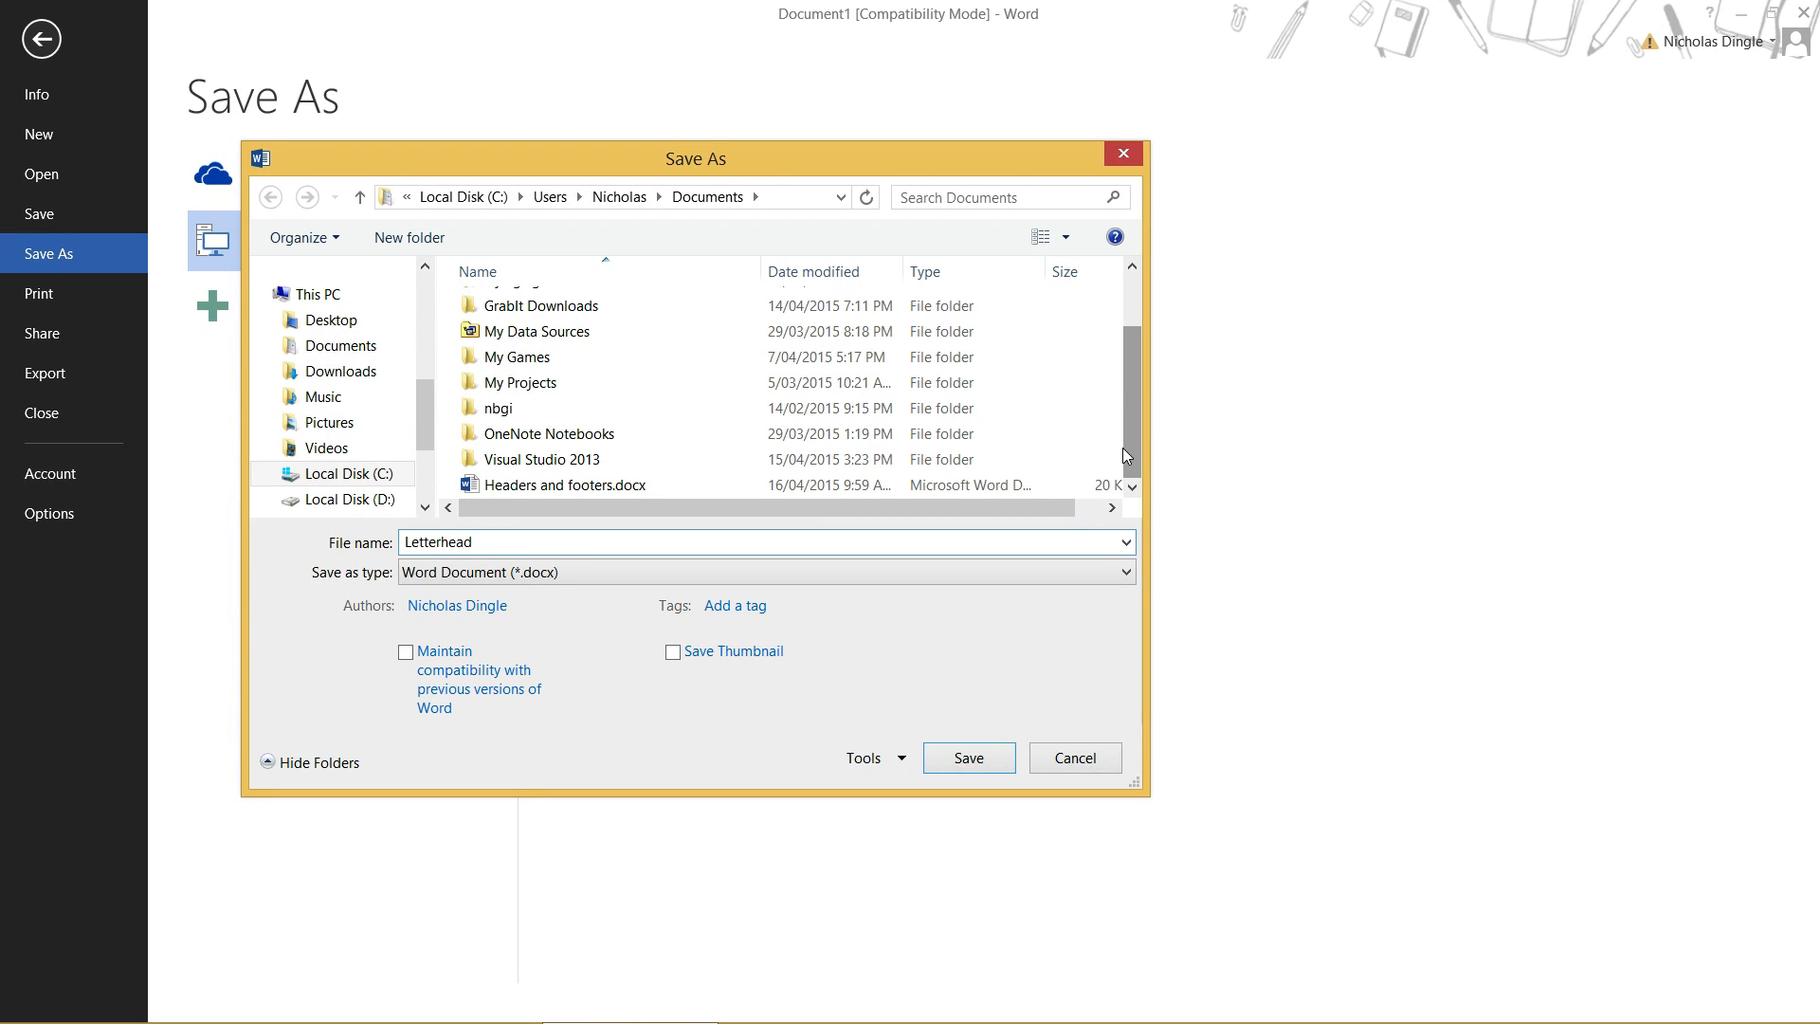
pyautogui.click(969, 758)
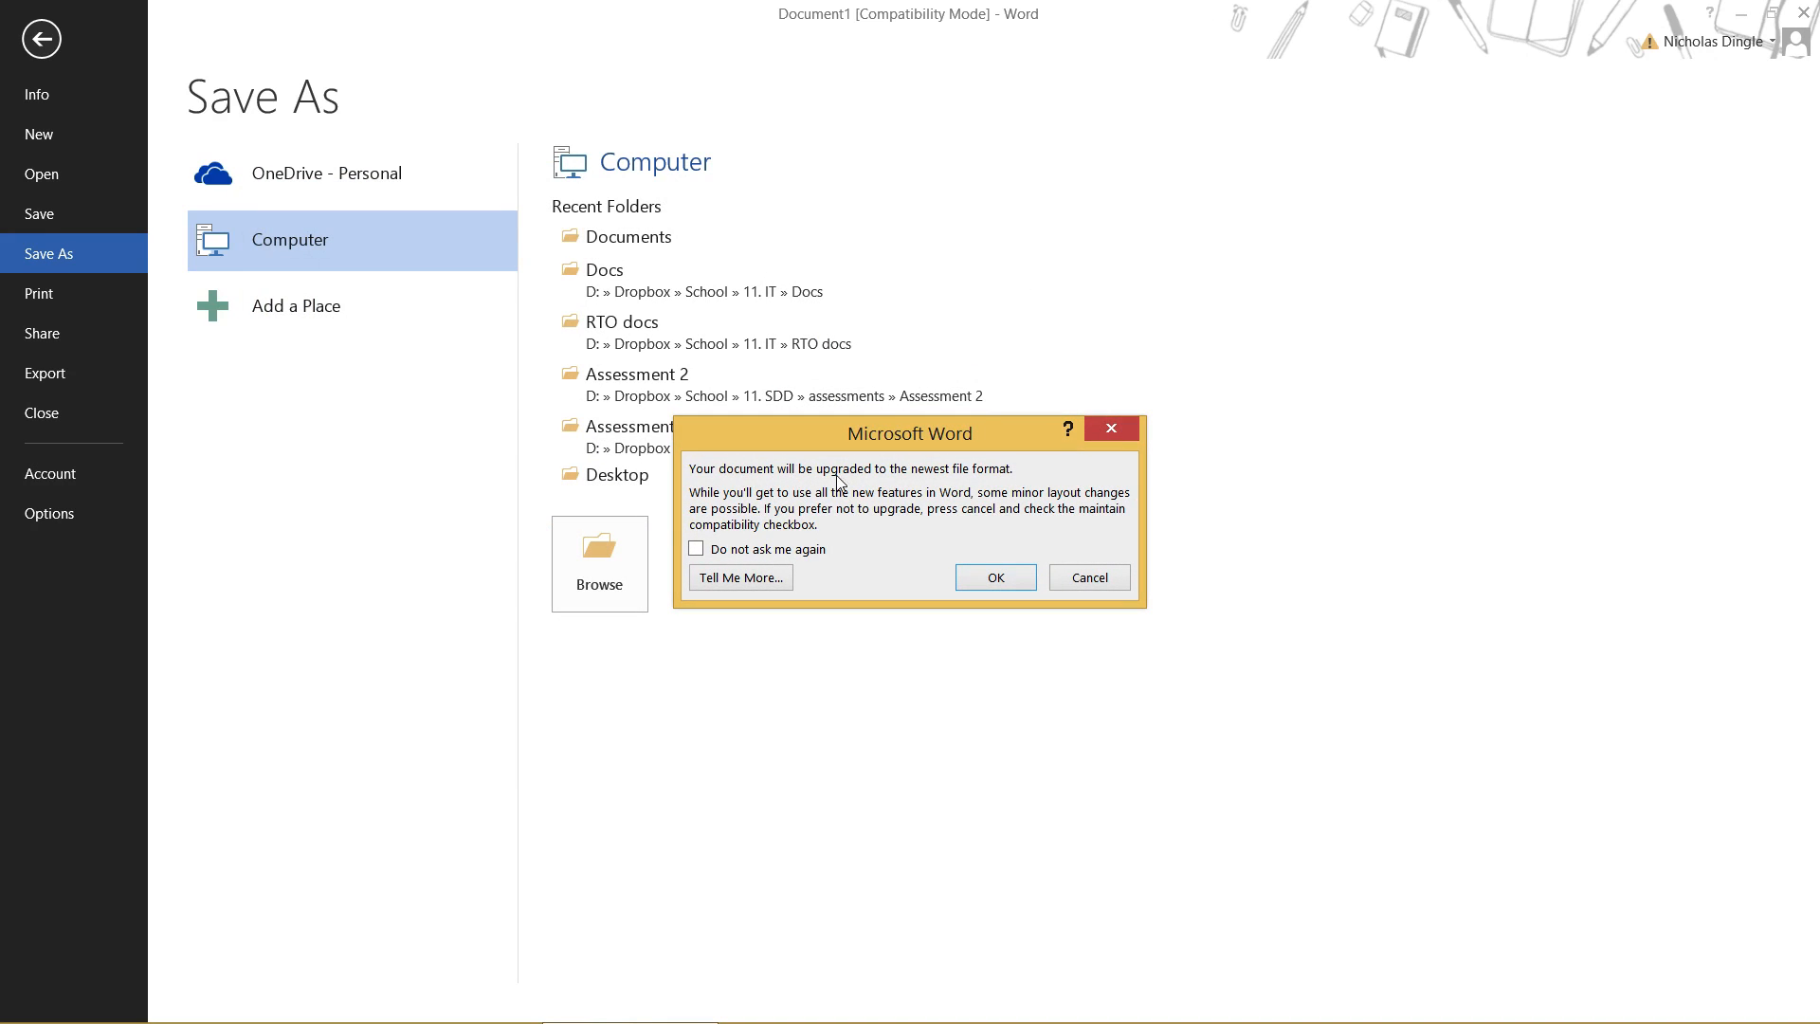
pyautogui.click(995, 577)
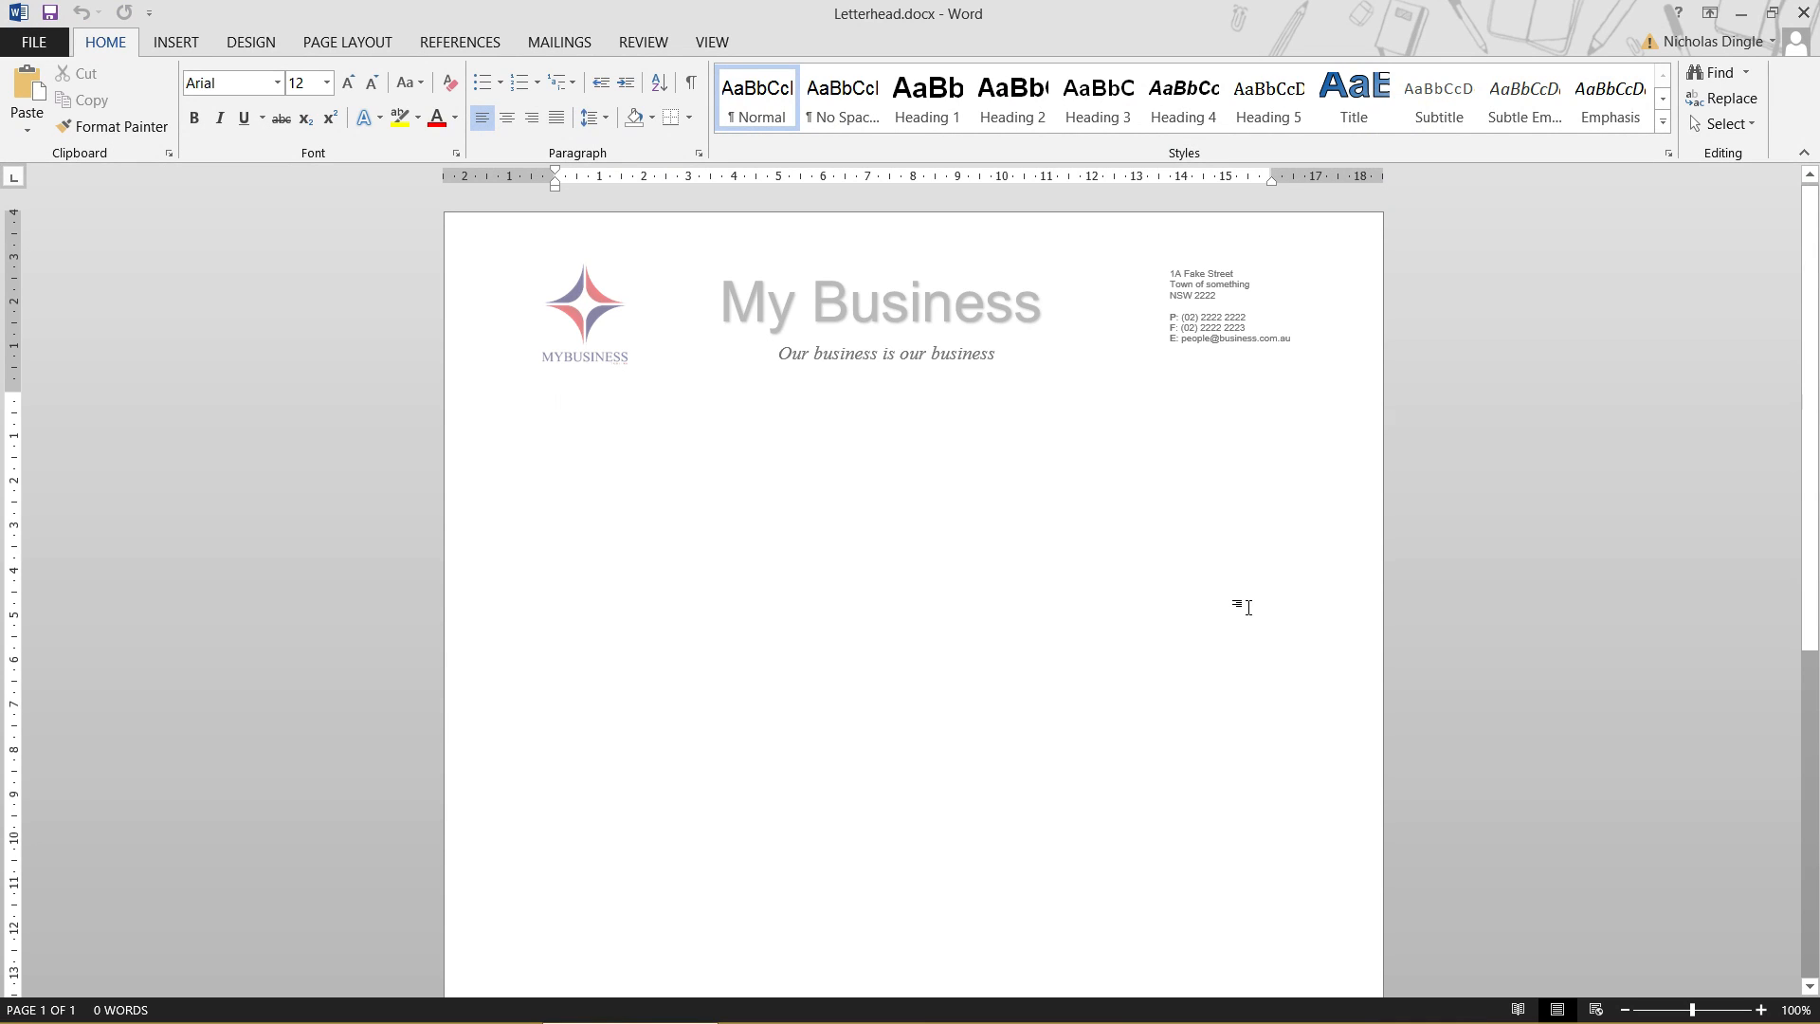
# Step: Maximize the Documents window in File Explorer and open Letterhead.docx in Word
pyautogui.click(556, 402)
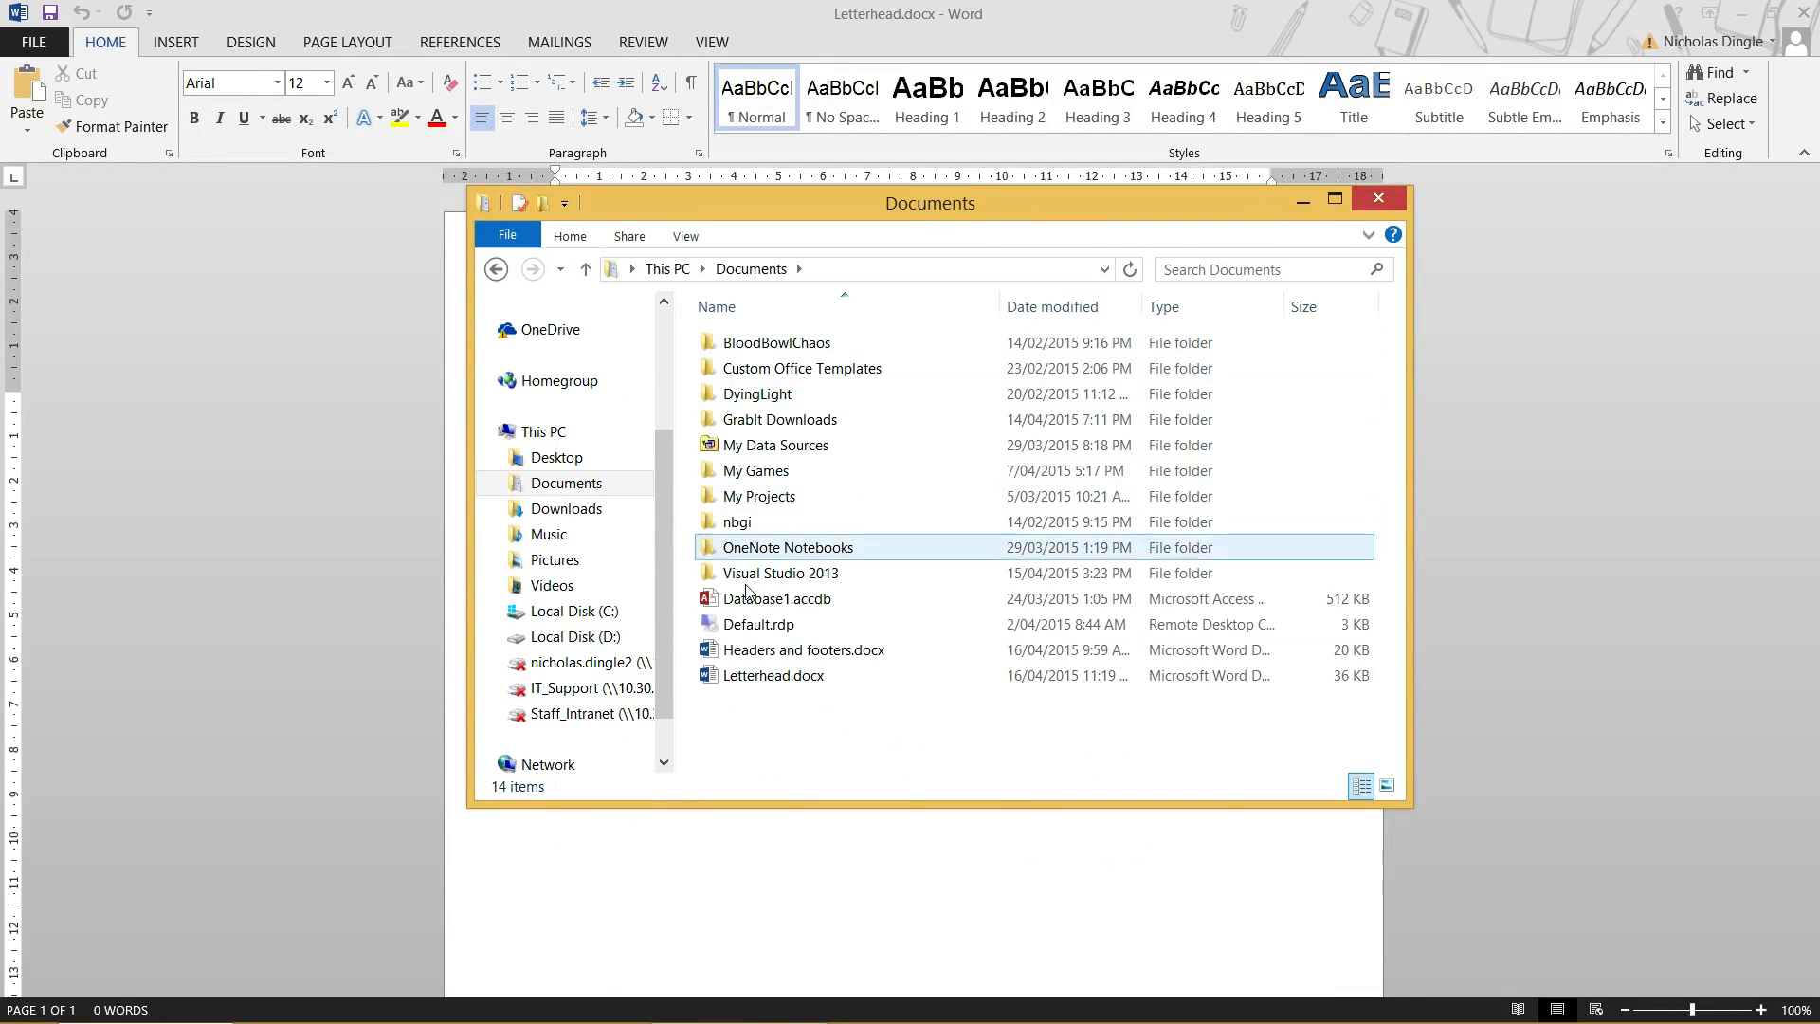
pyautogui.click(1334, 197)
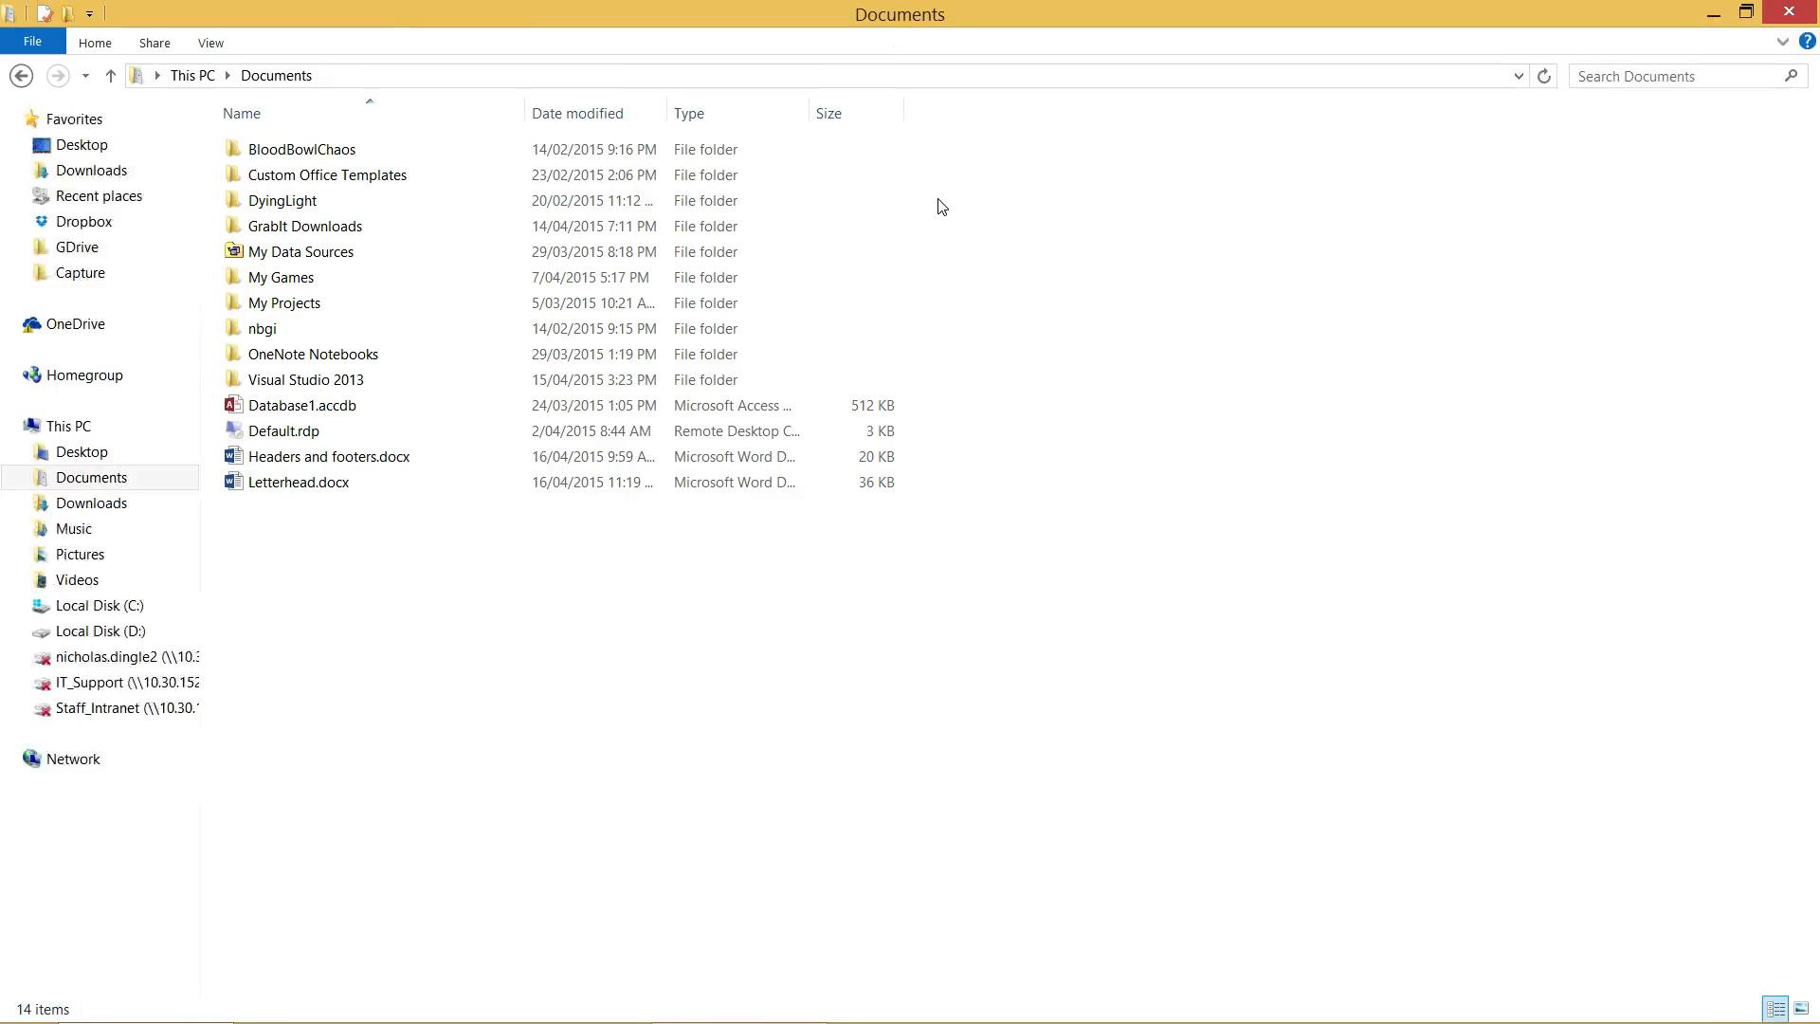
pyautogui.doubleClick(296, 482)
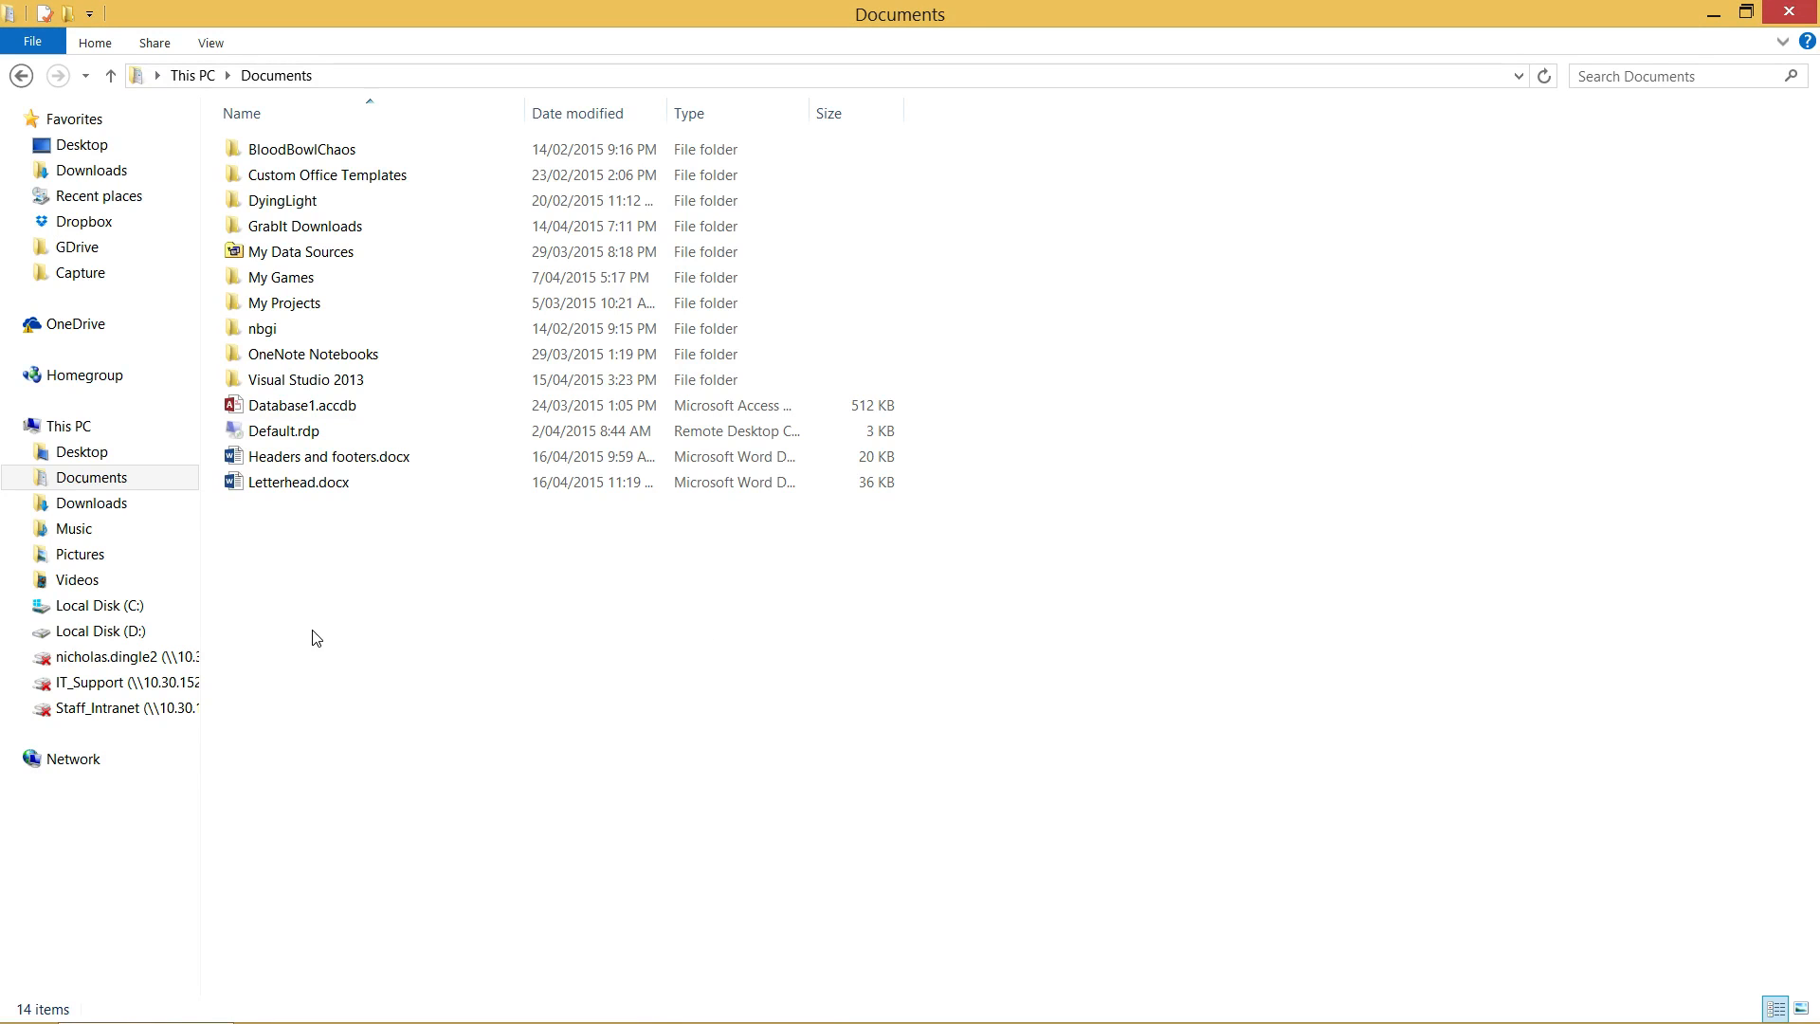
pyautogui.click(297, 482)
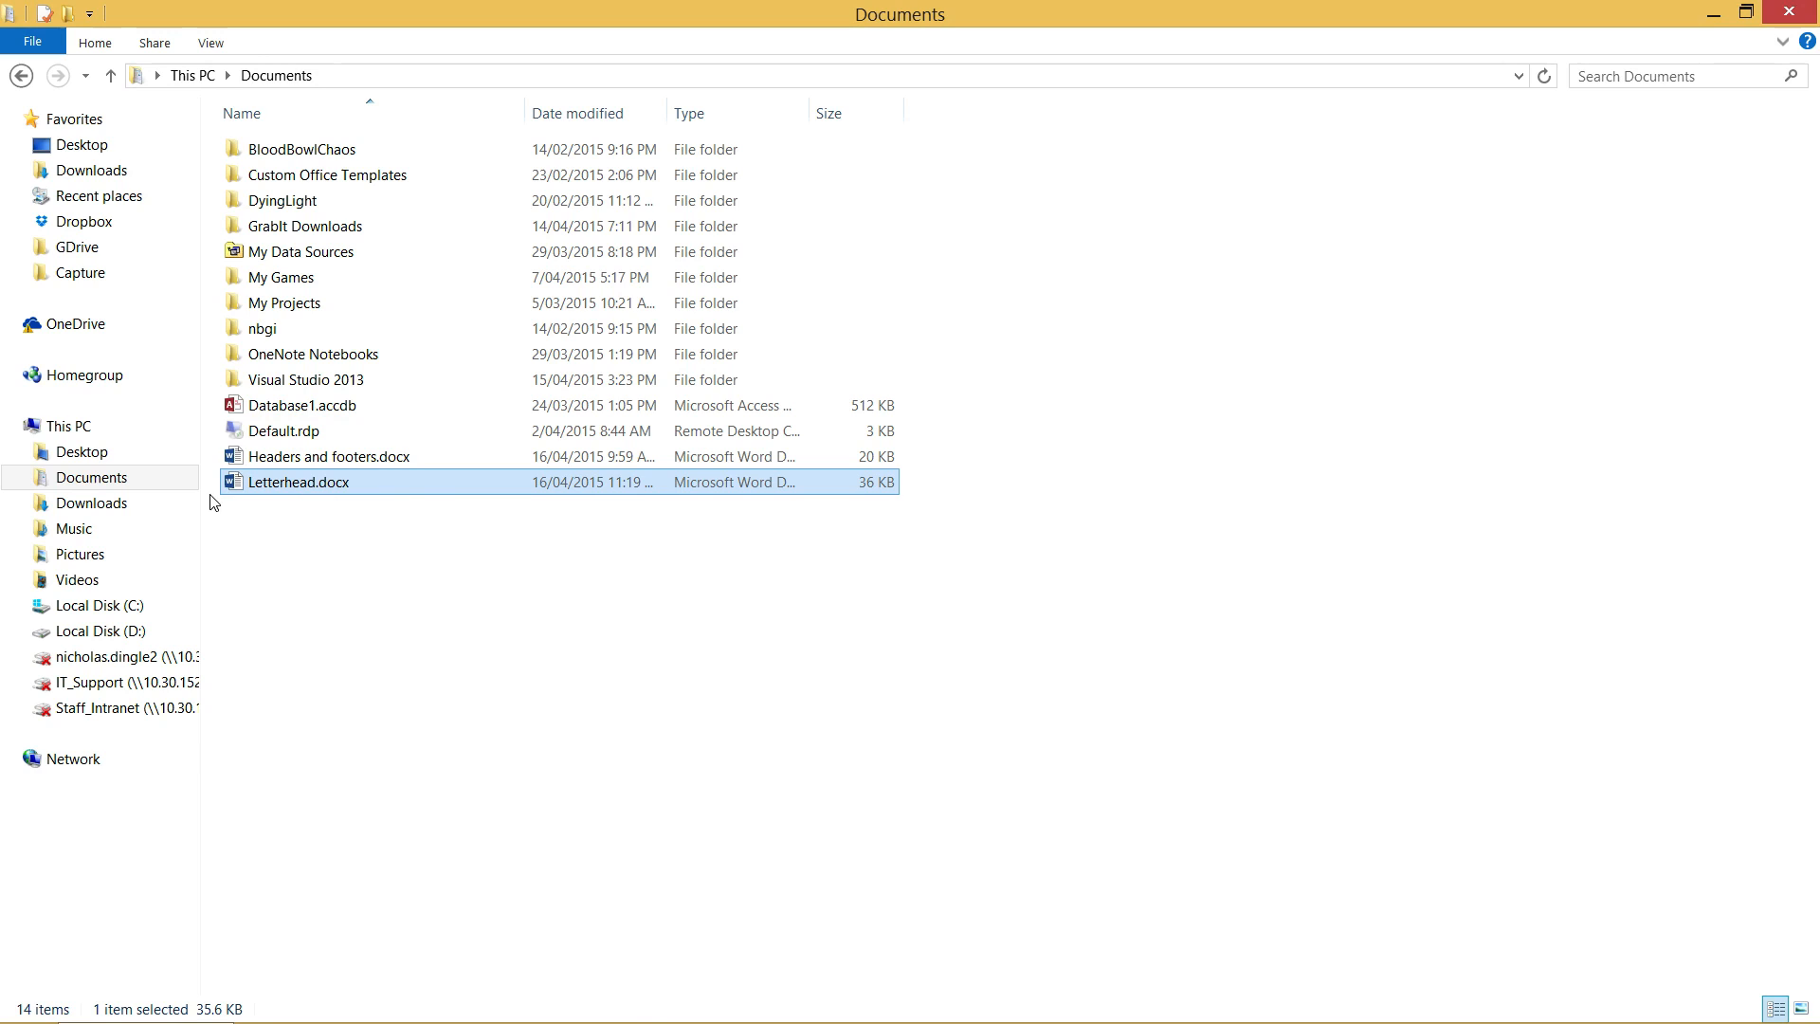
pyautogui.moveTo(323, 497)
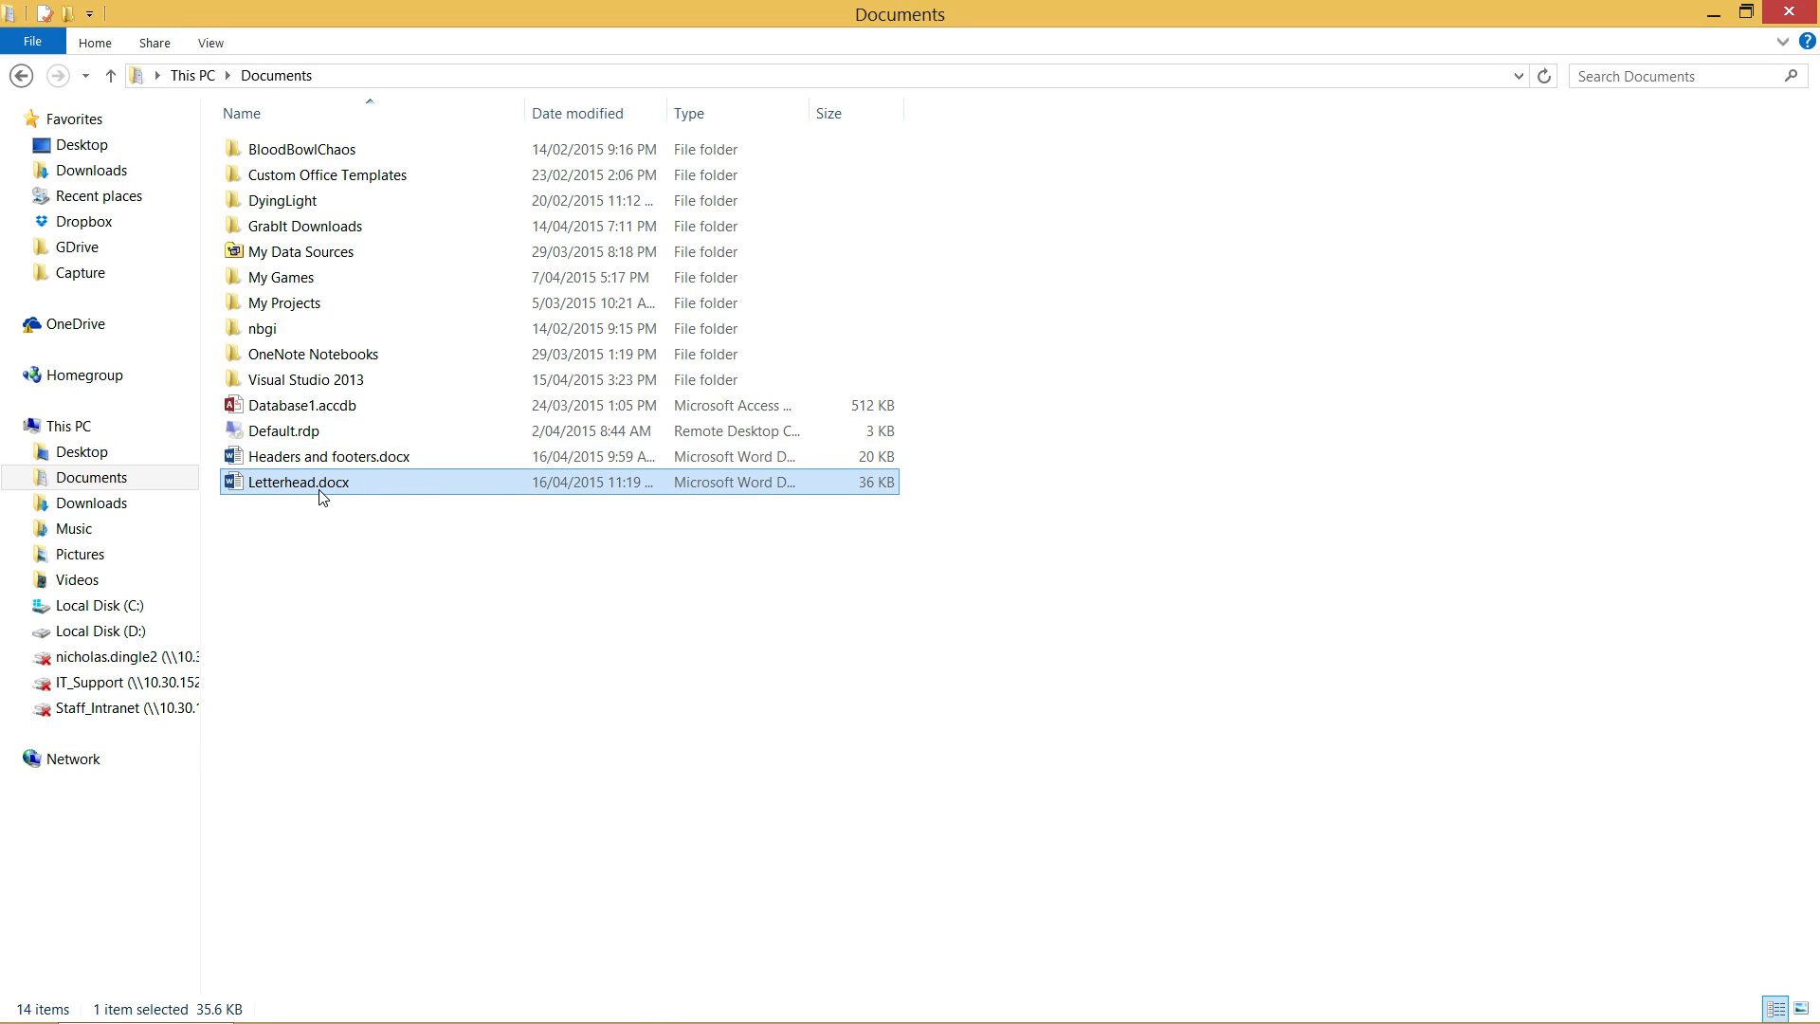
pyautogui.doubleClick(295, 481)
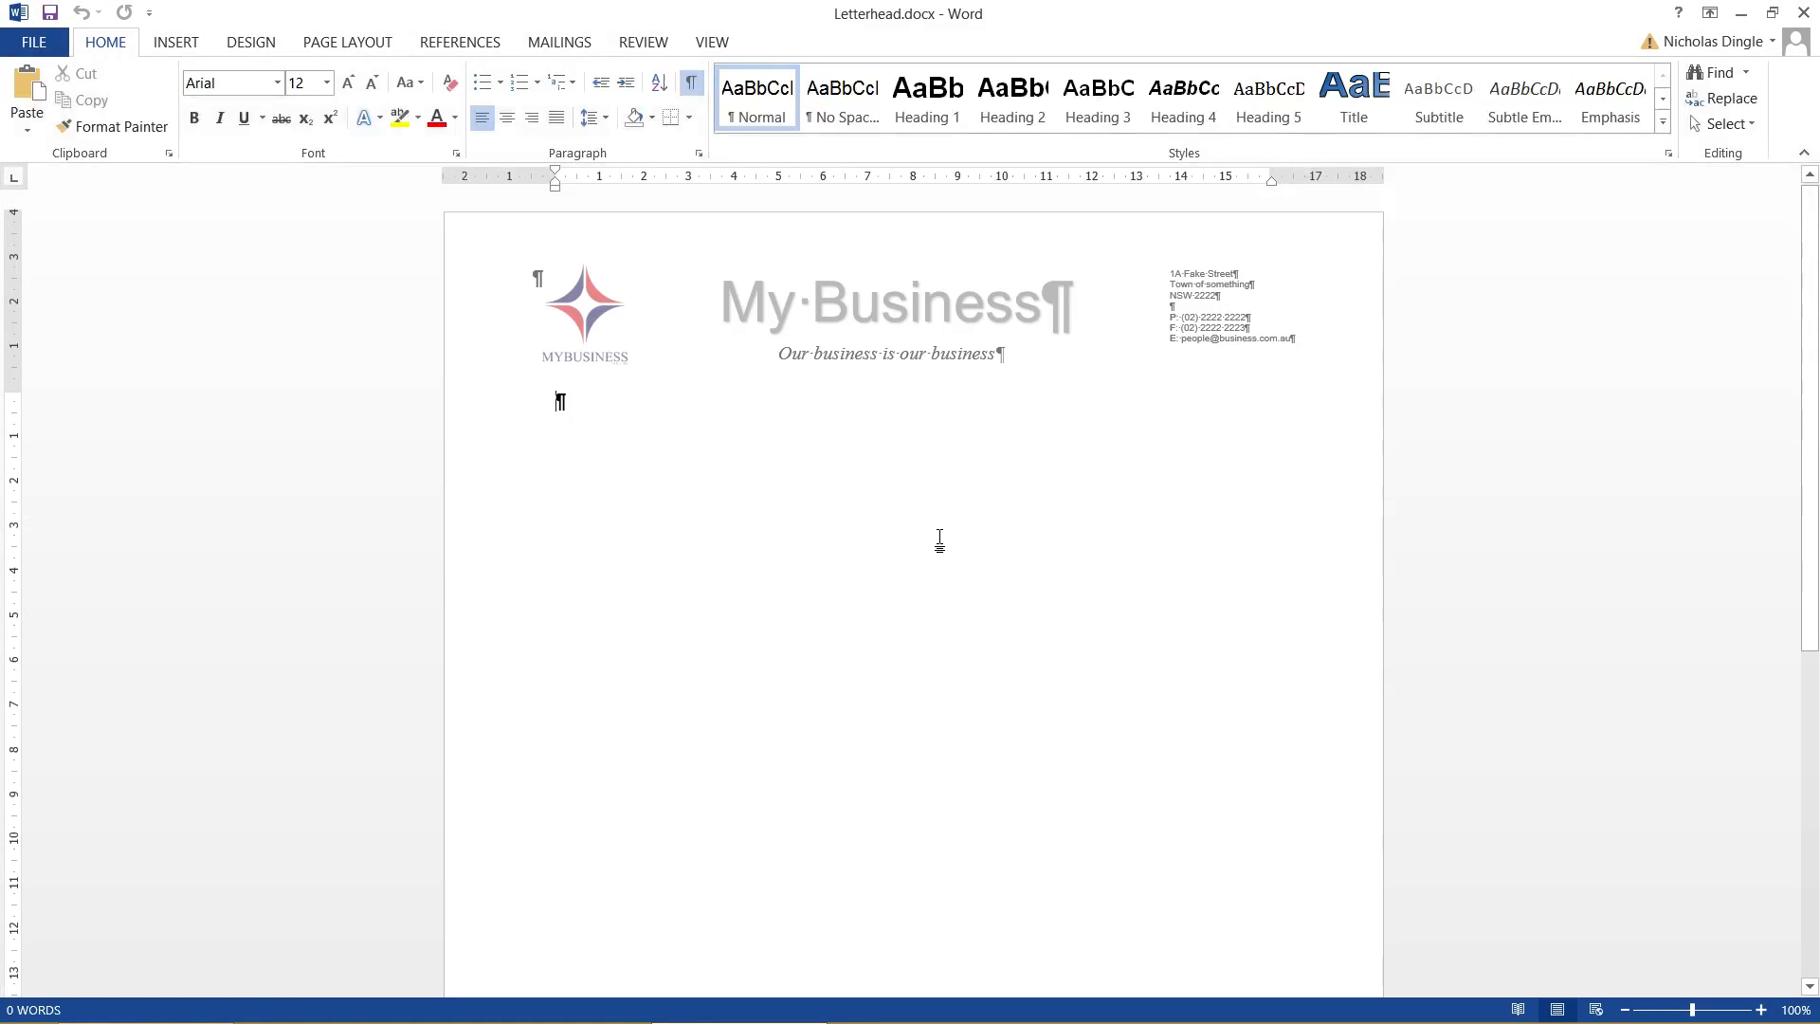
# Step: Hide formatting marks and type the Dear Sir letter, 'Get off my lawn!', and 'Yours fearfully,' sign-off
pyautogui.click(691, 82)
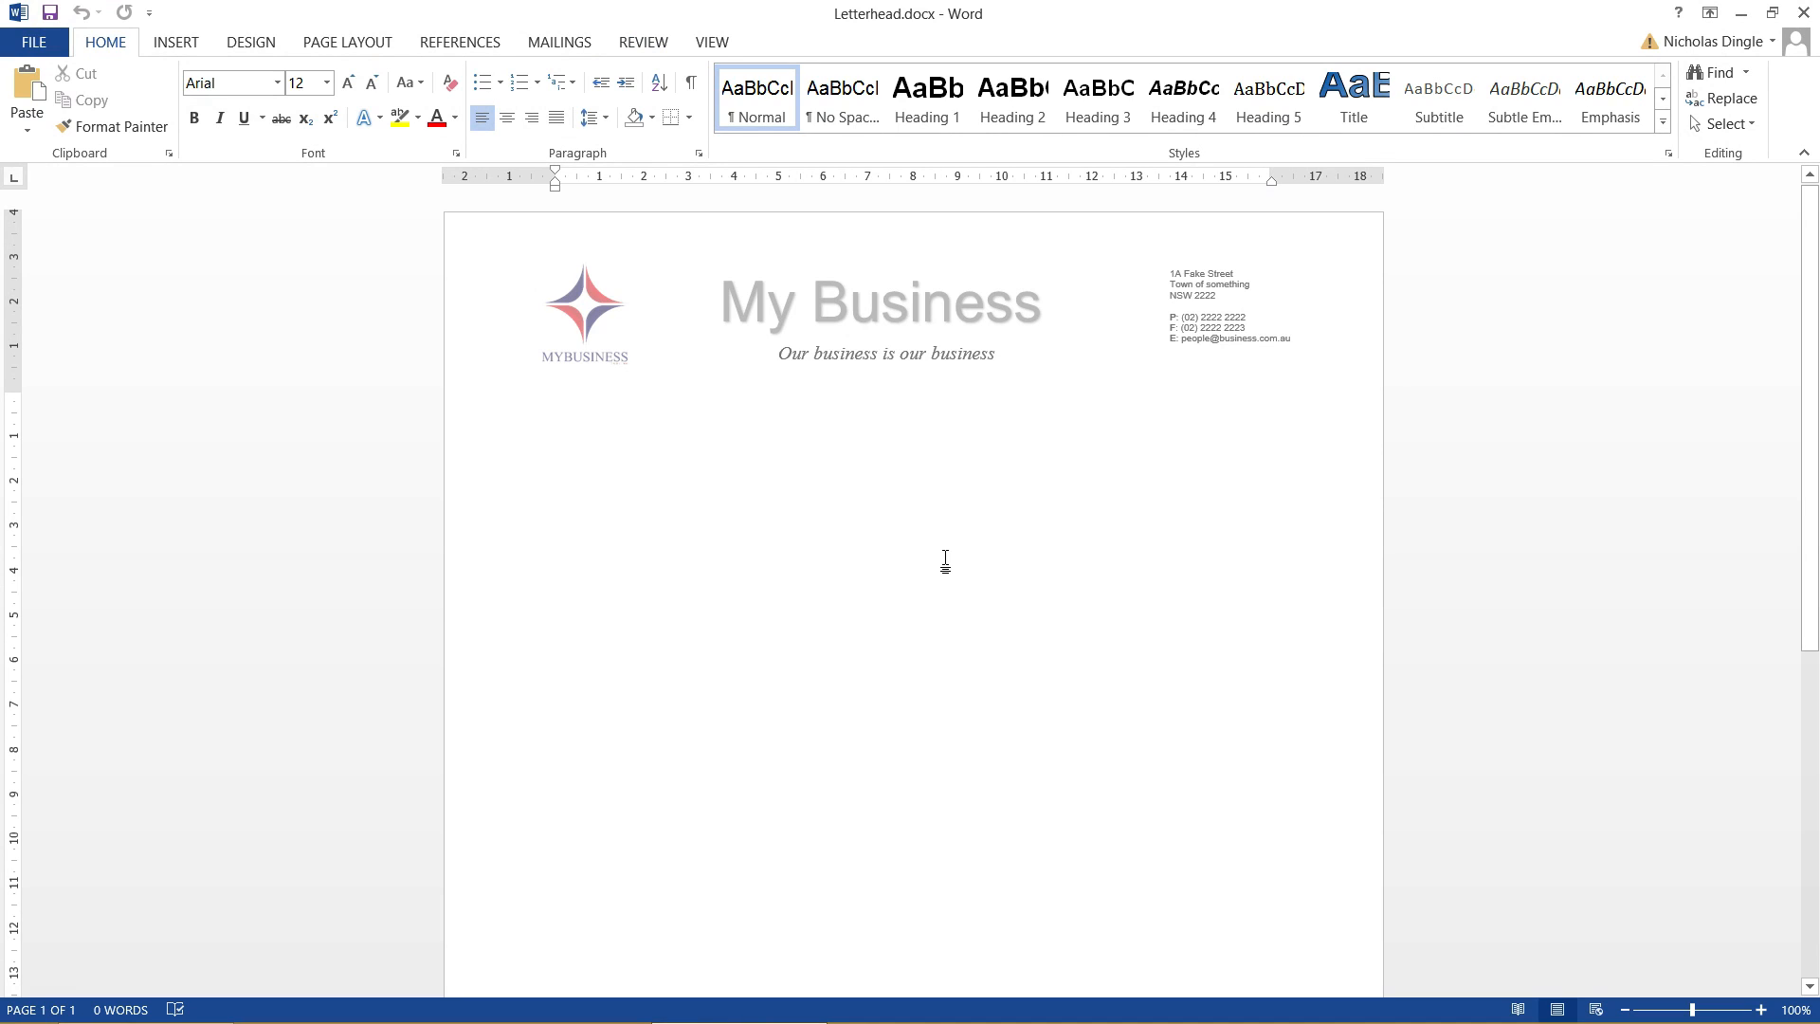
pyautogui.write('Dear Sir,')
pyautogui.write('Get off my law')
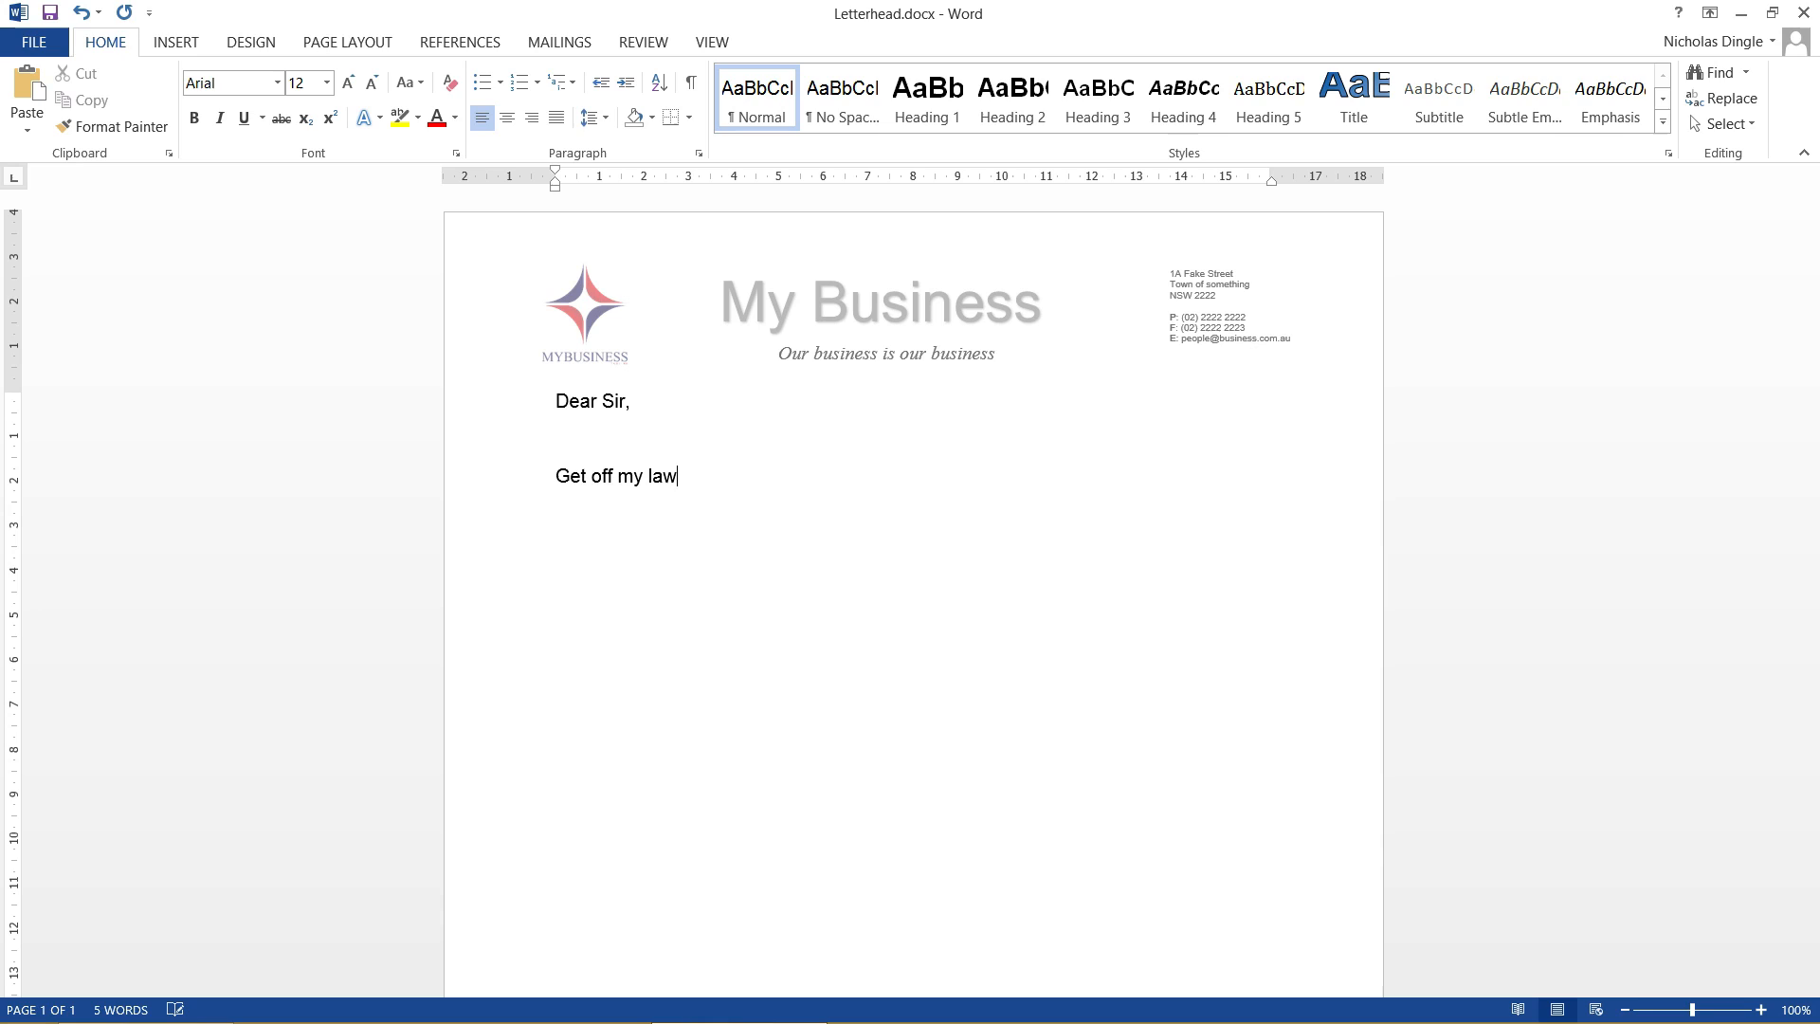
pyautogui.write('n!')
pyautogui.write('N')
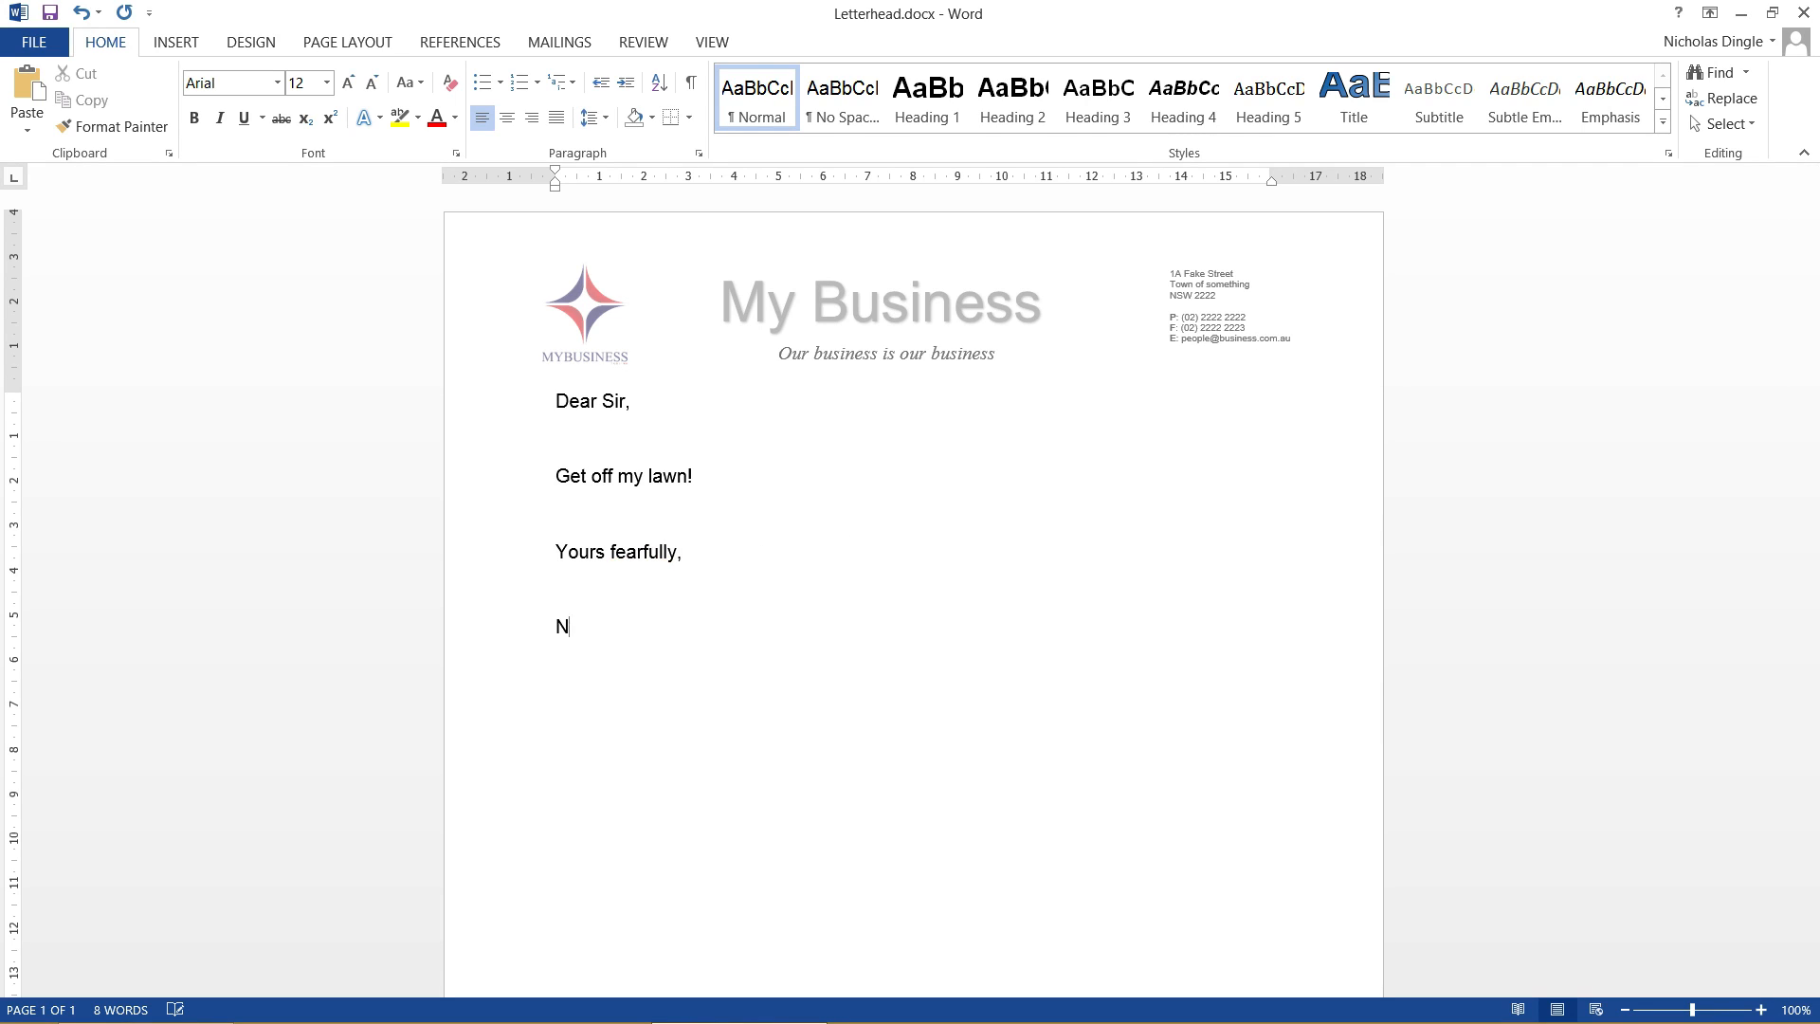
pyautogui.write('icl')
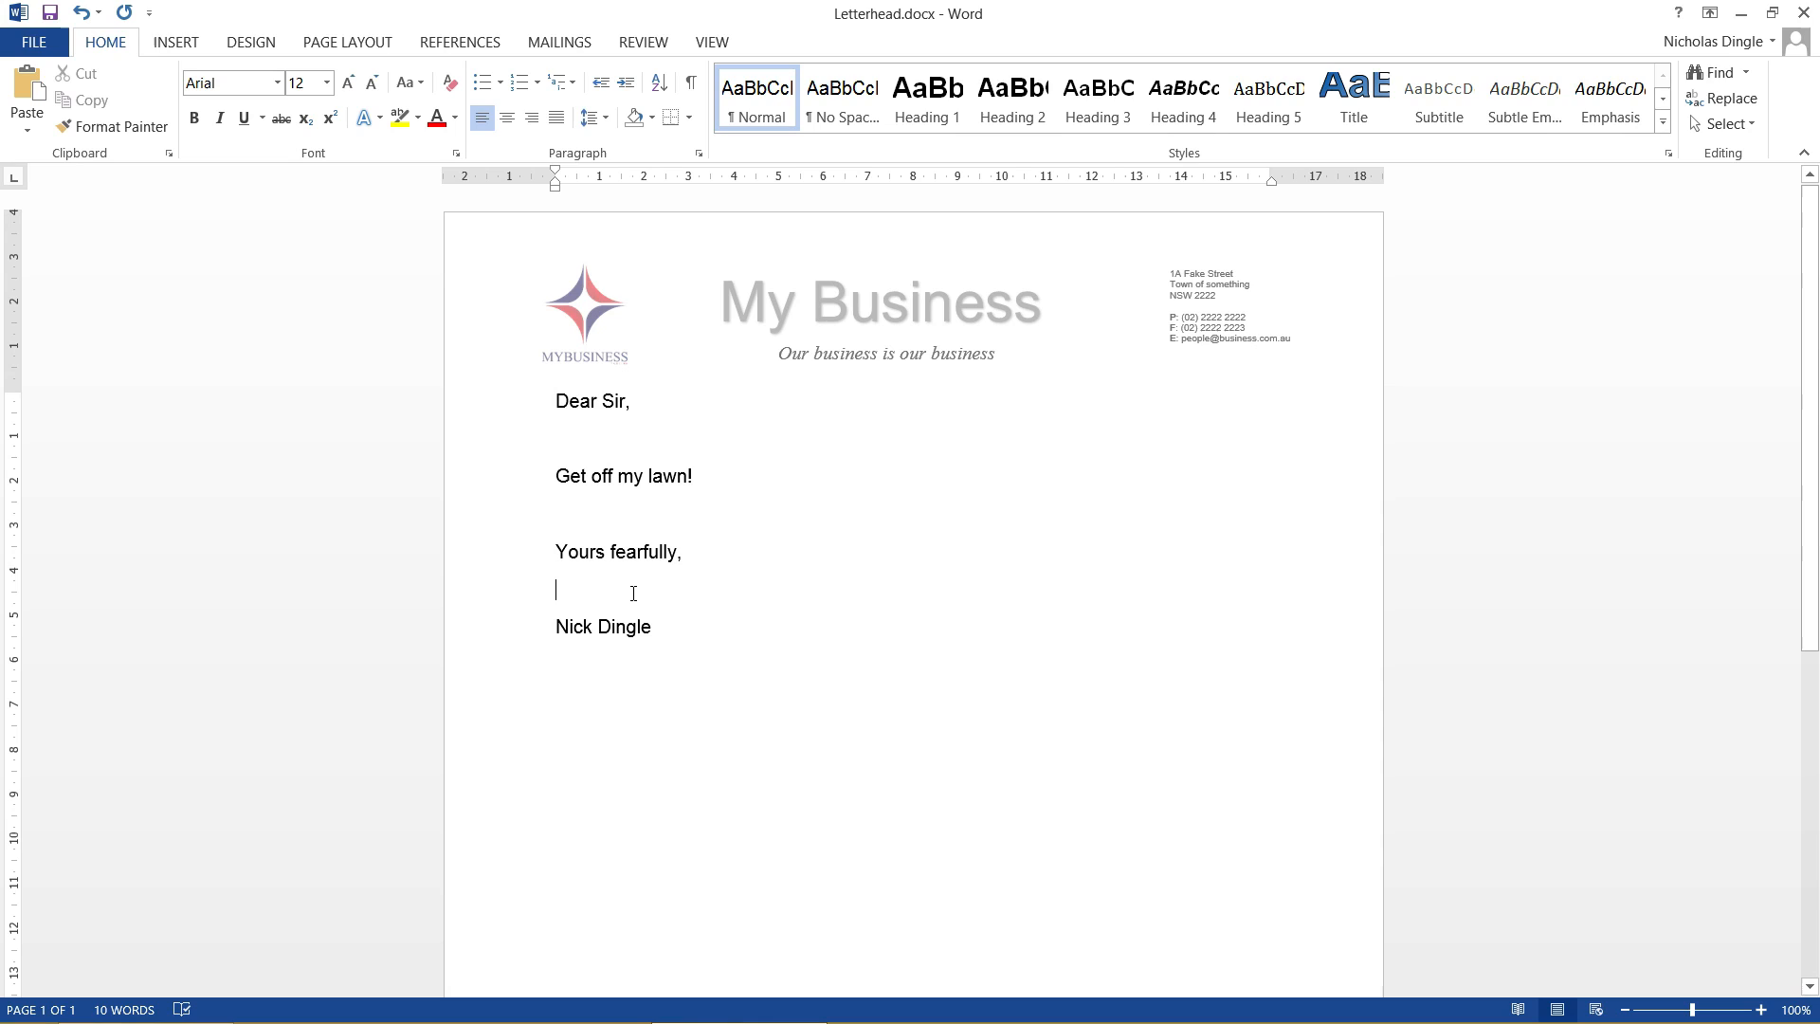
pyautogui.press('enter')
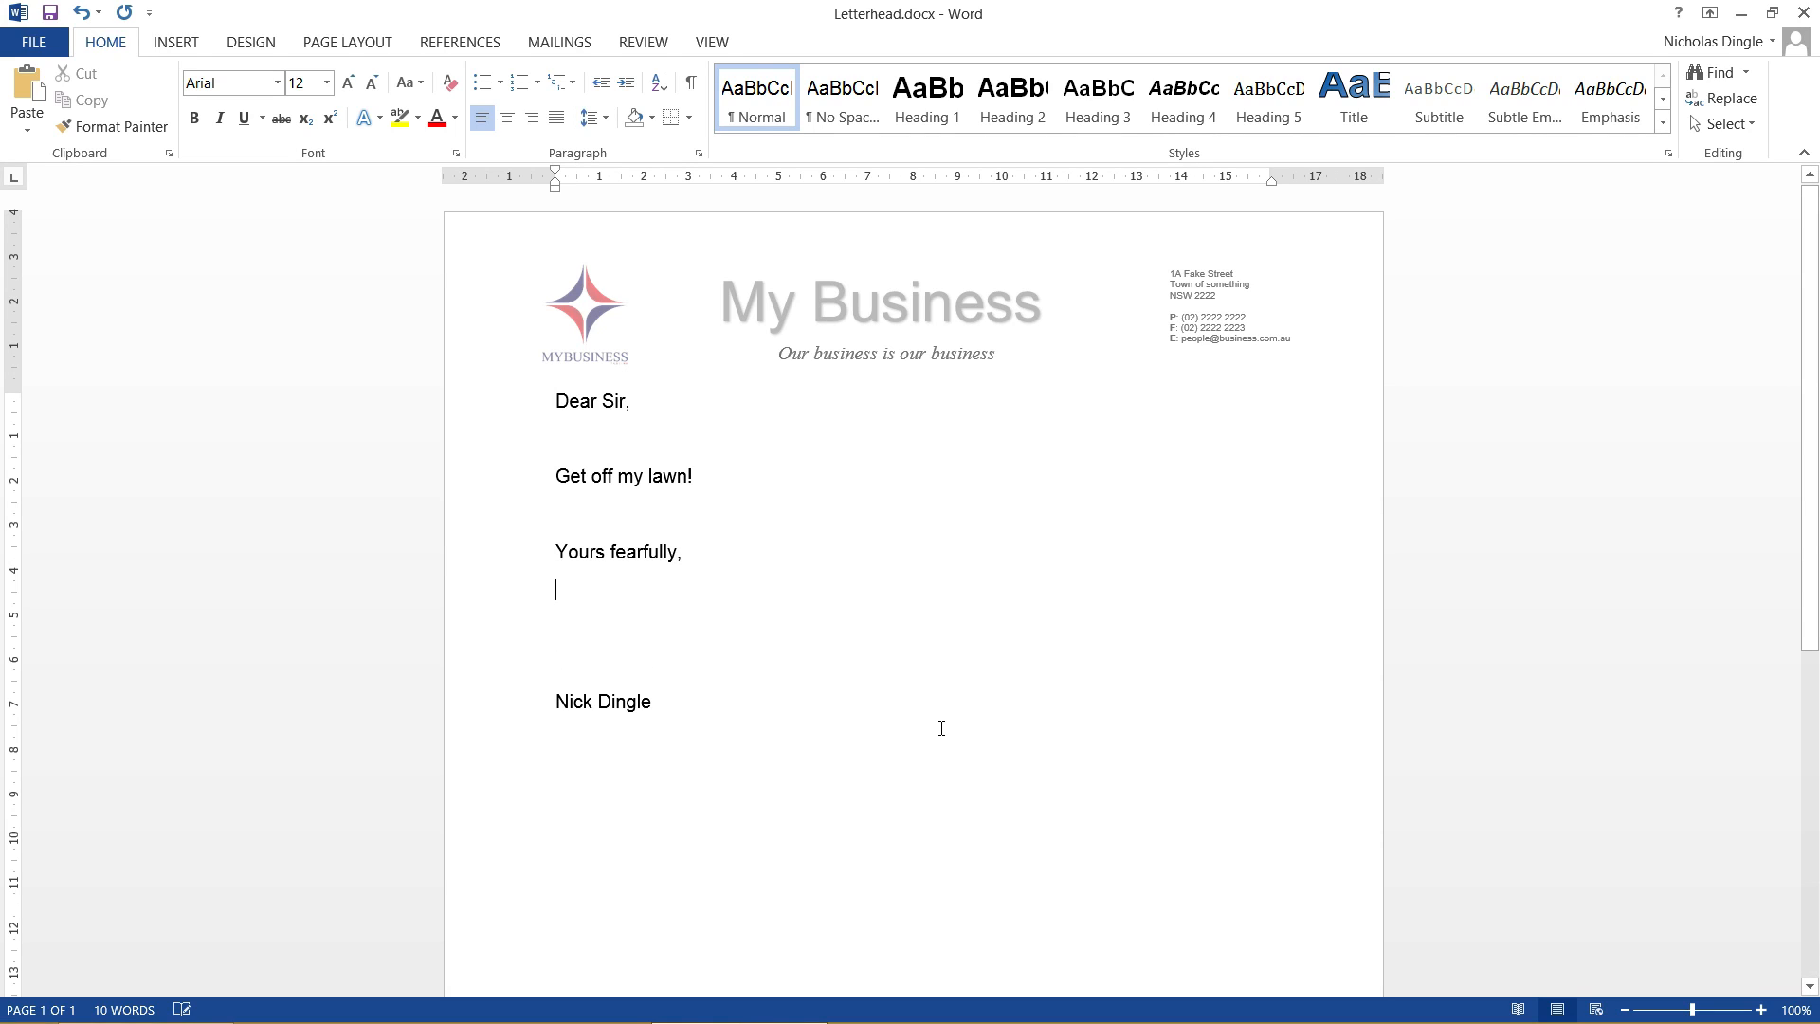
pyautogui.moveTo(970, 593)
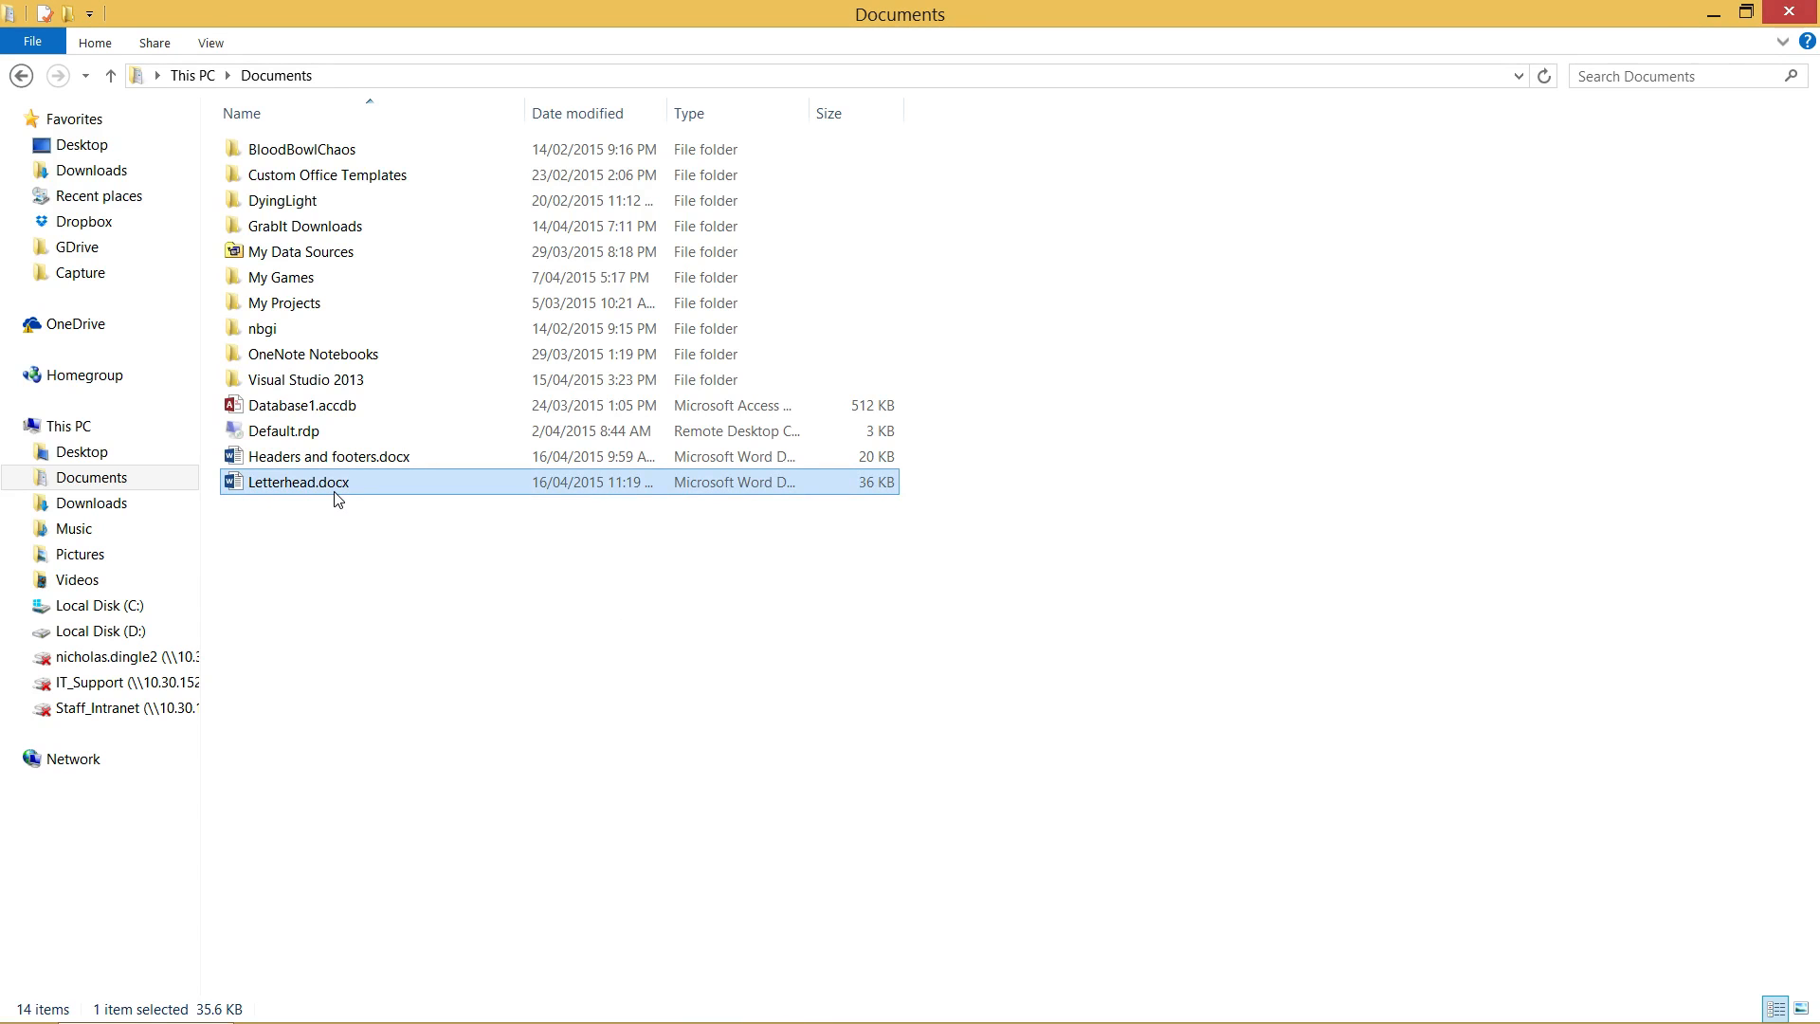
pyautogui.doubleClick(296, 482)
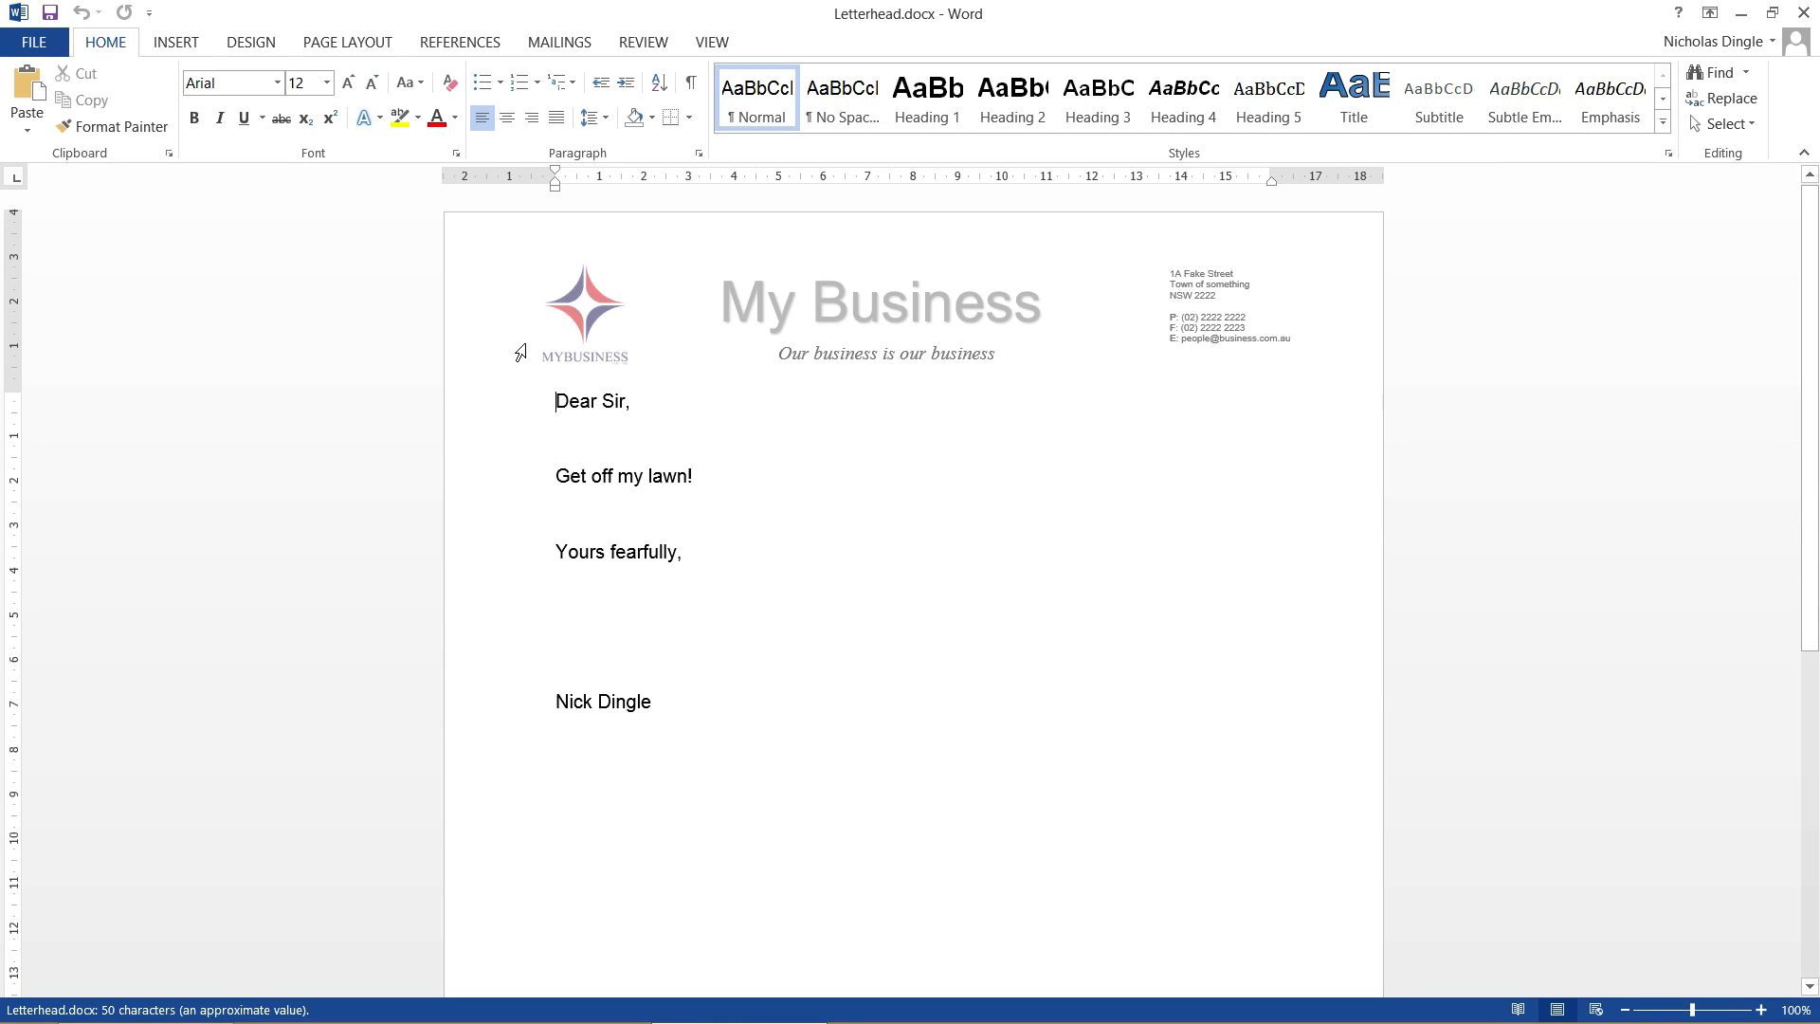
pyautogui.moveTo(557, 399); pyautogui.dragTo(651, 713)
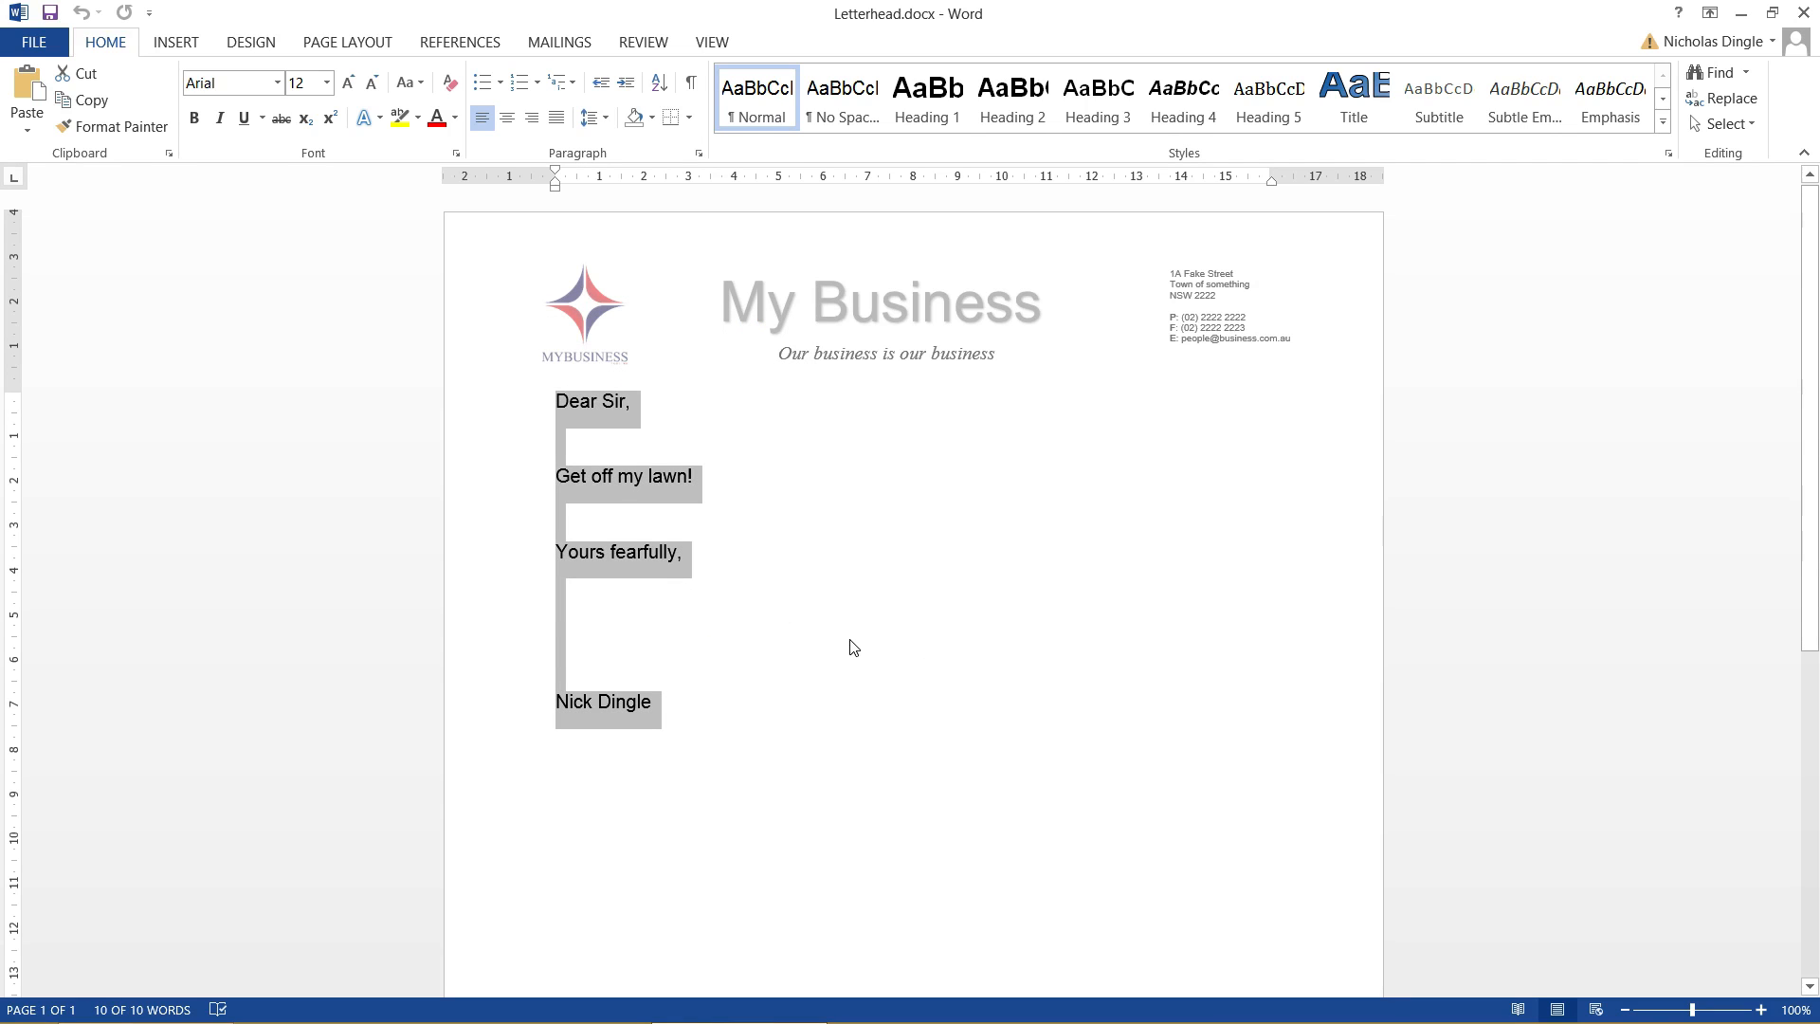
pyautogui.press('Delete')
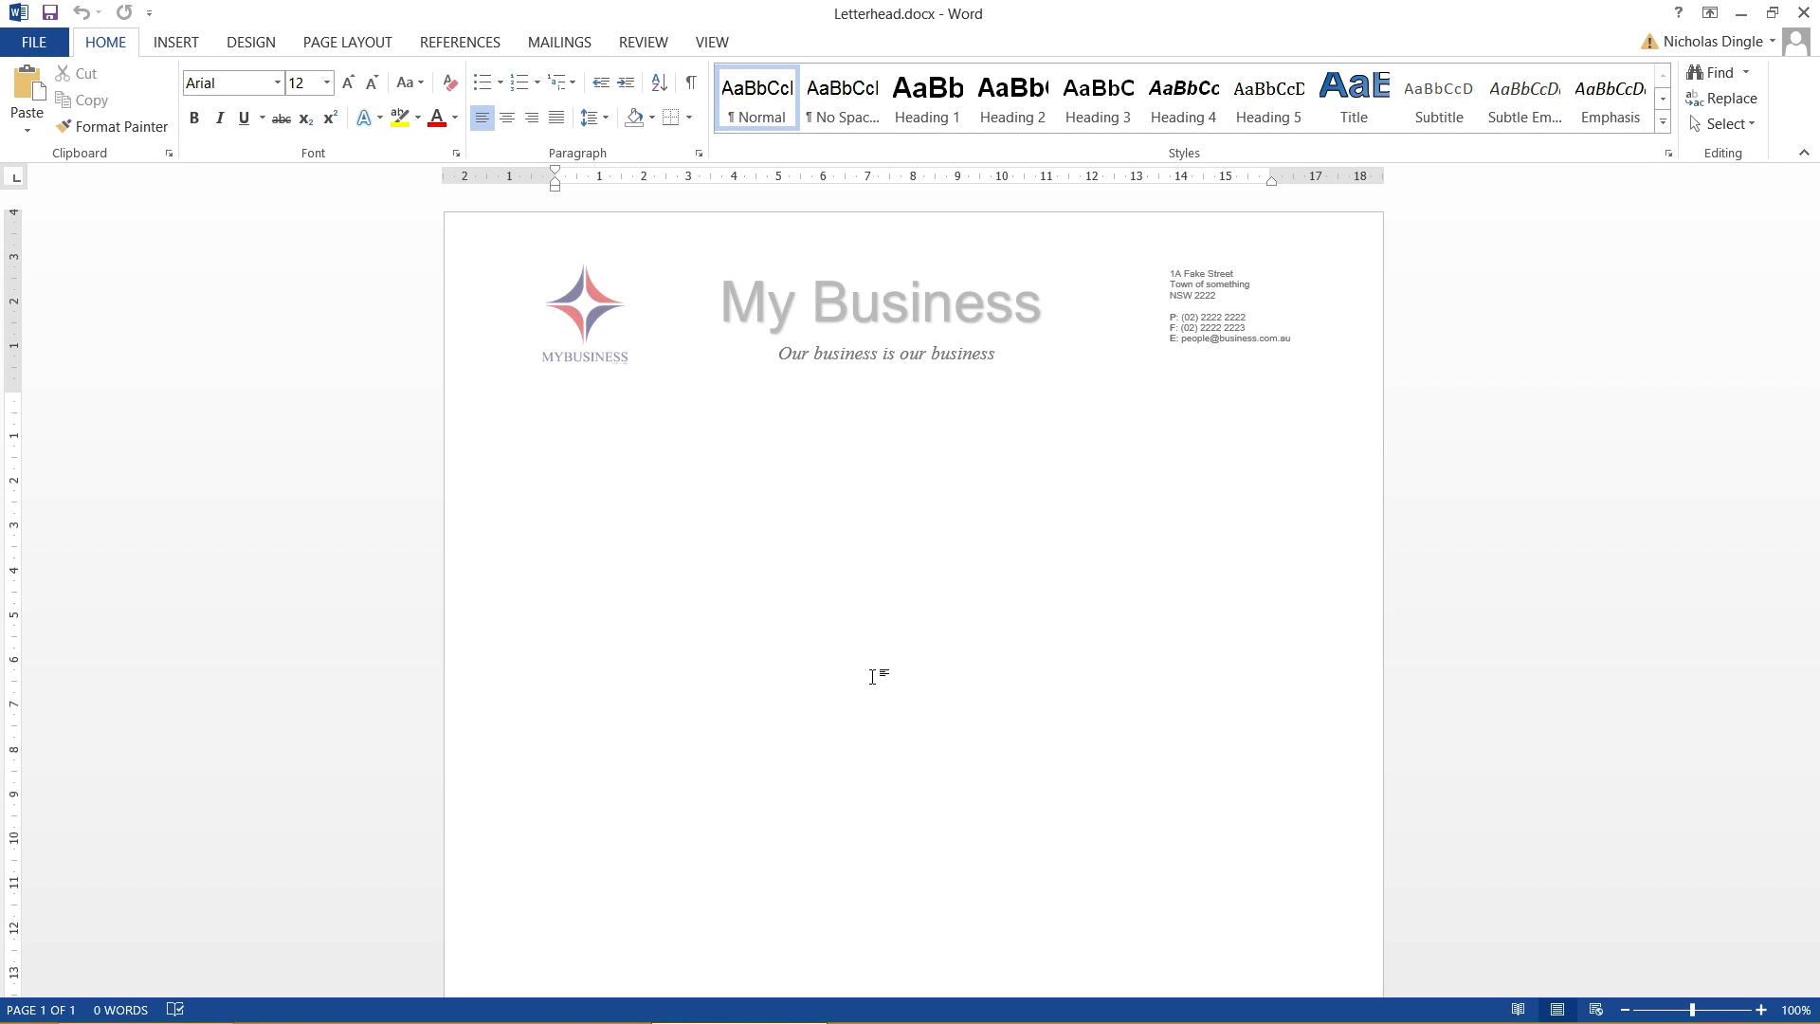
pyautogui.write('Hello Sir,')
pyautogui.write('Do stuff.')
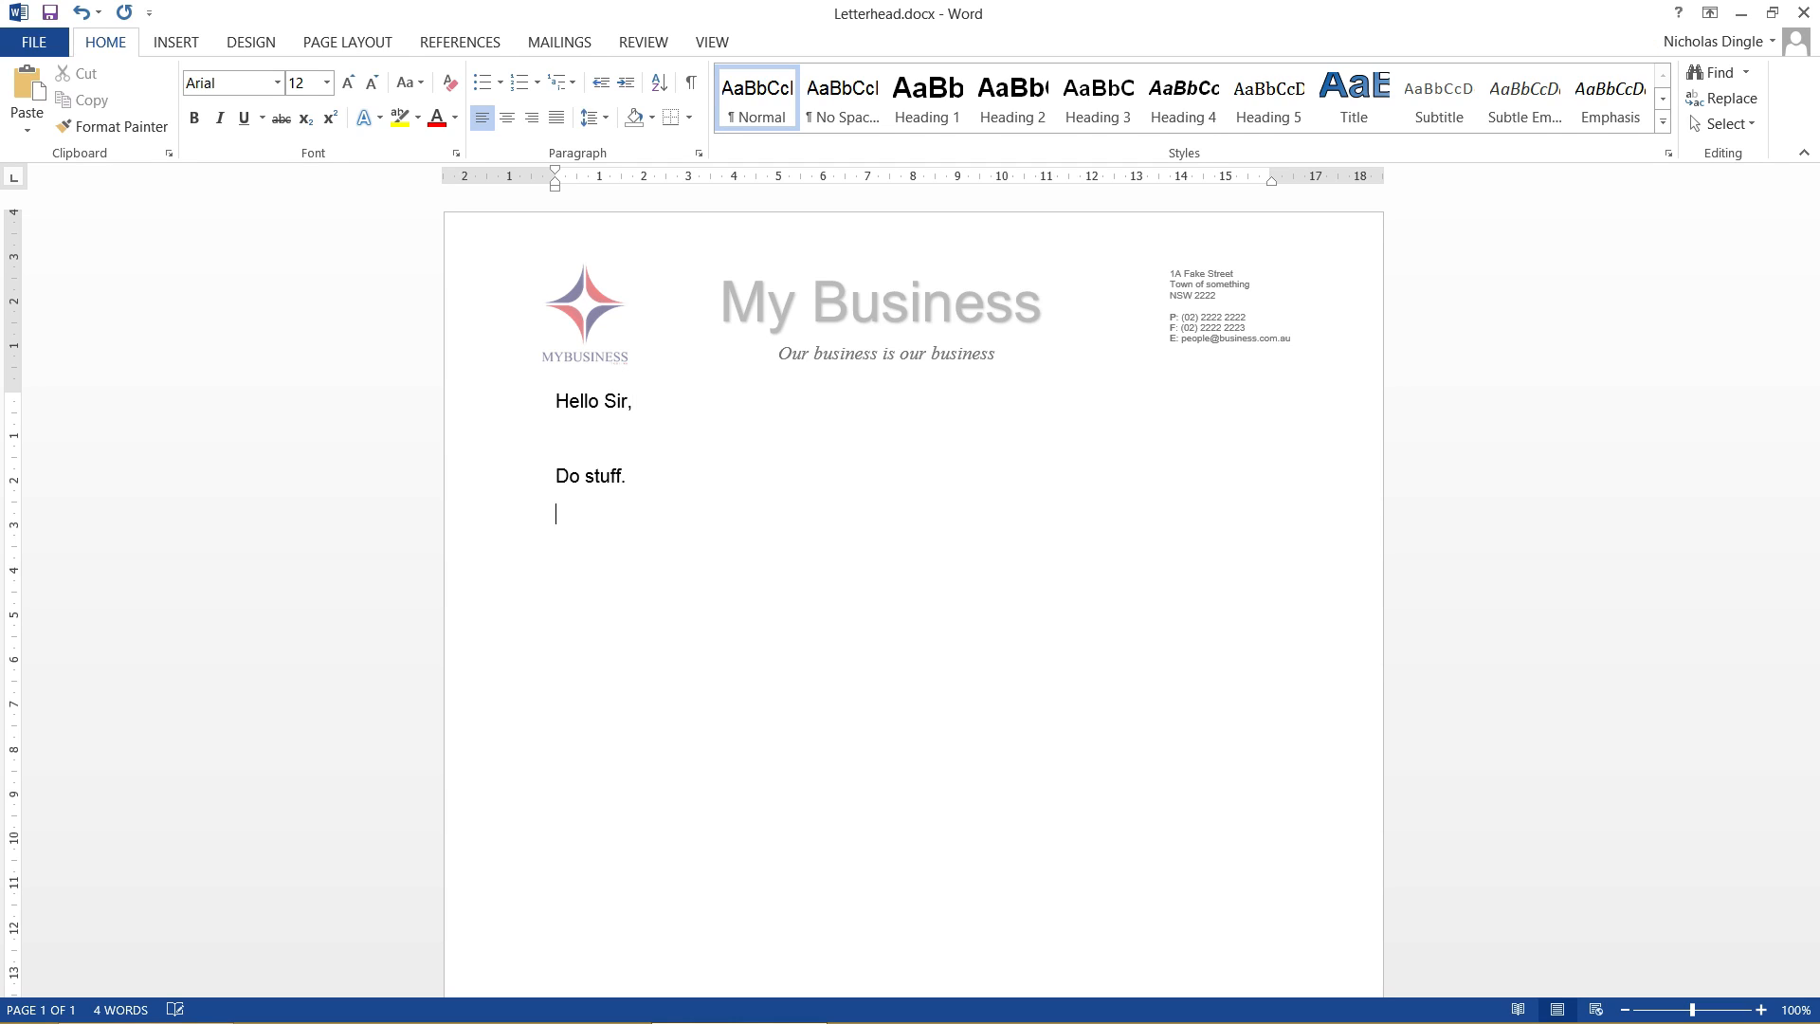
pyautogui.write('Nick')
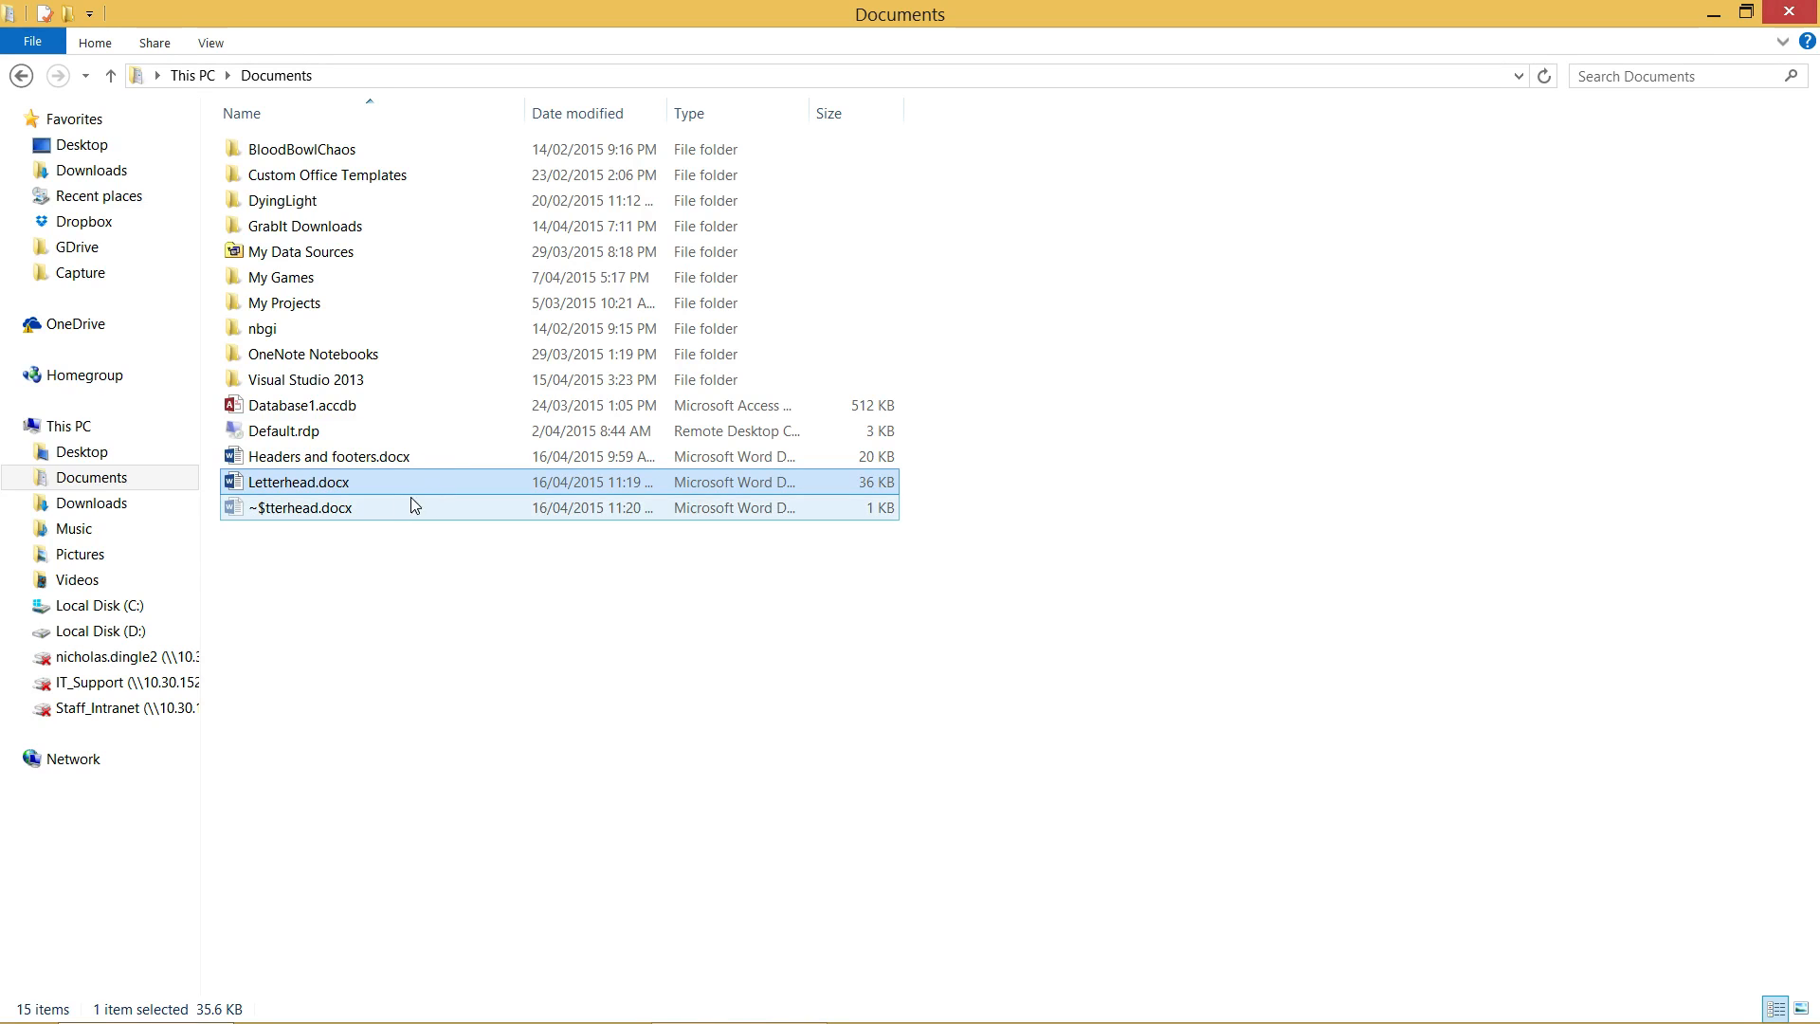
pyautogui.click(297, 507)
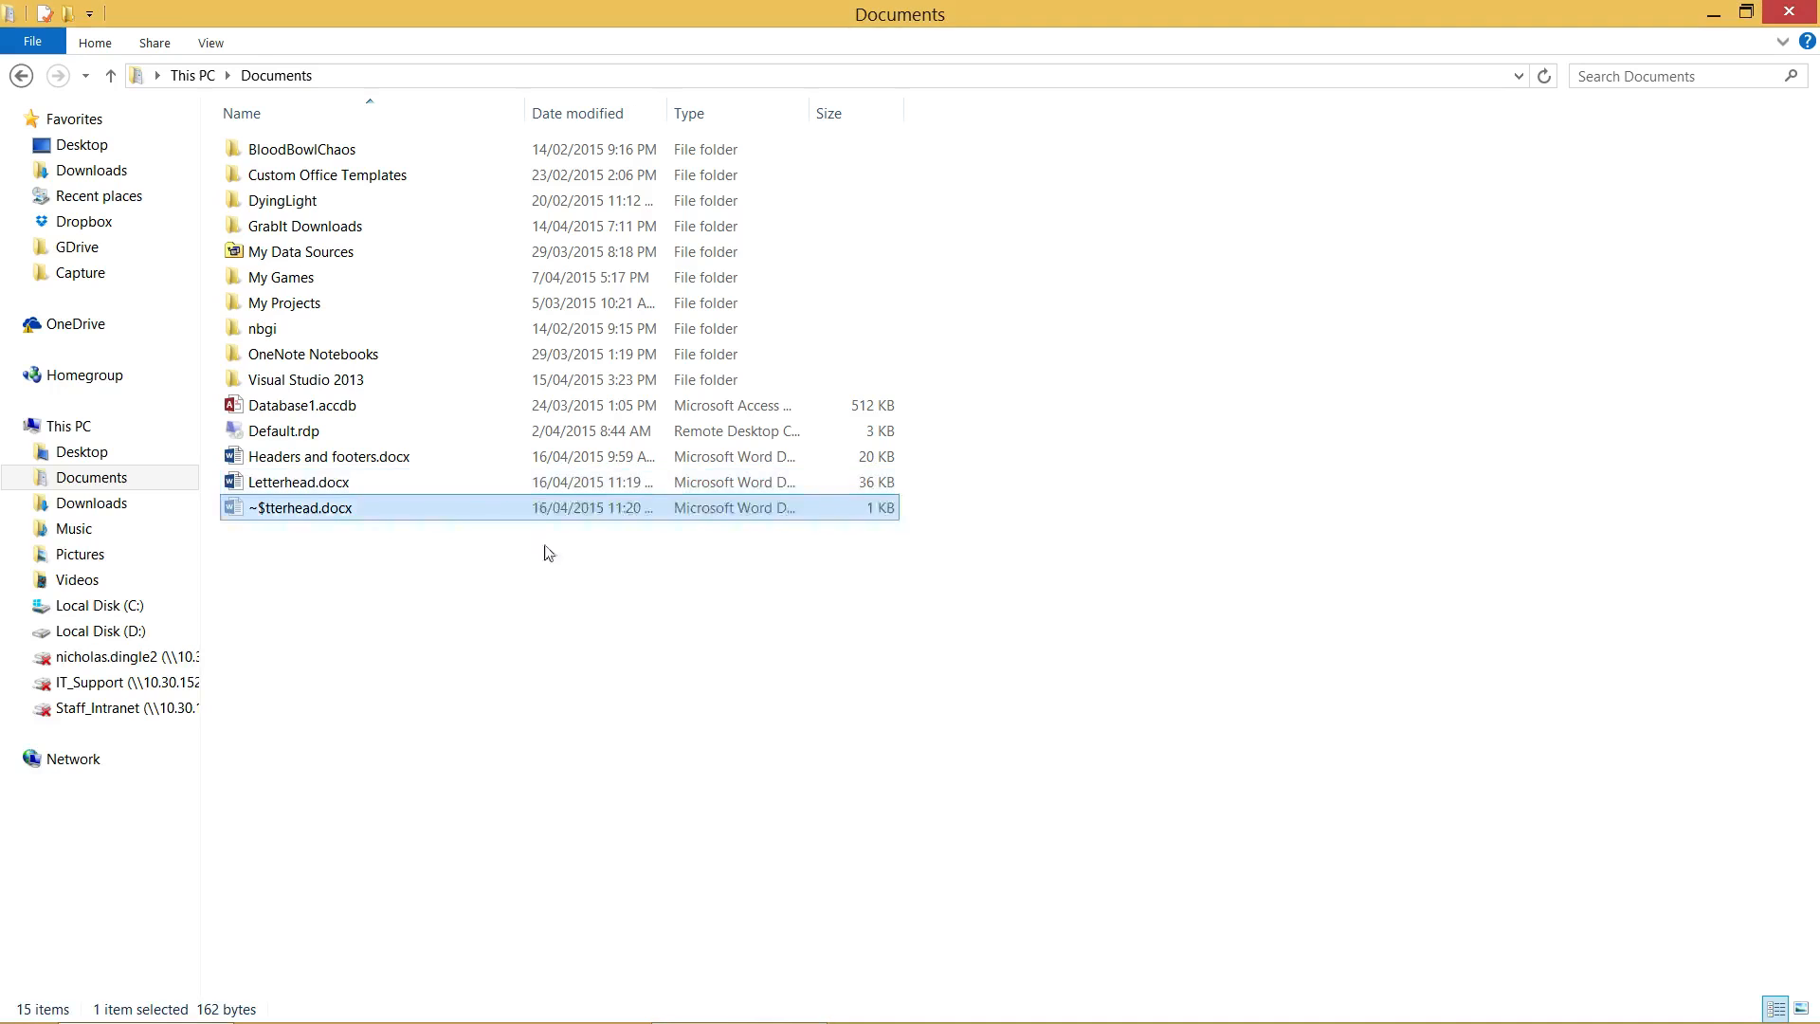
pyautogui.doubleClick(294, 507)
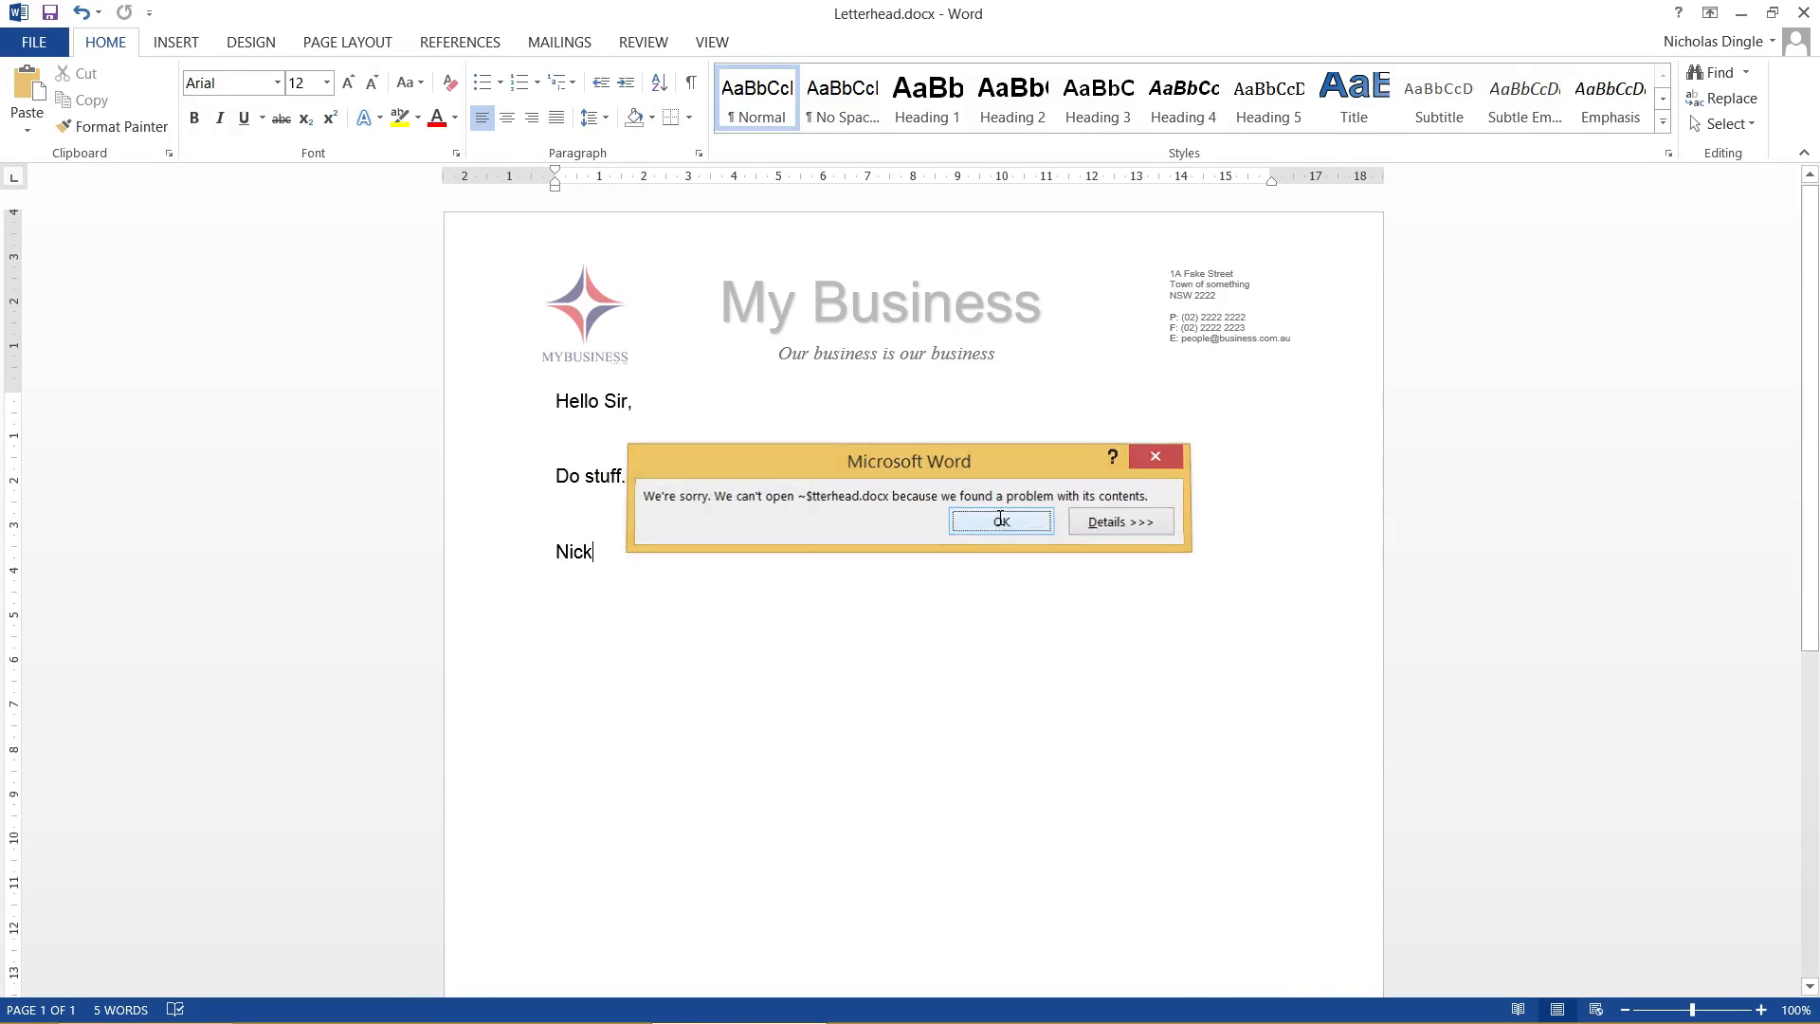
pyautogui.click(1001, 520)
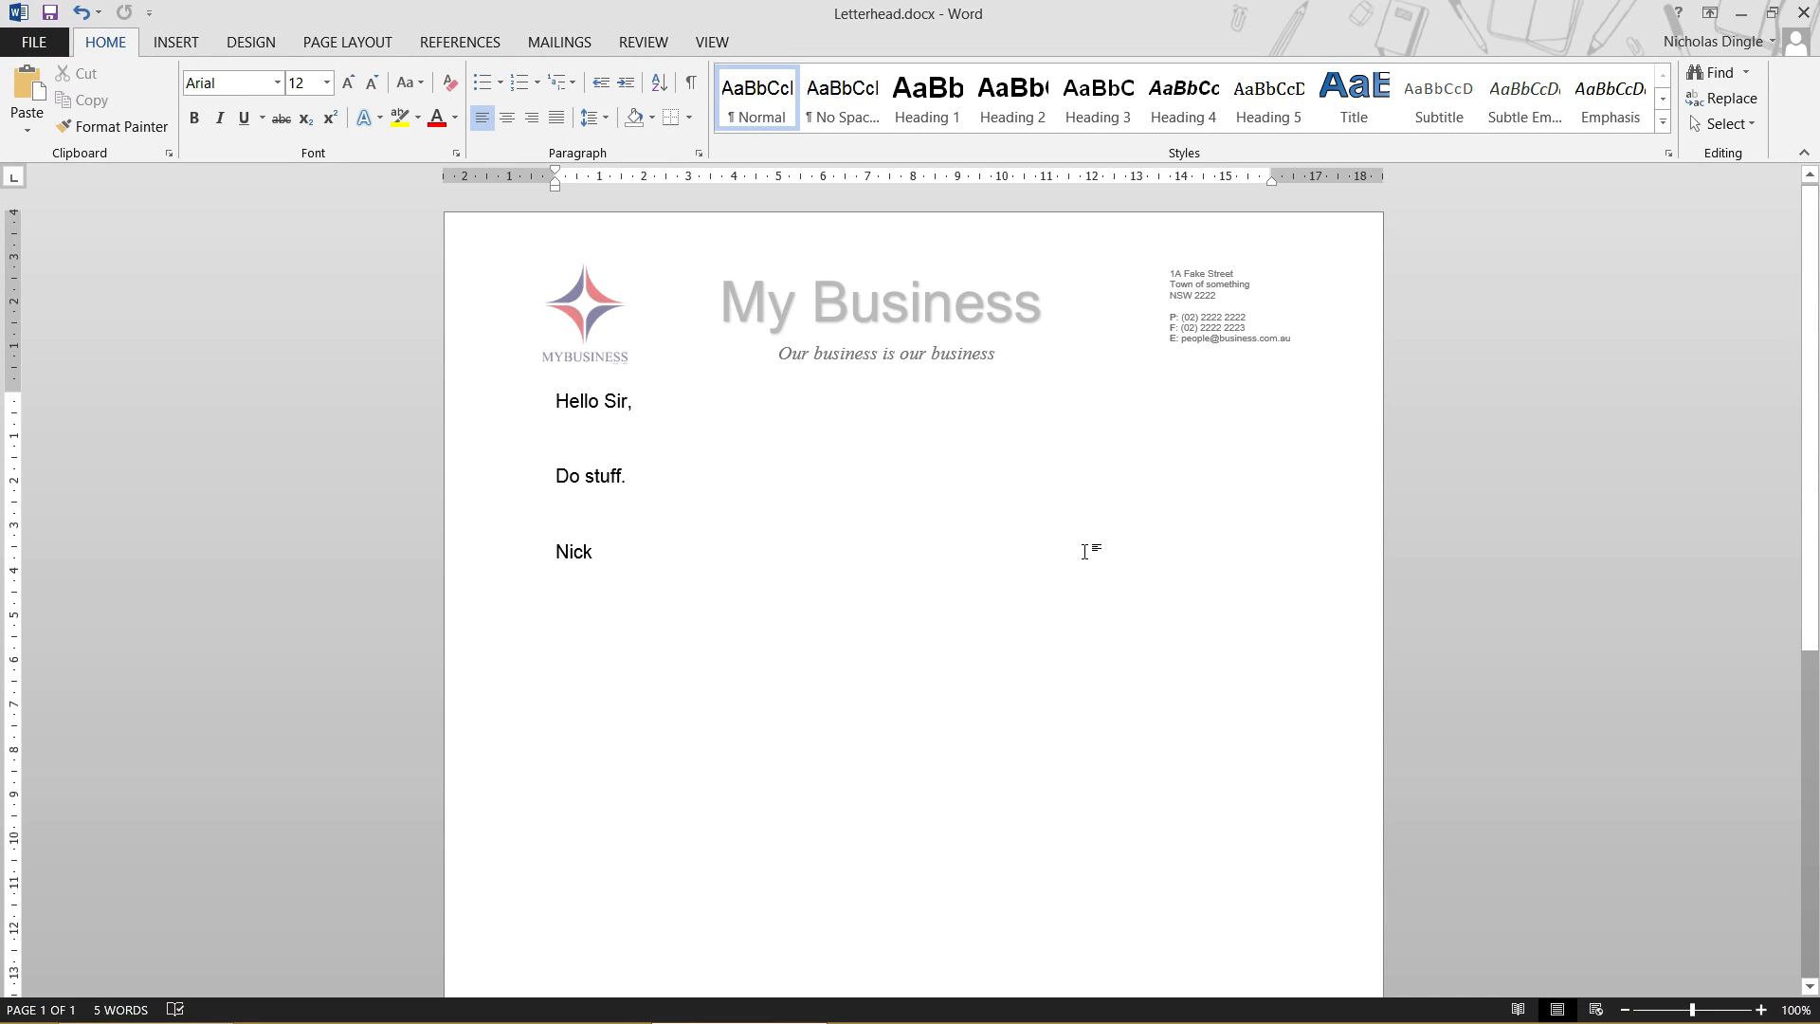
pyautogui.click(591, 552)
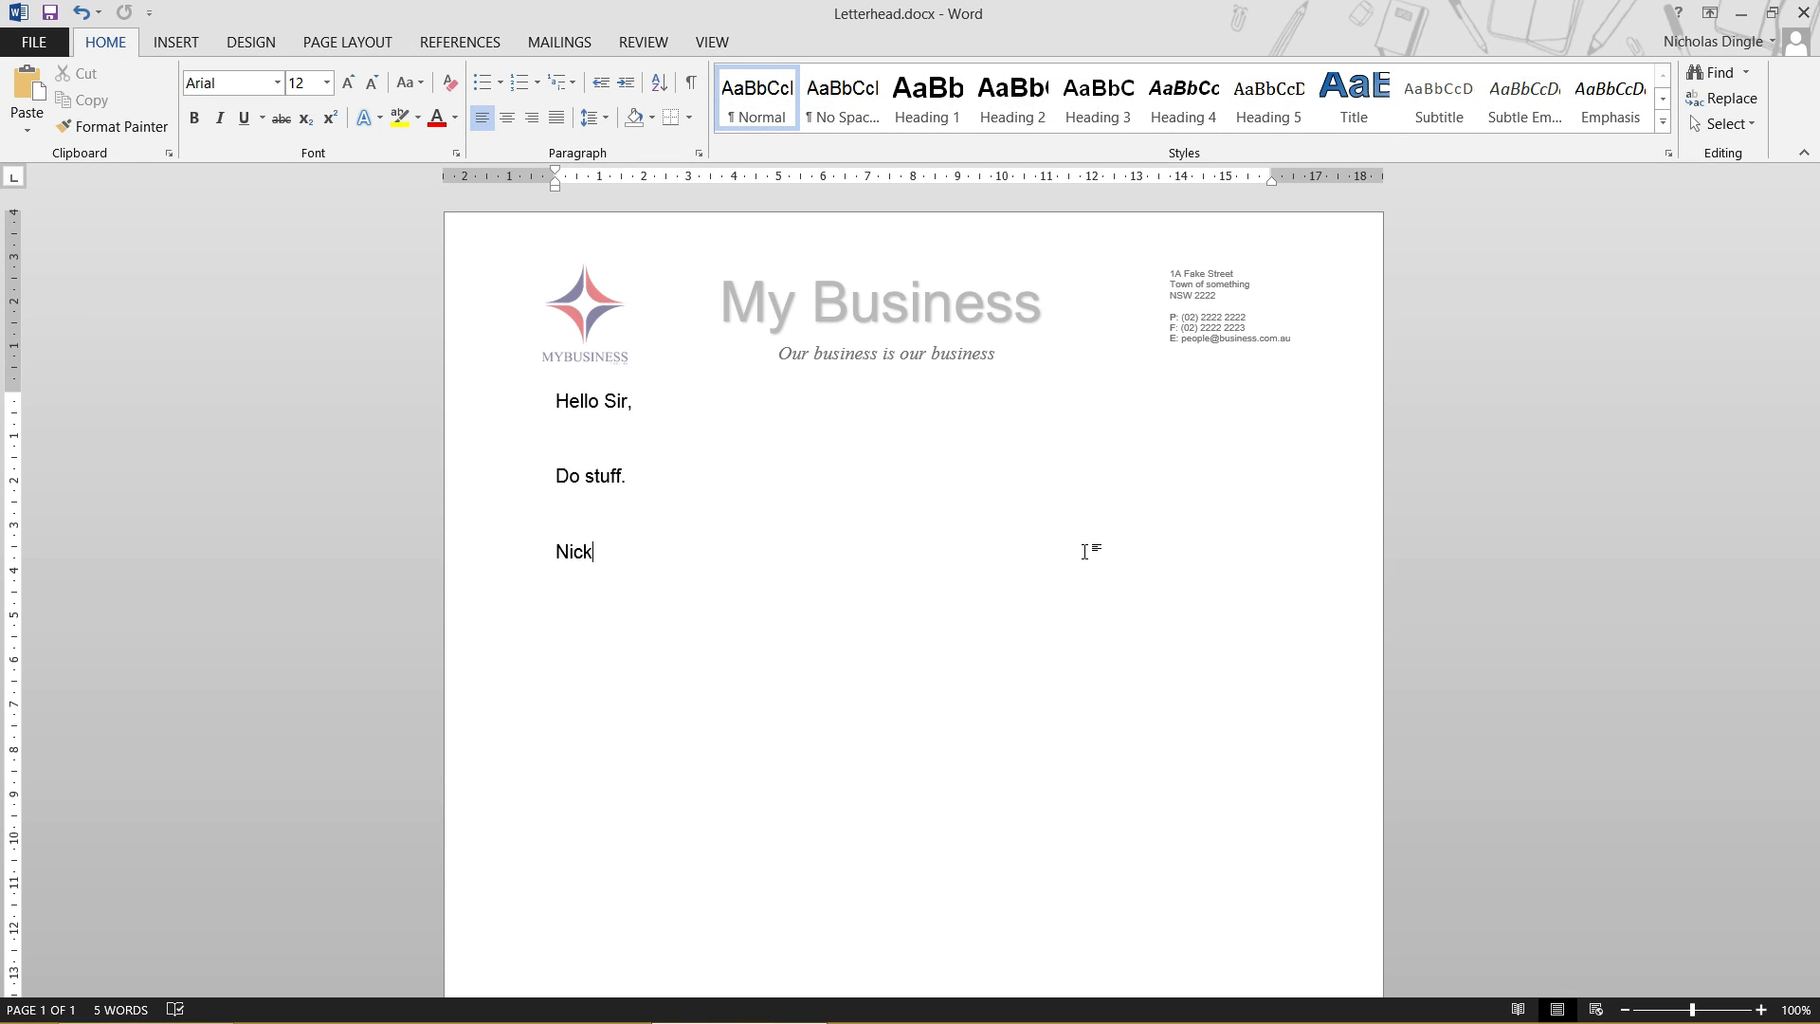
pyautogui.moveTo(822, 478)
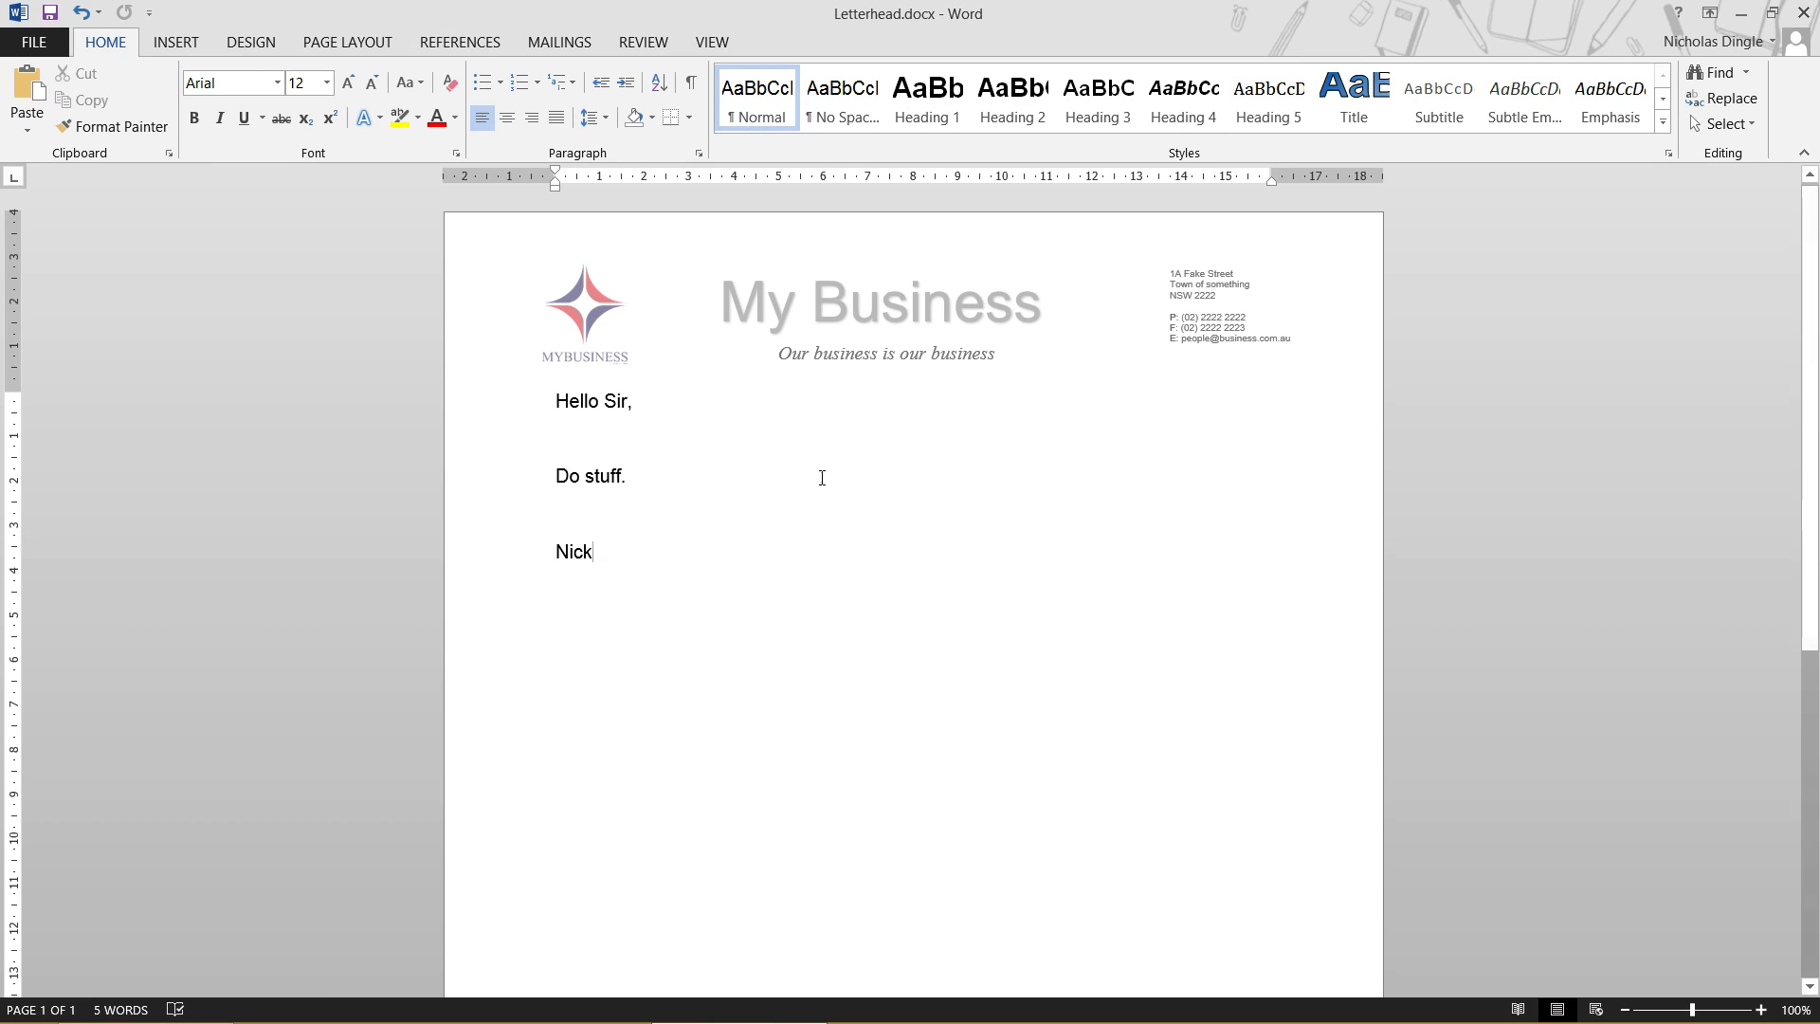
pyautogui.press('ctrl+a')
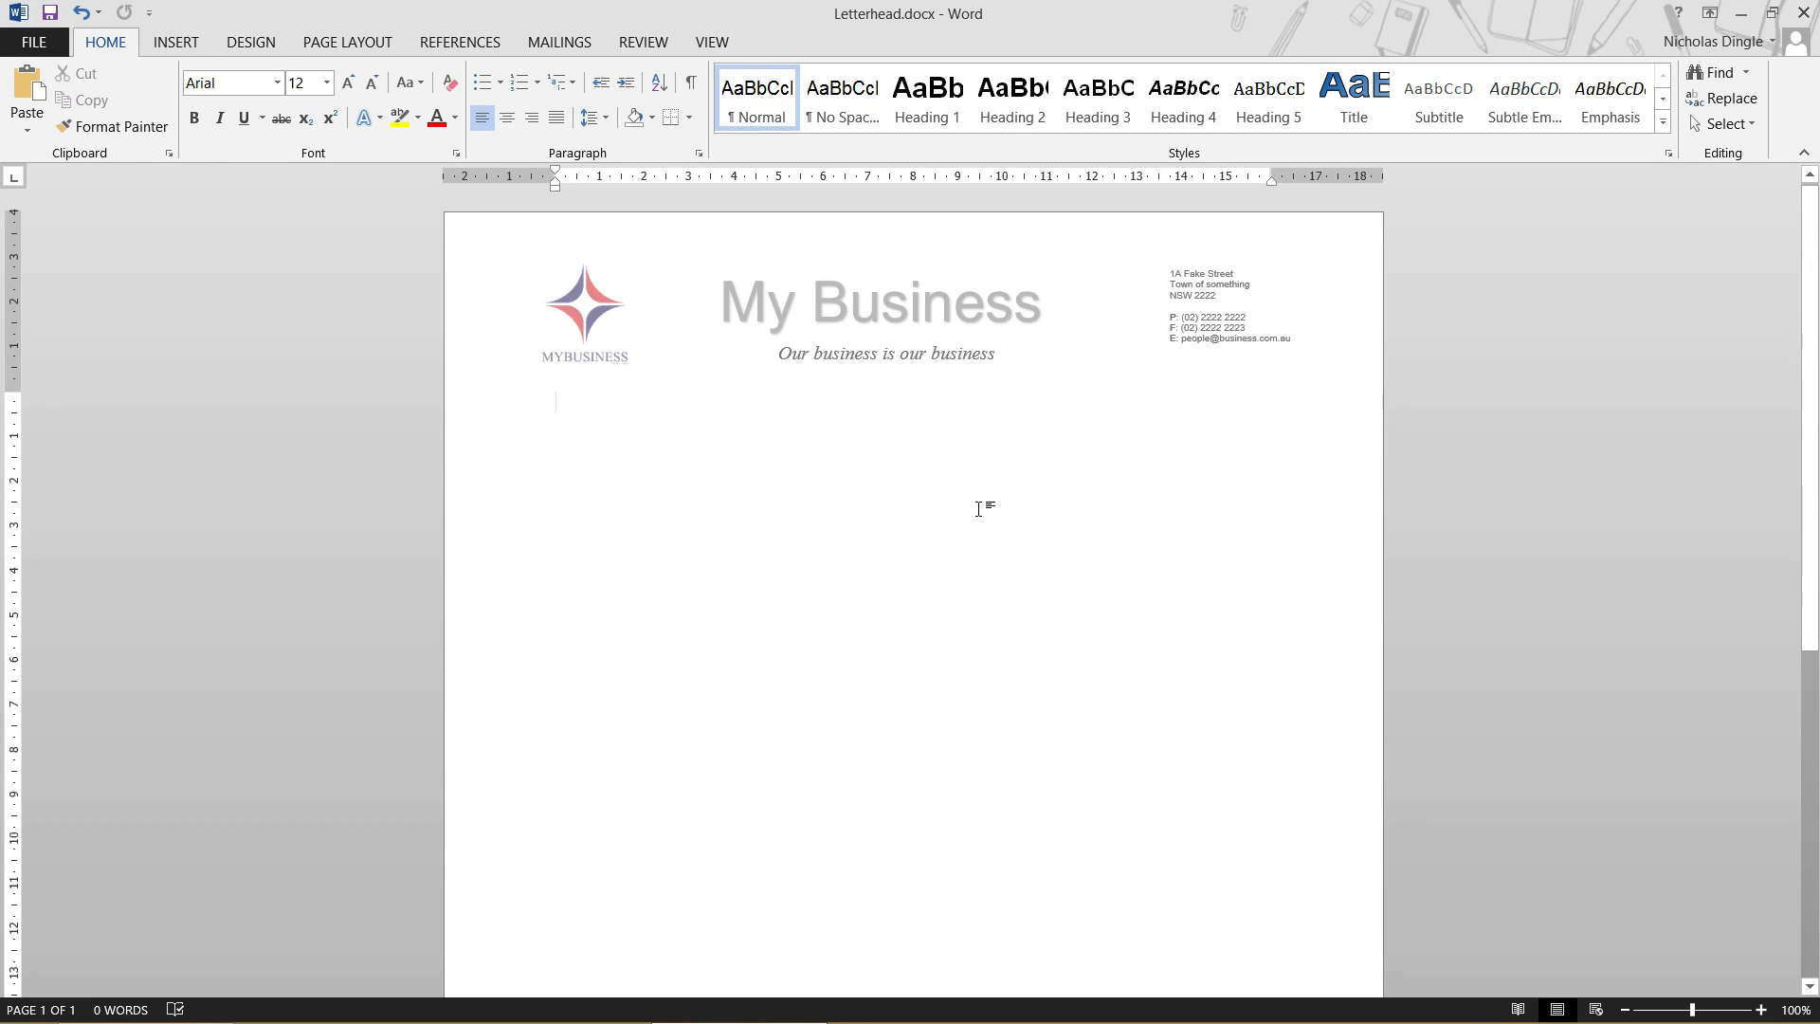
pyautogui.scroll(-3)
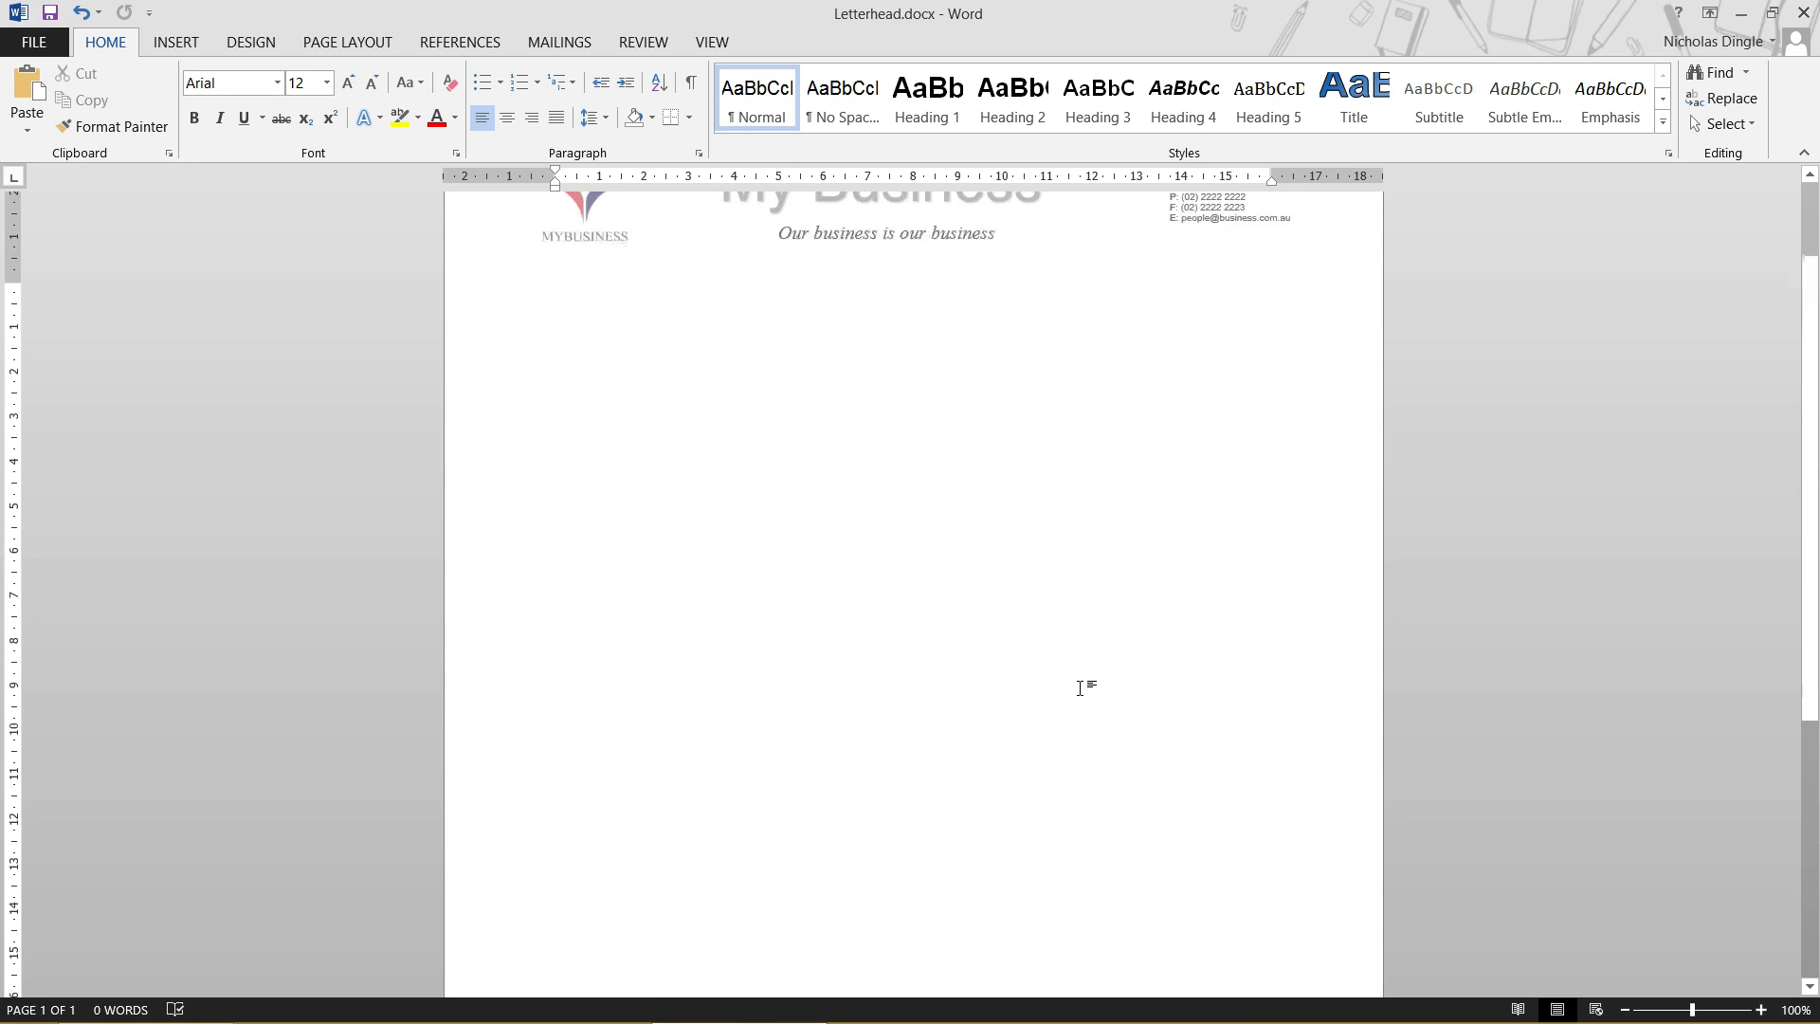
pyautogui.scroll(3)
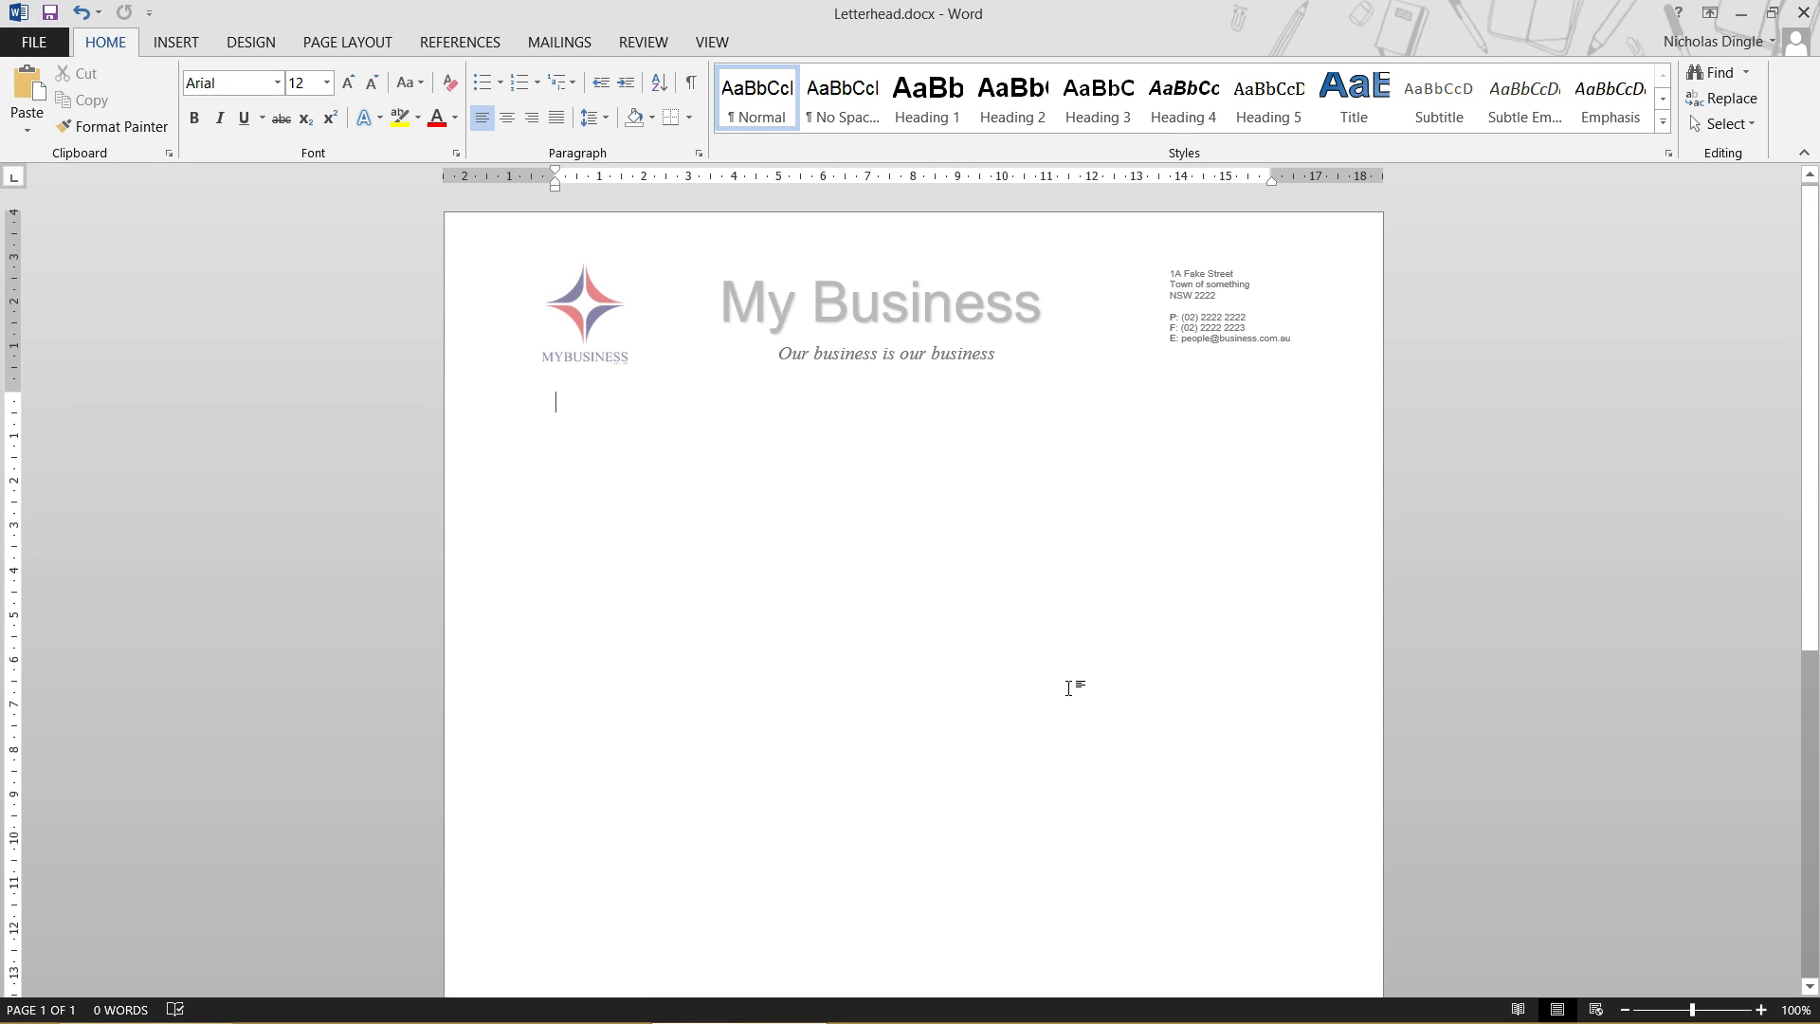
pyautogui.click(38, 43)
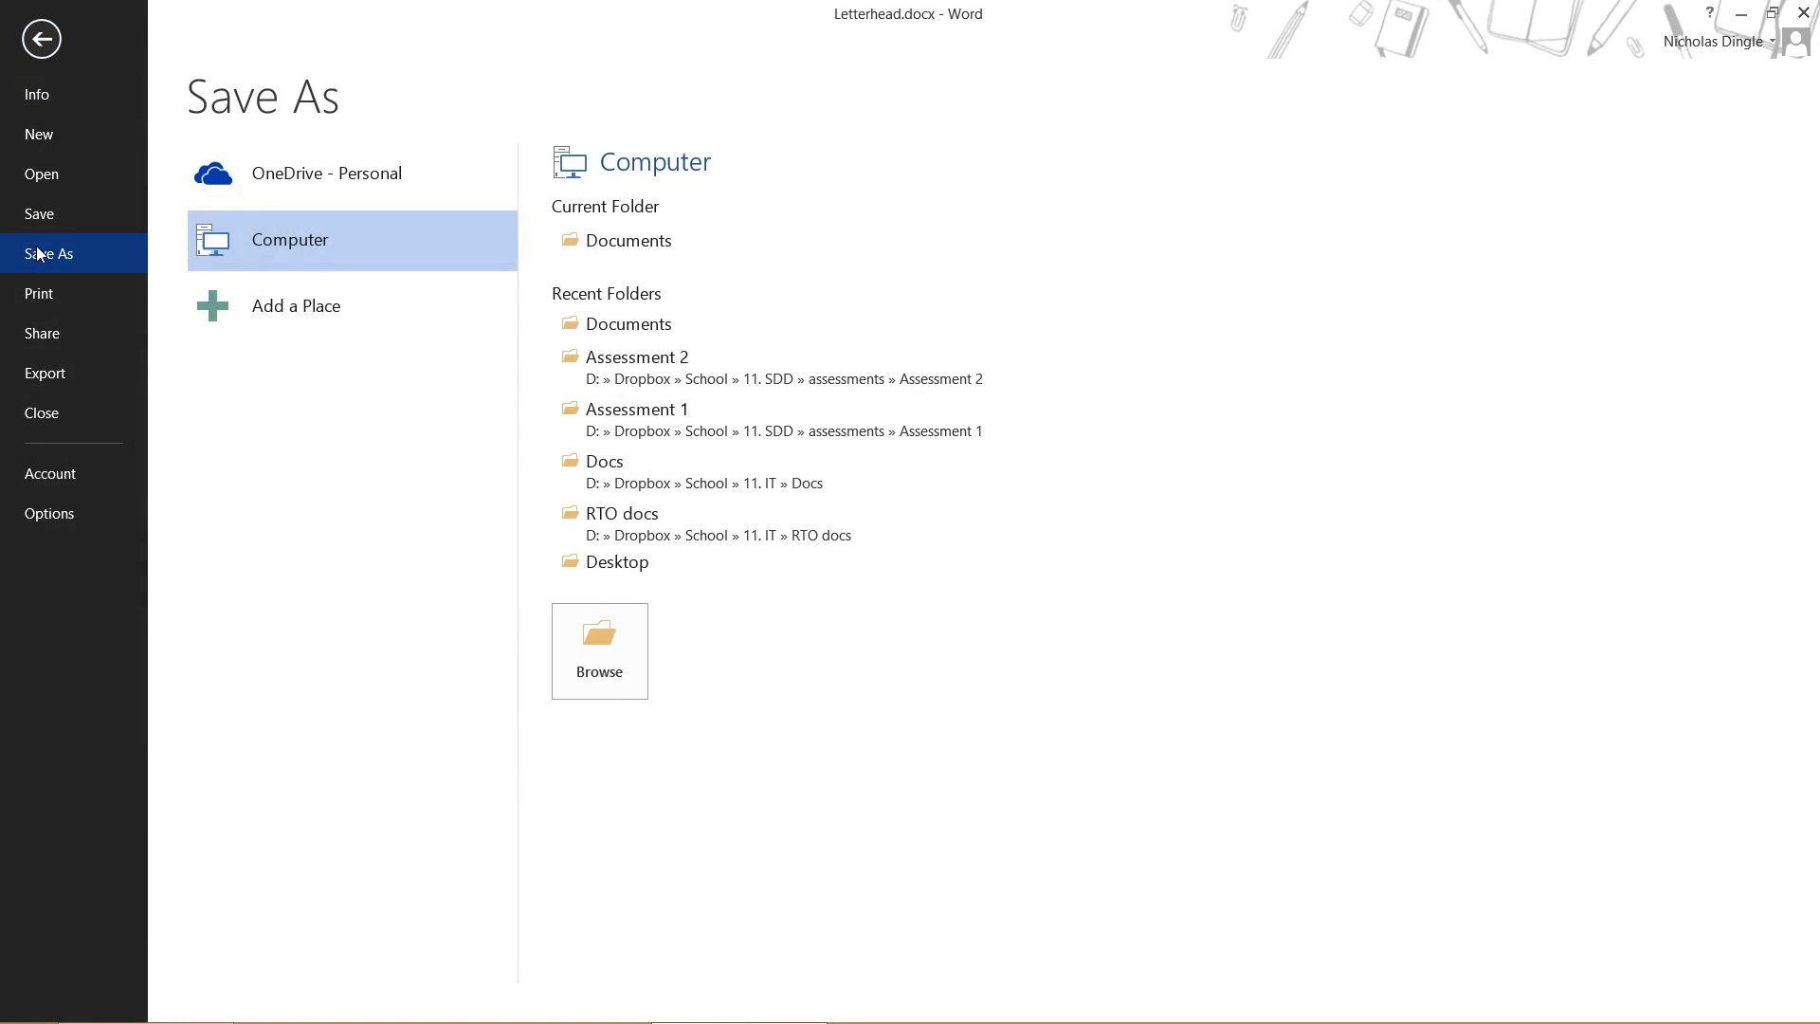
# Step: Save as type Word Template (*.dotx), named Letterhead.dotx, in the Documents folder
pyautogui.click(599, 651)
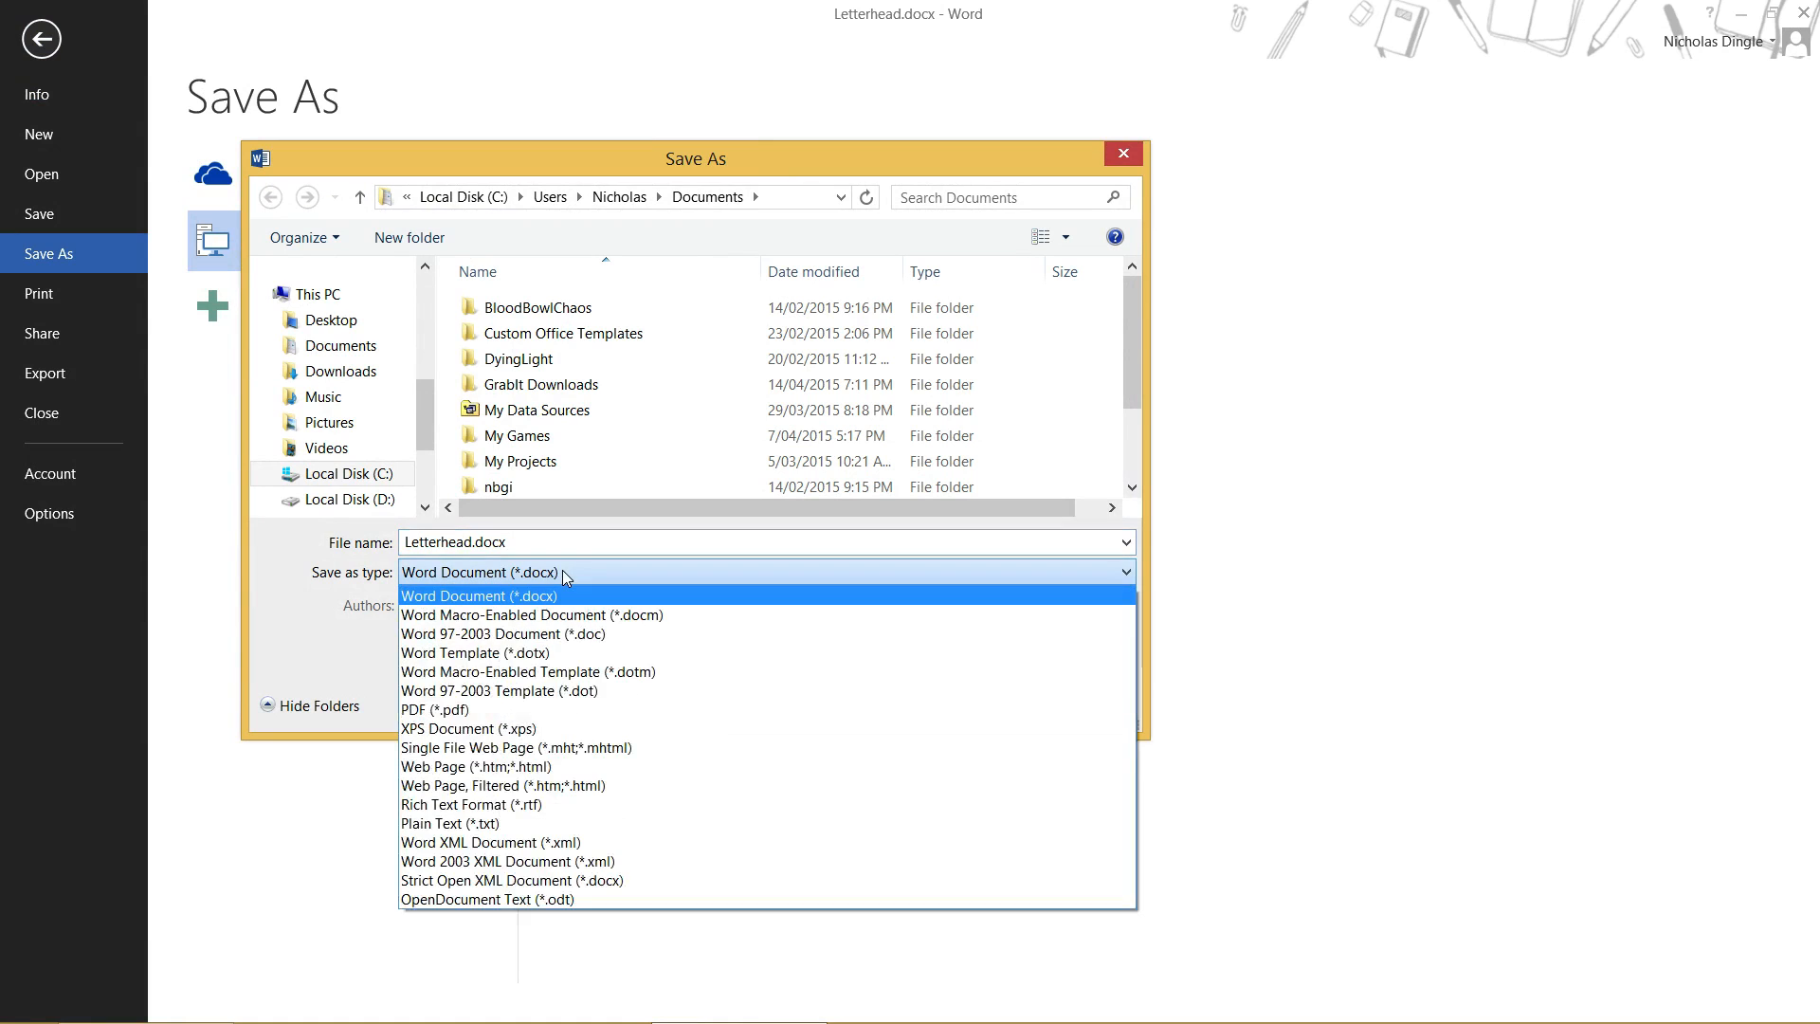
pyautogui.click(472, 652)
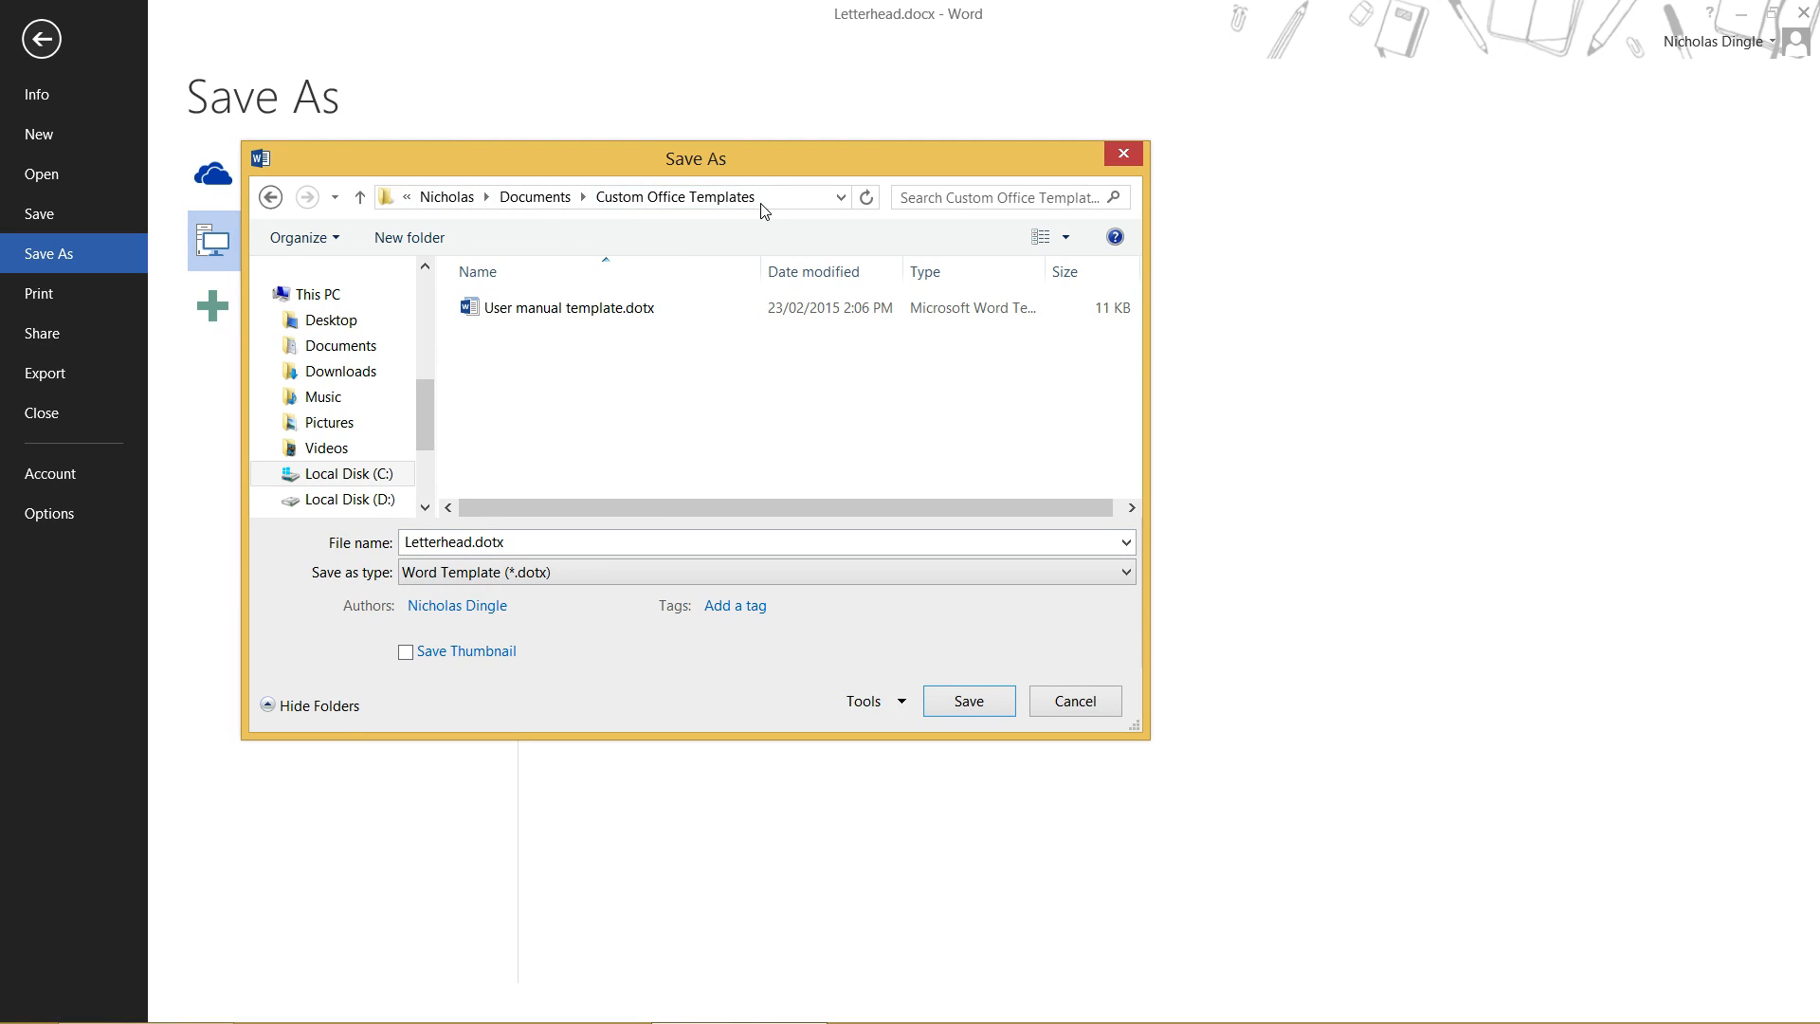
pyautogui.click(730, 197)
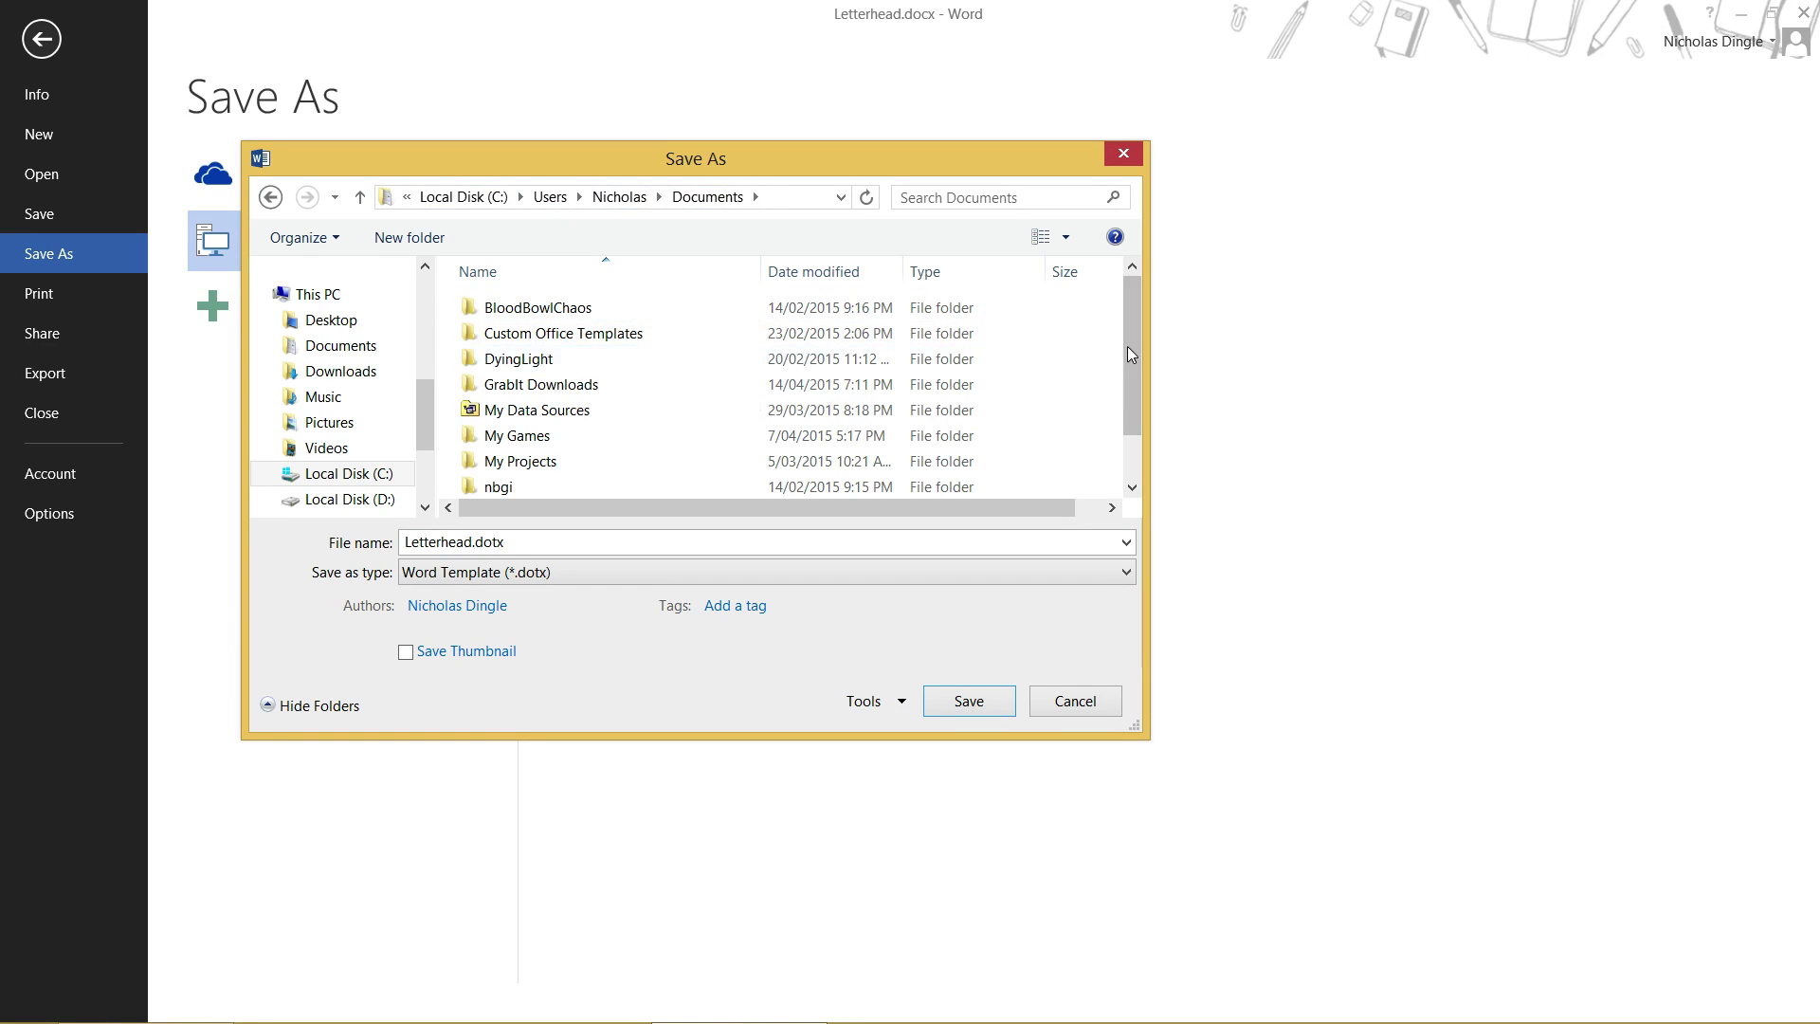
pyautogui.scroll(-3)
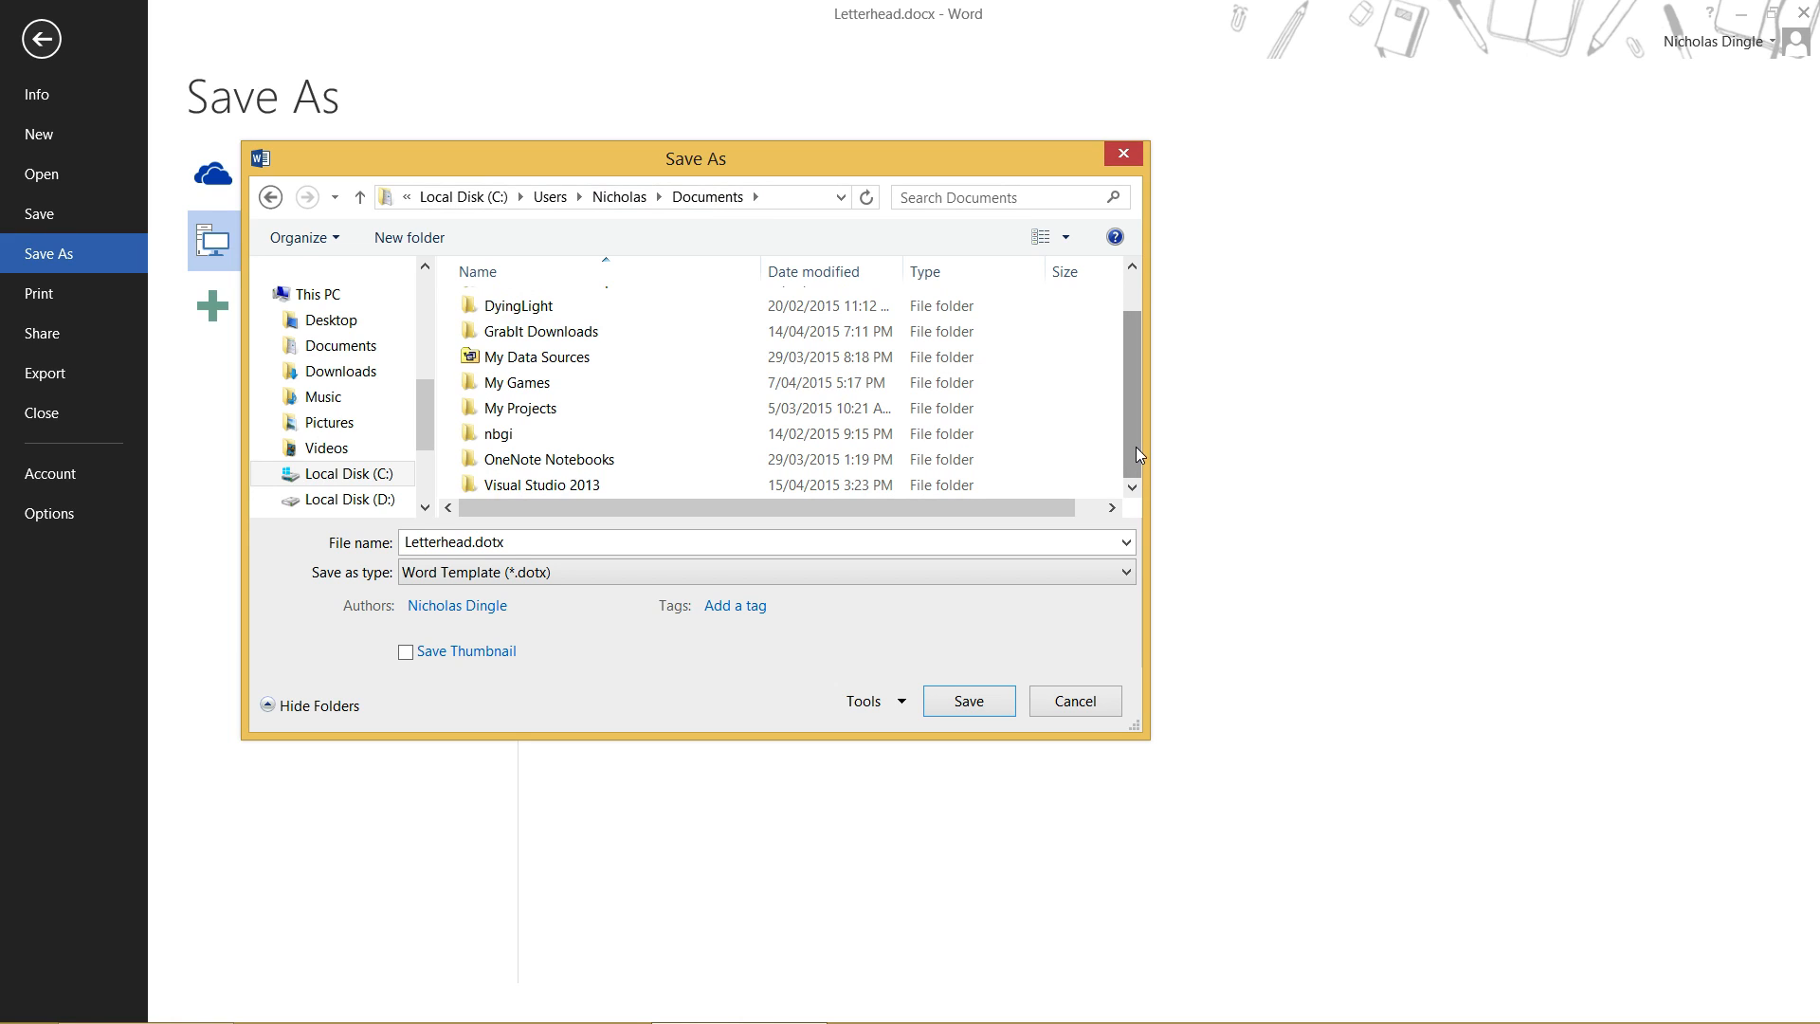
pyautogui.click(969, 701)
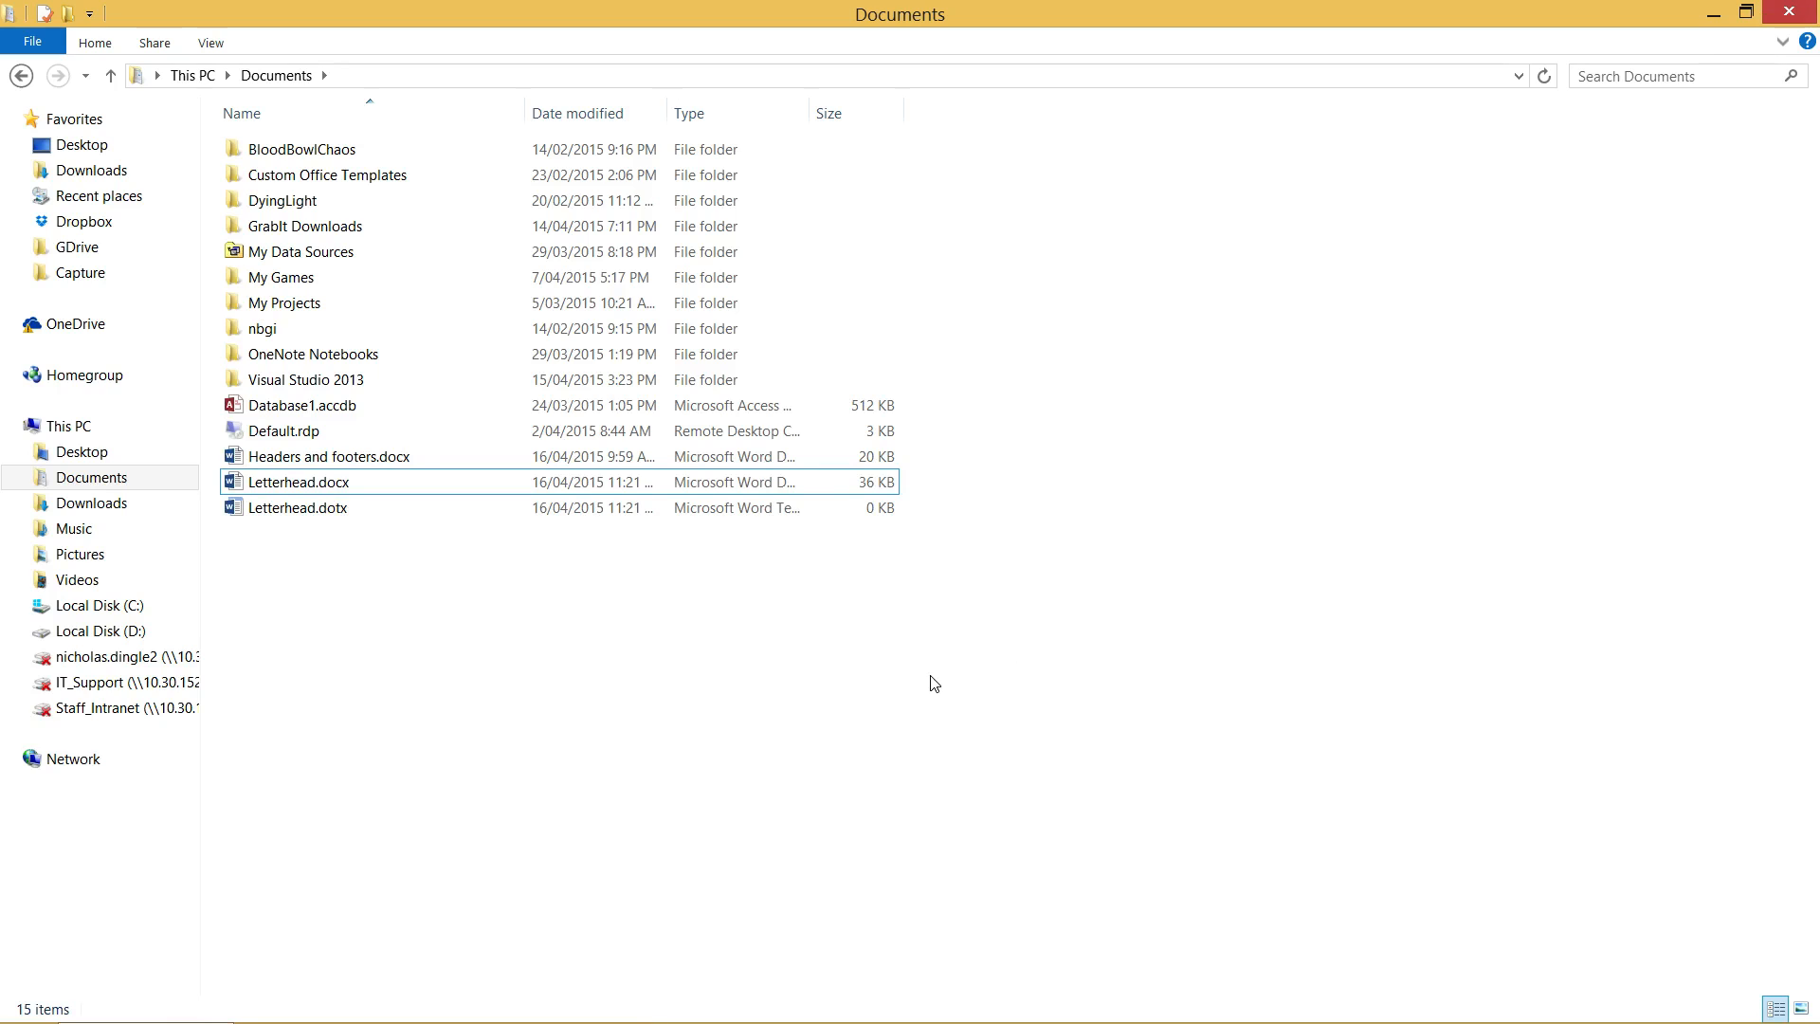
# Step: Permanently delete Letterhead.docx, switch Documents to Large icons, and select Letterhead.dotx
pyautogui.click(297, 507)
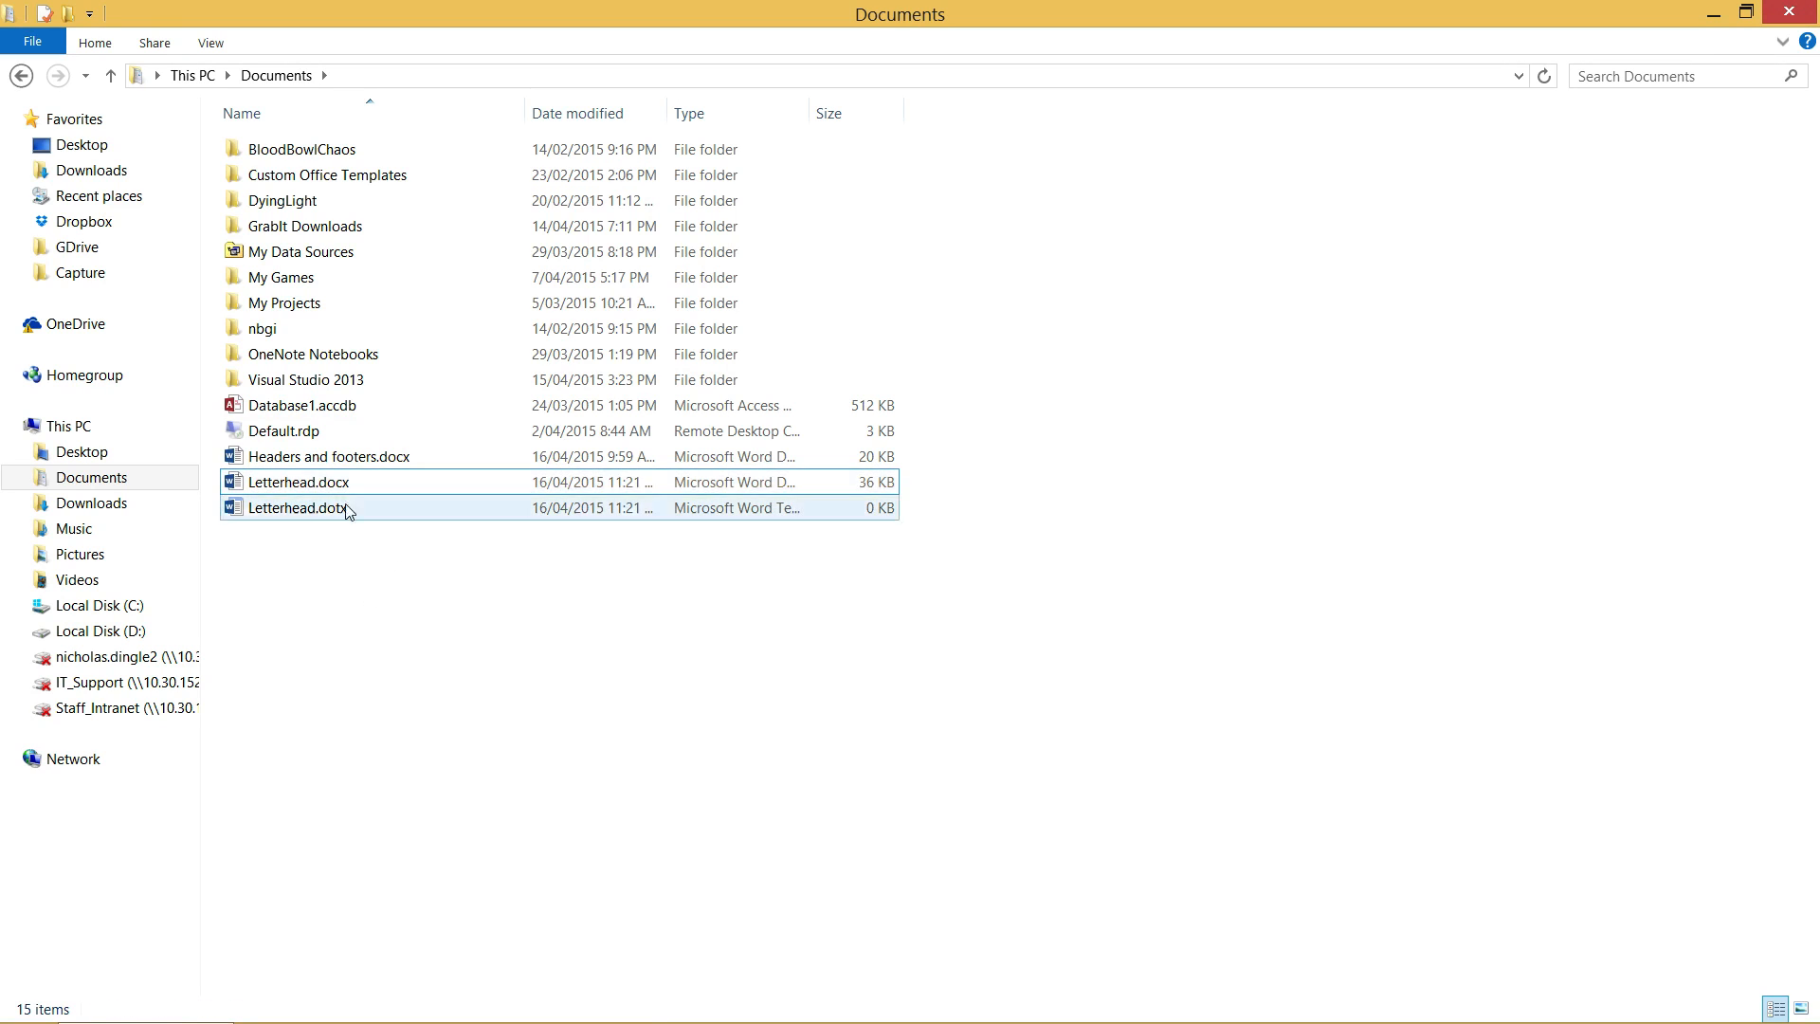
pyautogui.press('Delete')
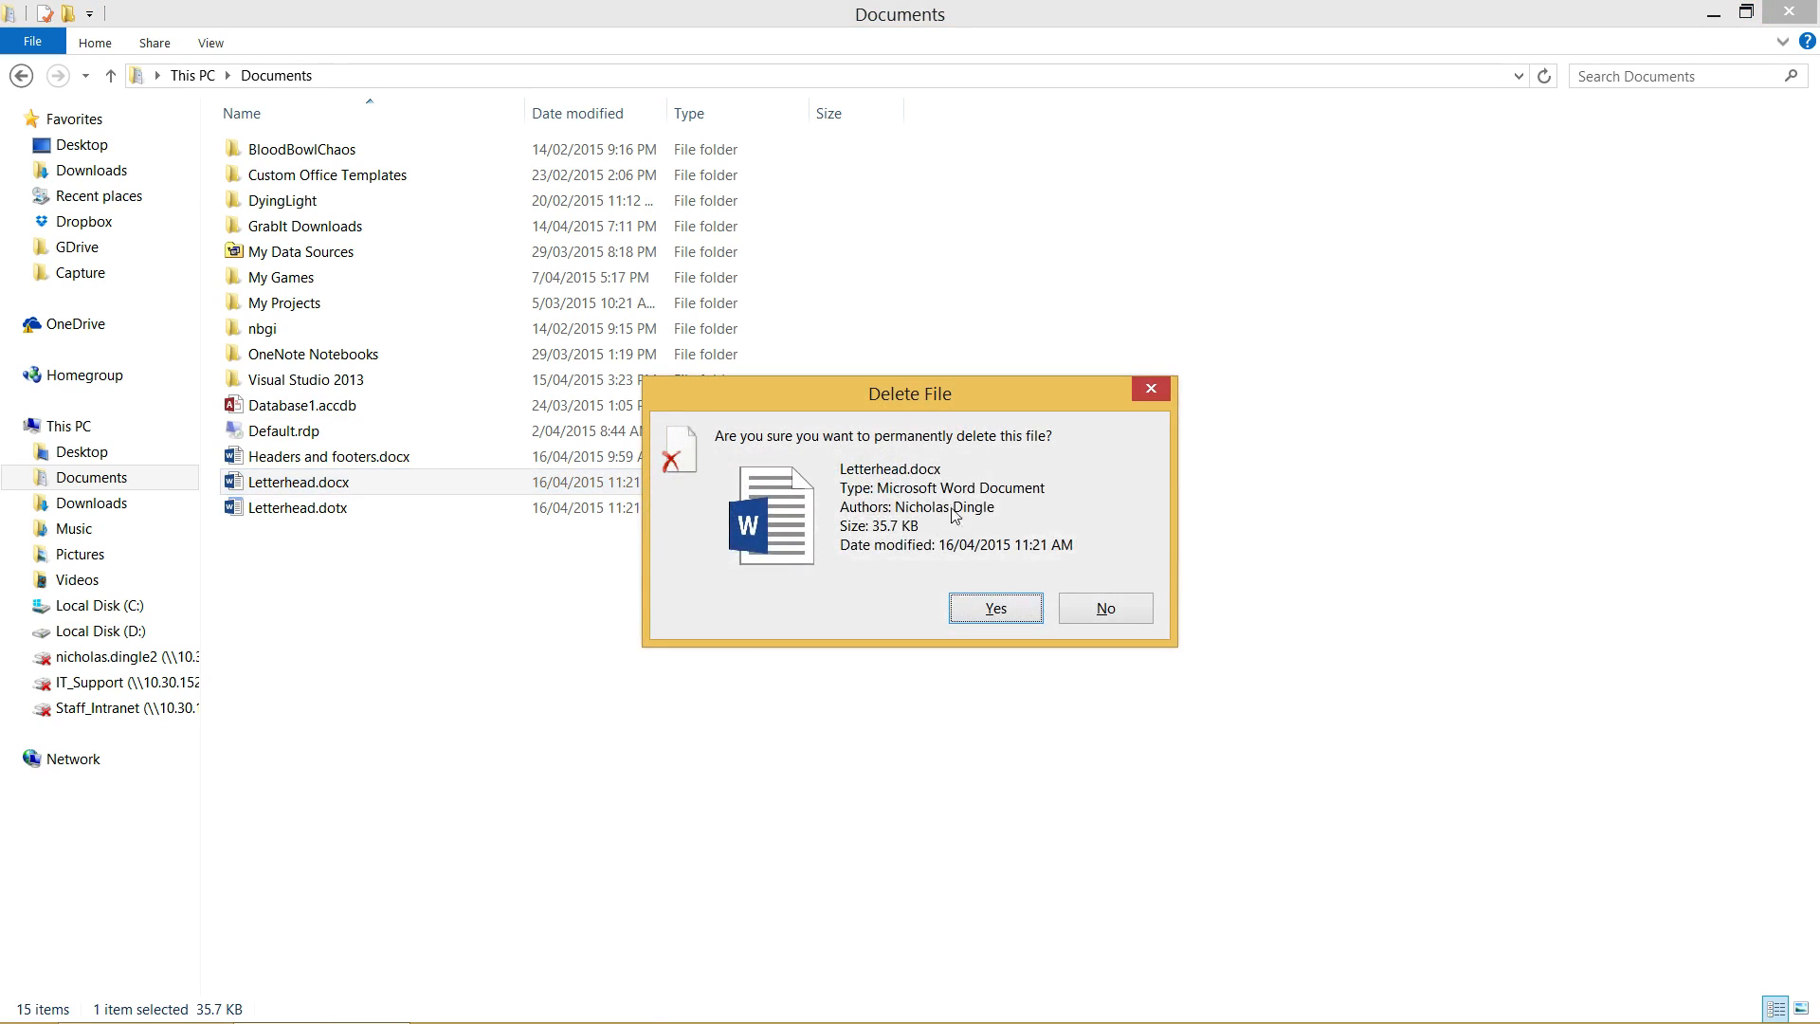
pyautogui.click(995, 607)
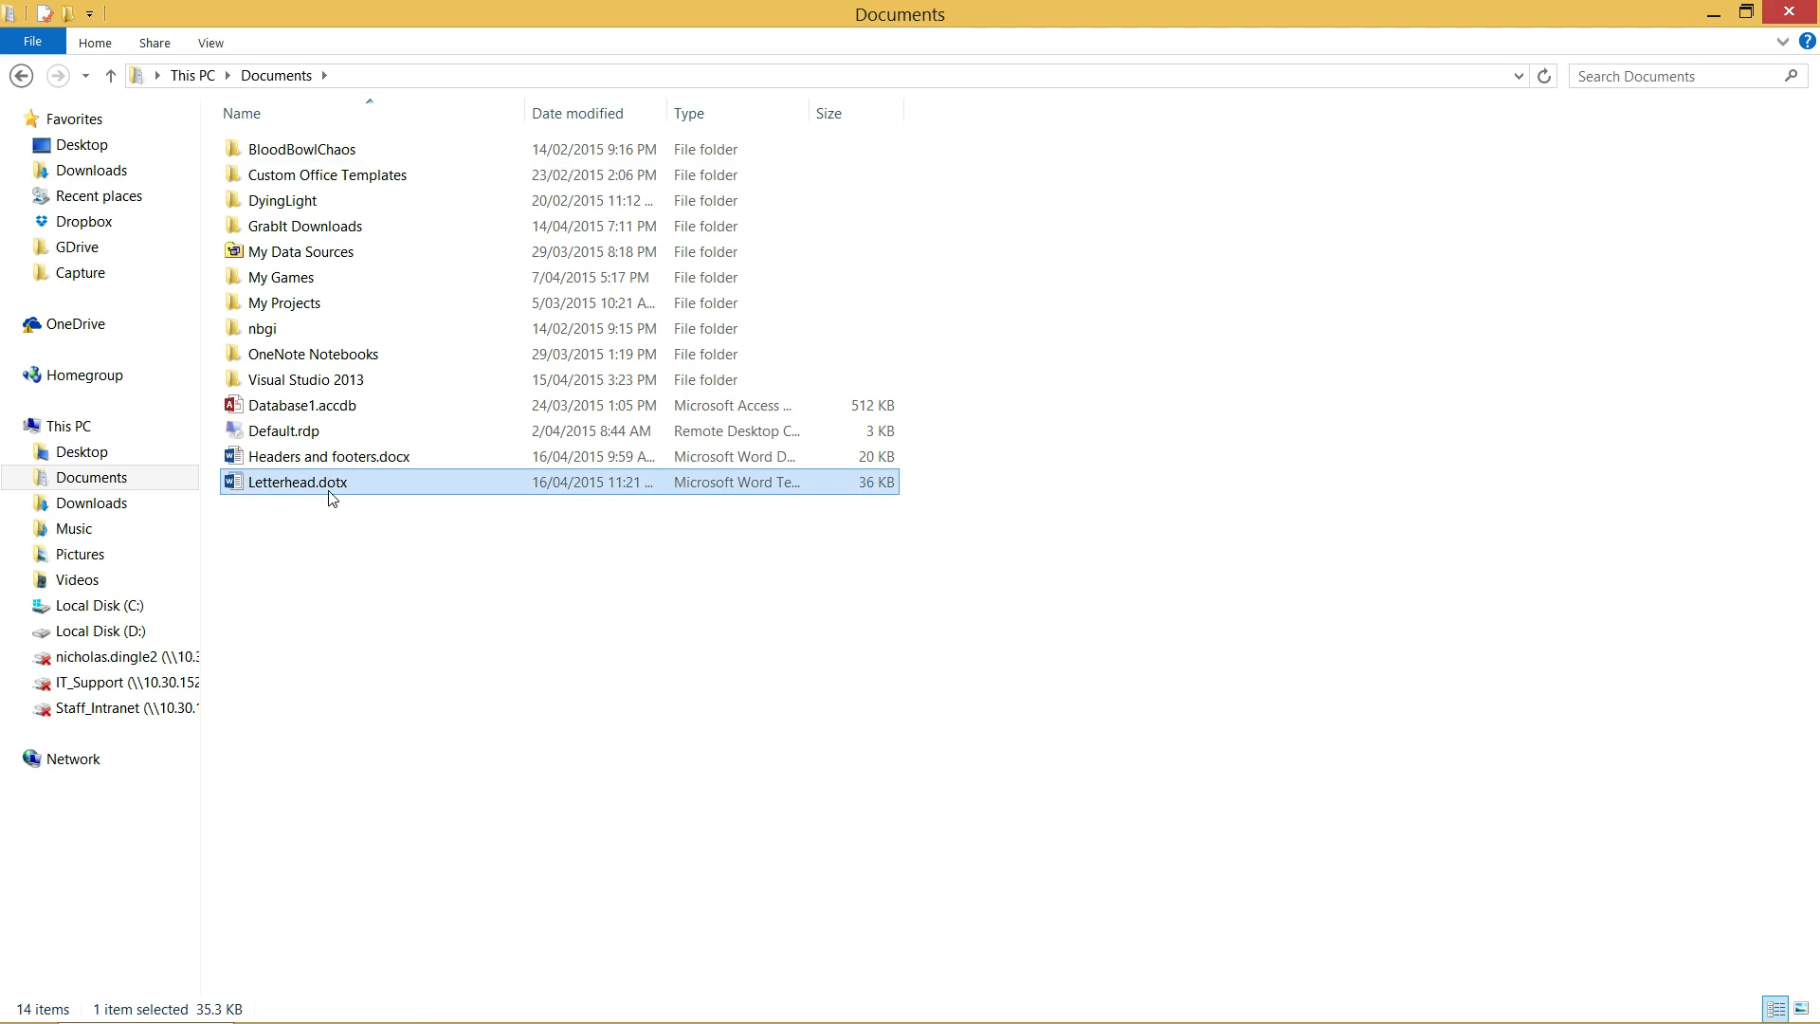
pyautogui.moveTo(333, 501)
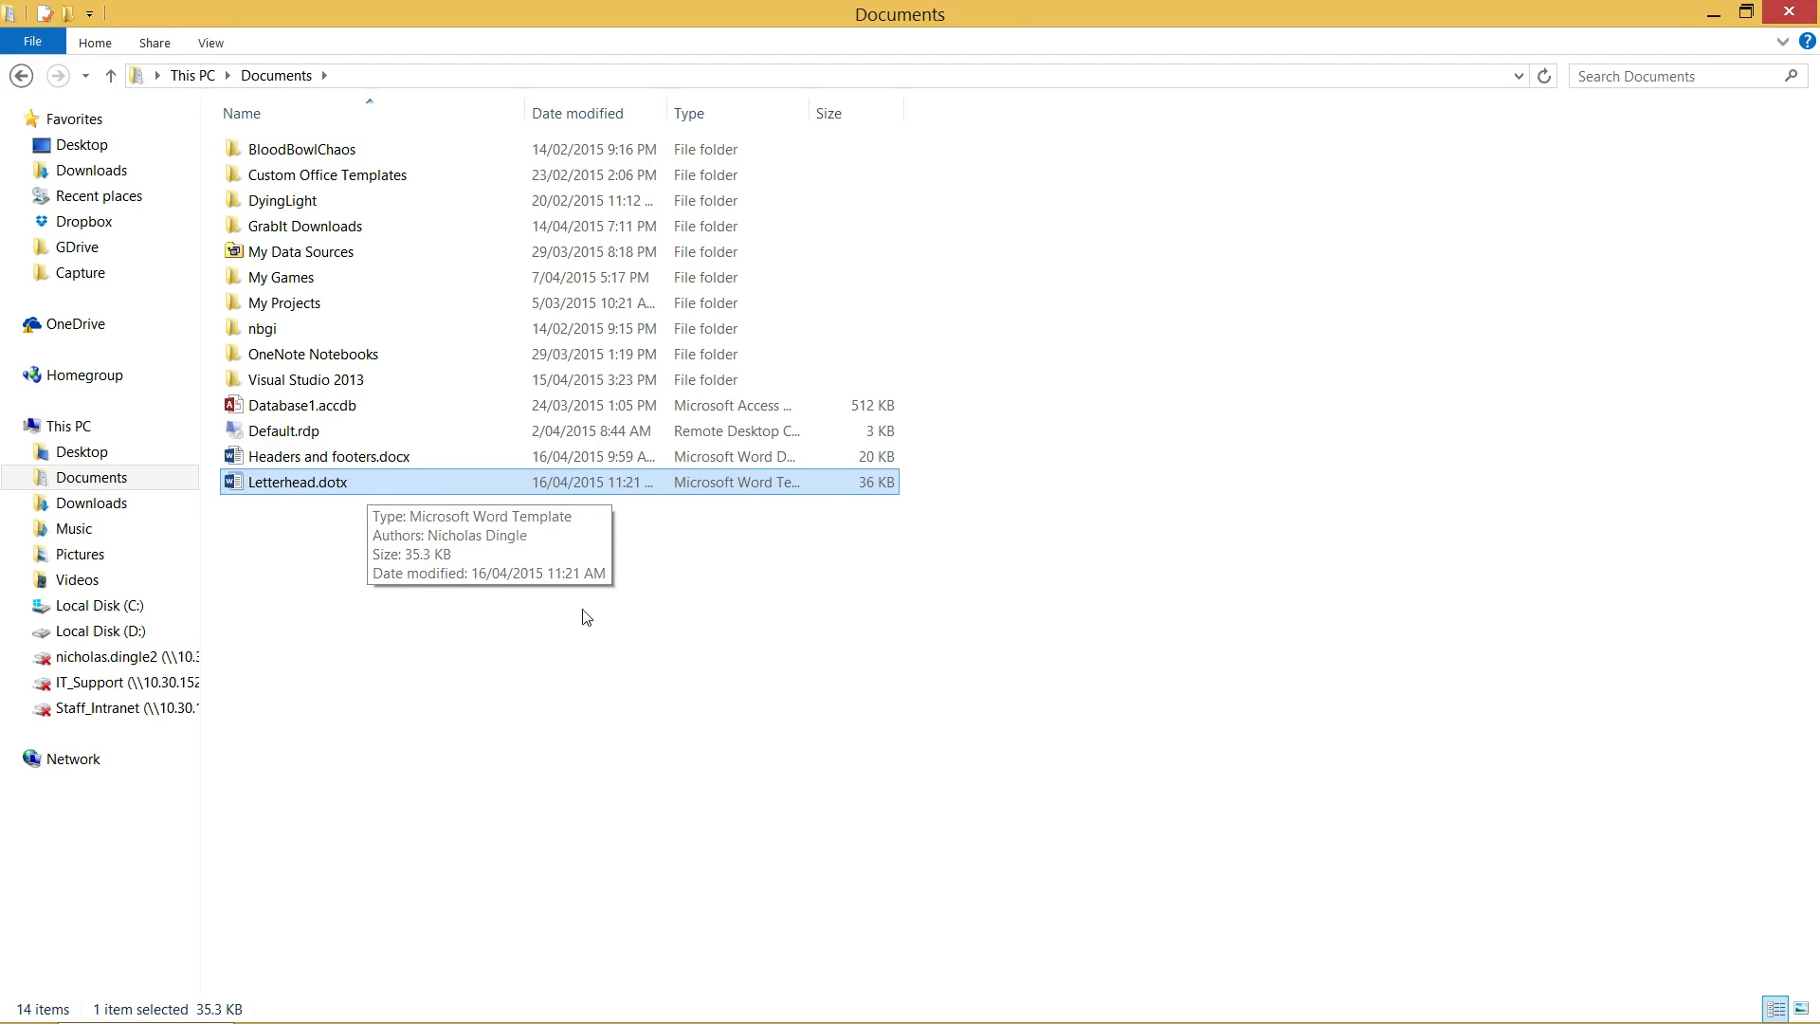
pyautogui.click(1797, 1004)
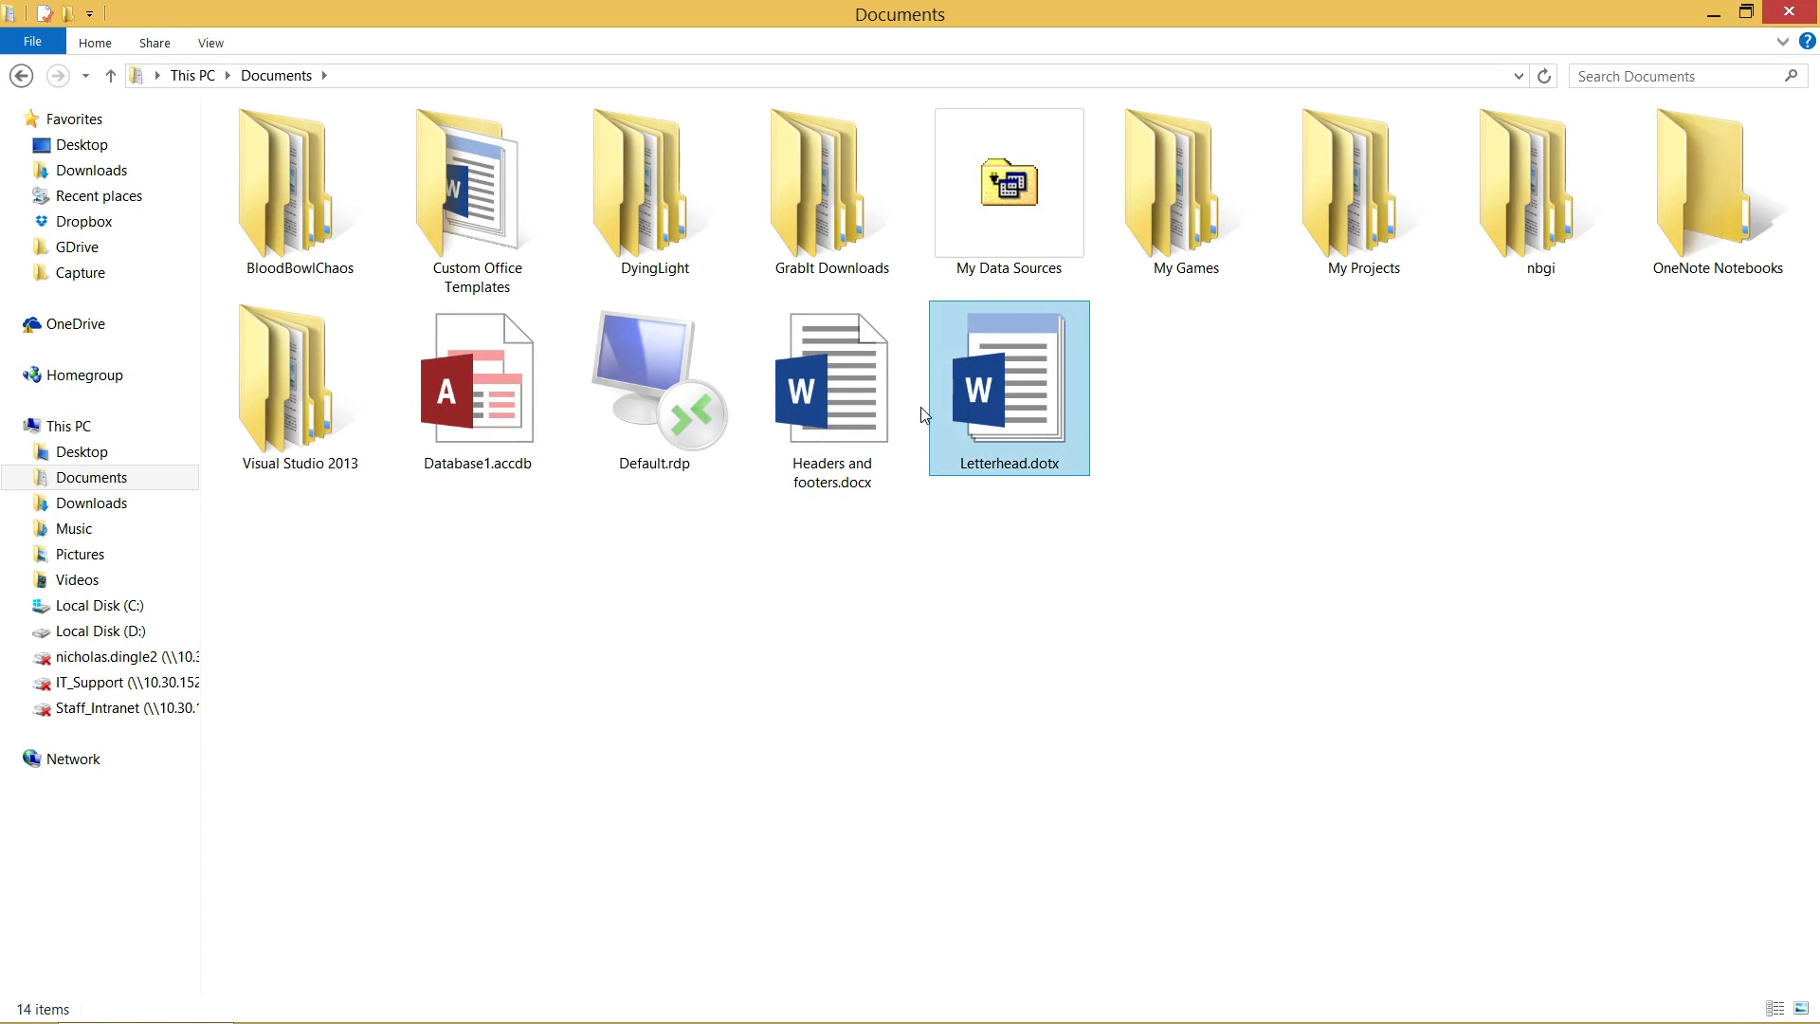
pyautogui.click(1010, 386)
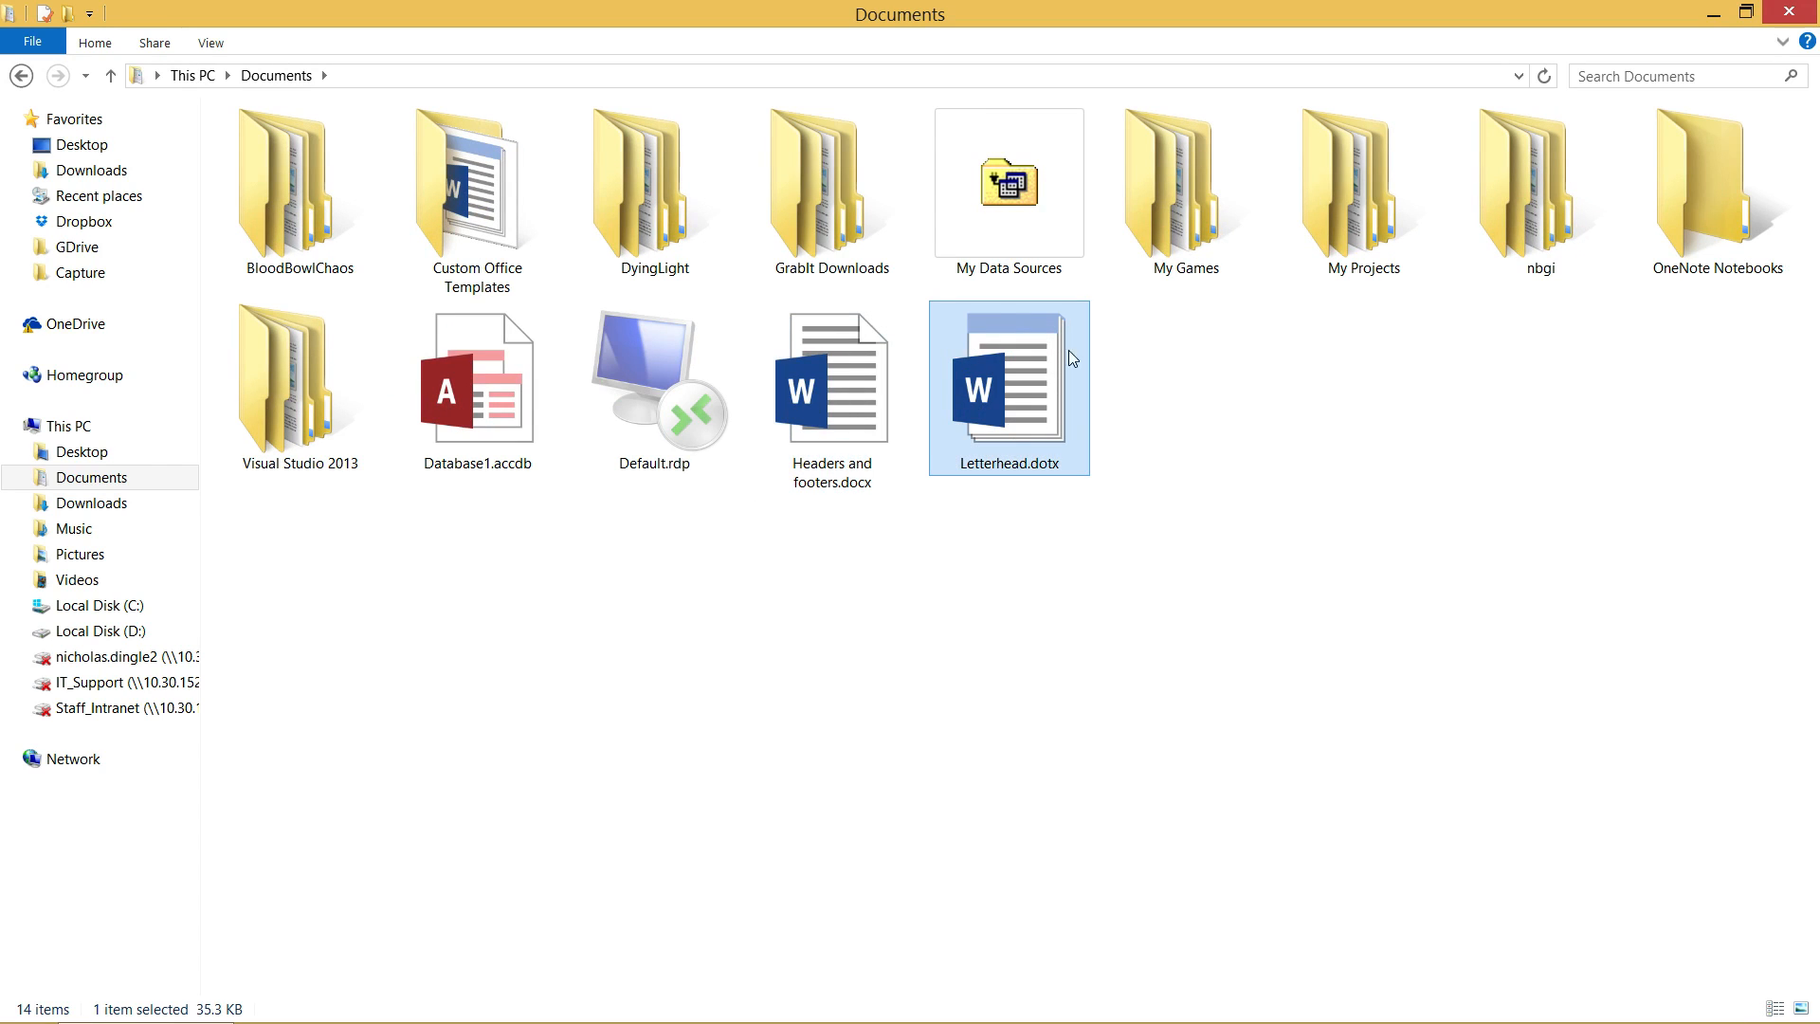
pyautogui.moveTo(1033, 348)
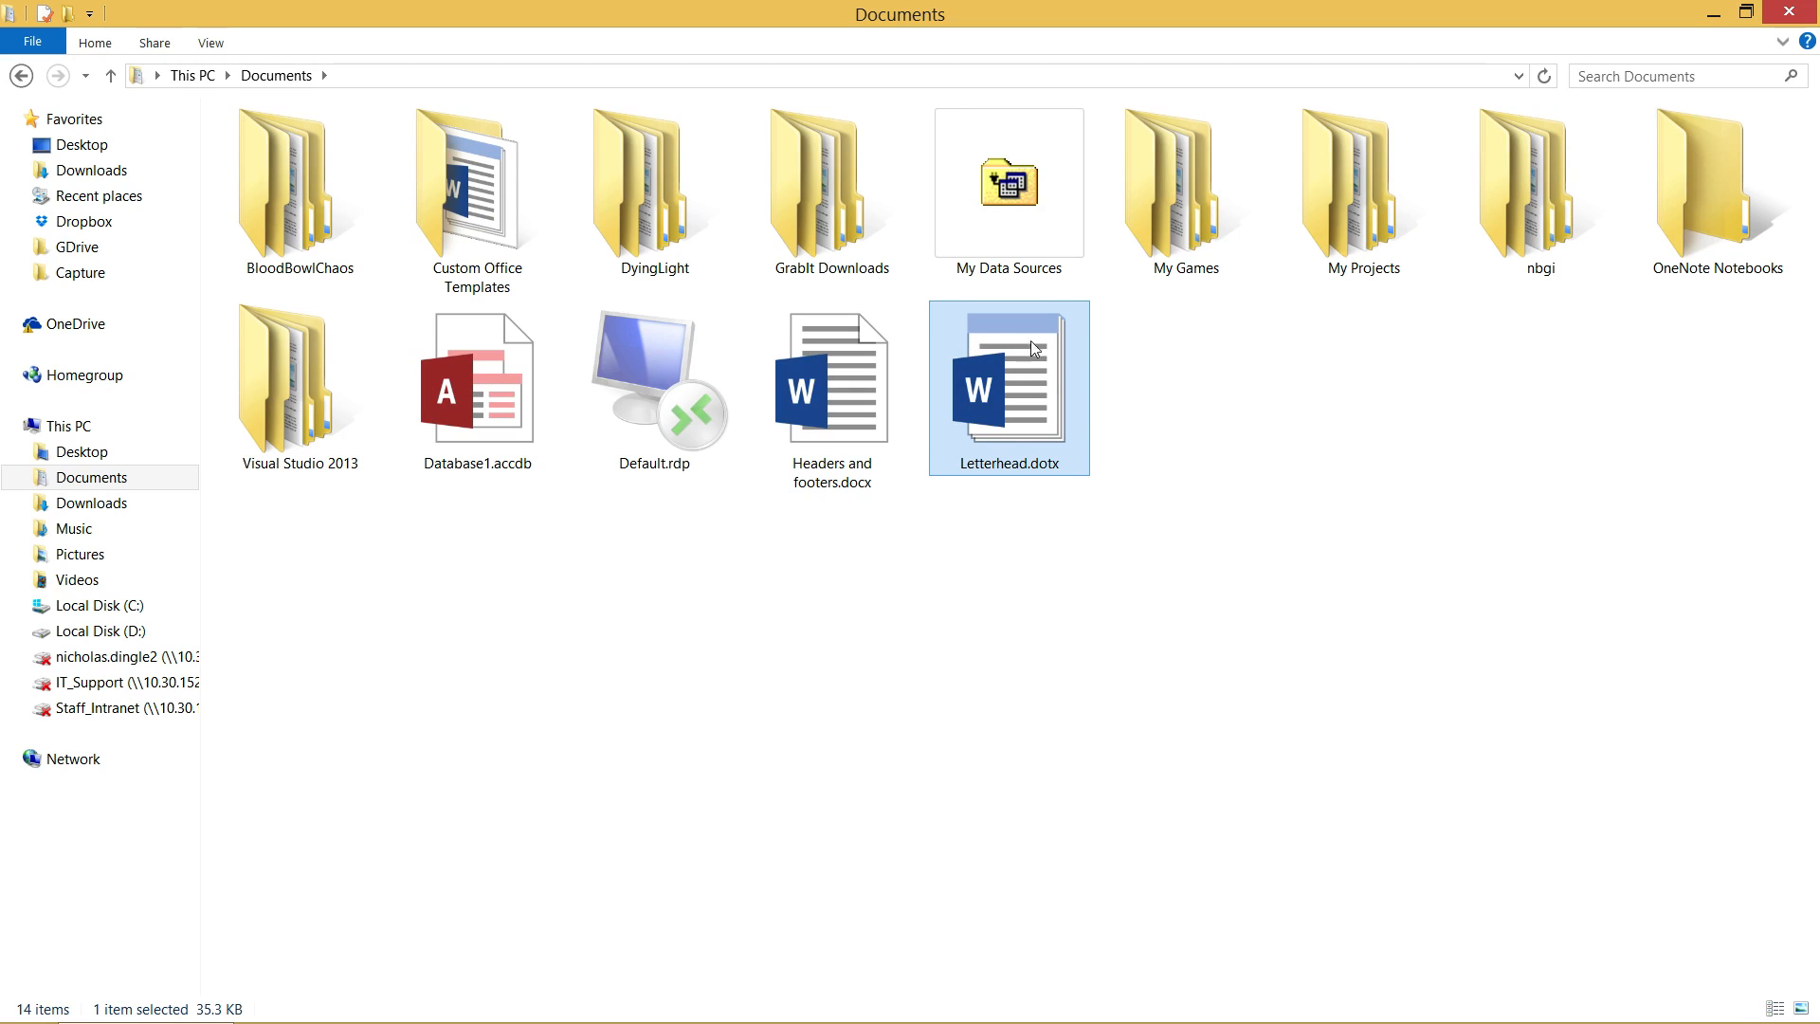
pyautogui.moveTo(1126, 550)
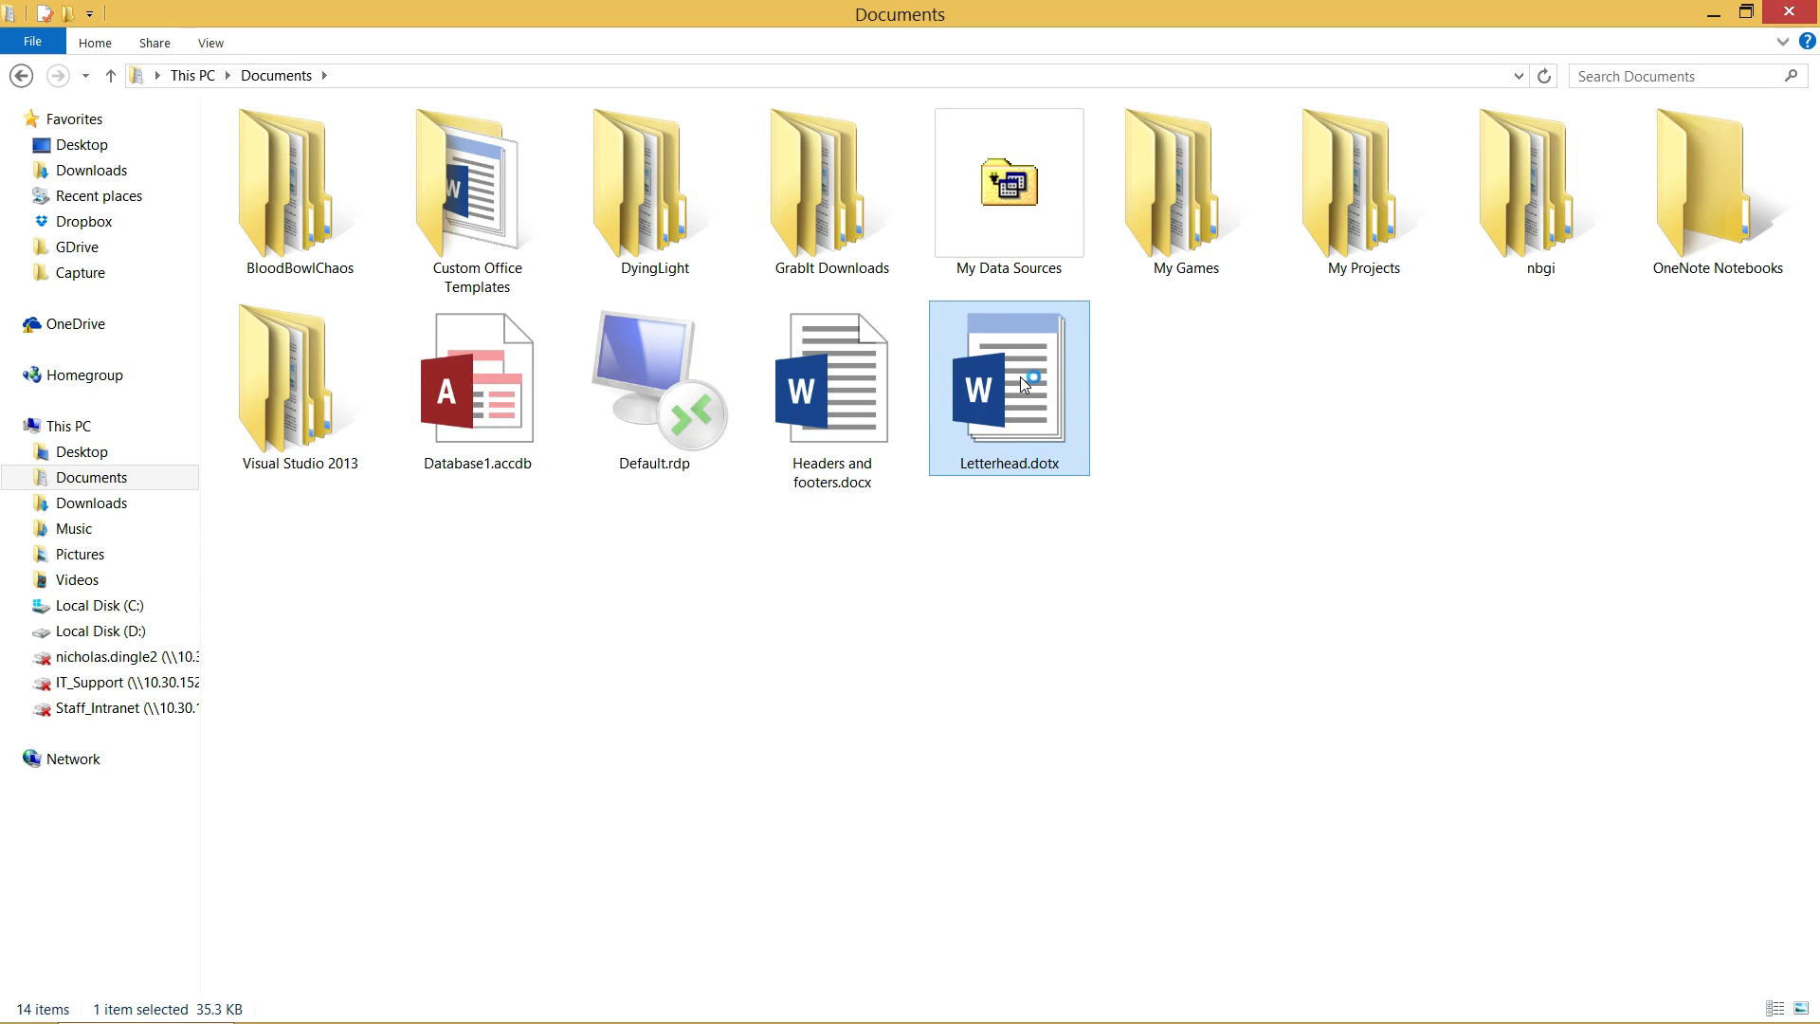
# Step: Start a new document from Letterhead.dotx, type the Dear Sir letter, and begin saving it
pyautogui.doubleClick(1008, 386)
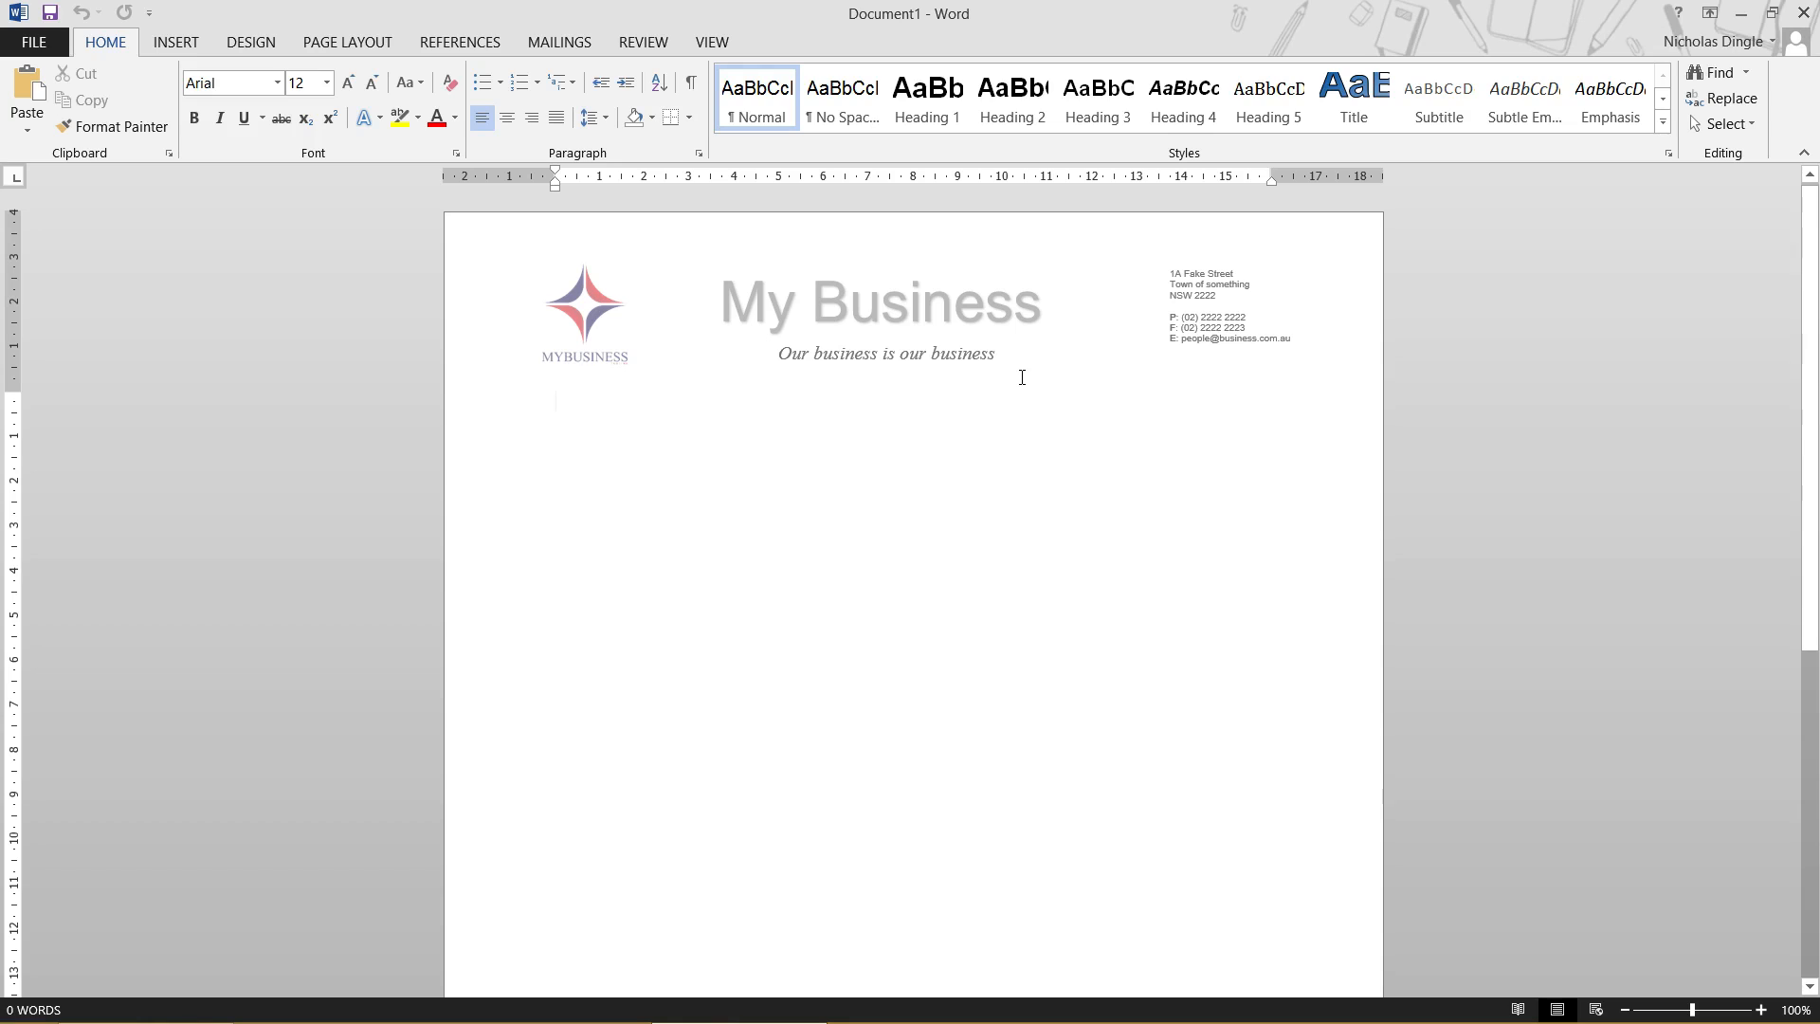
pyautogui.click(555, 400)
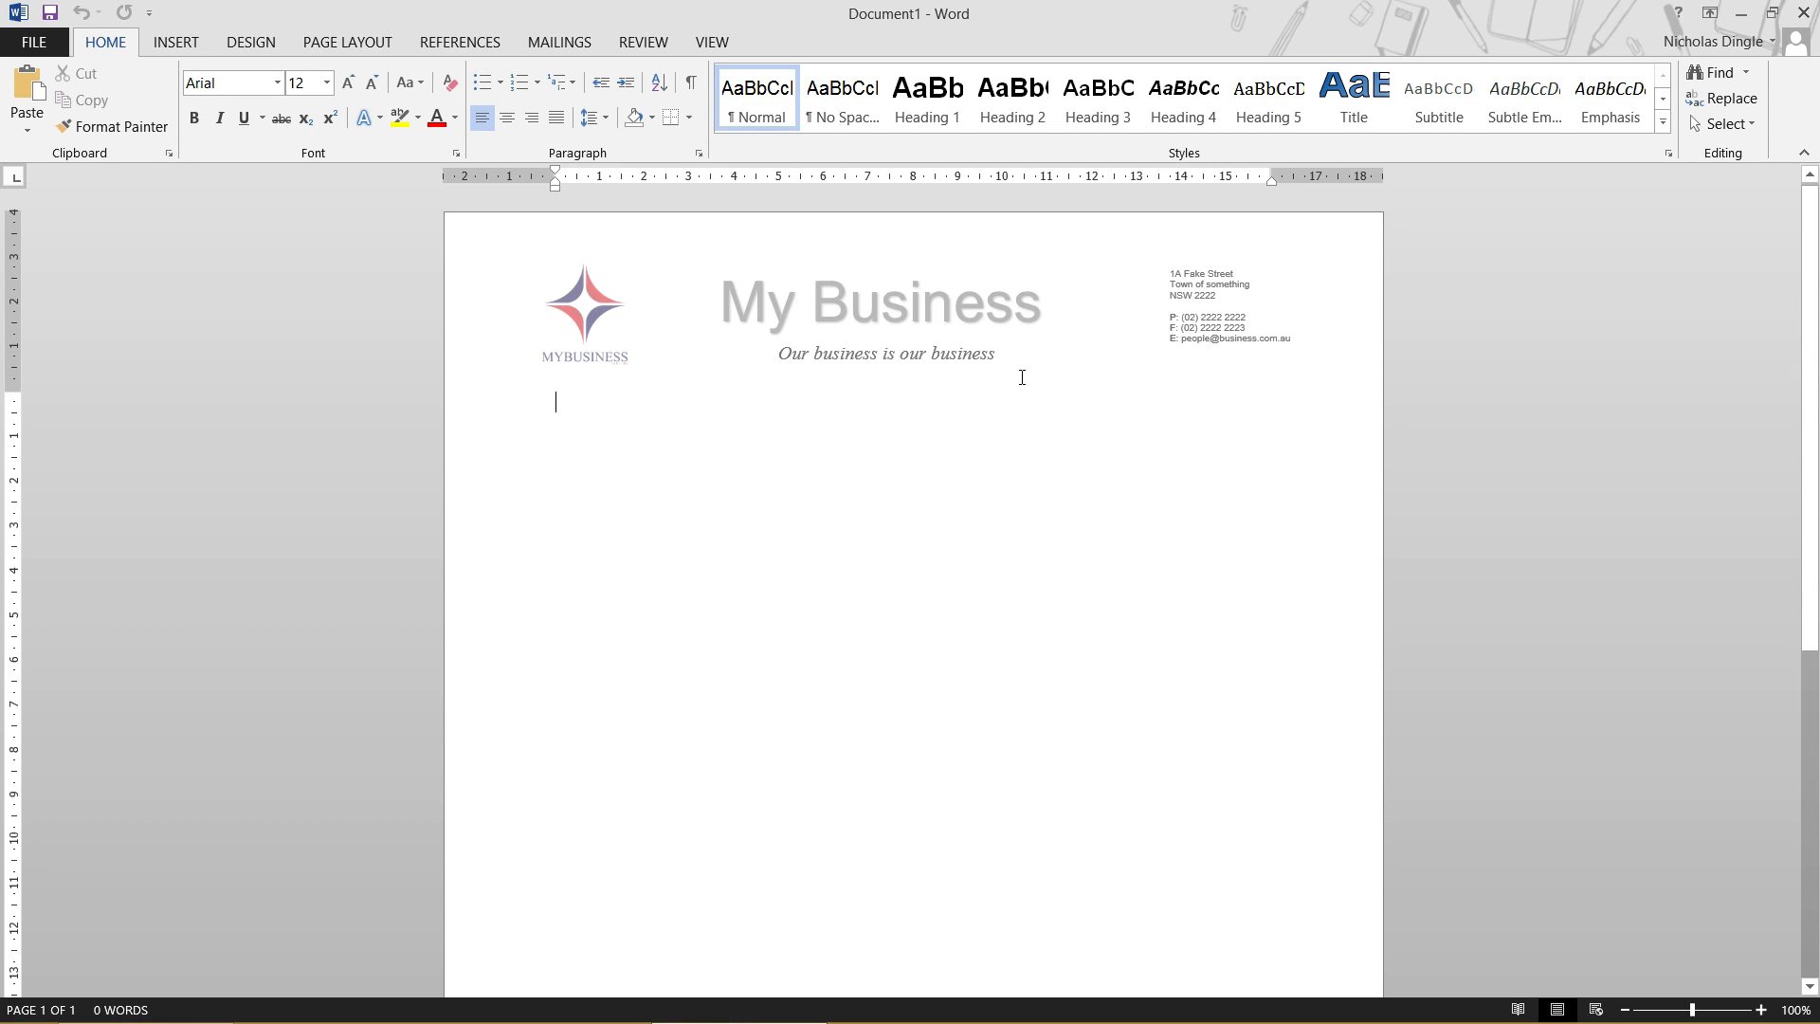
pyautogui.moveTo(887, 45)
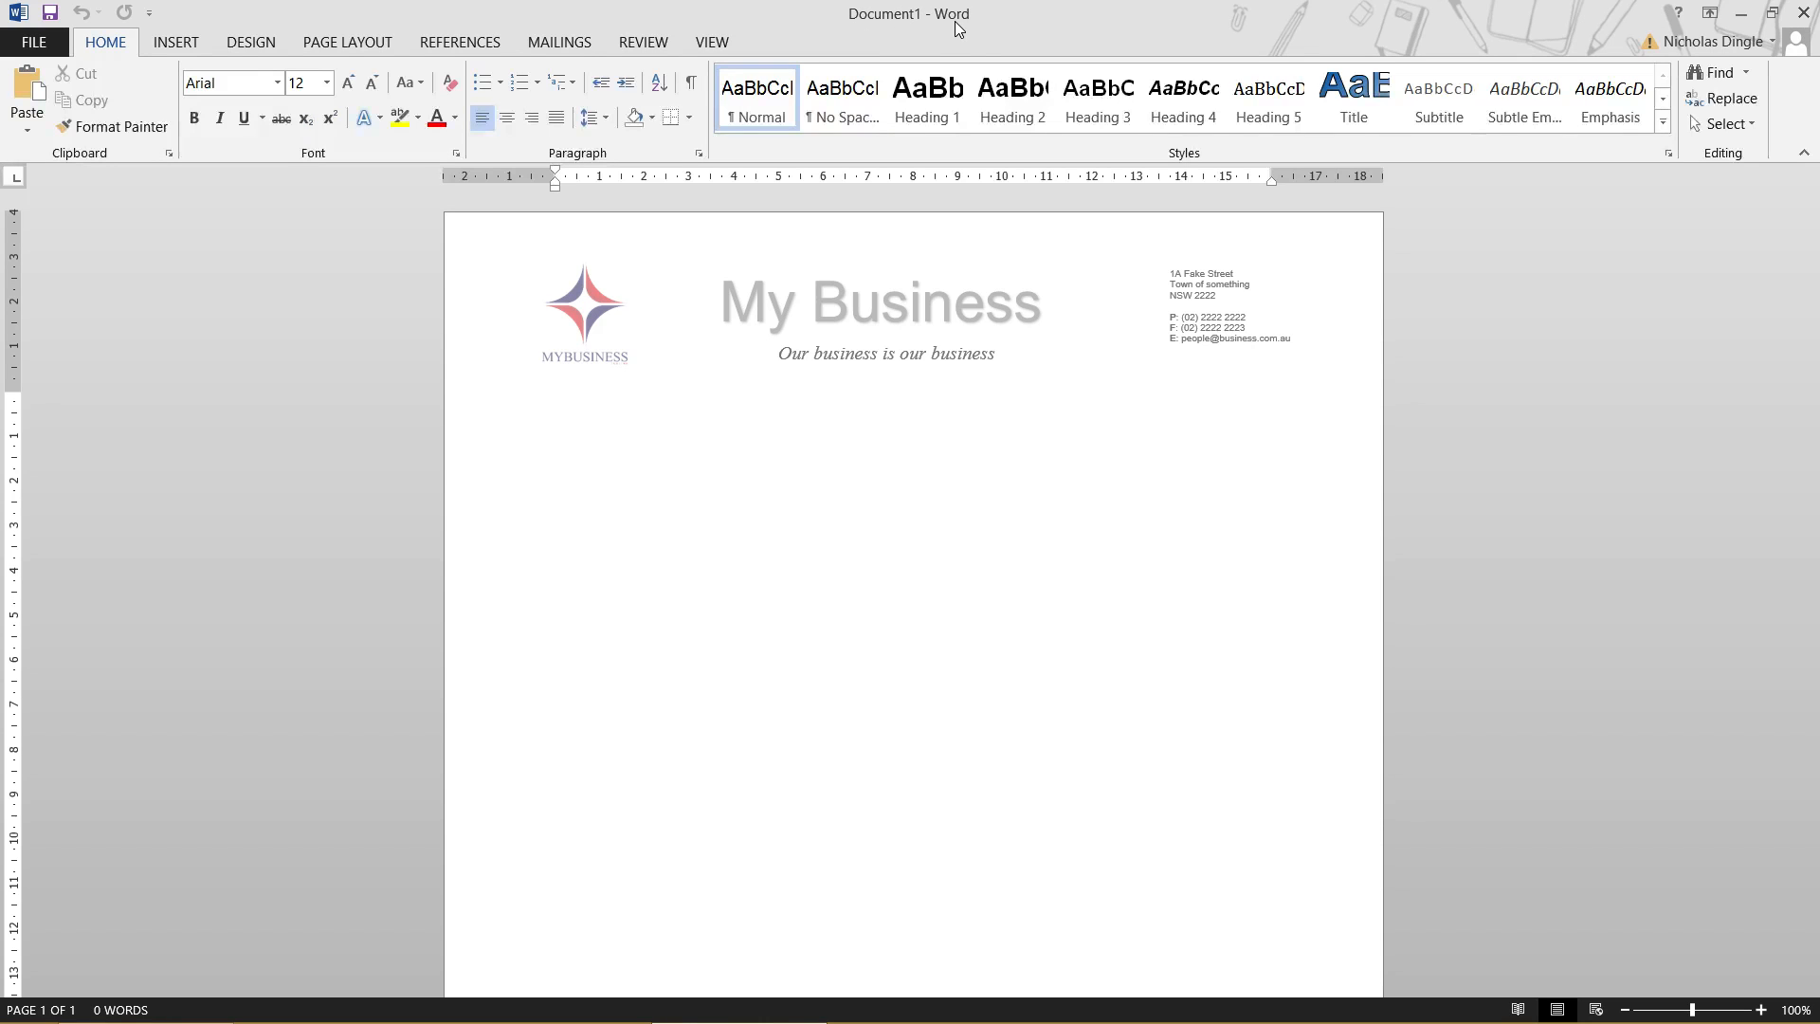
pyautogui.moveTo(839, 12)
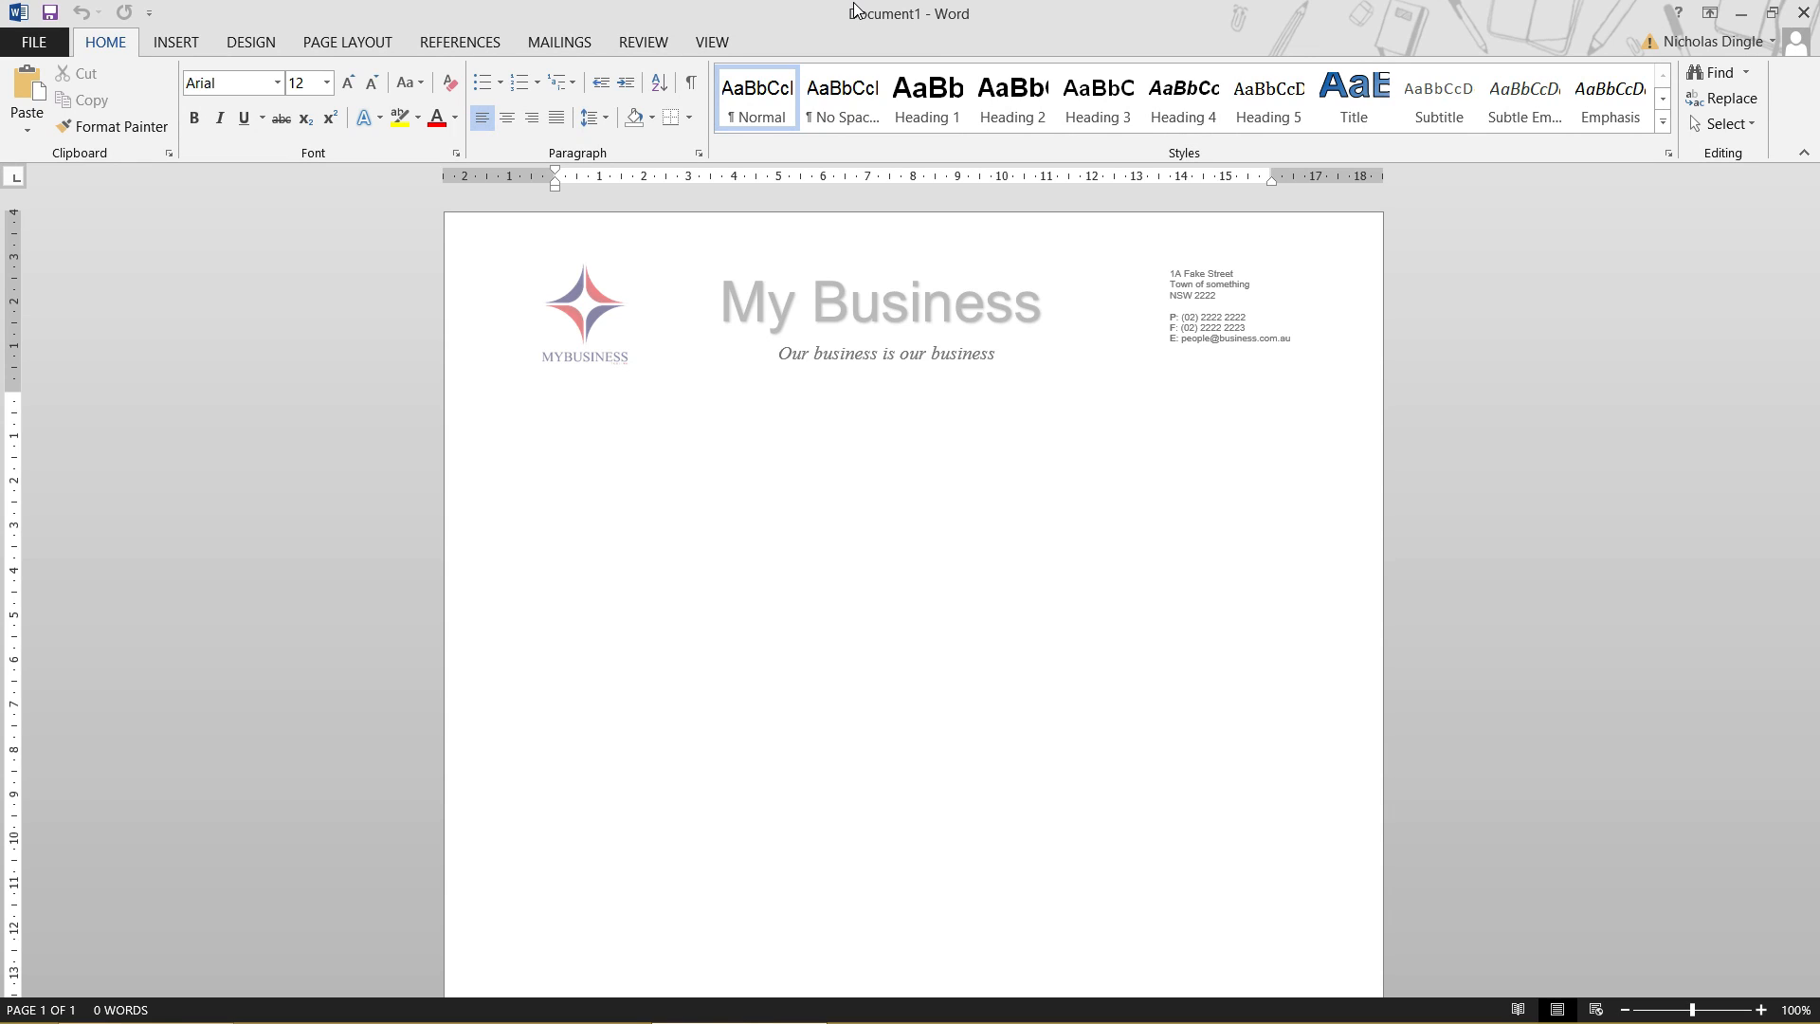
pyautogui.click(555, 402)
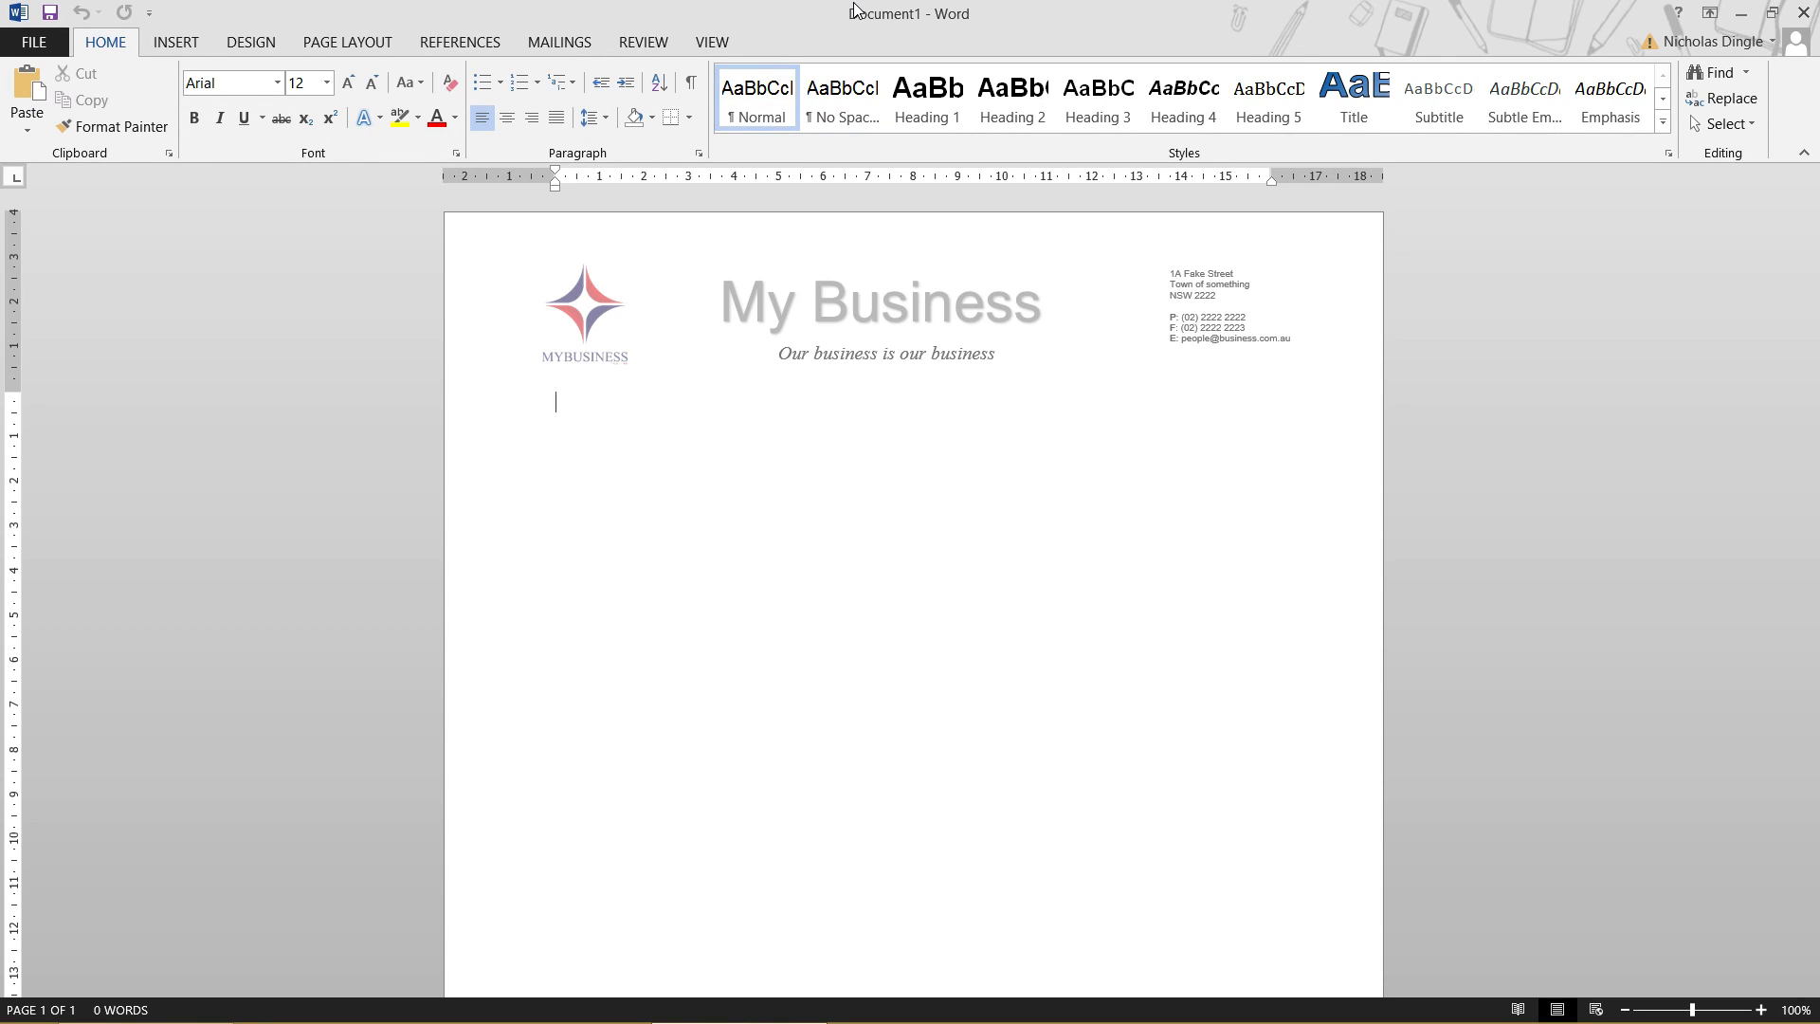
pyautogui.write('Dear D')
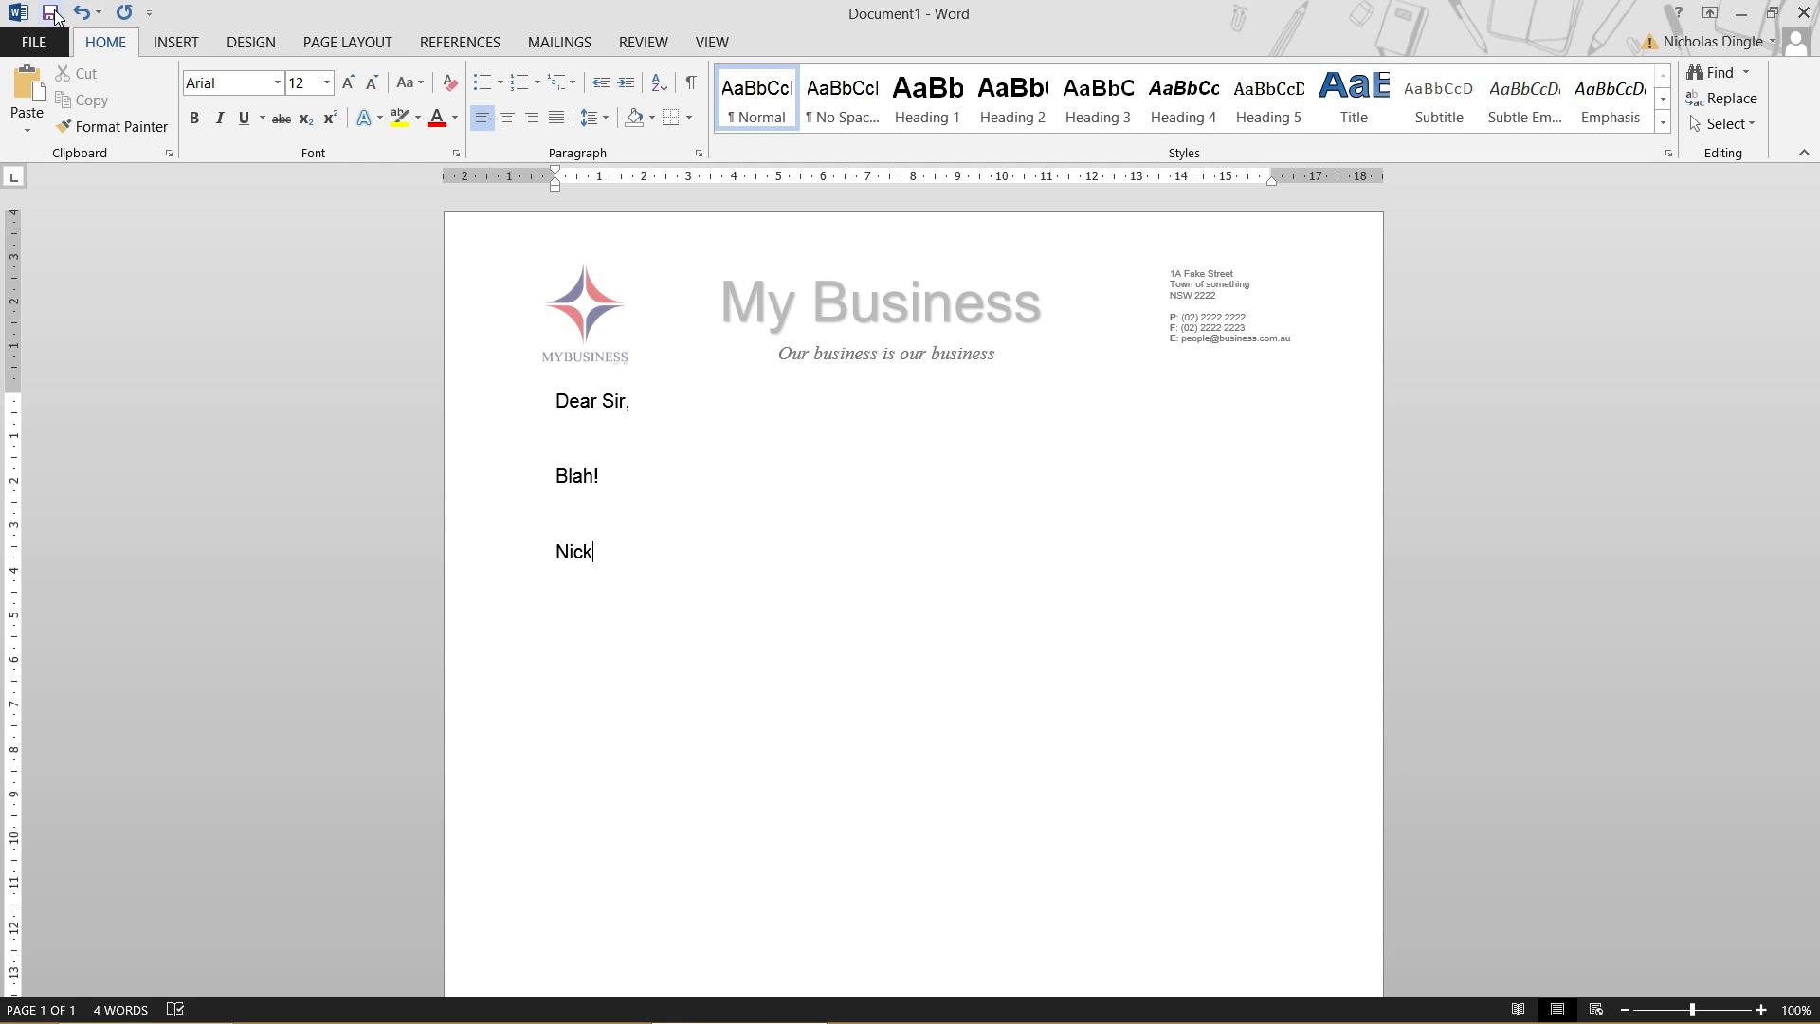
pyautogui.click(73, 19)
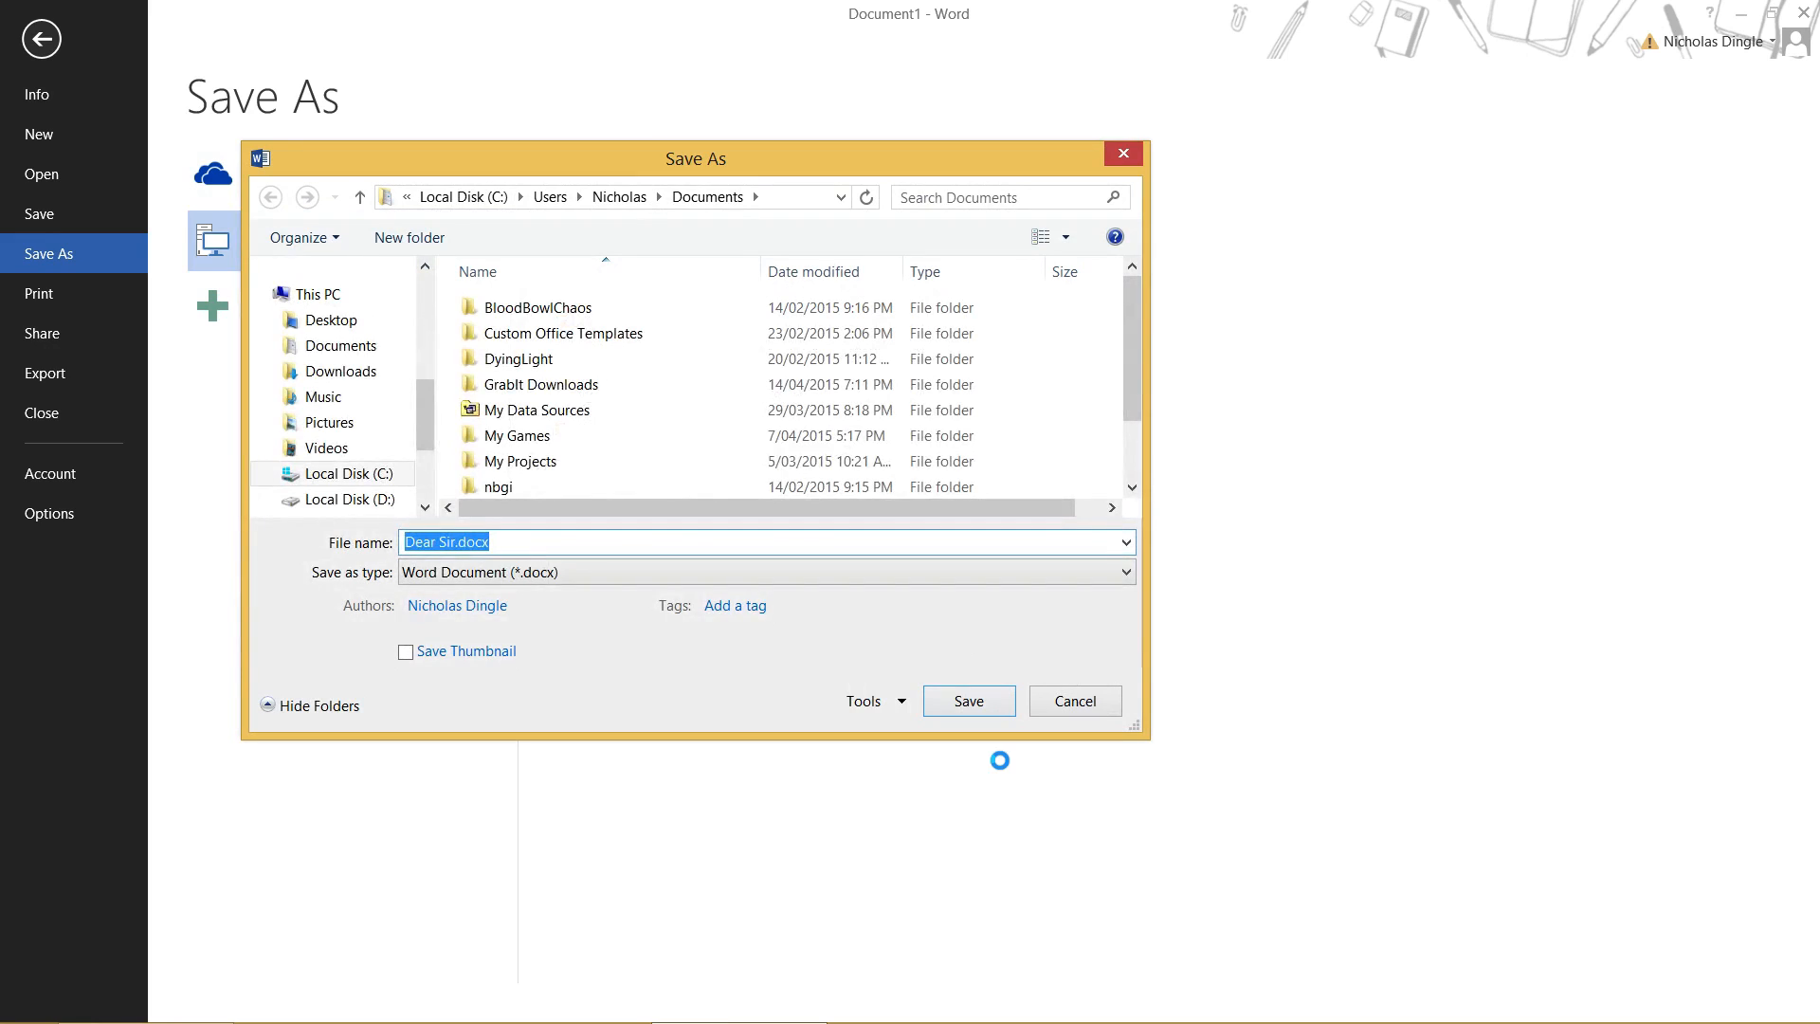
# Step: Save the letter in Documents under the file name 'My Dear Sir Letter'
pyautogui.write('My Dear Sir')
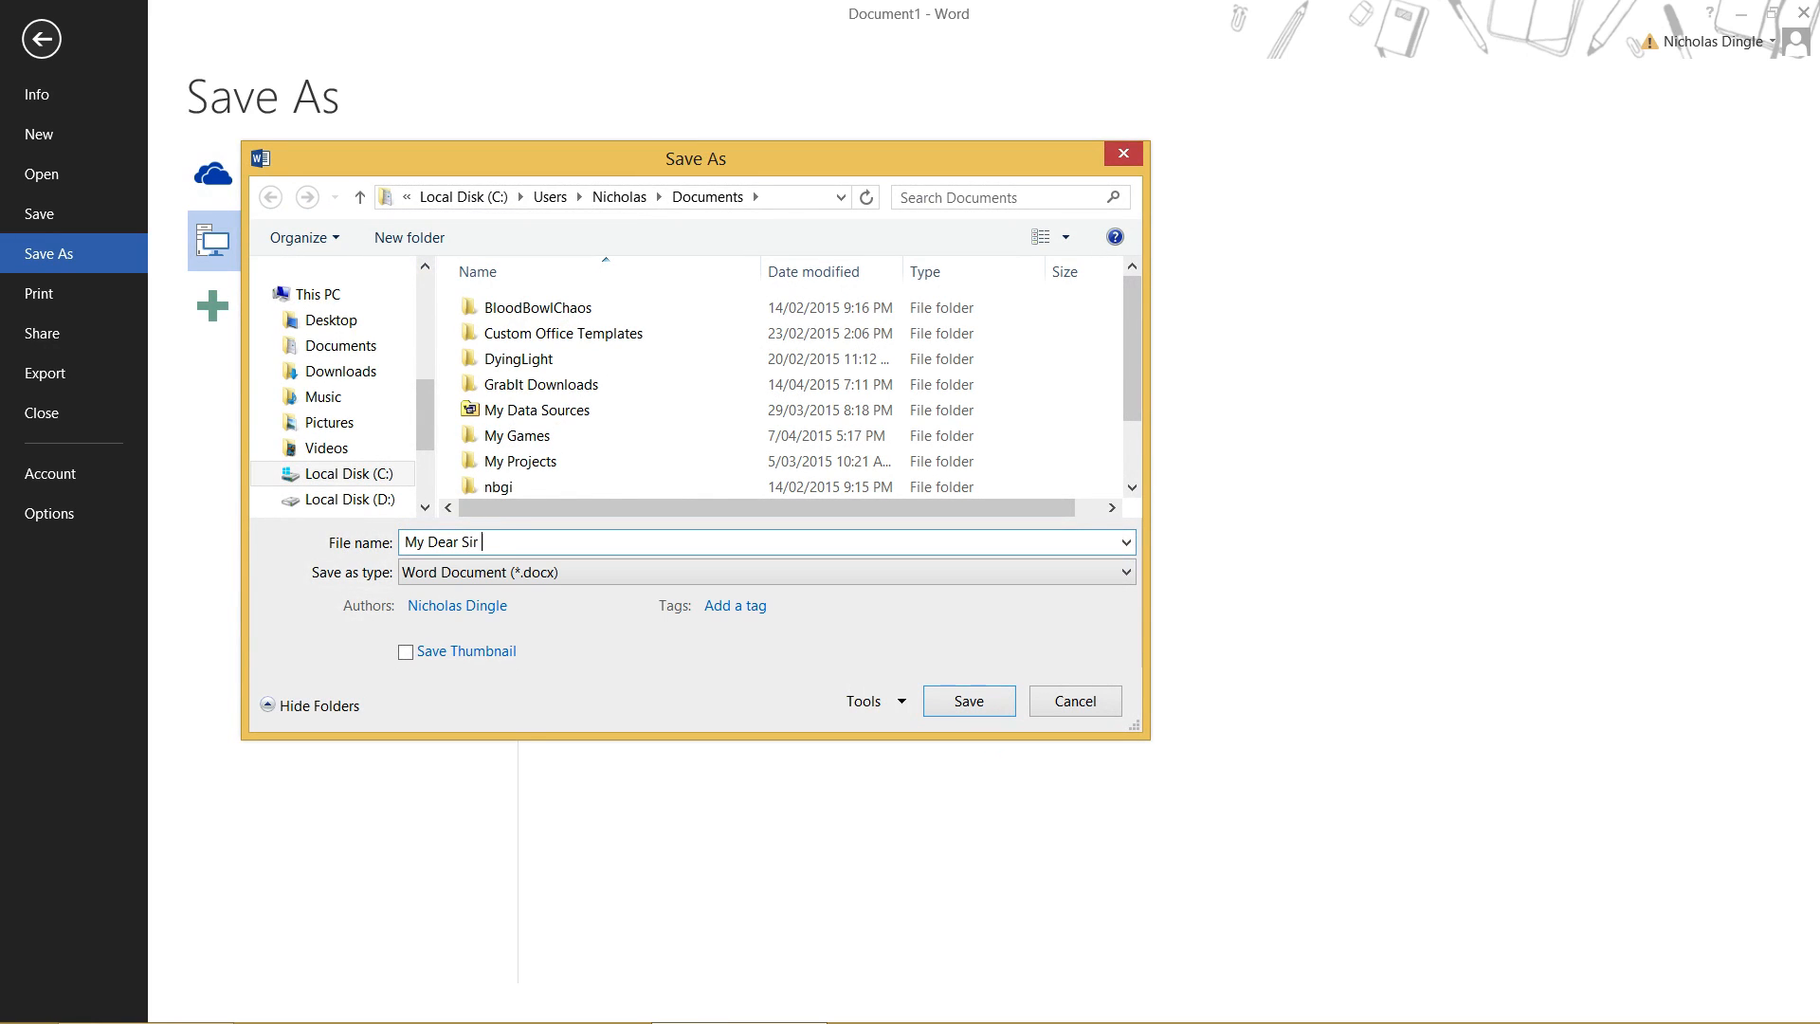
pyautogui.write('Letter')
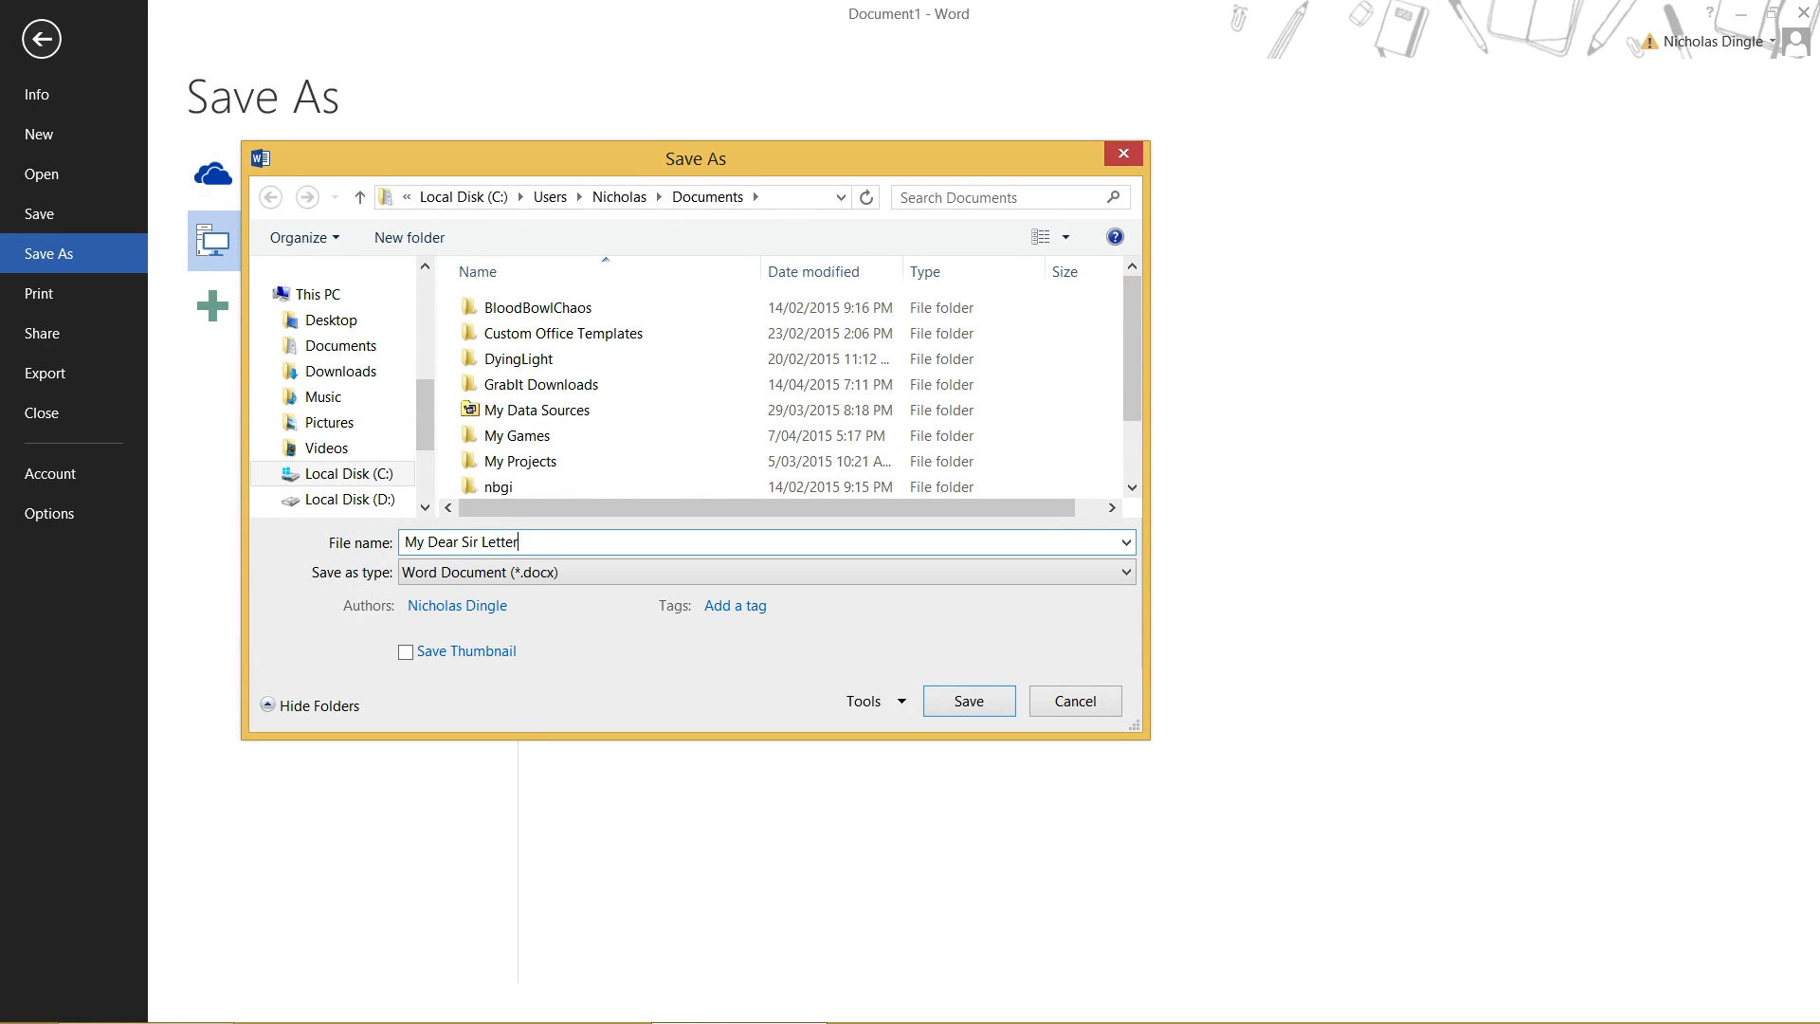
pyautogui.click(969, 700)
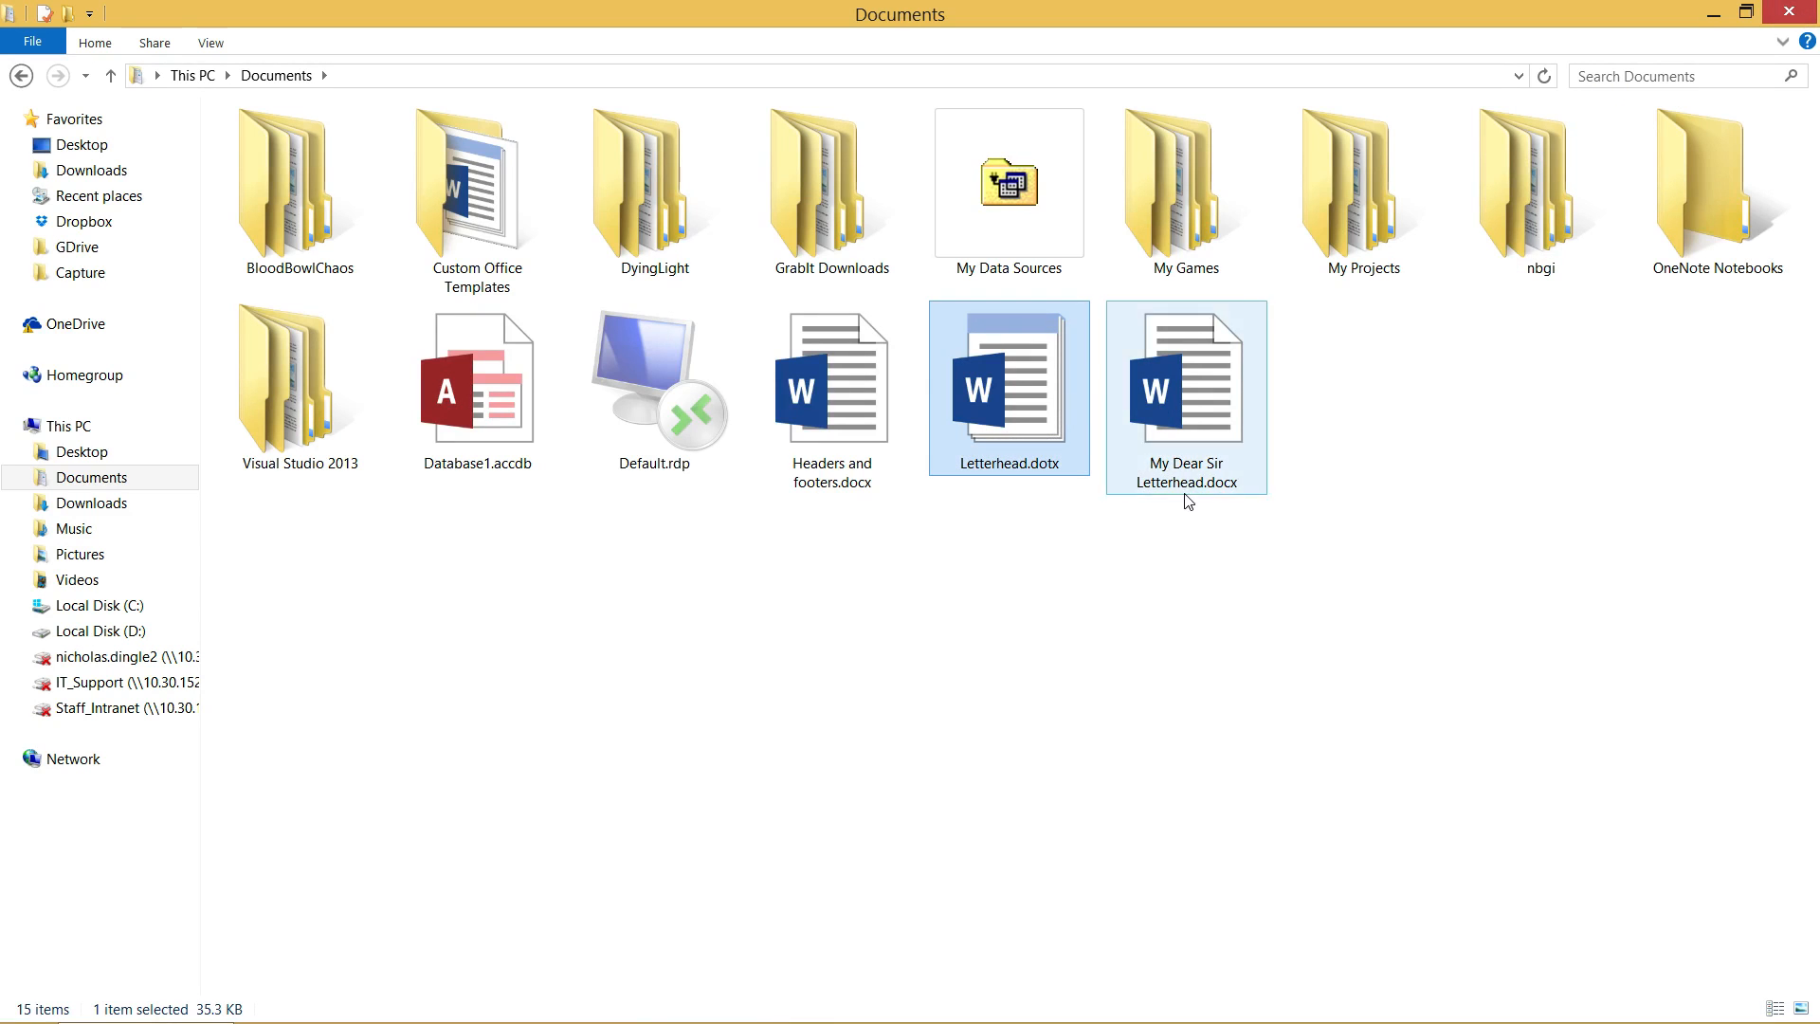
pyautogui.click(1009, 387)
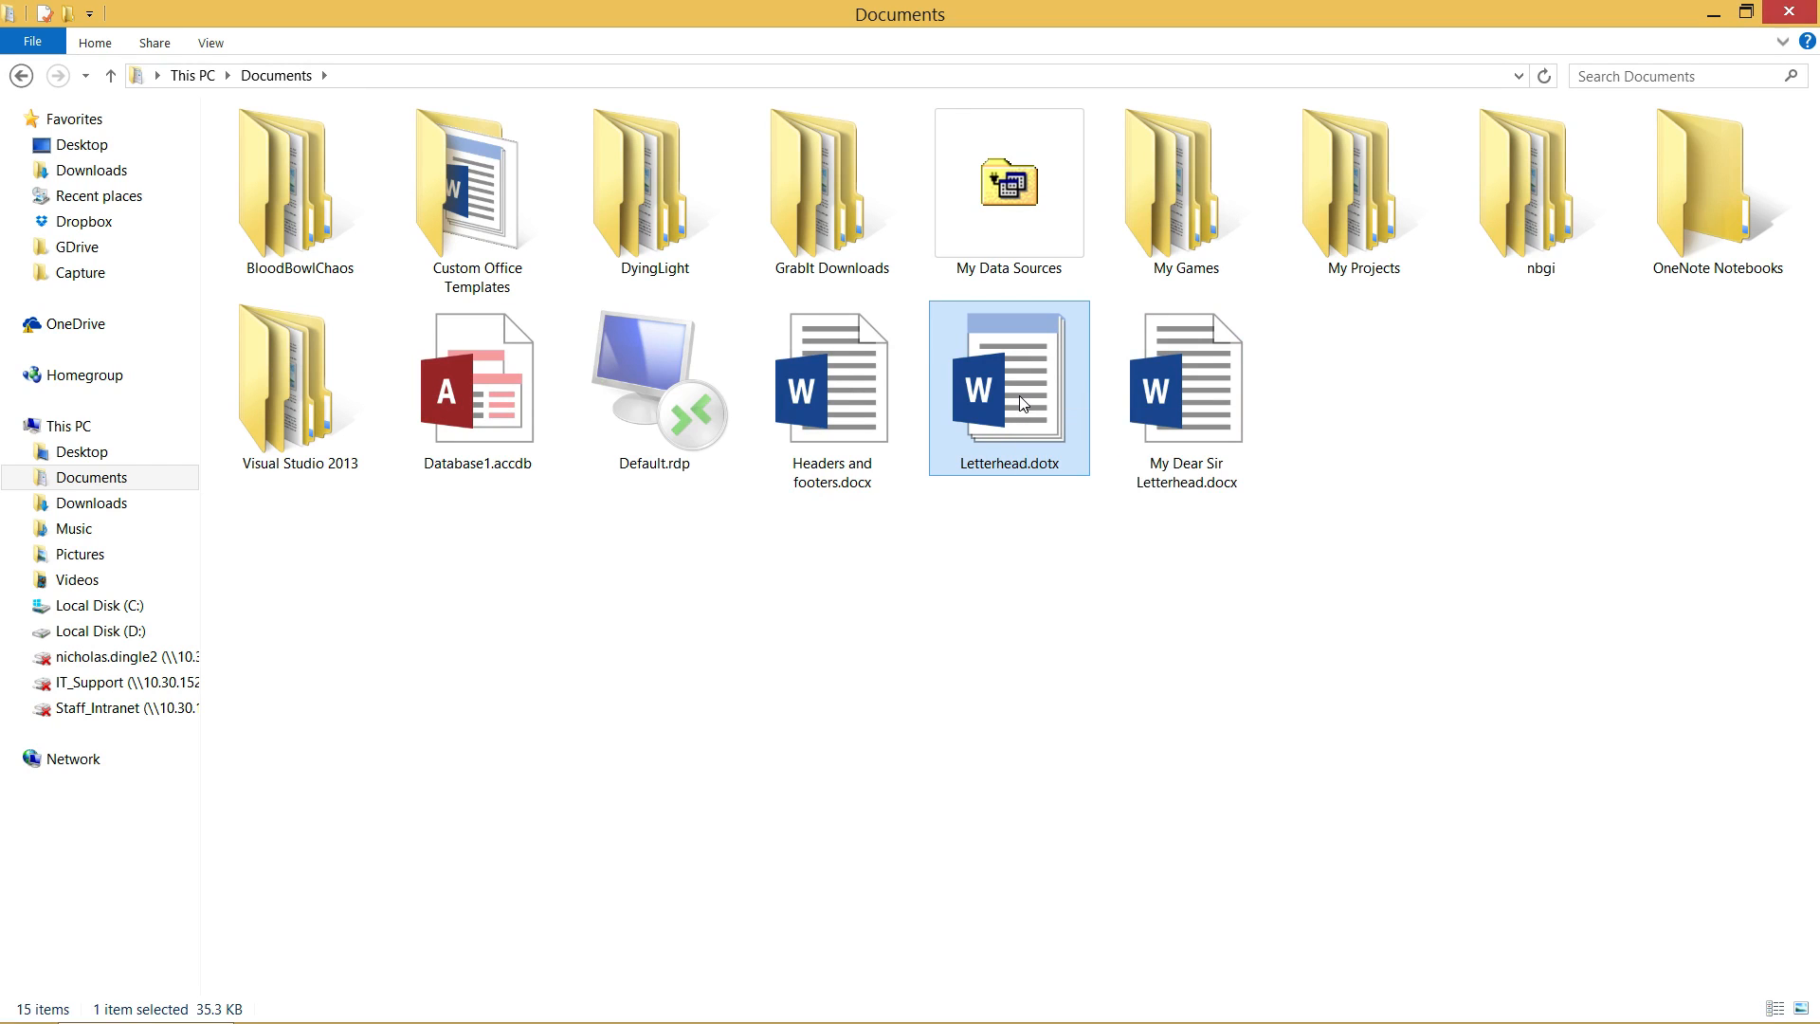
pyautogui.doubleClick(1009, 382)
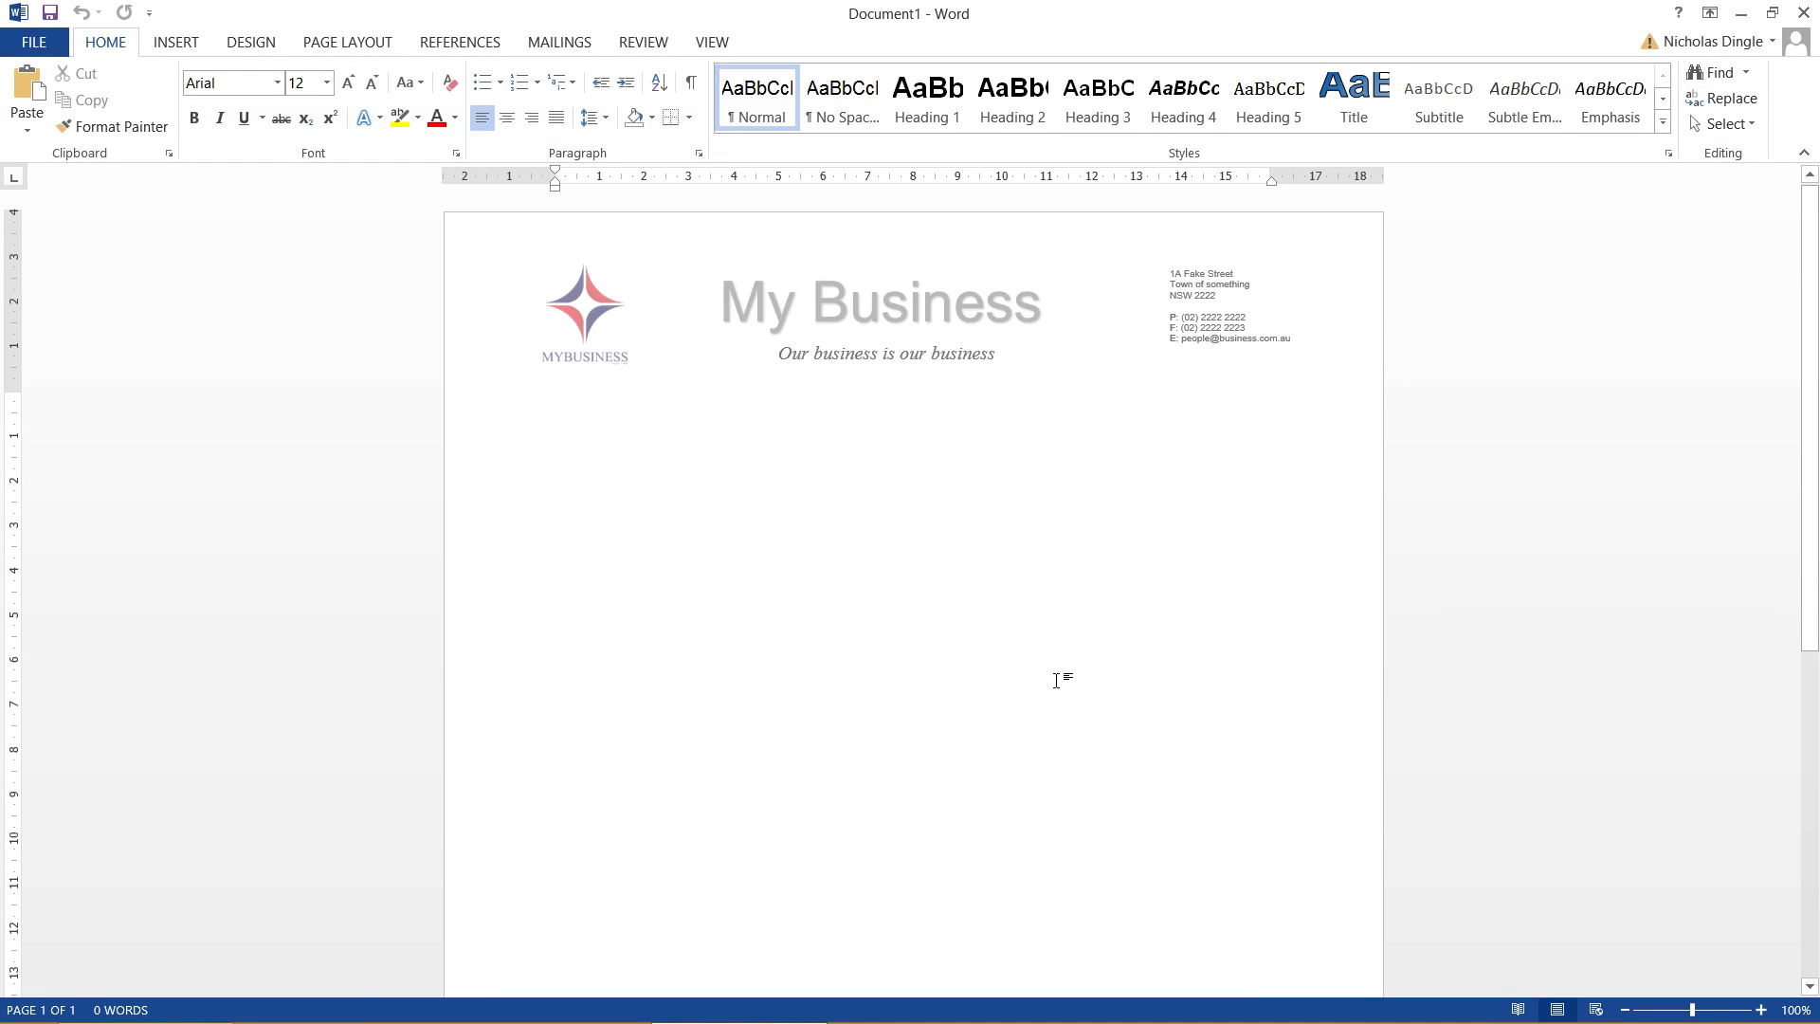
pyautogui.click(557, 402)
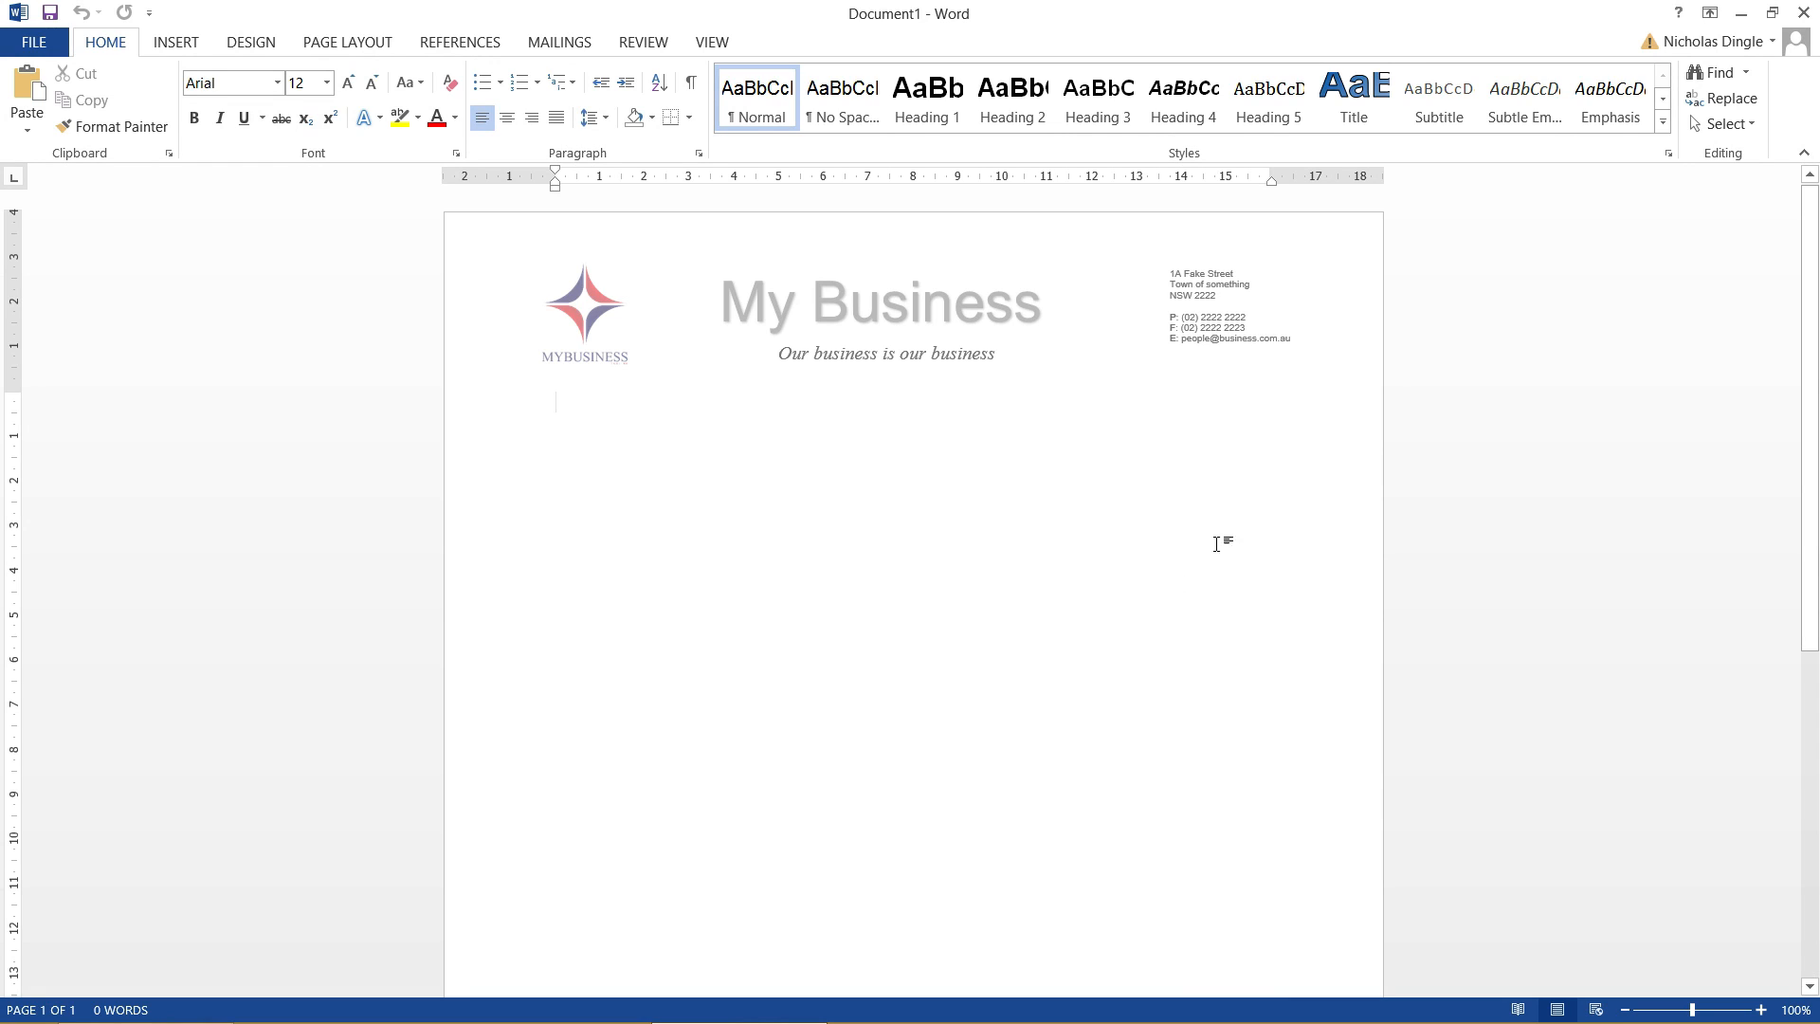
pyautogui.moveTo(1216, 532)
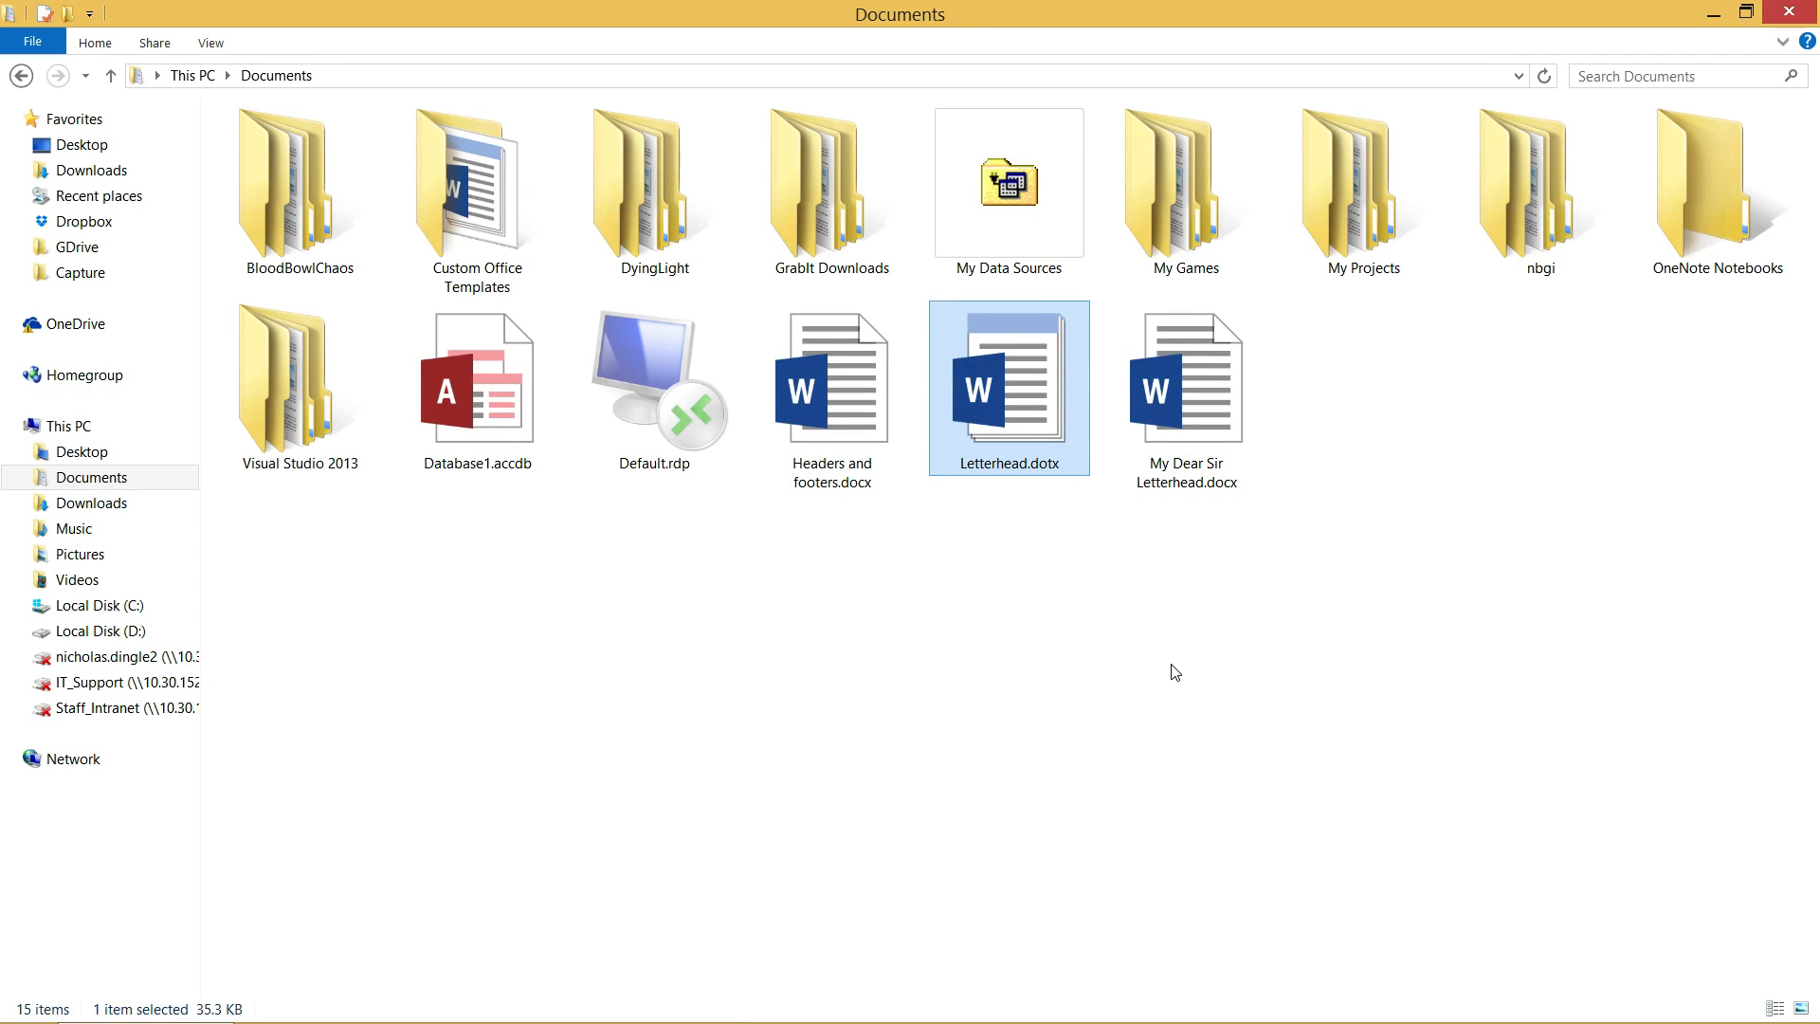
pyautogui.moveTo(1166, 713)
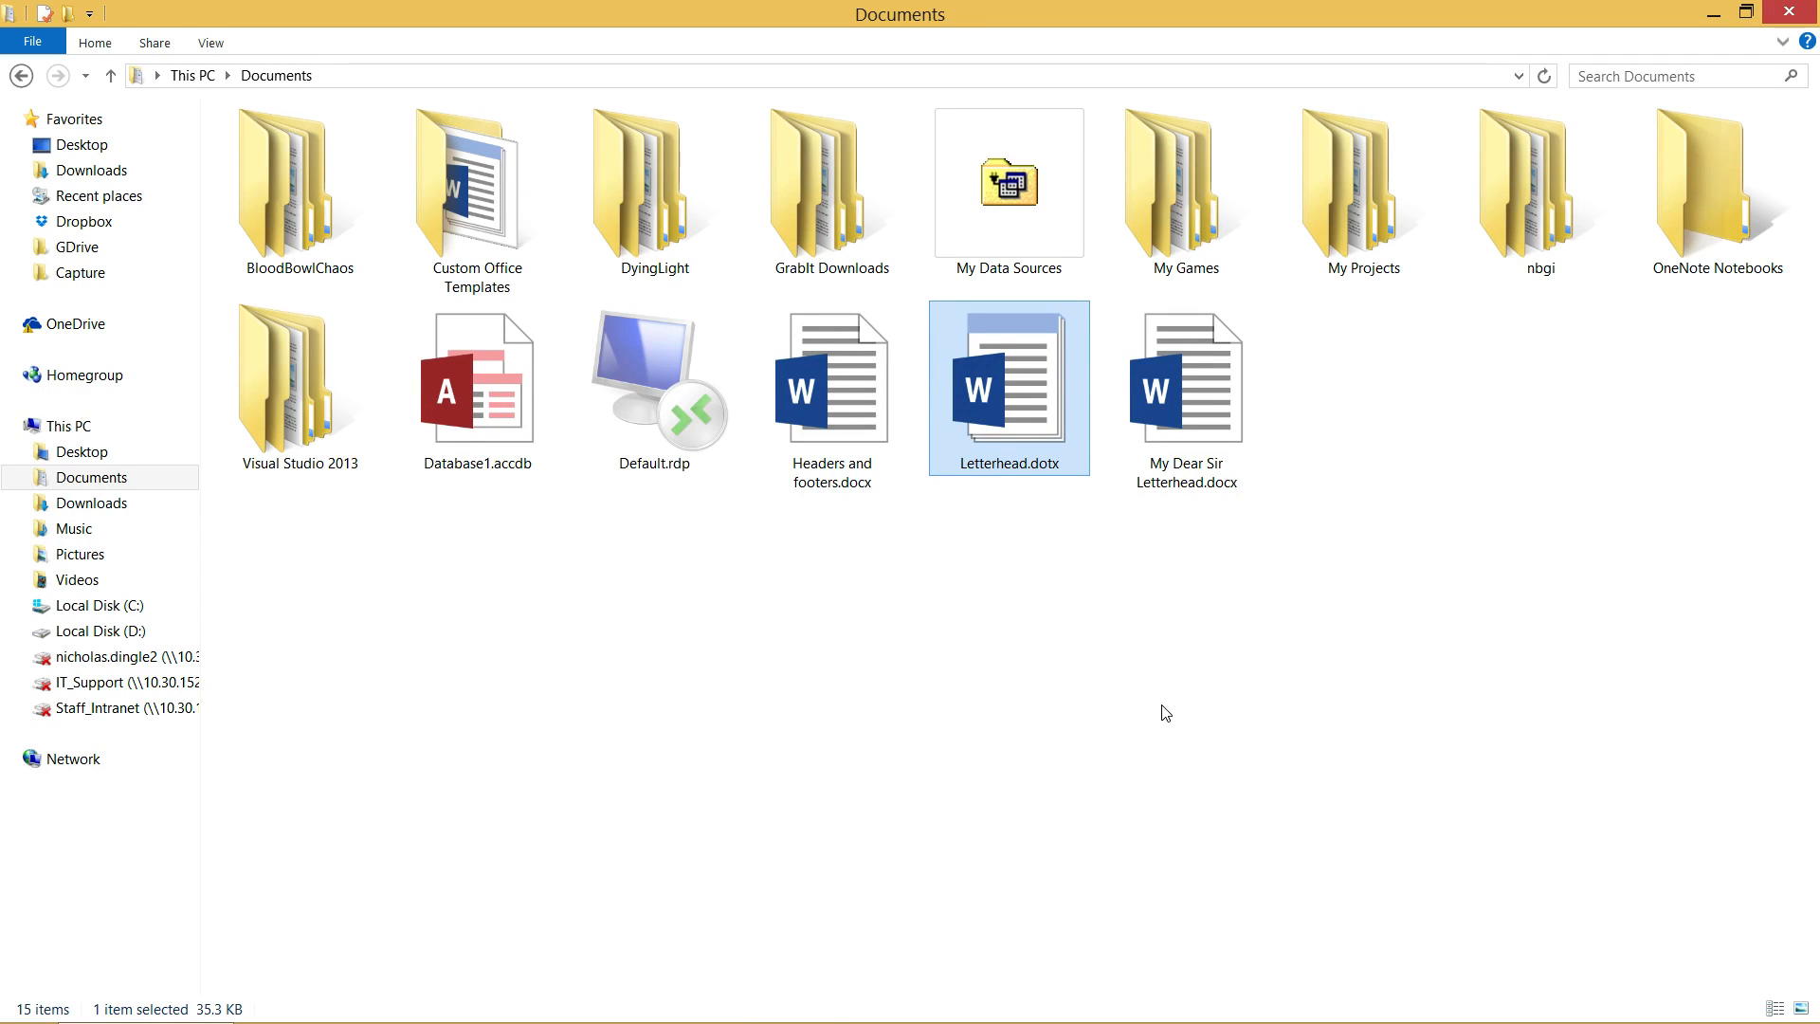
pyautogui.moveTo(1046, 387)
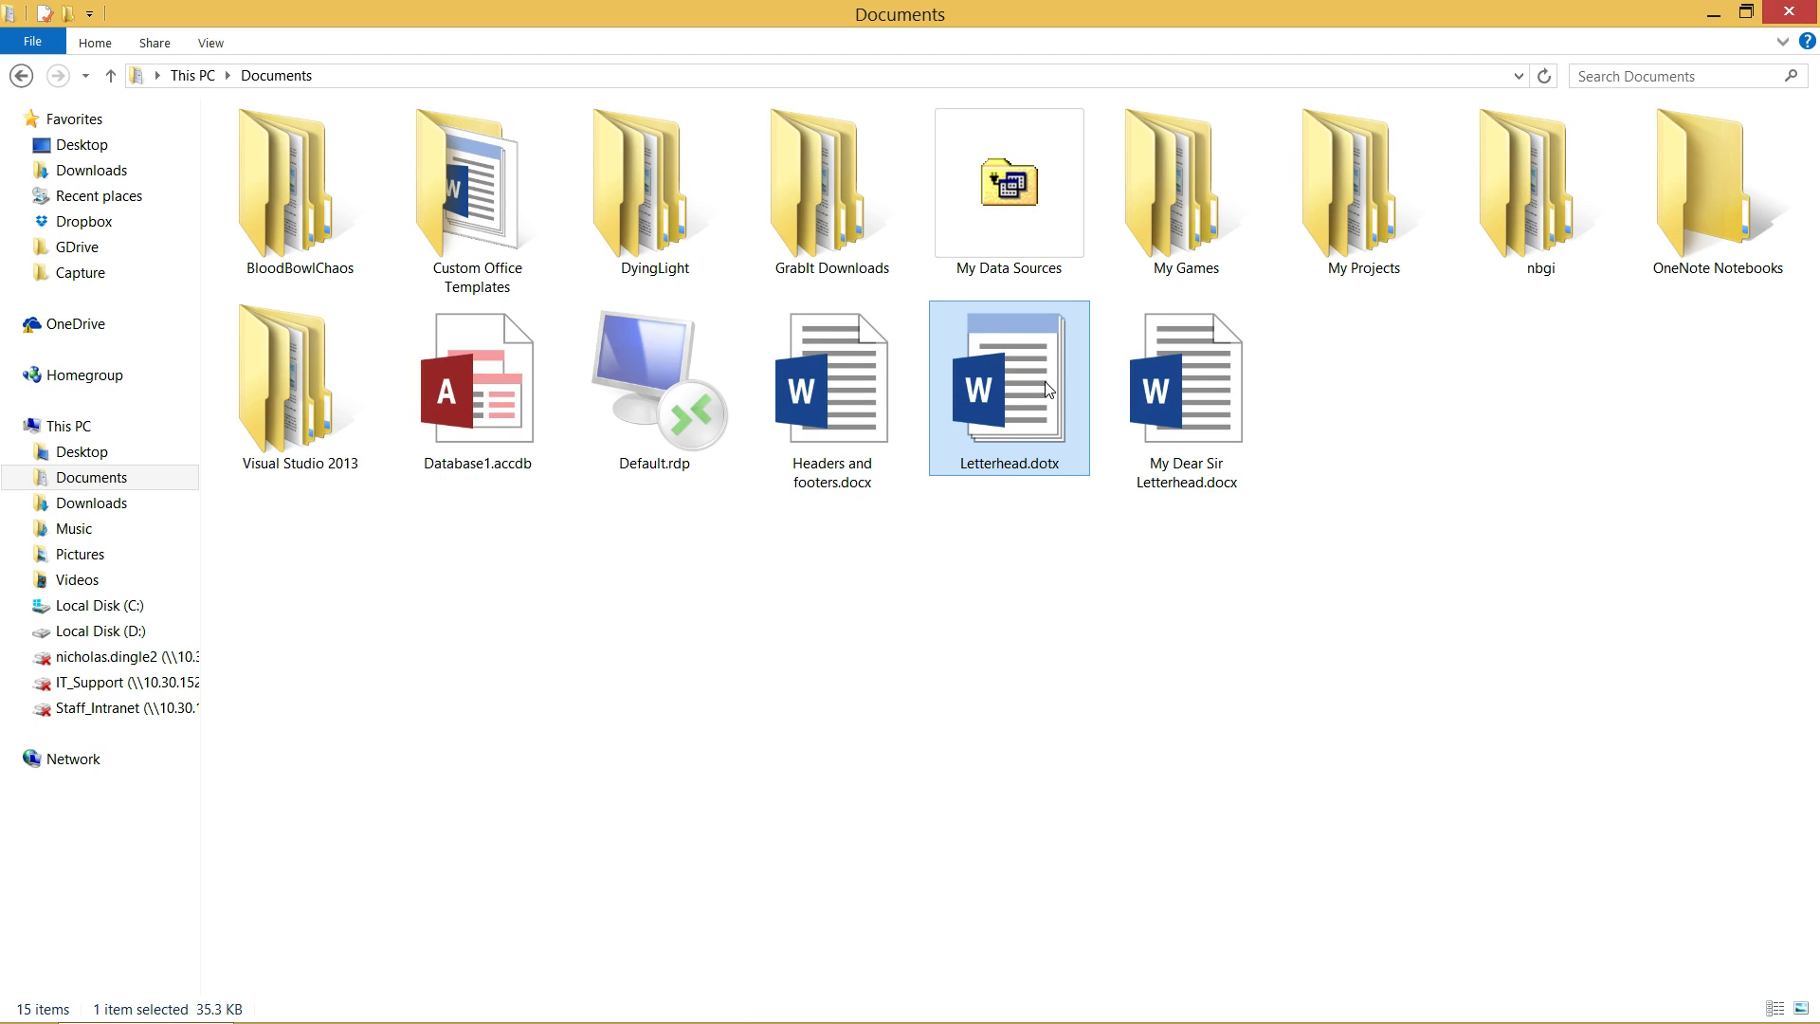
pyautogui.moveTo(1047, 388)
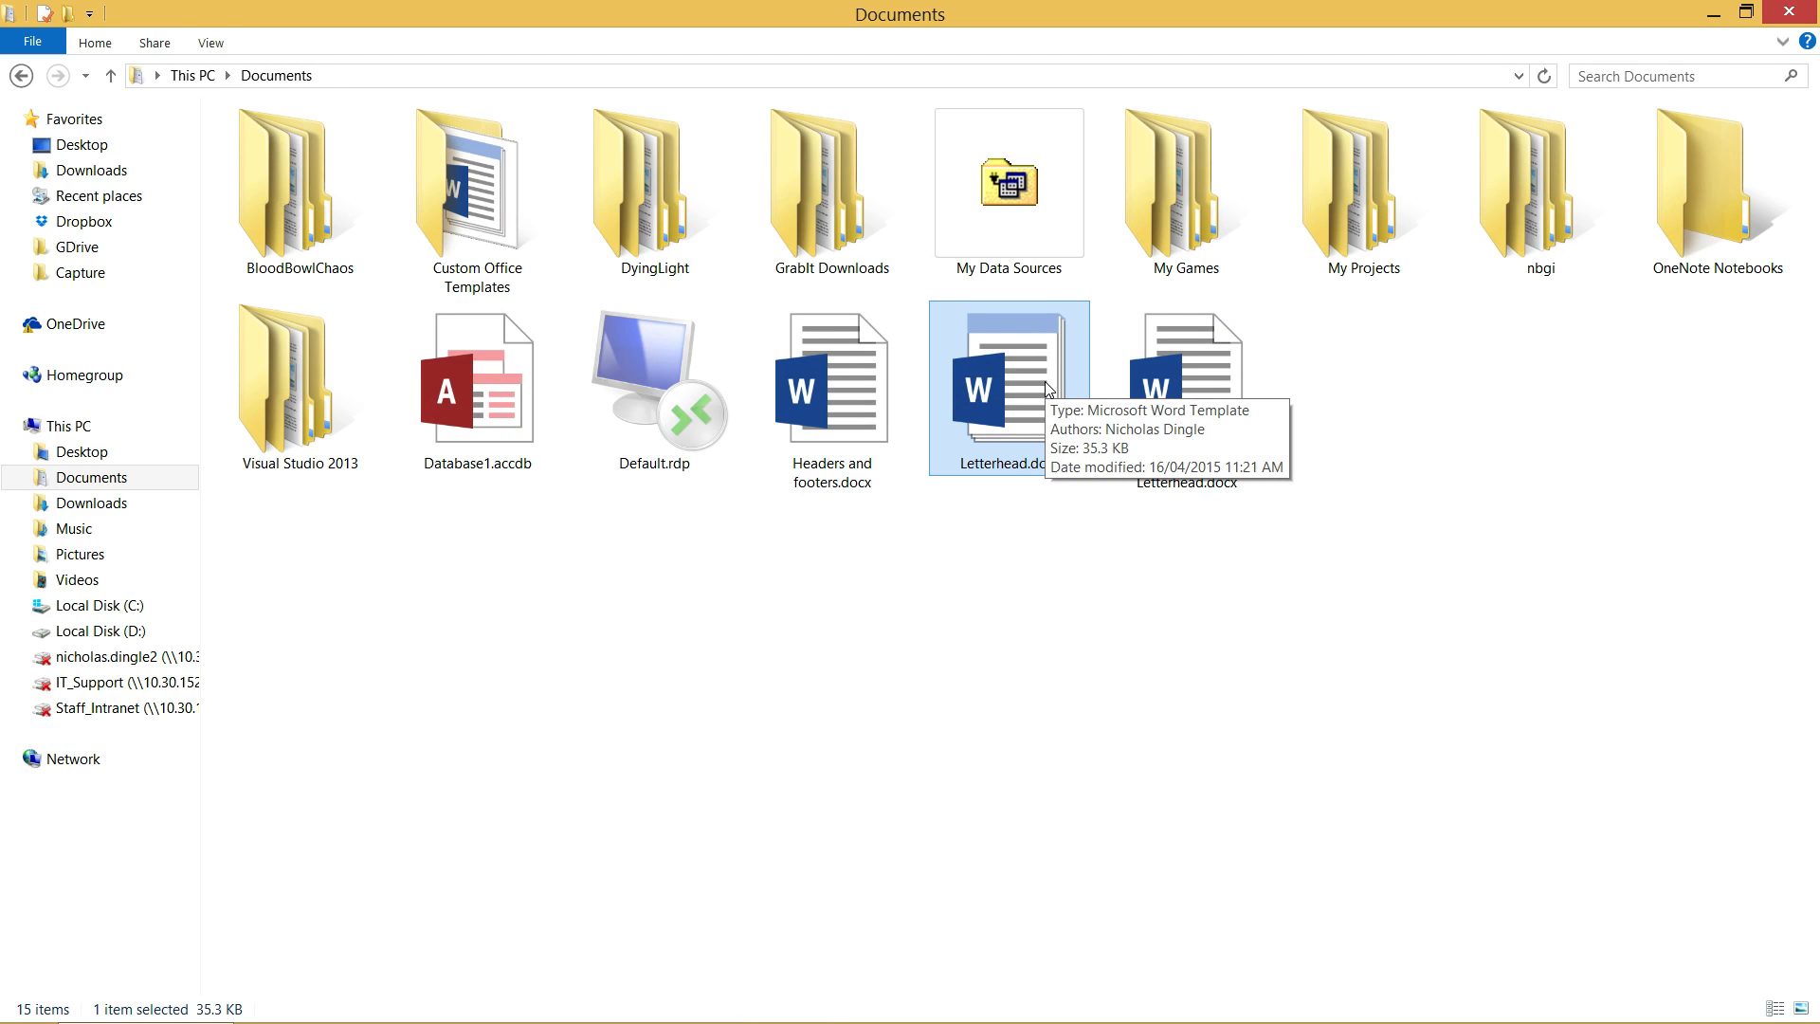
# Step: Open Letterhead.dotx for editing through its right-click Open command
pyautogui.doubleClick(1009, 384)
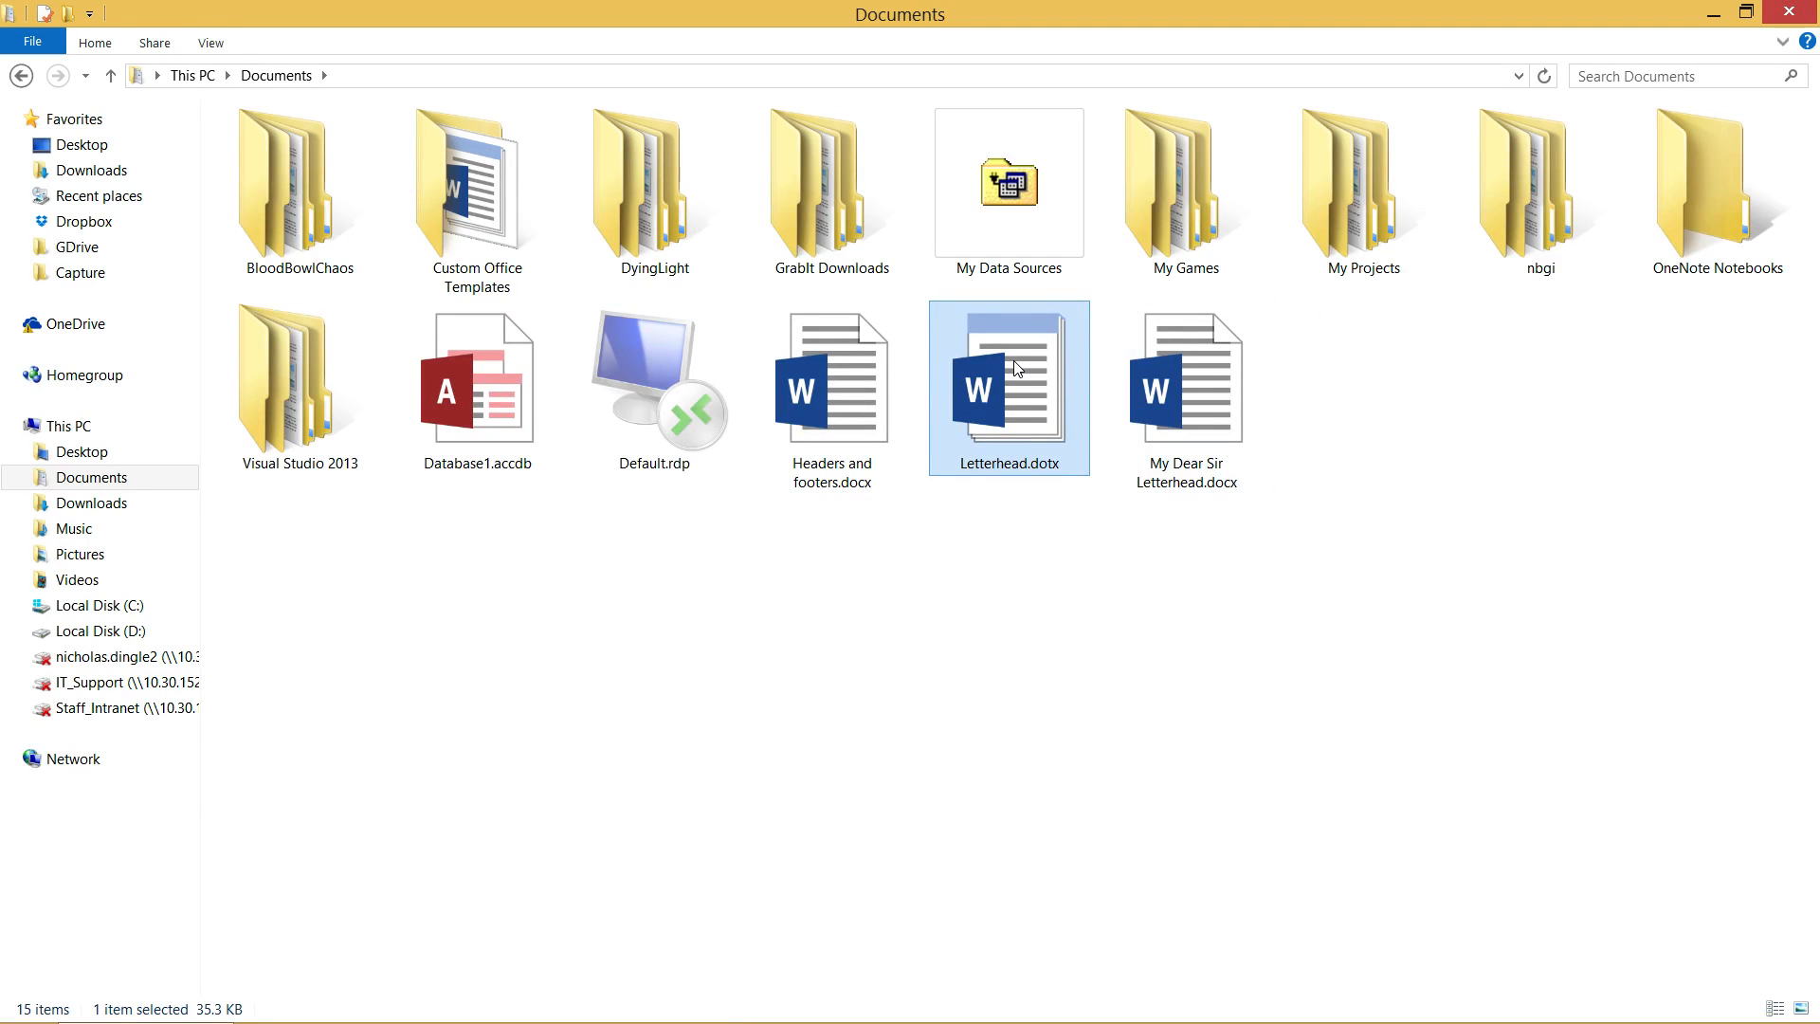
pyautogui.rightClick(1014, 370)
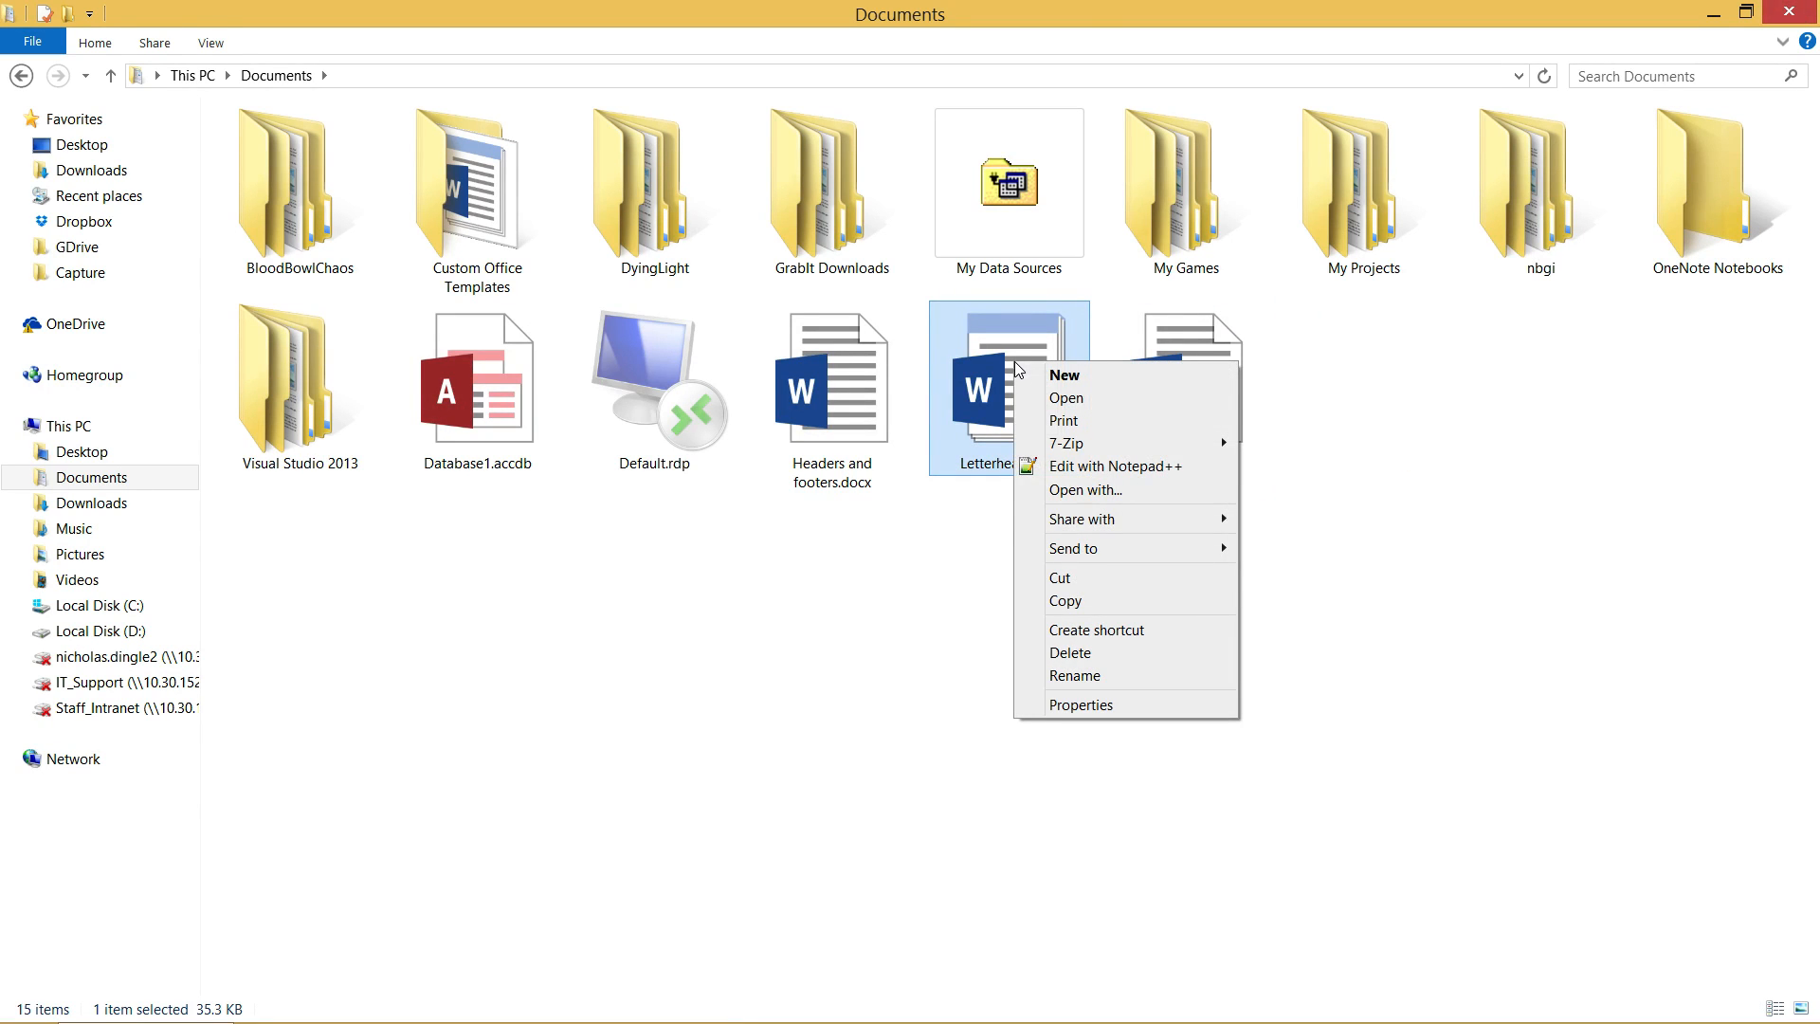
pyautogui.moveTo(1110, 386)
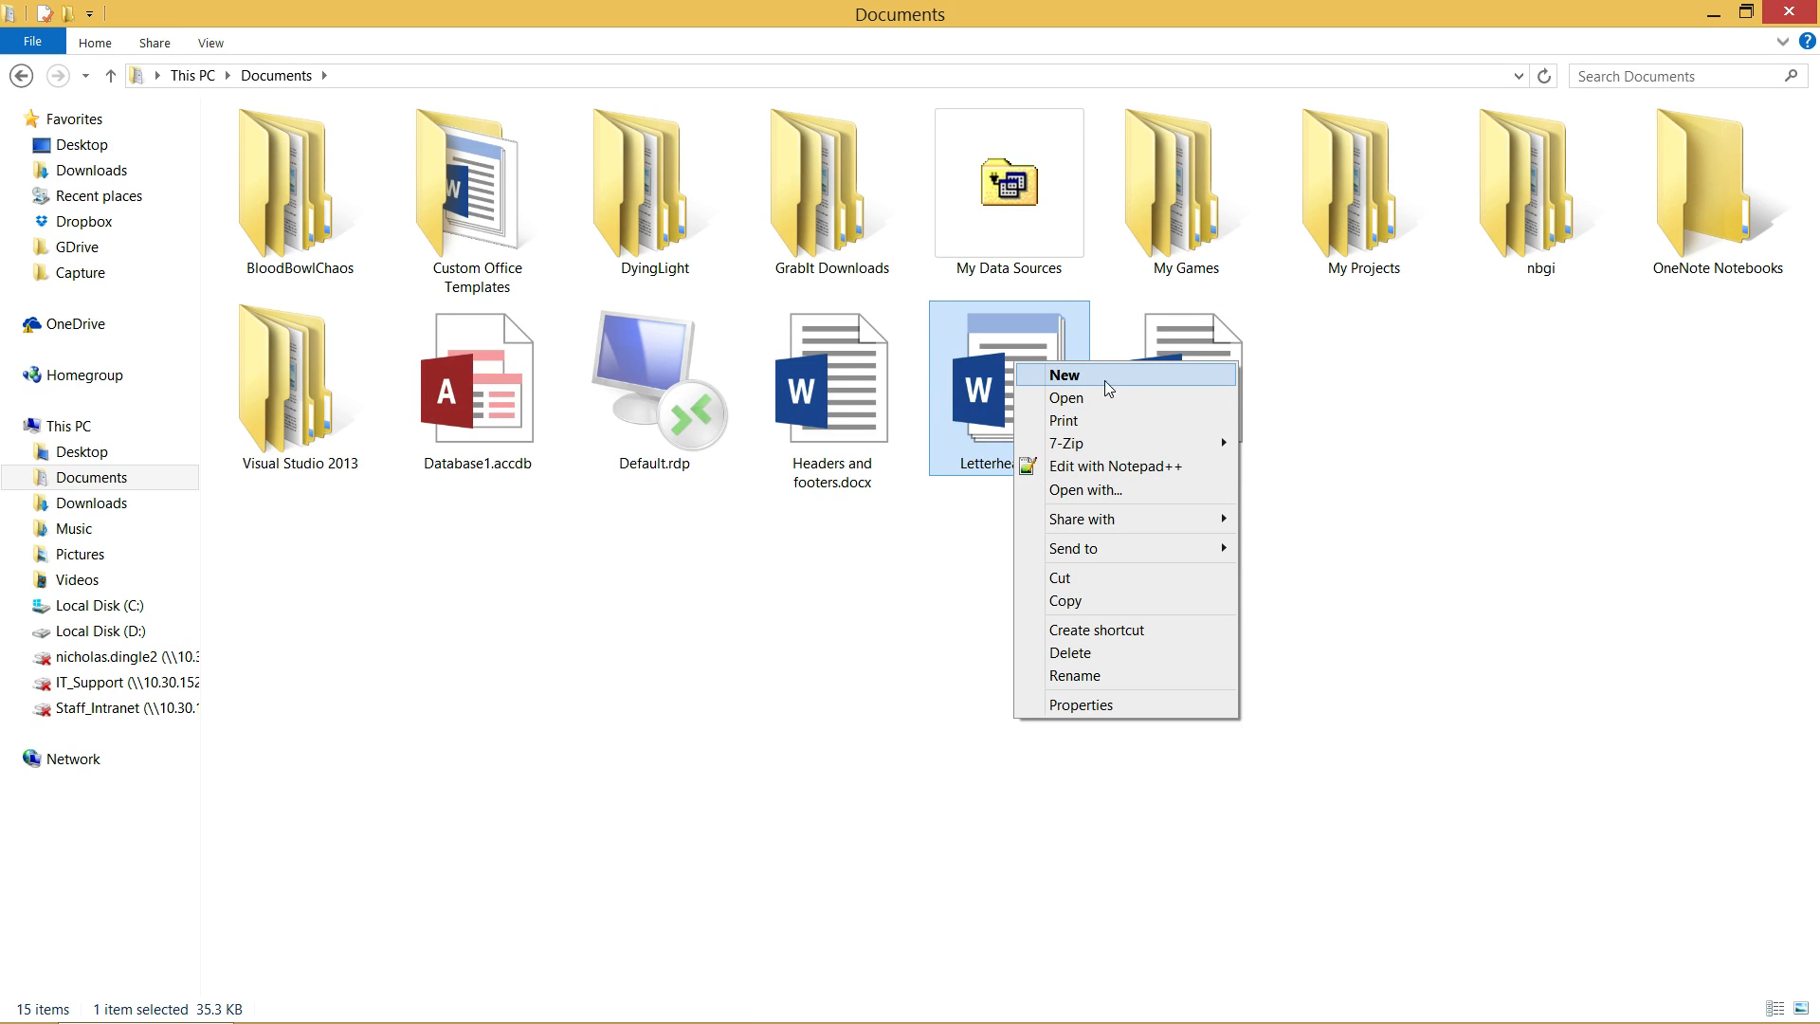
pyautogui.click(1063, 374)
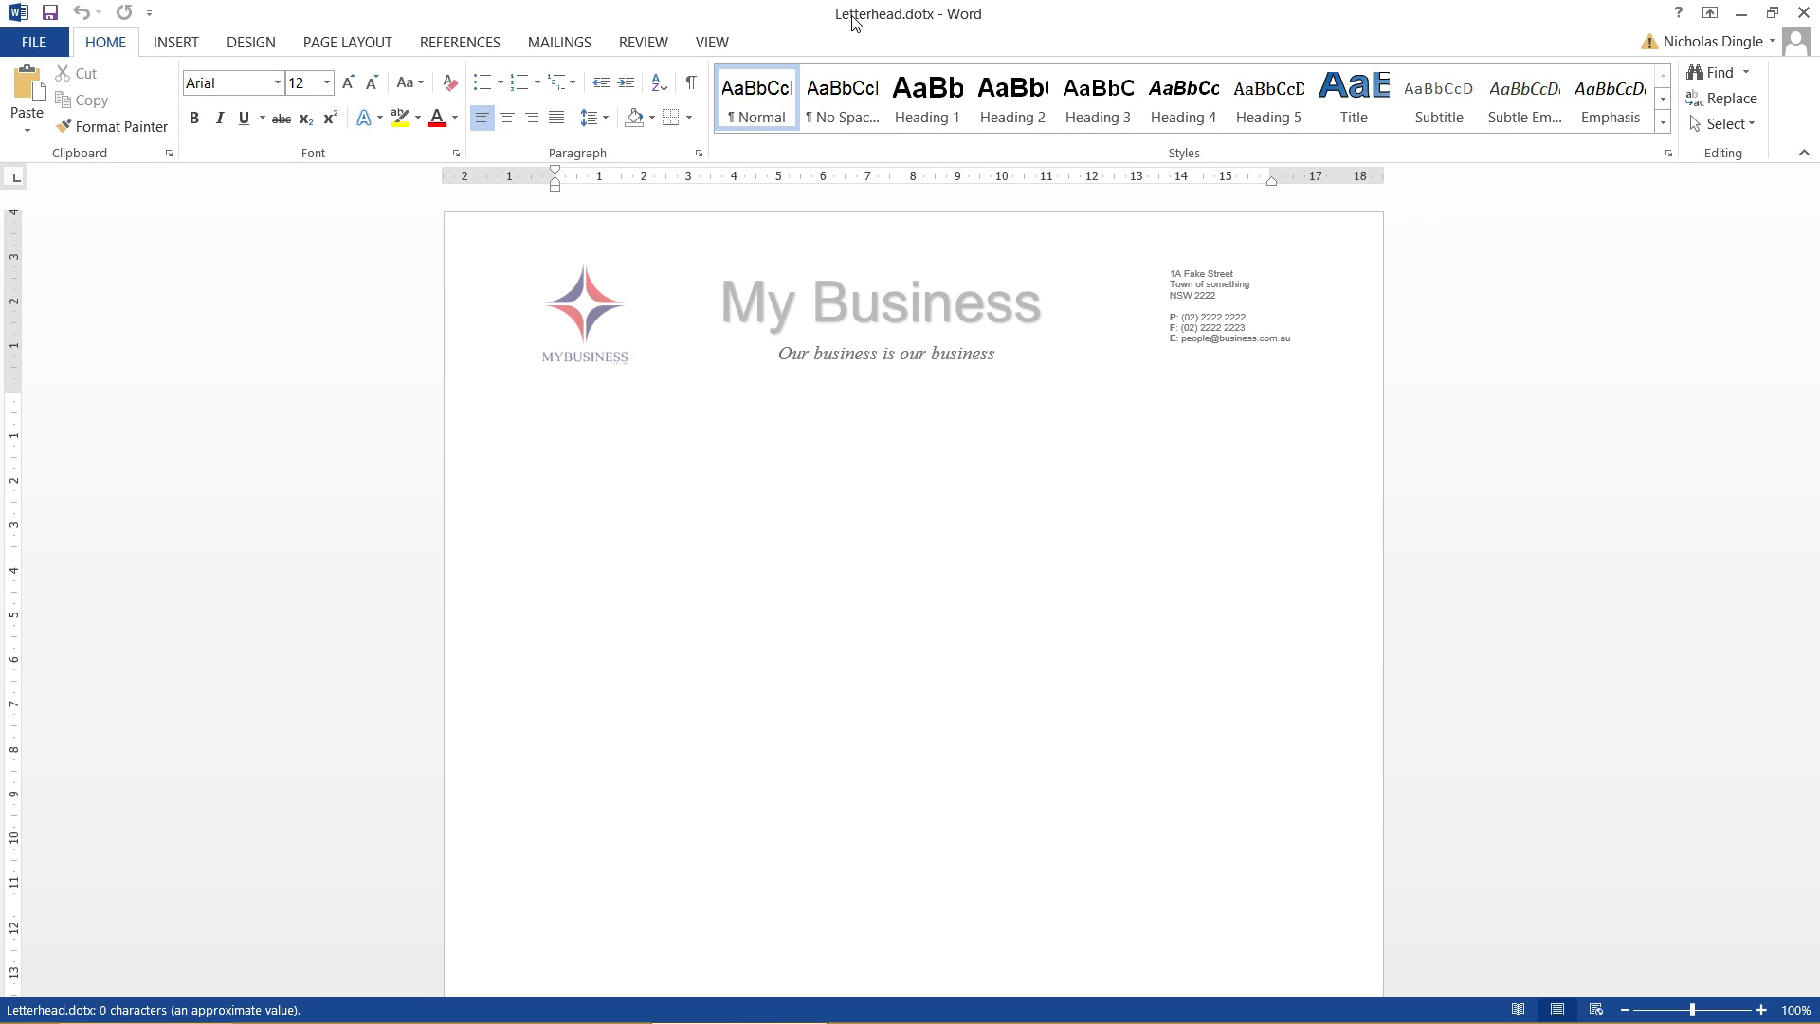
# Step: Move the header logo further right, then create a new document from Letterhead.dotx
pyautogui.doubleClick(1211, 315)
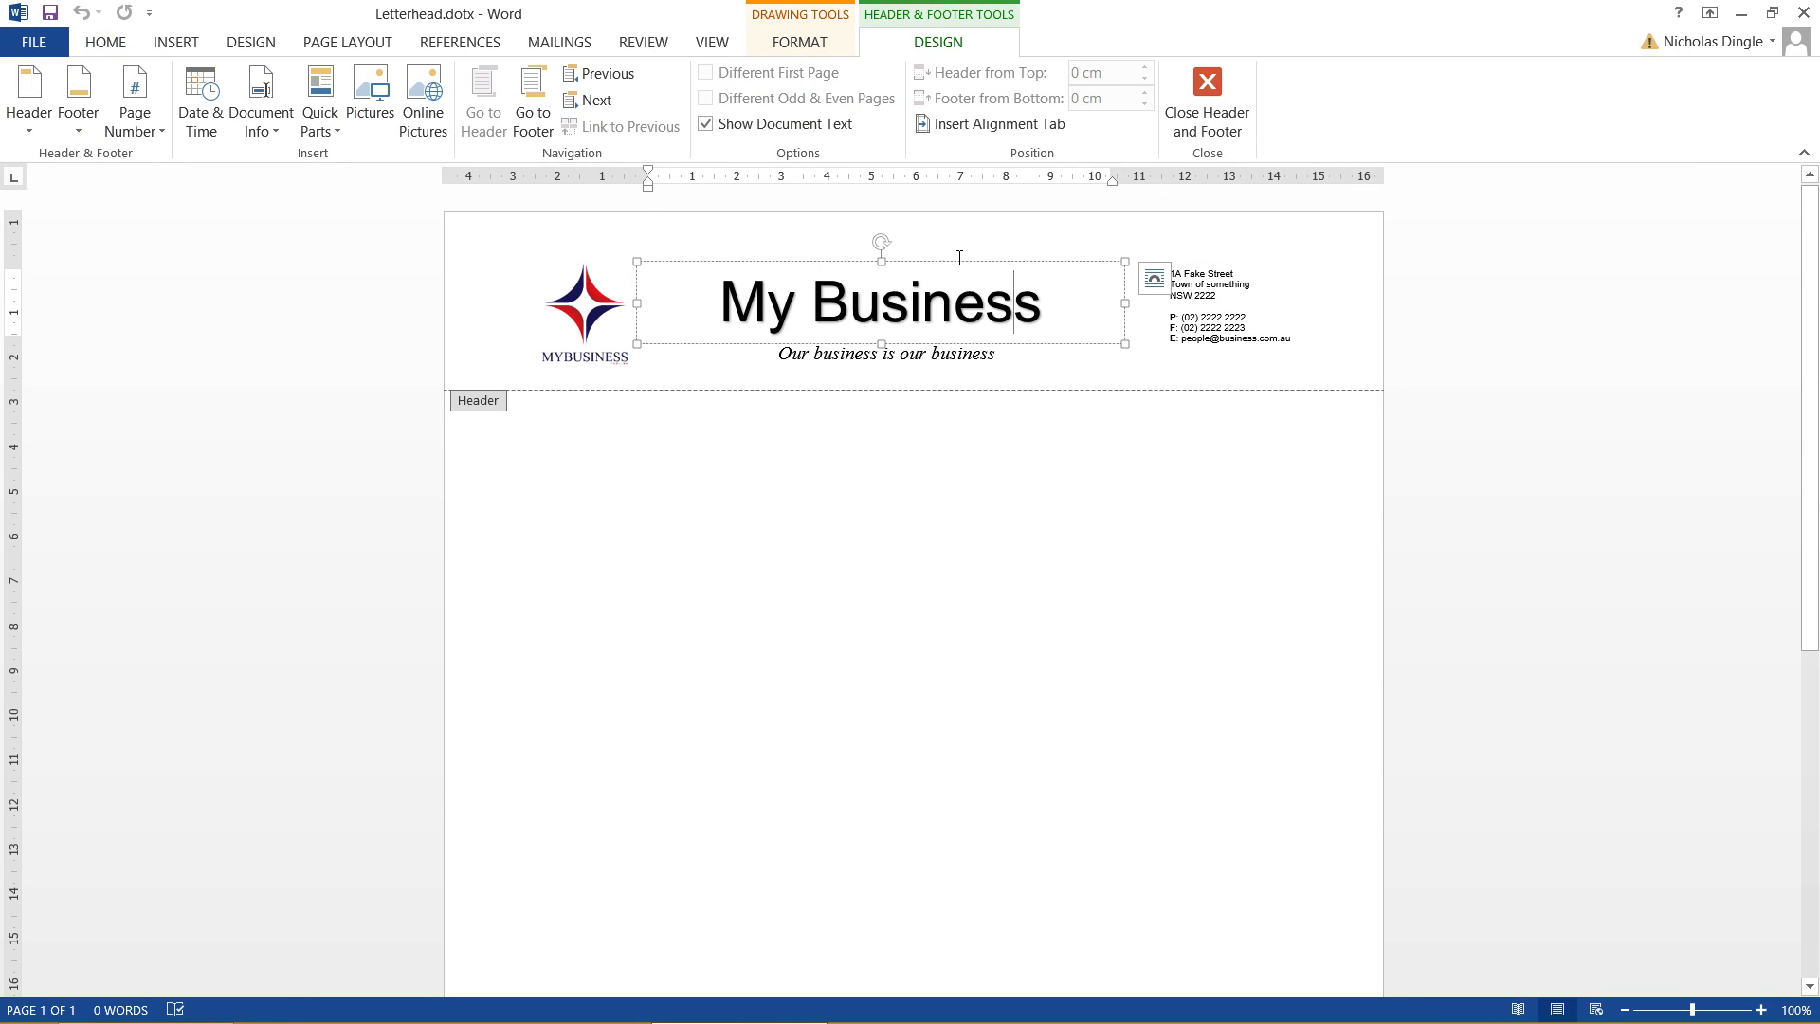
pyautogui.click(958, 336)
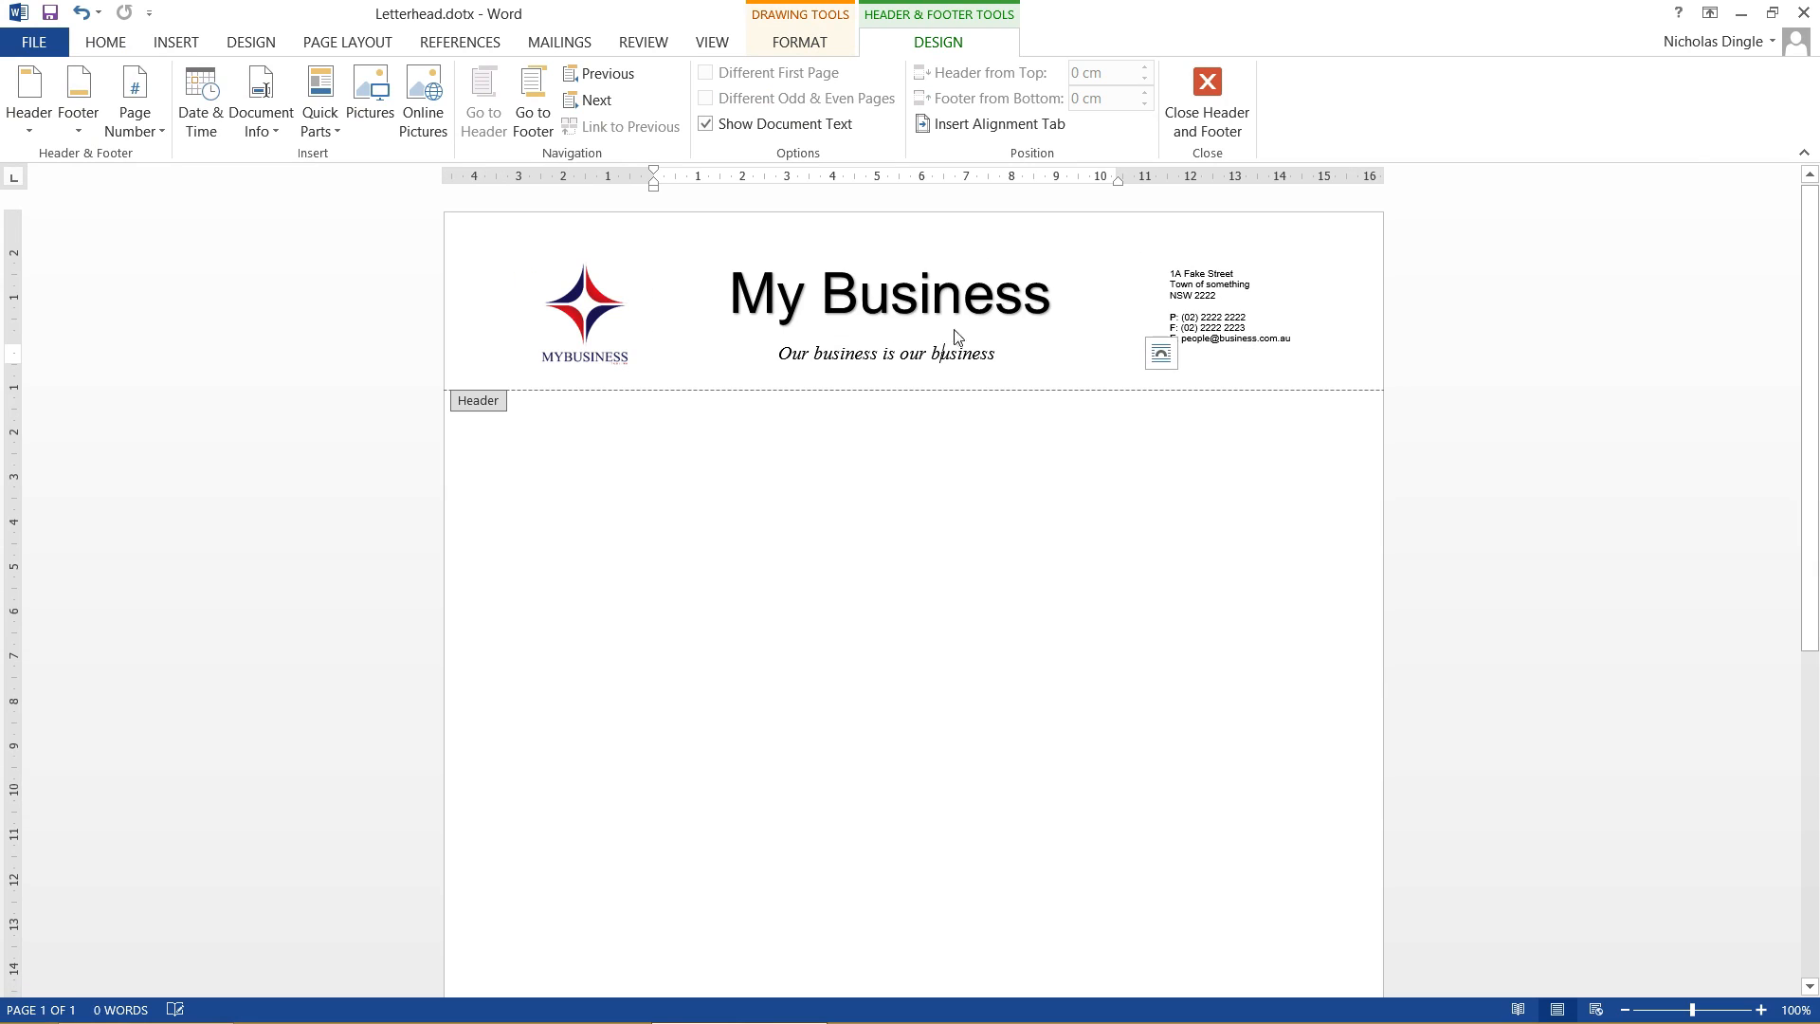
pyautogui.click(886, 353)
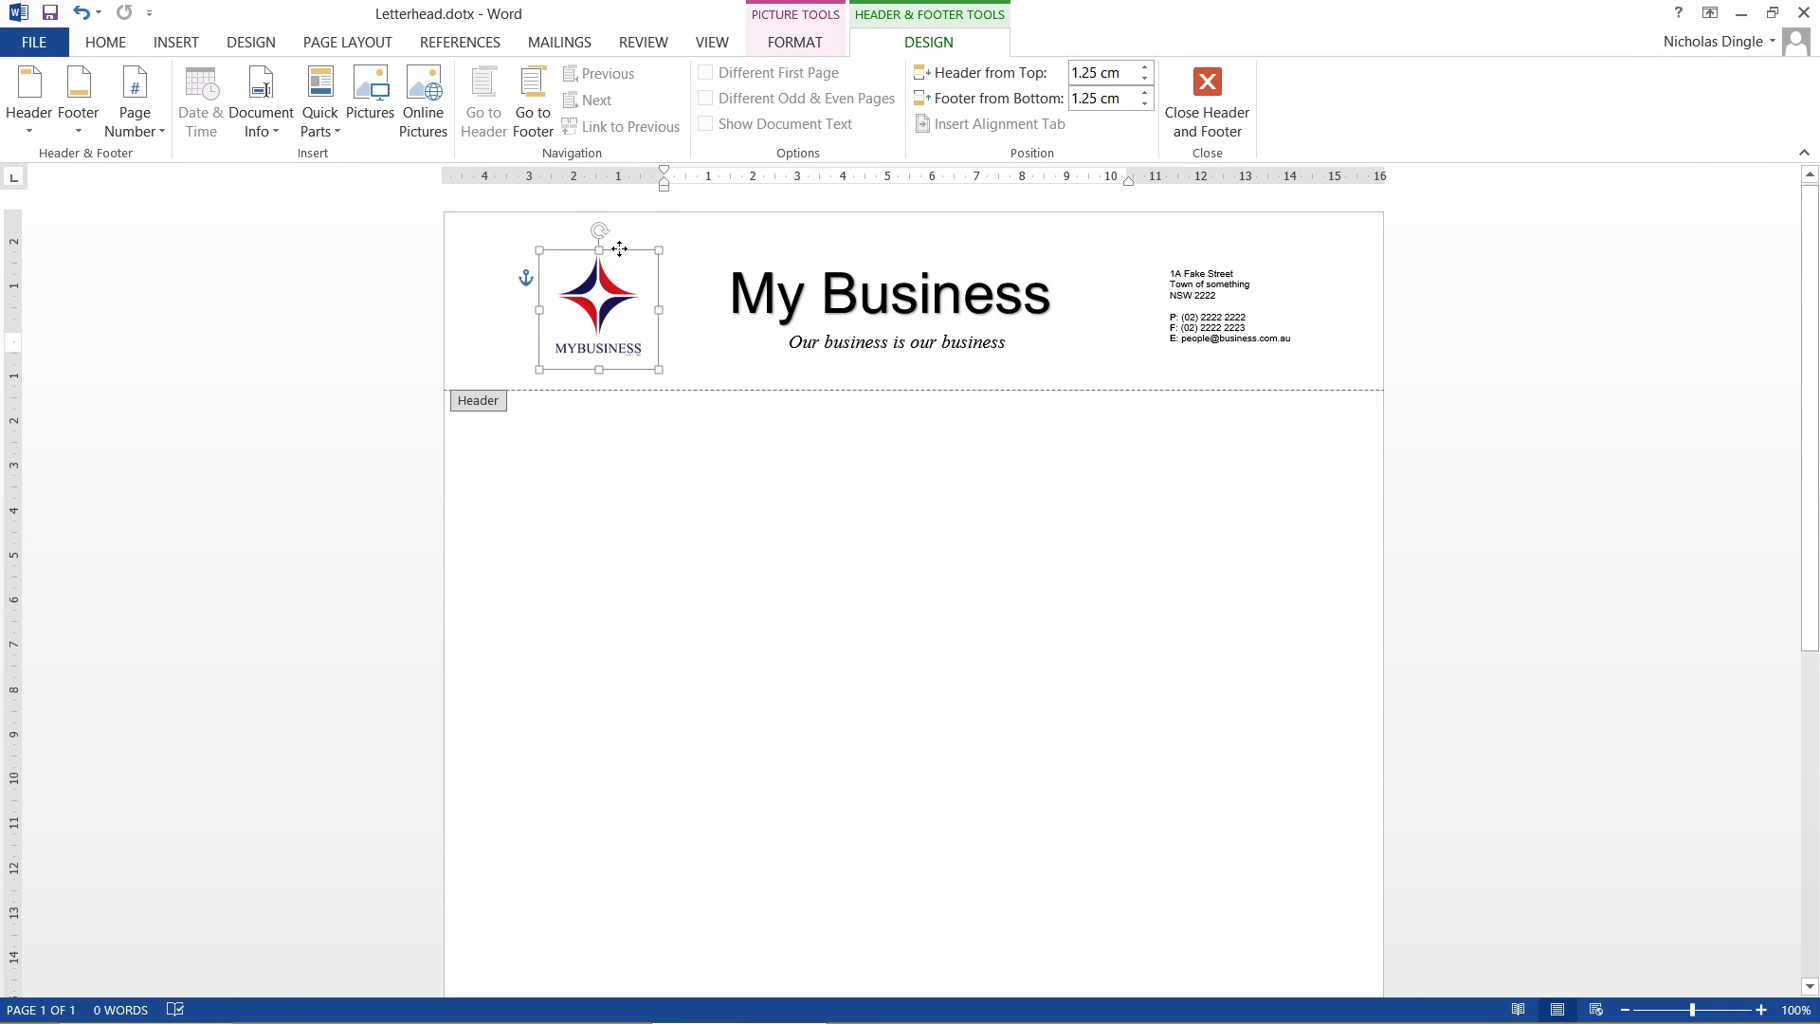
pyautogui.click(1206, 87)
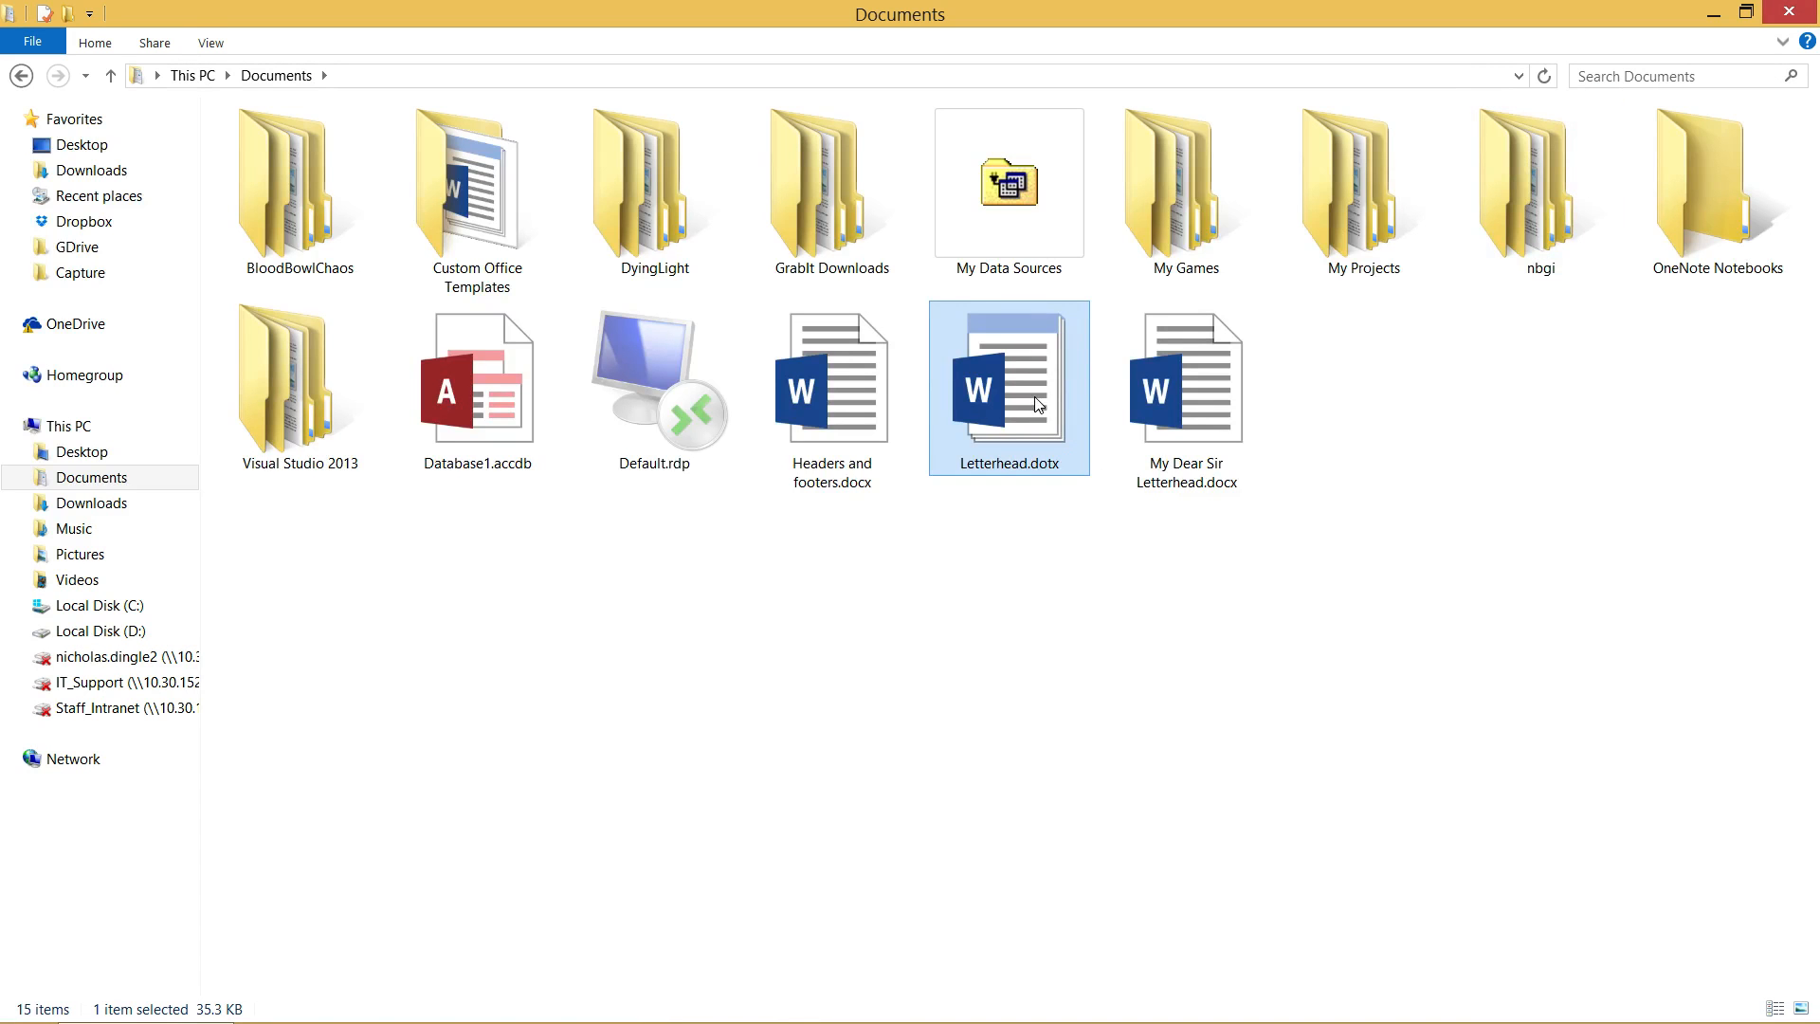
pyautogui.doubleClick(1008, 388)
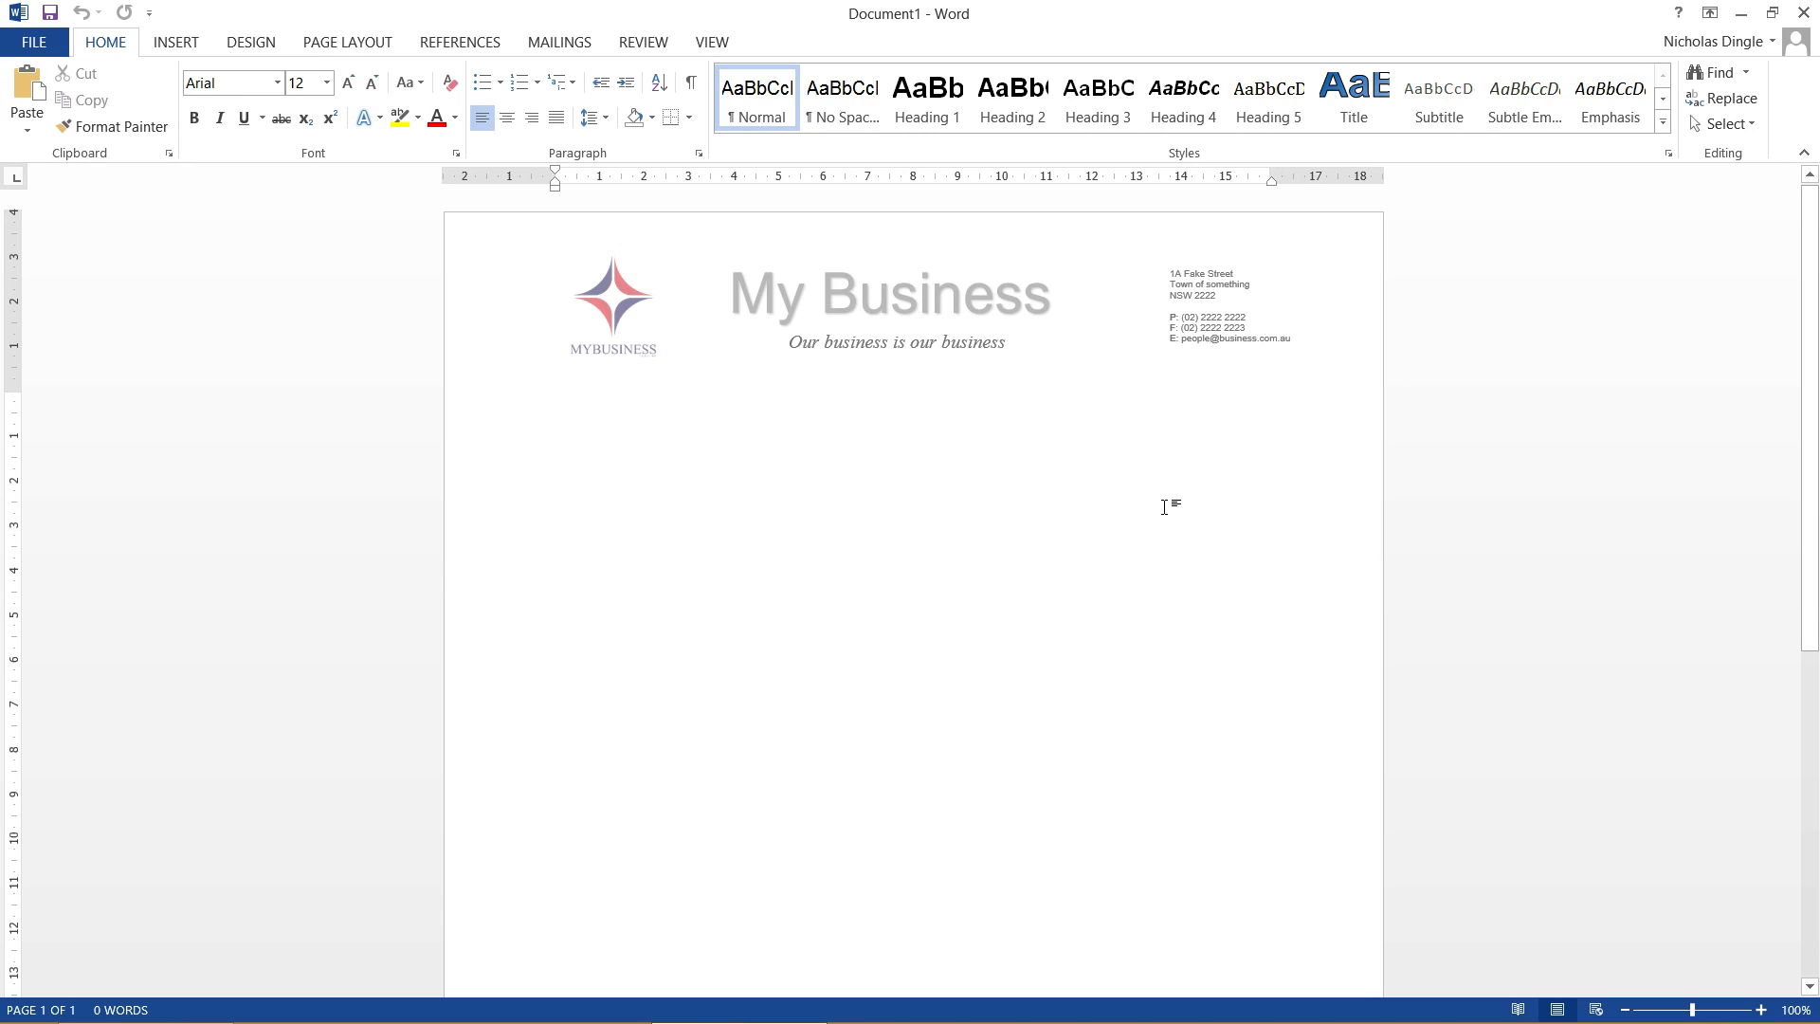
pyautogui.click(556, 402)
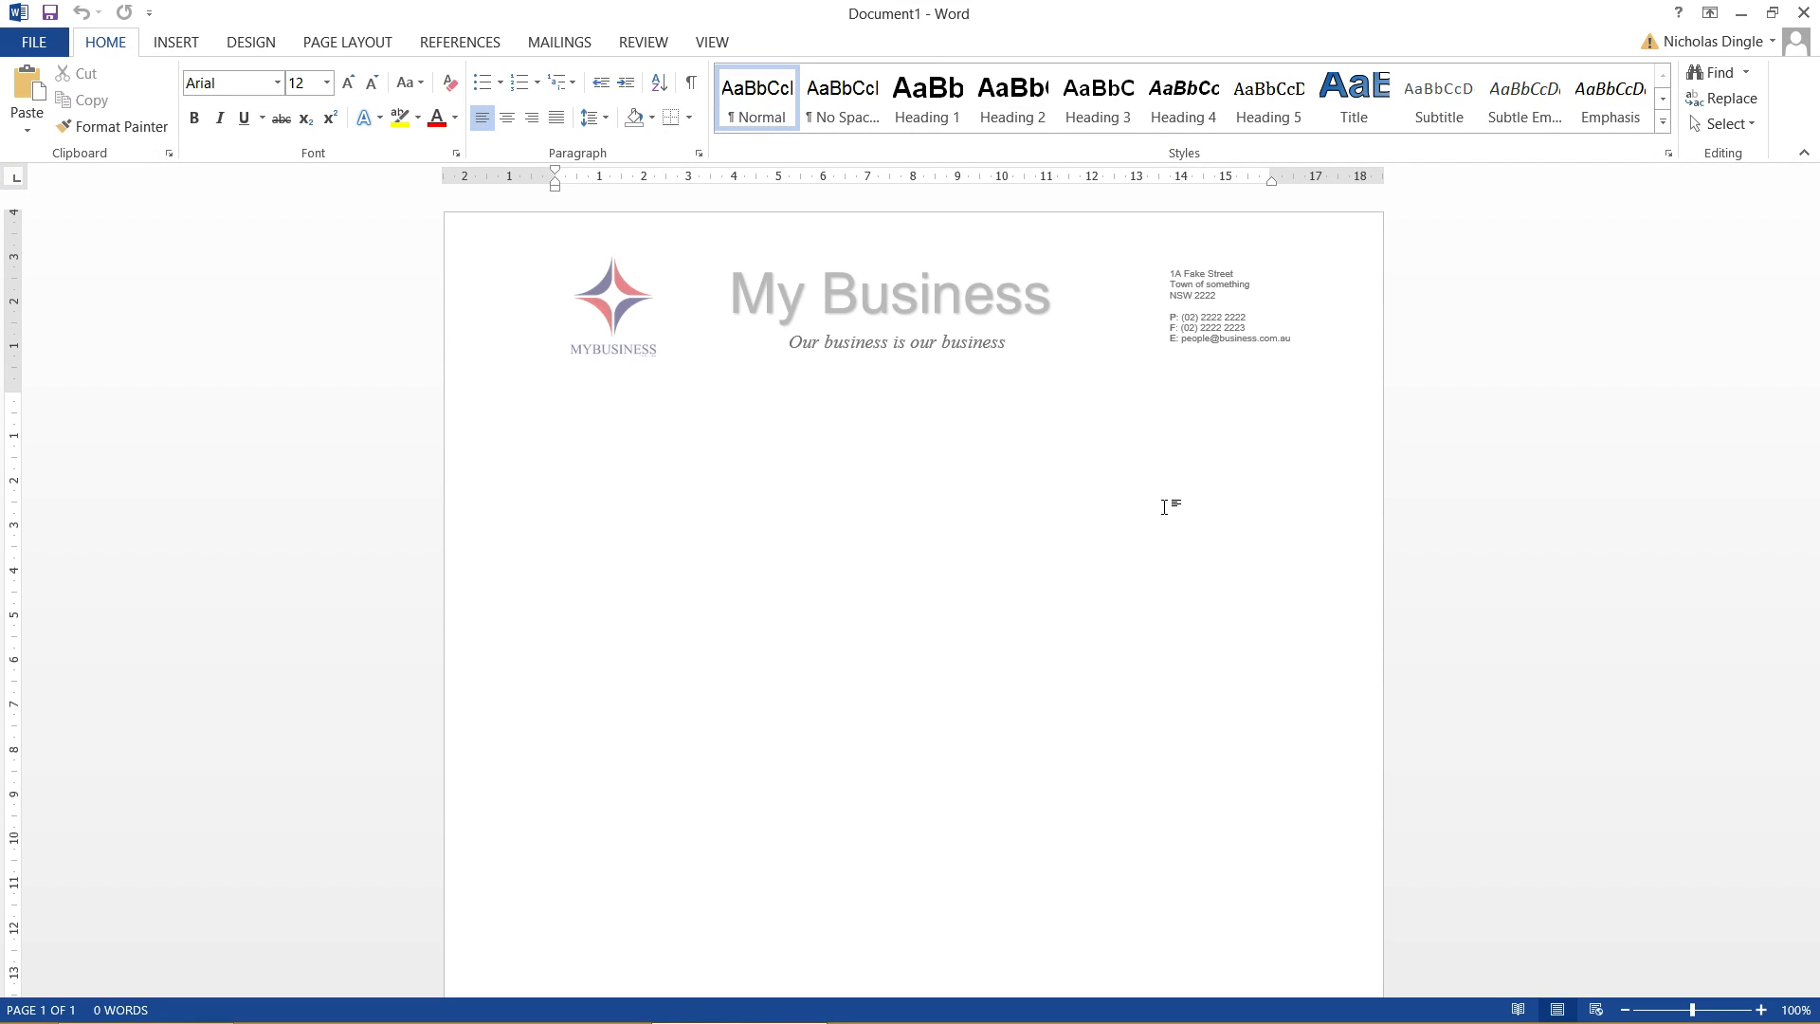
pyautogui.click(555, 401)
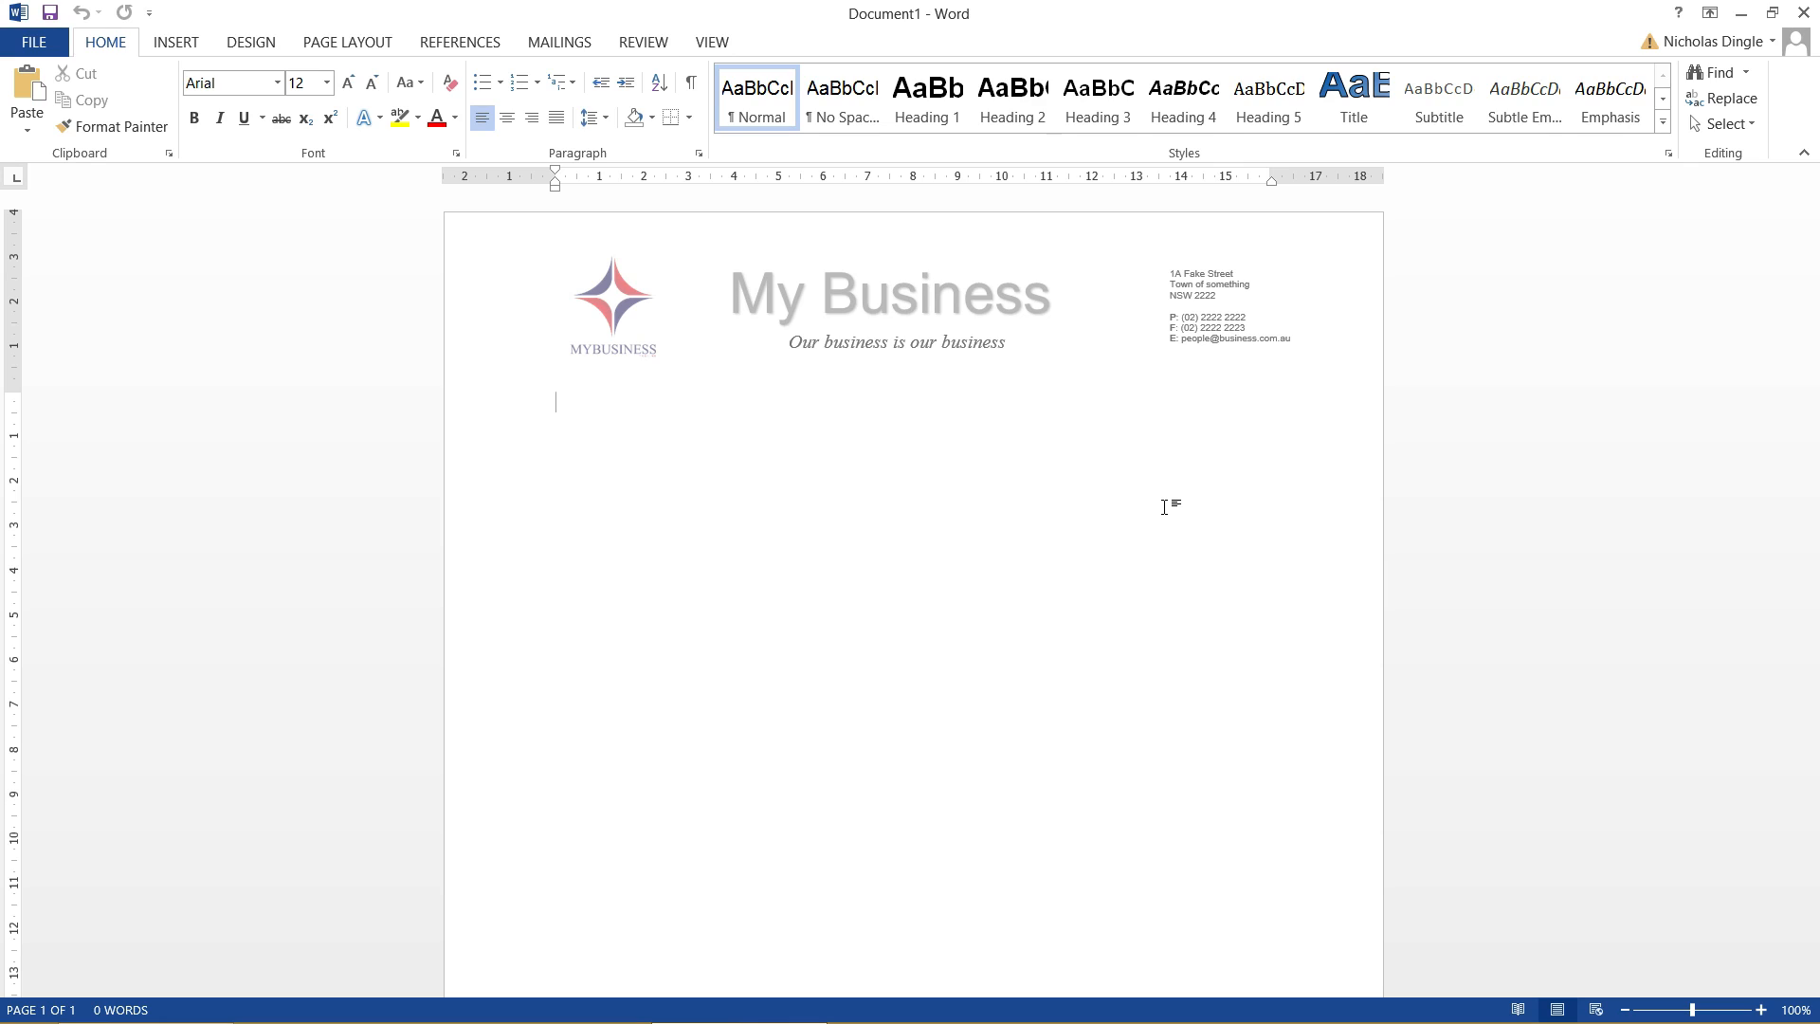